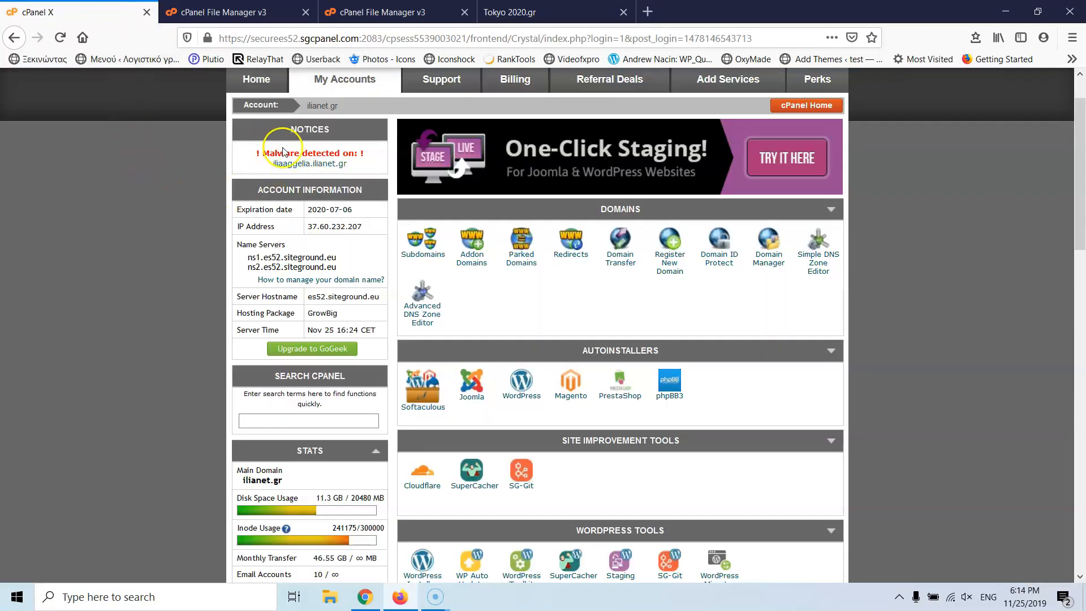
mouse_move(284, 177)
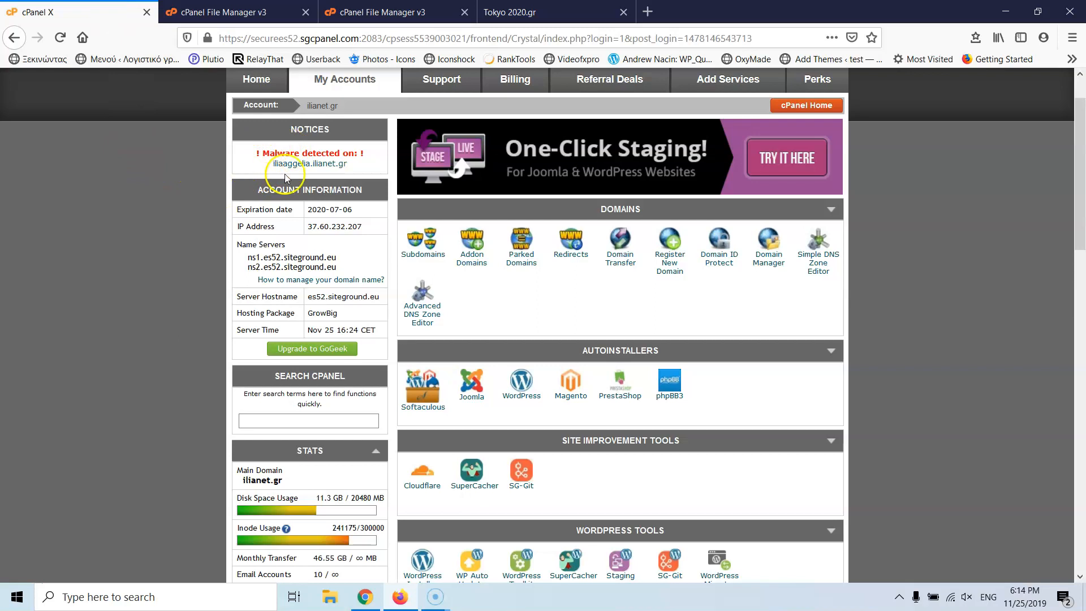
mouse_move(310, 163)
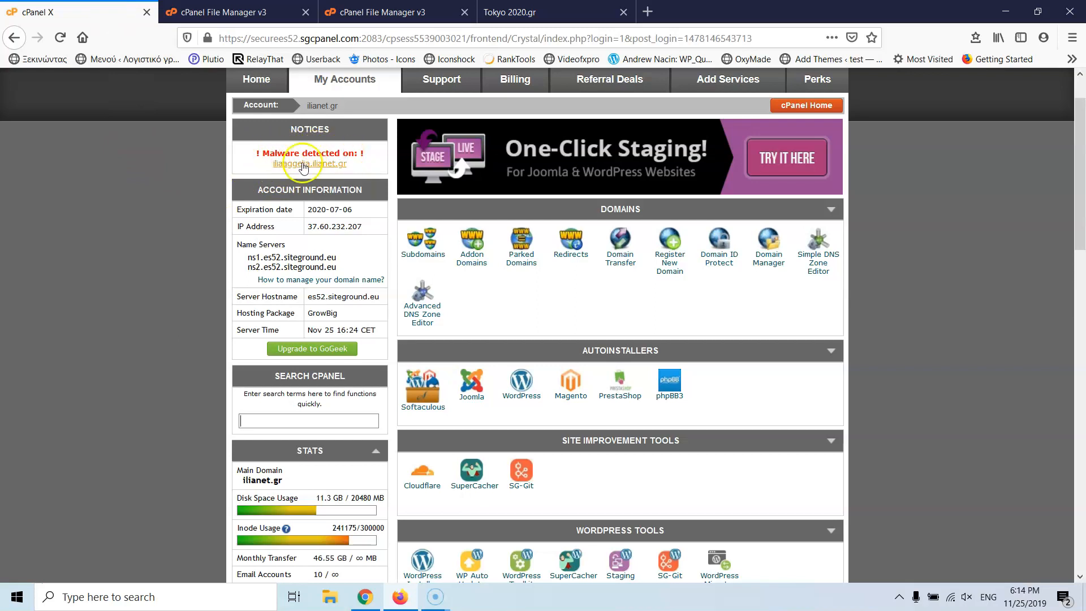
Step: Launch Addon Domains from the cPanel overview into a new browser tab
scroll(down, 3)
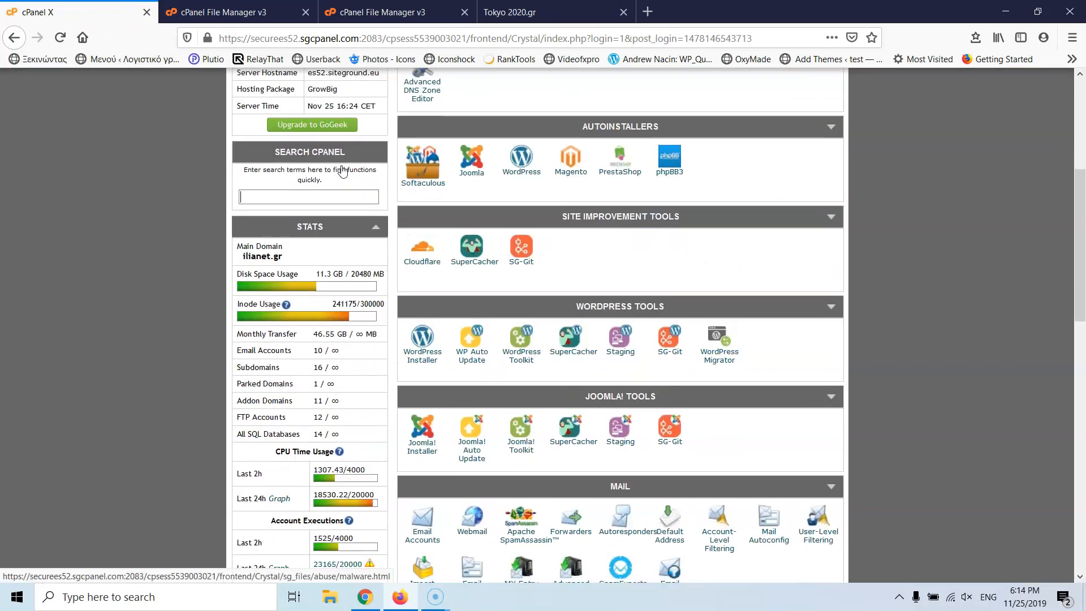
scroll(down, 3)
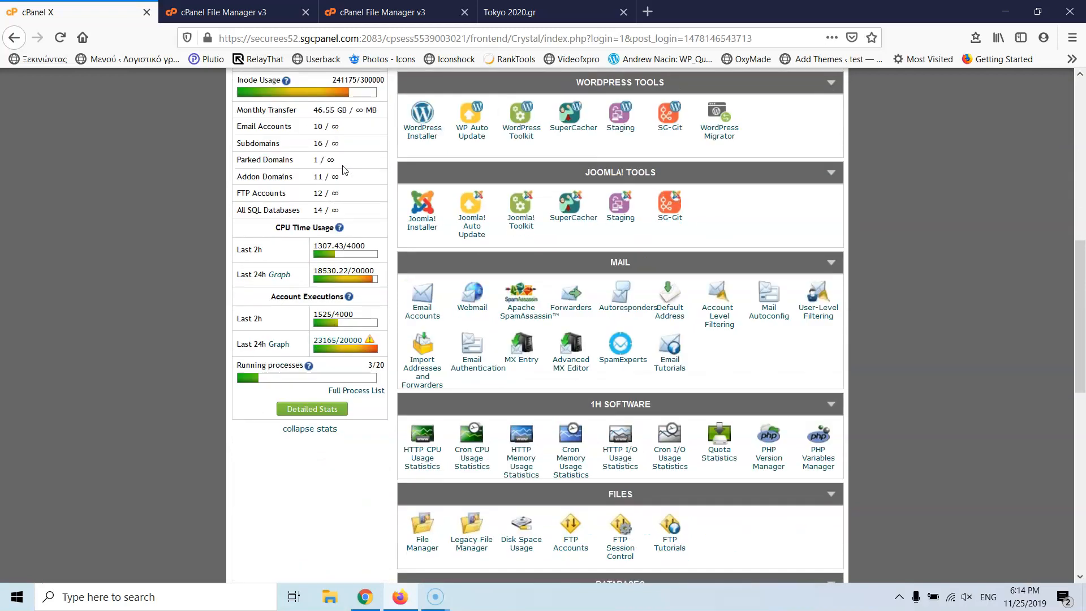
scroll(down, 3)
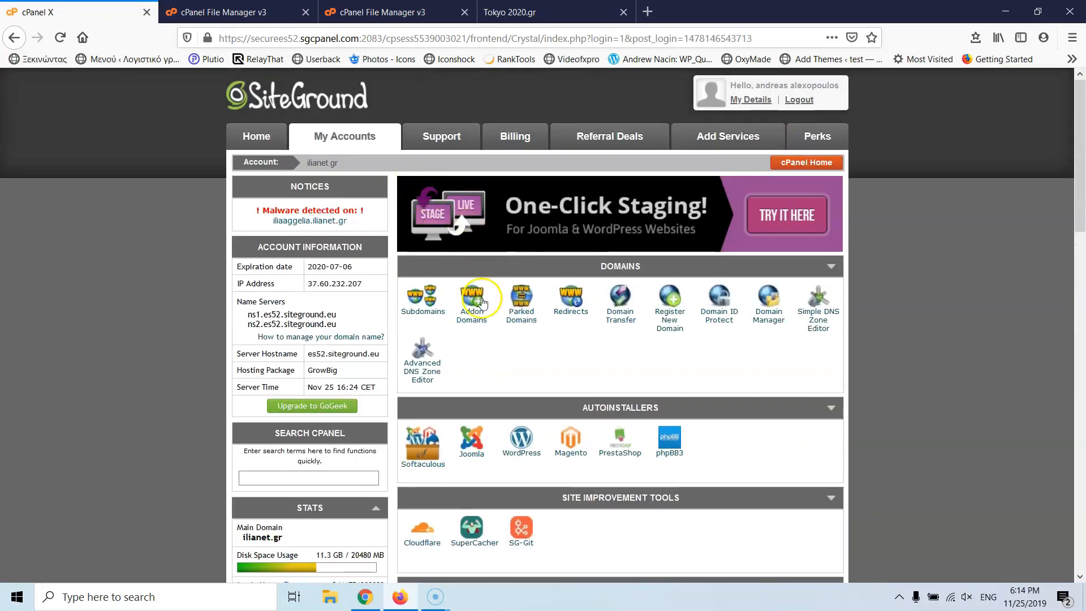
mouse_move(470, 316)
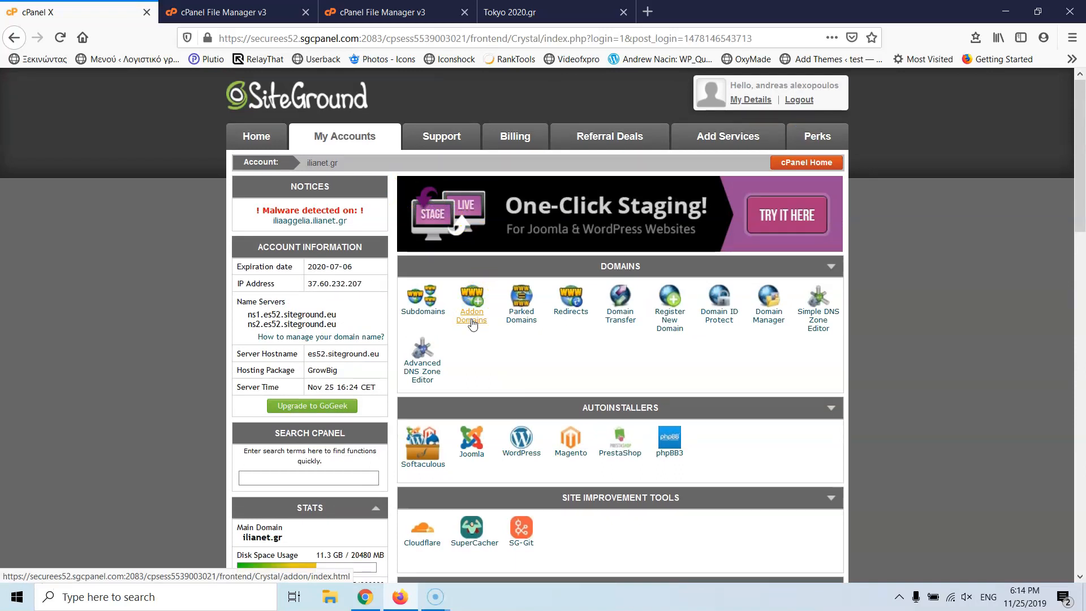
click(472, 301)
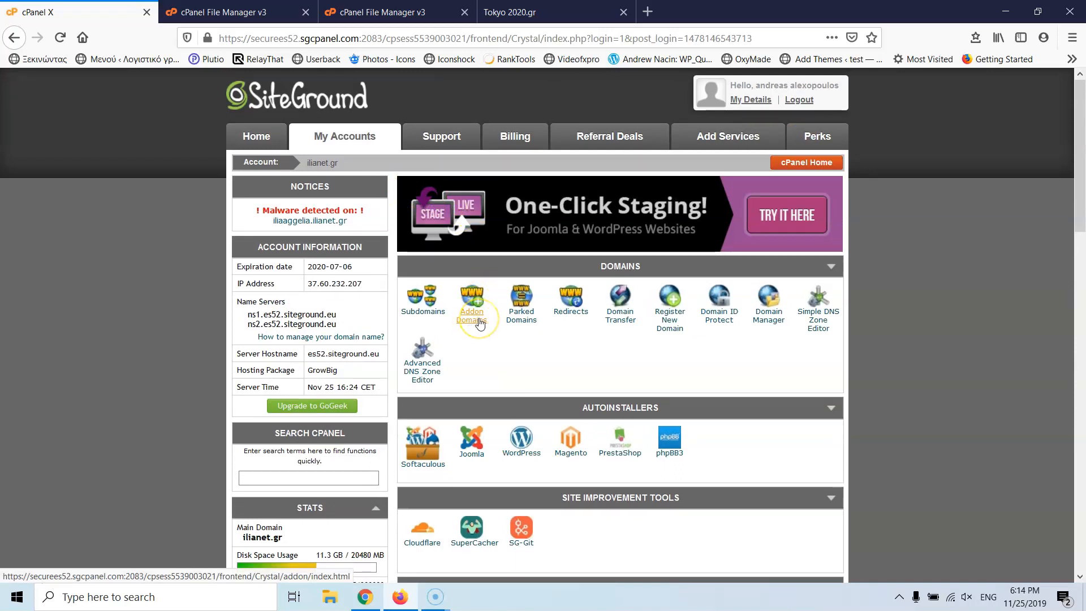
right_click(471, 304)
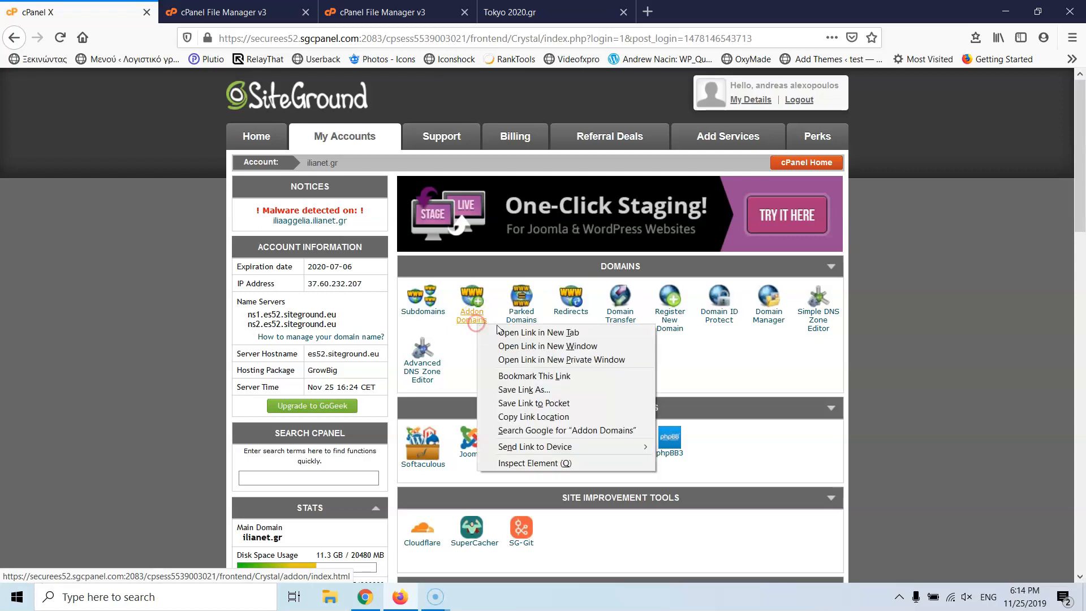
click(538, 333)
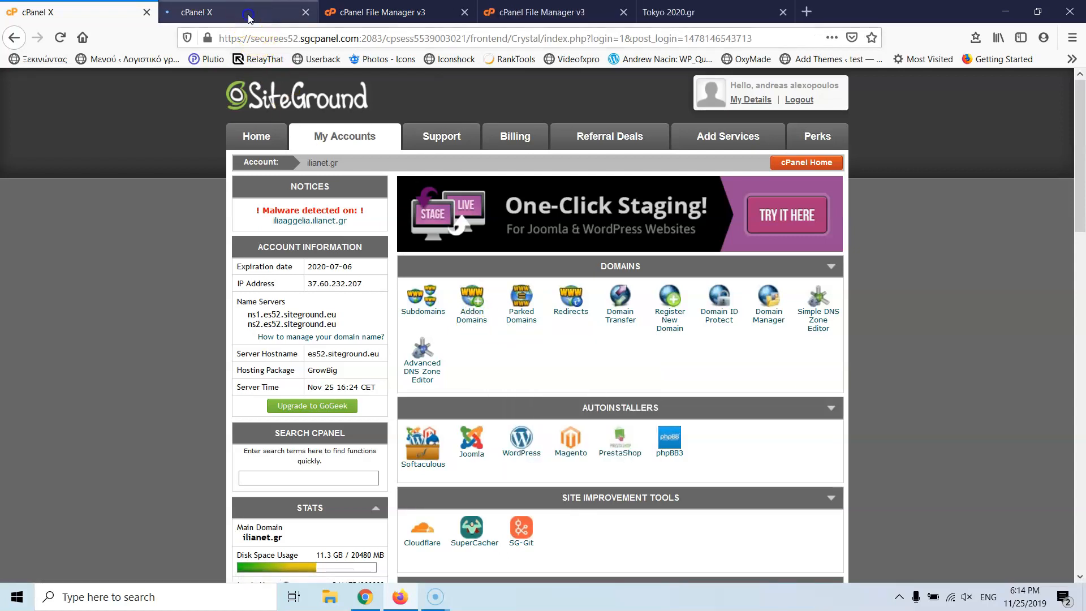
Step: Review the Modify Addon Domain table listing addon domains and document roots
click(471, 303)
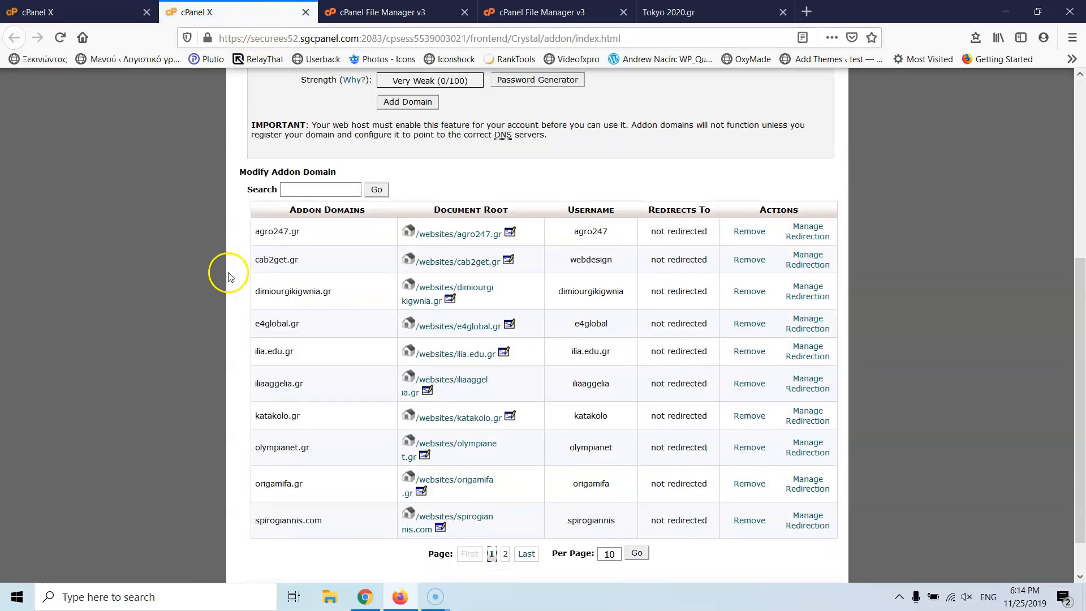
mouse_move(486, 548)
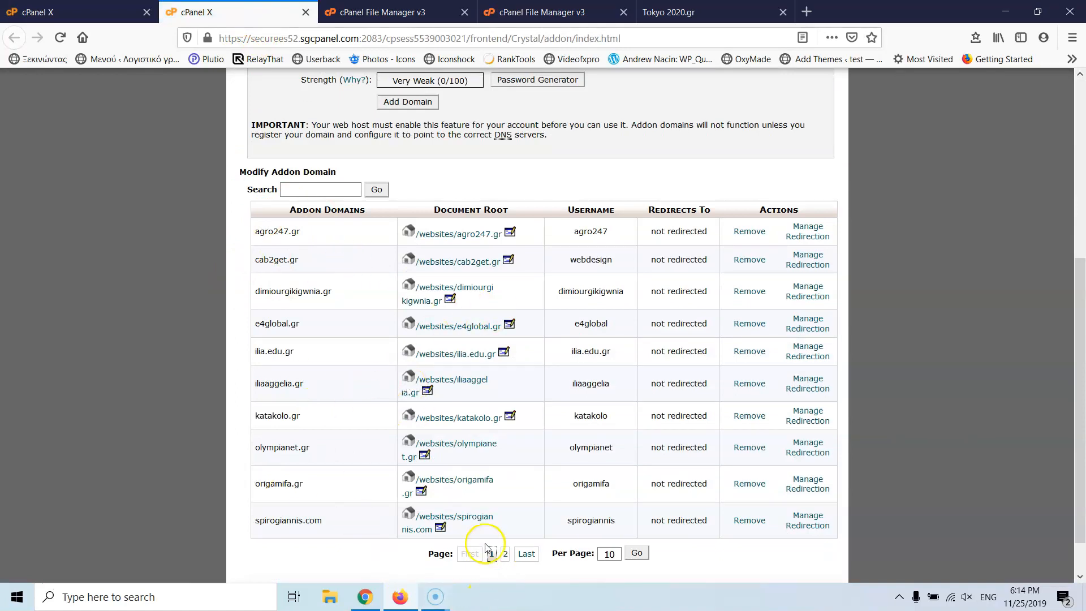
mouse_move(332, 394)
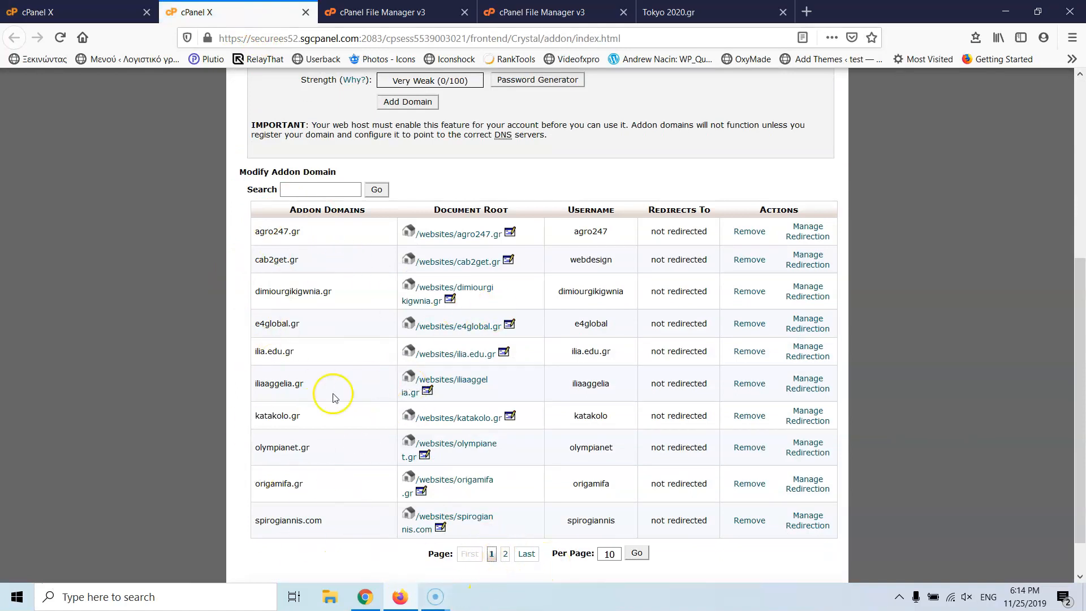
mouse_move(251, 395)
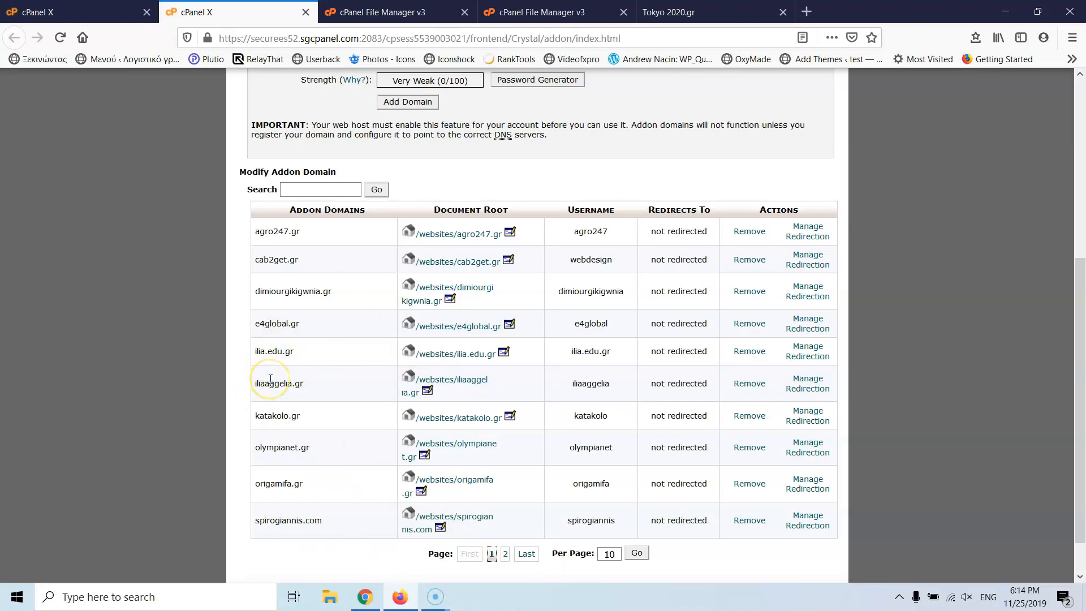
mouse_move(298, 357)
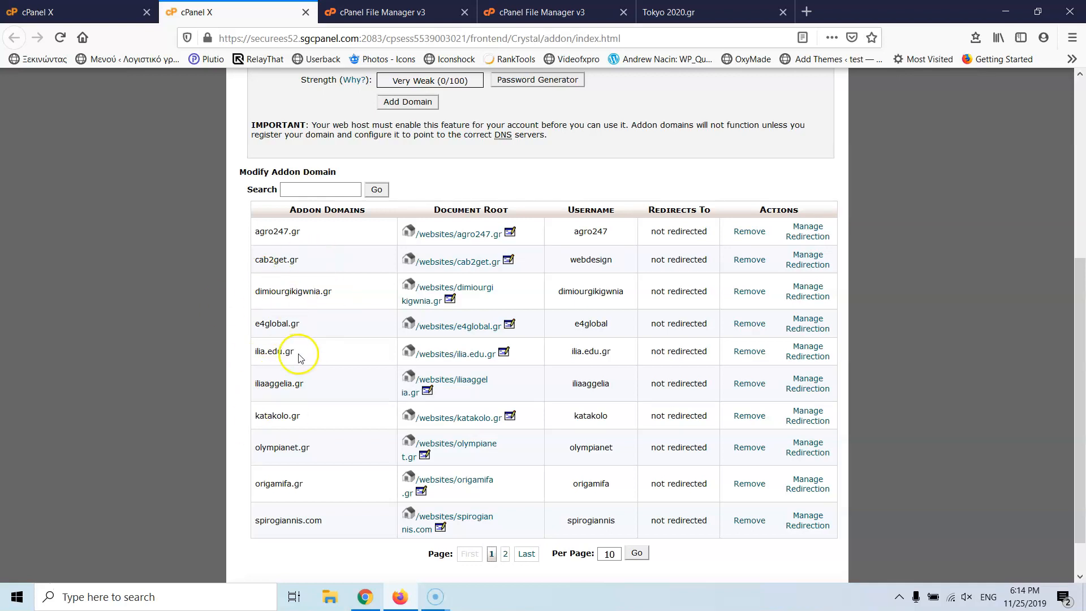
mouse_move(287, 463)
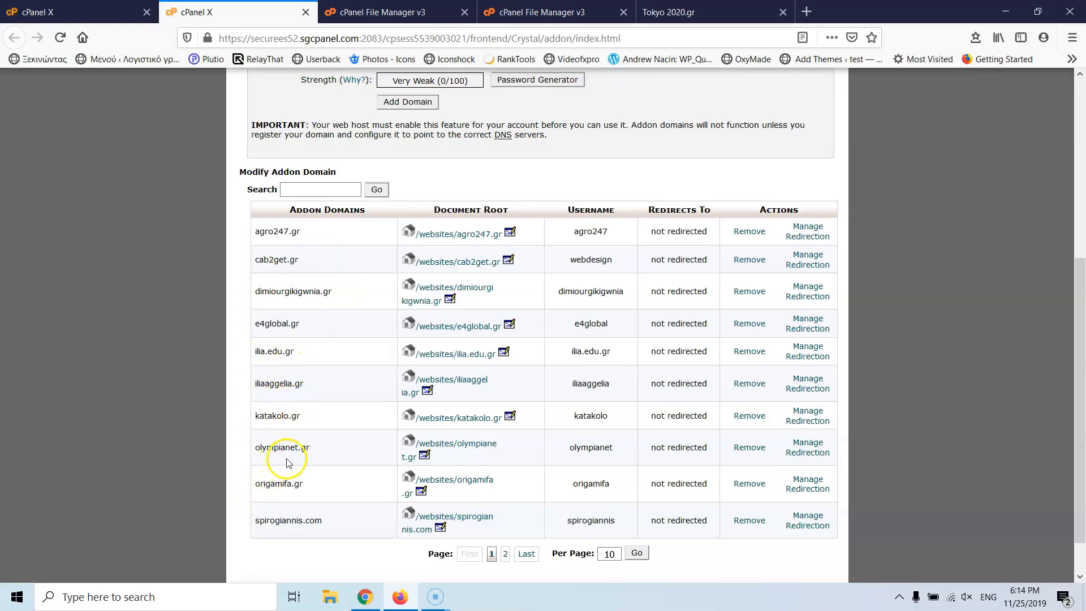
mouse_move(270, 437)
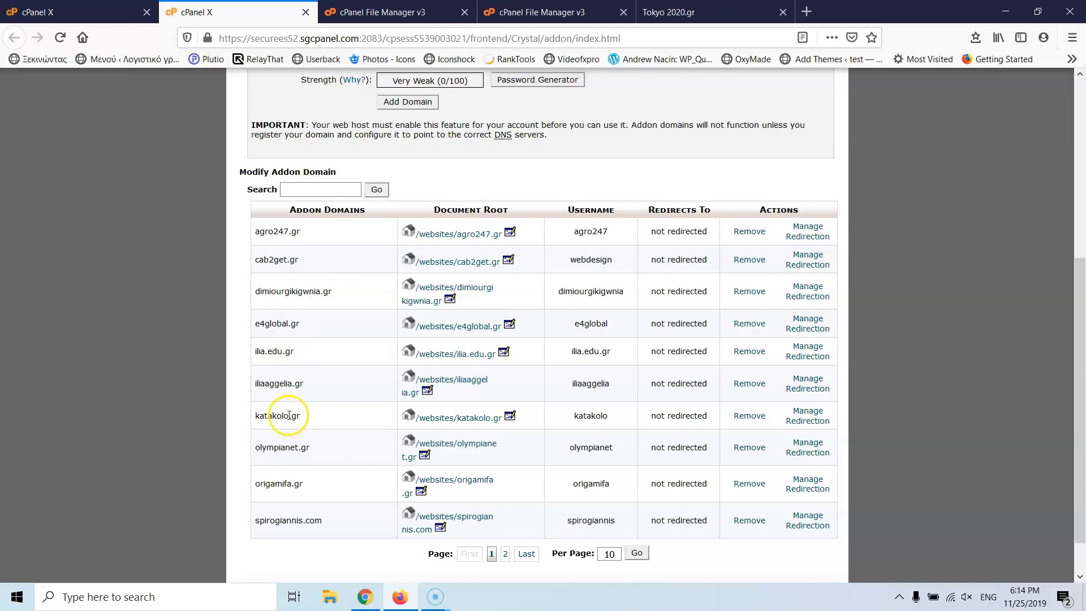
mouse_move(705, 11)
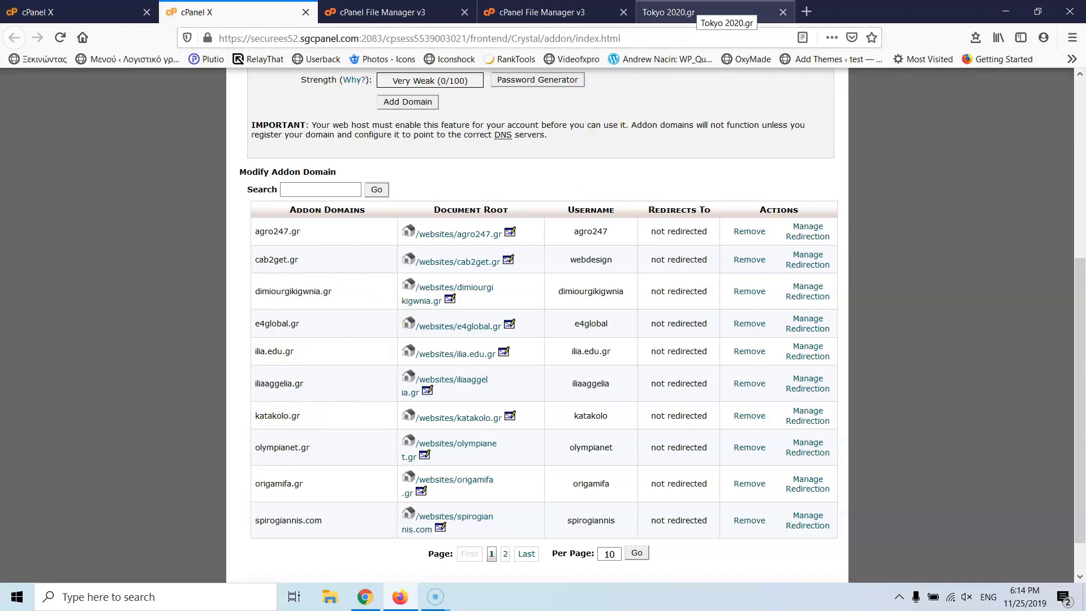
Step: View the live Tokyo 2020.gr homepage in its browser tab
click(692, 12)
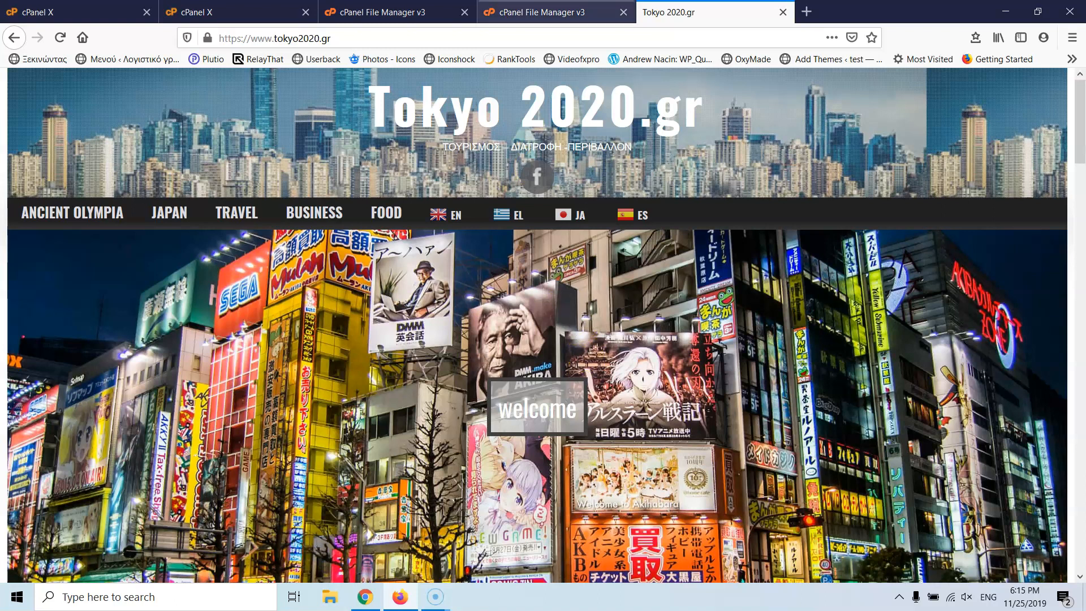
Step: Enter websites/tokyo2020.gr in File Manager and select the suspicious egqmwzxa.php file
click(554, 12)
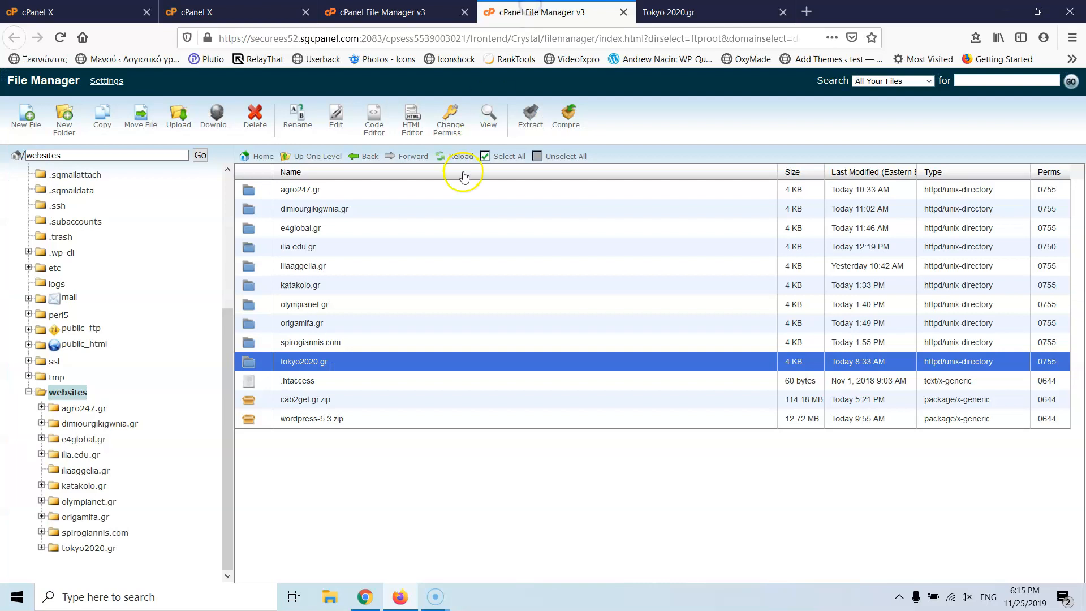
mouse_move(247, 363)
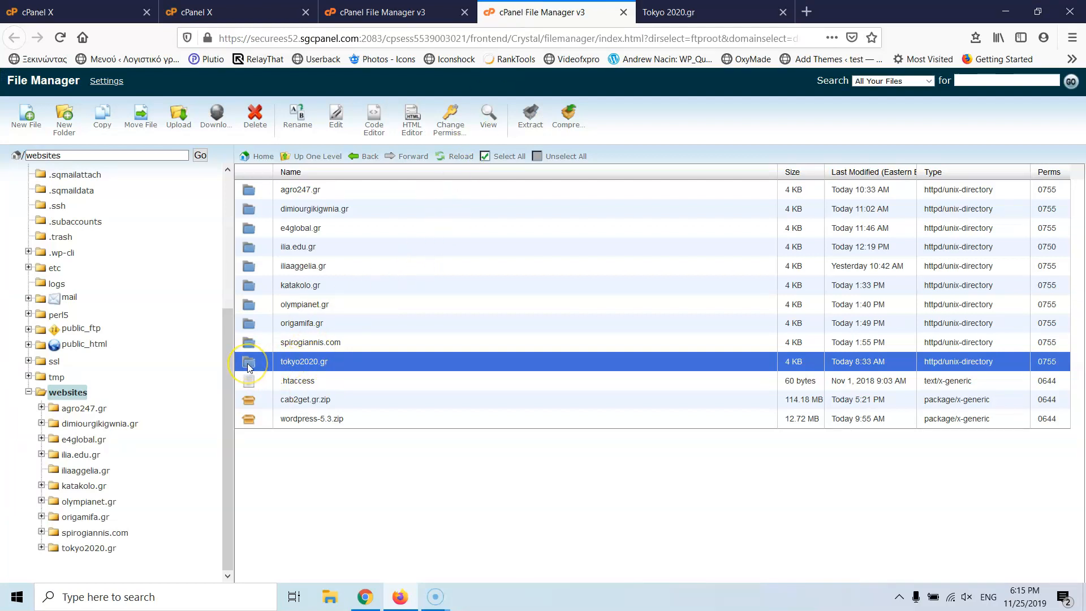
mouse_move(360, 291)
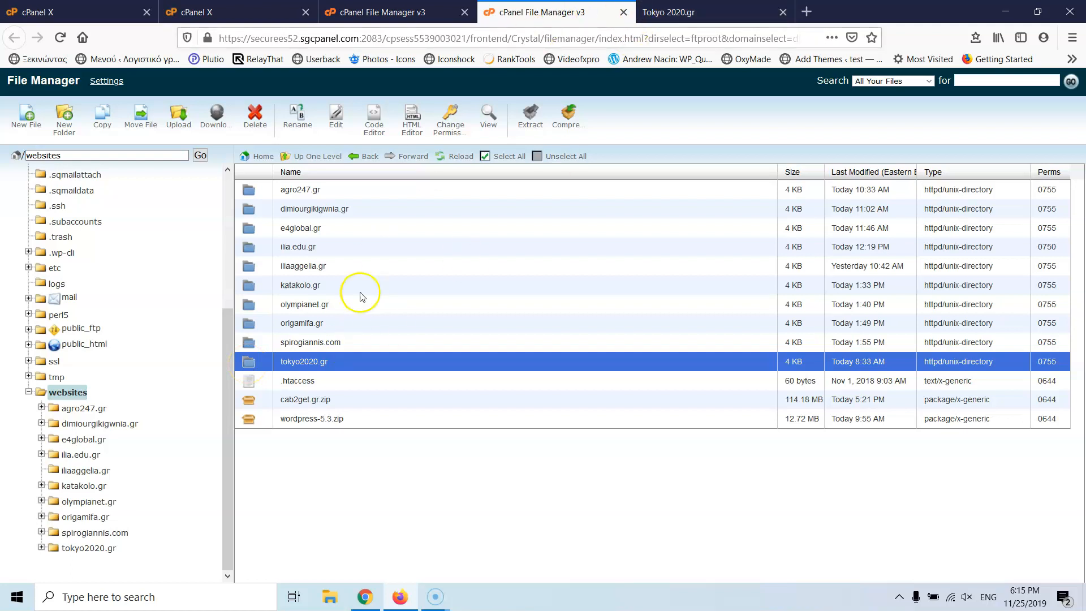
double_click(303, 361)
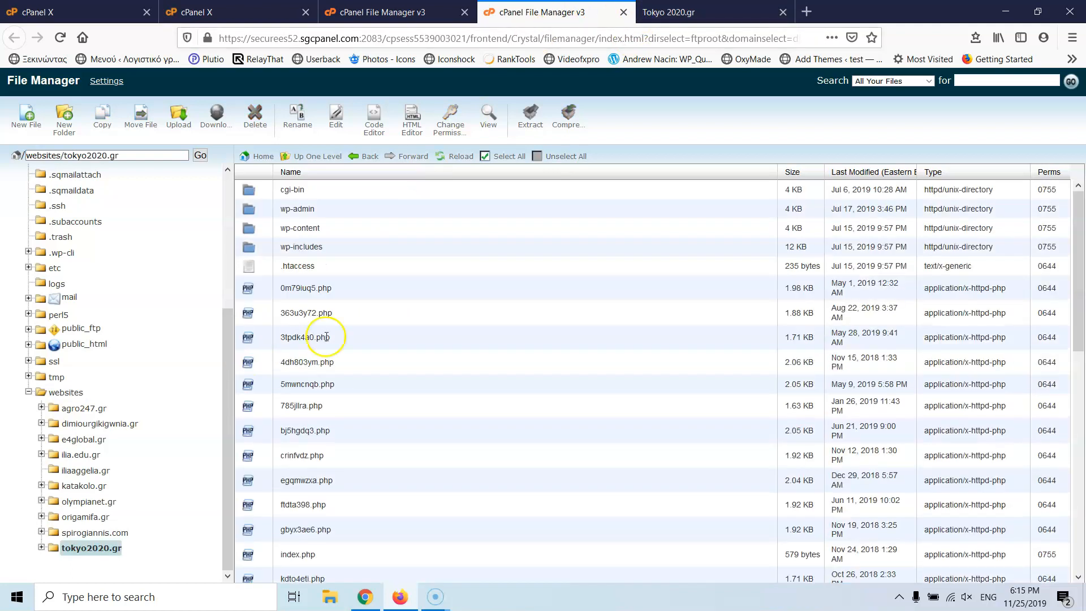
mouse_move(359, 319)
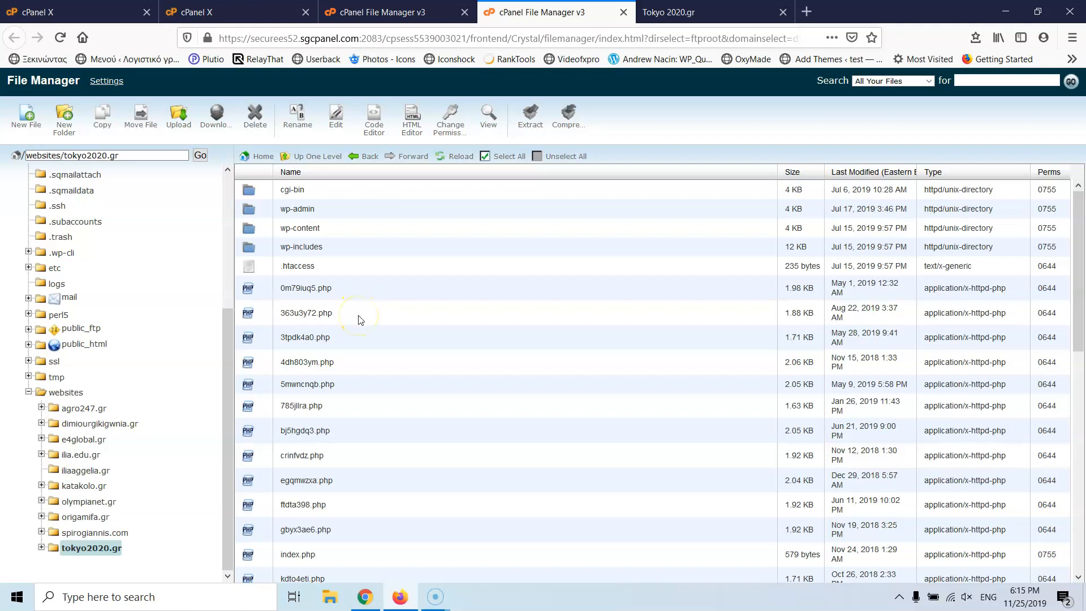
mouse_move(314, 310)
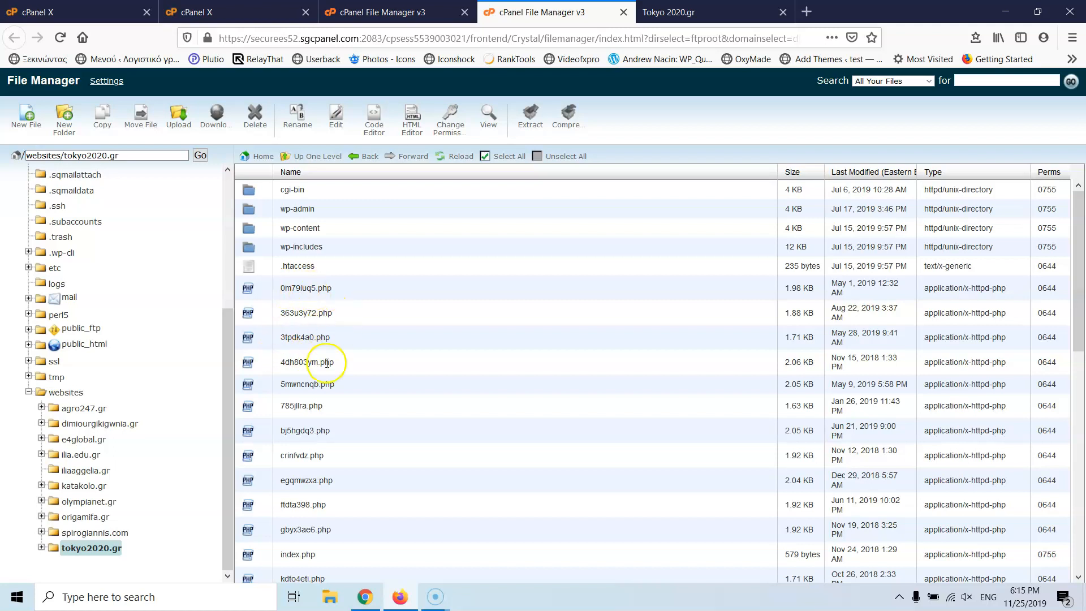
scroll(down, 3)
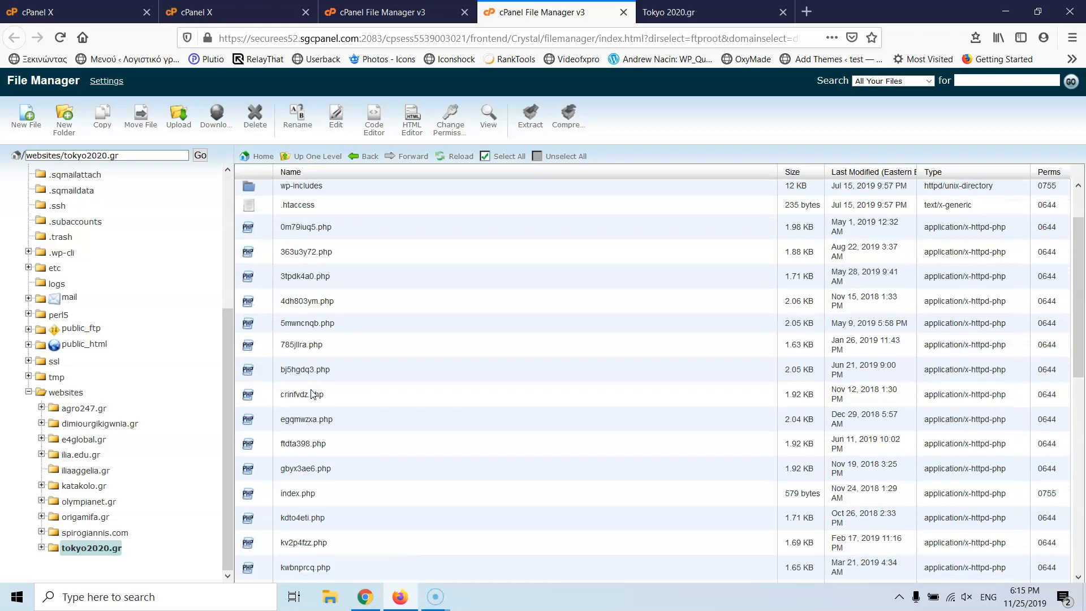
scroll(down, 3)
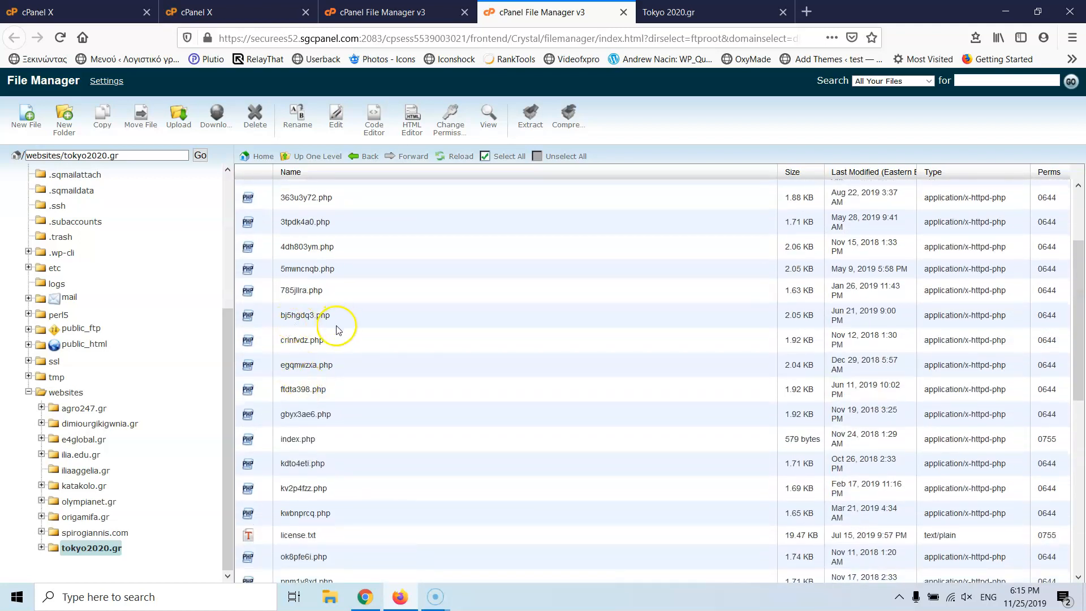
mouse_move(306, 353)
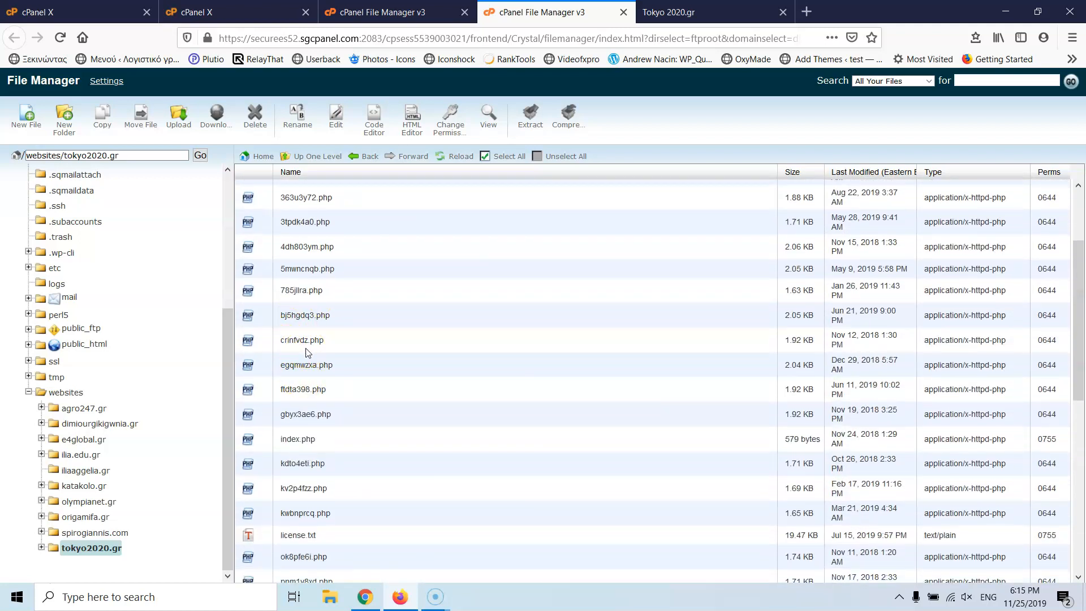
scroll(down, 3)
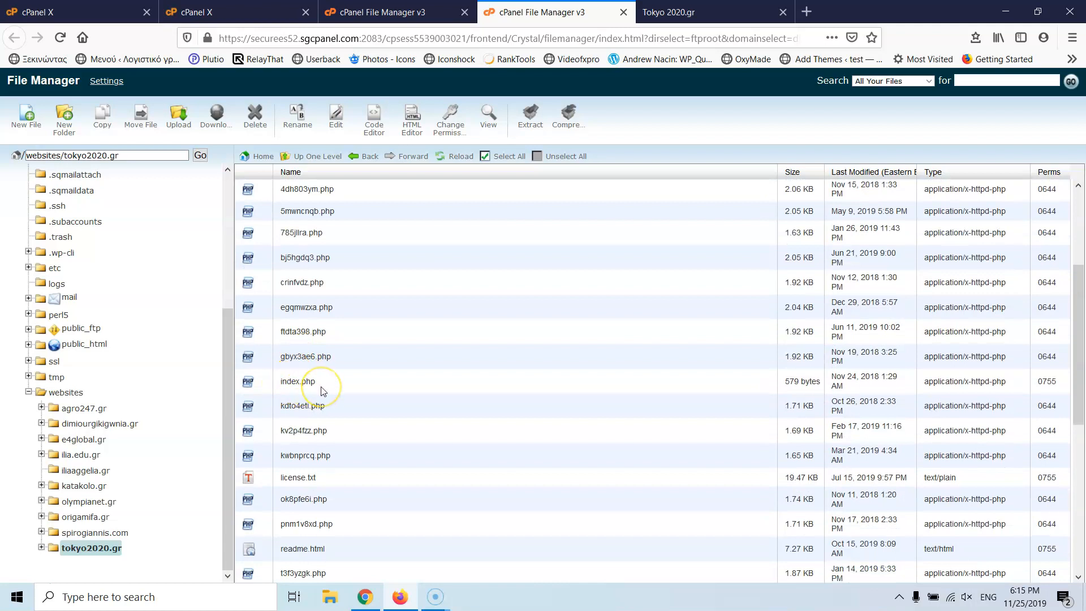
mouse_move(307, 430)
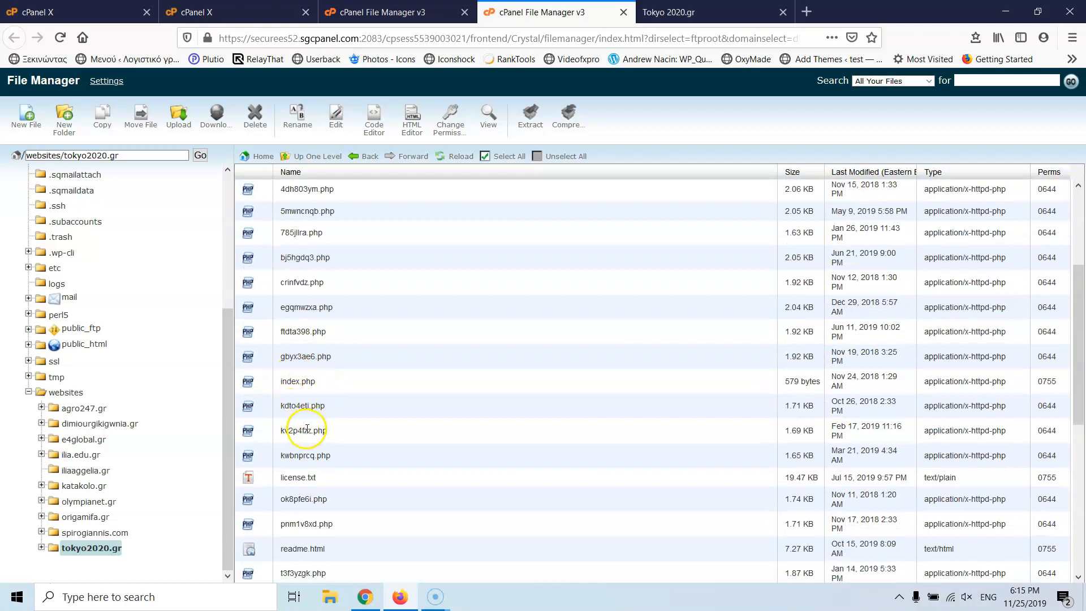
mouse_move(280, 411)
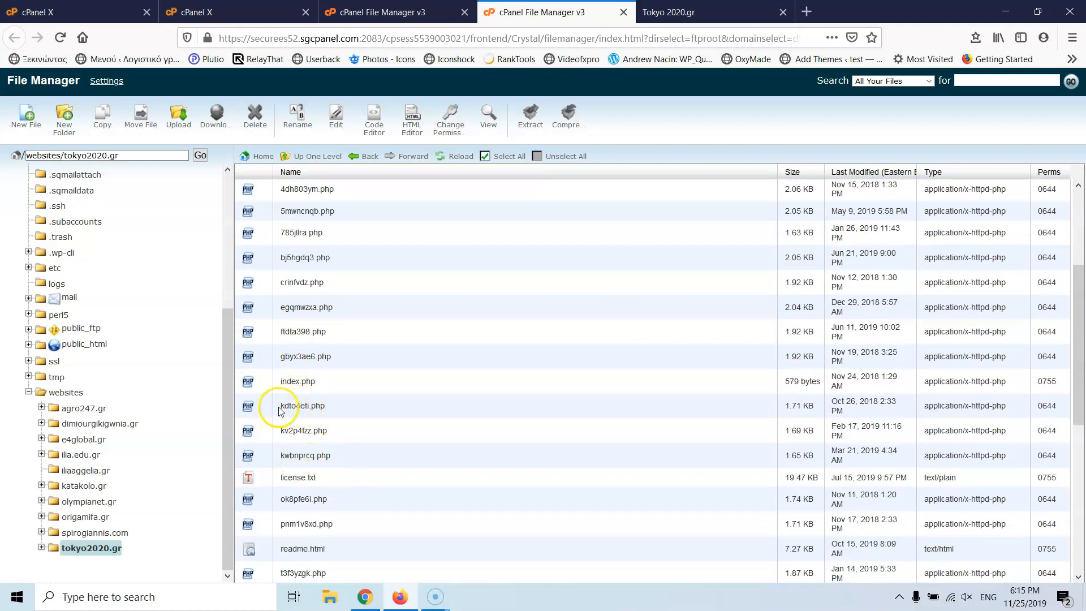
click(307, 307)
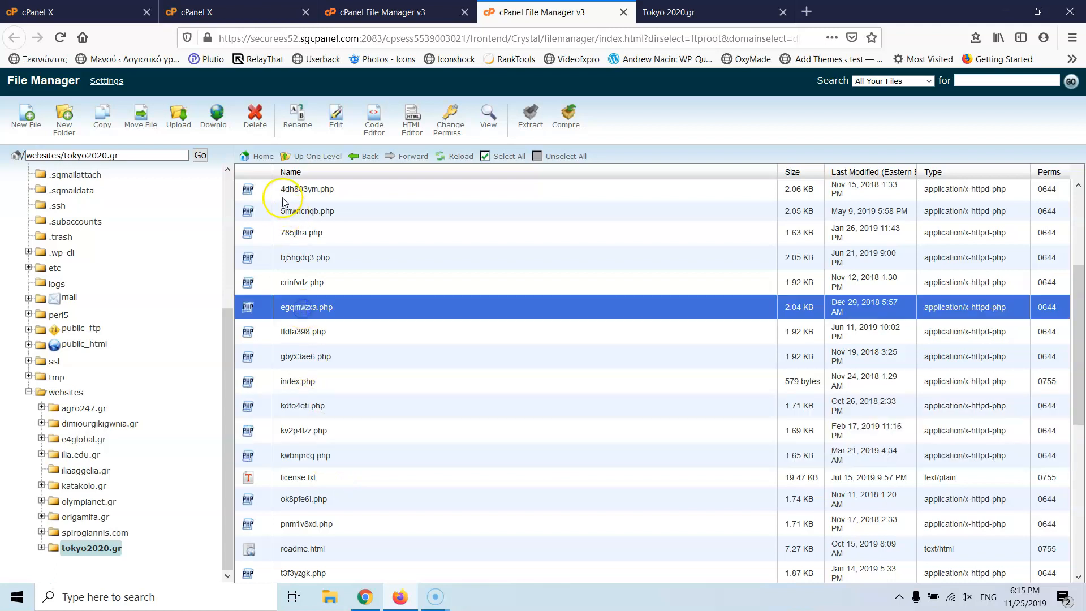
Step: Scroll through the site folder listing to spot other randomly named PHP files
scroll(up, 3)
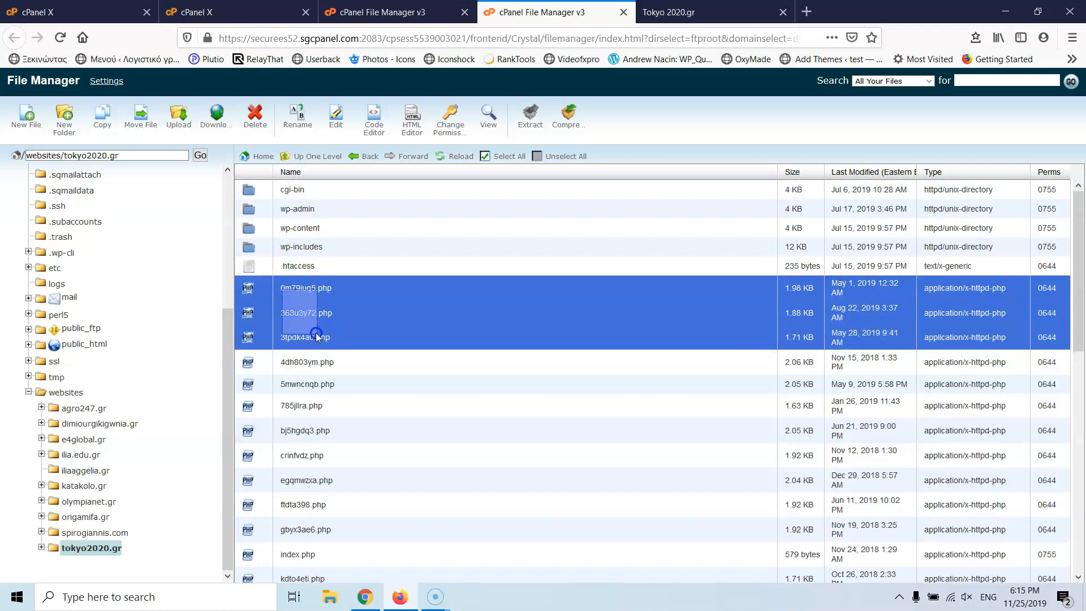
scroll(down, 3)
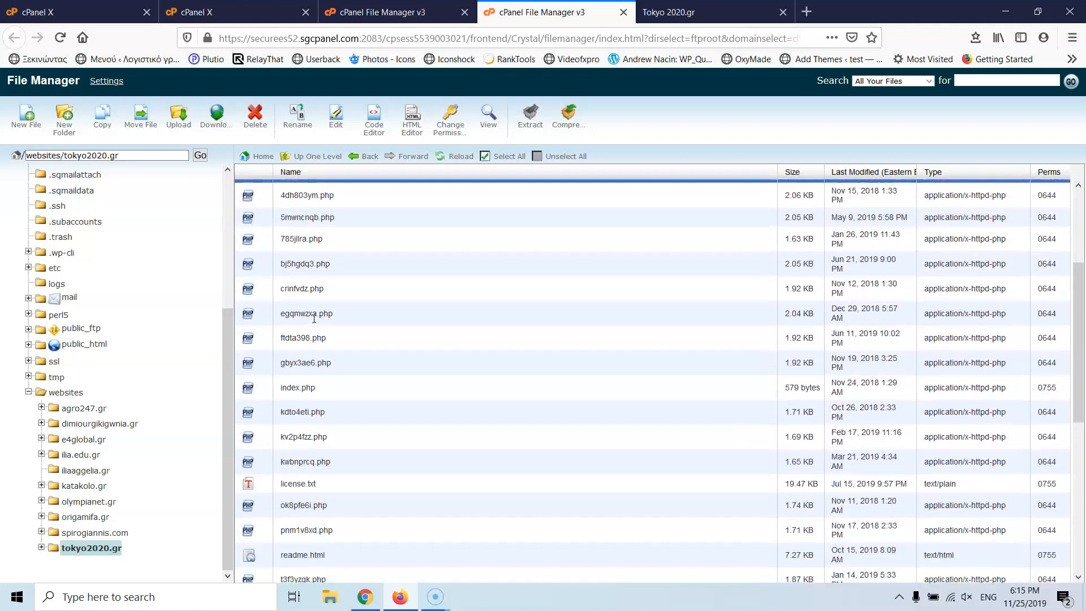
scroll(down, 3)
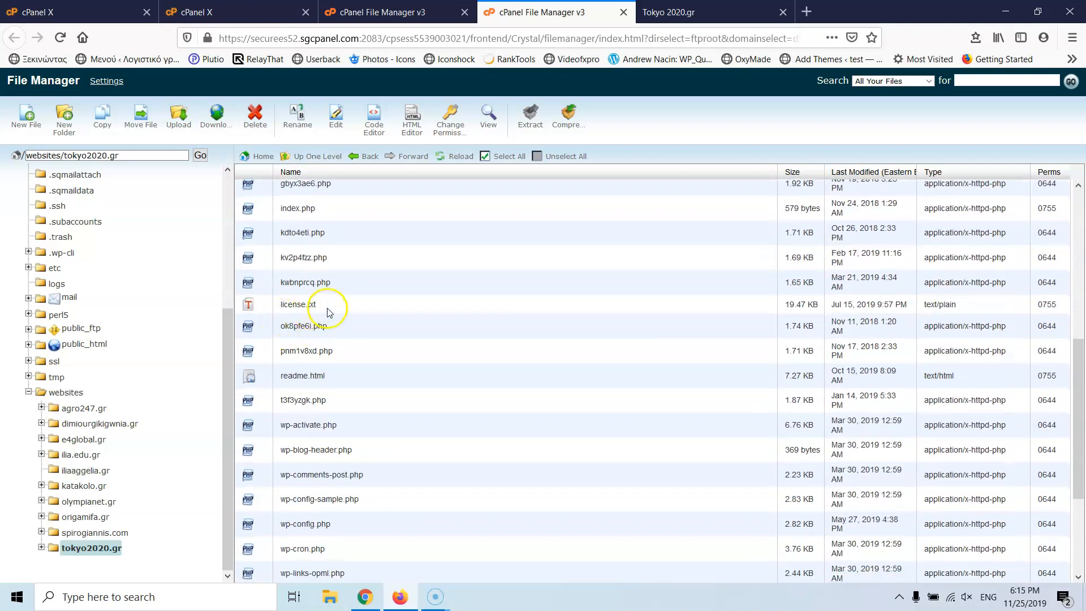
mouse_move(299, 326)
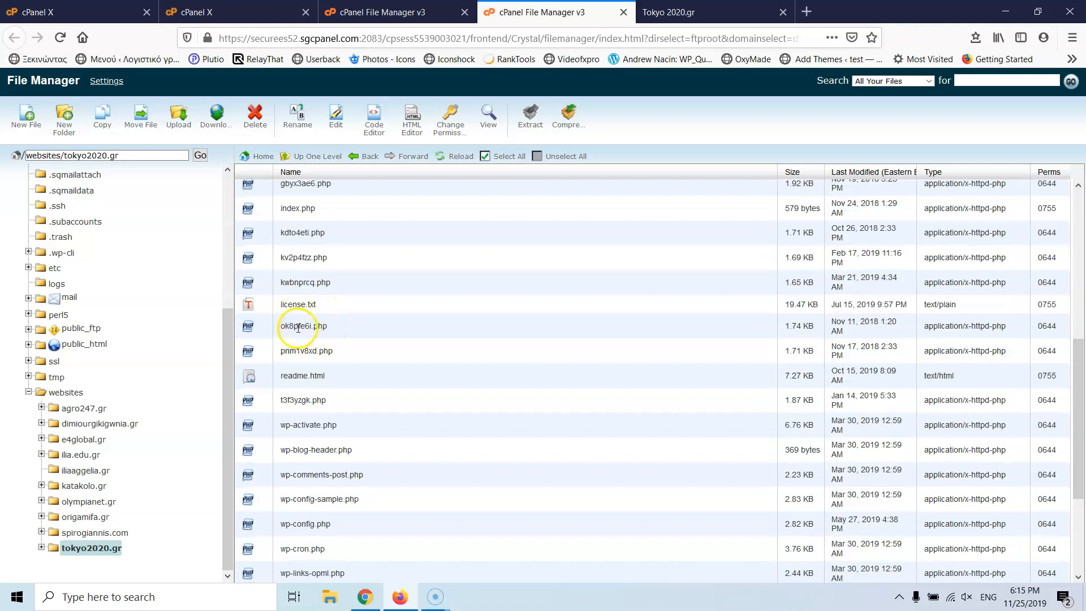
mouse_move(293, 351)
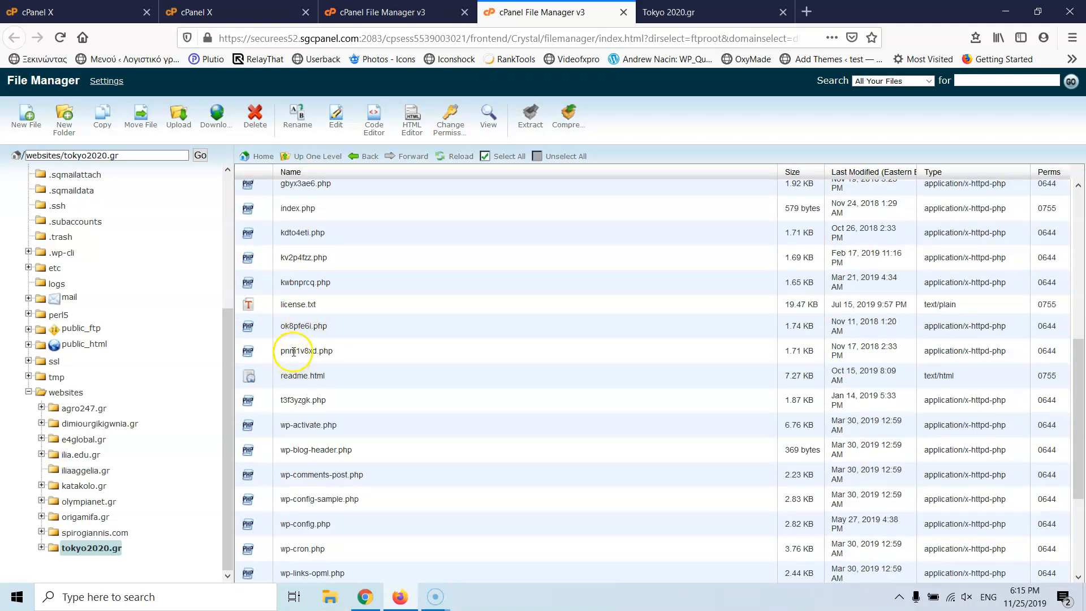
mouse_move(313, 399)
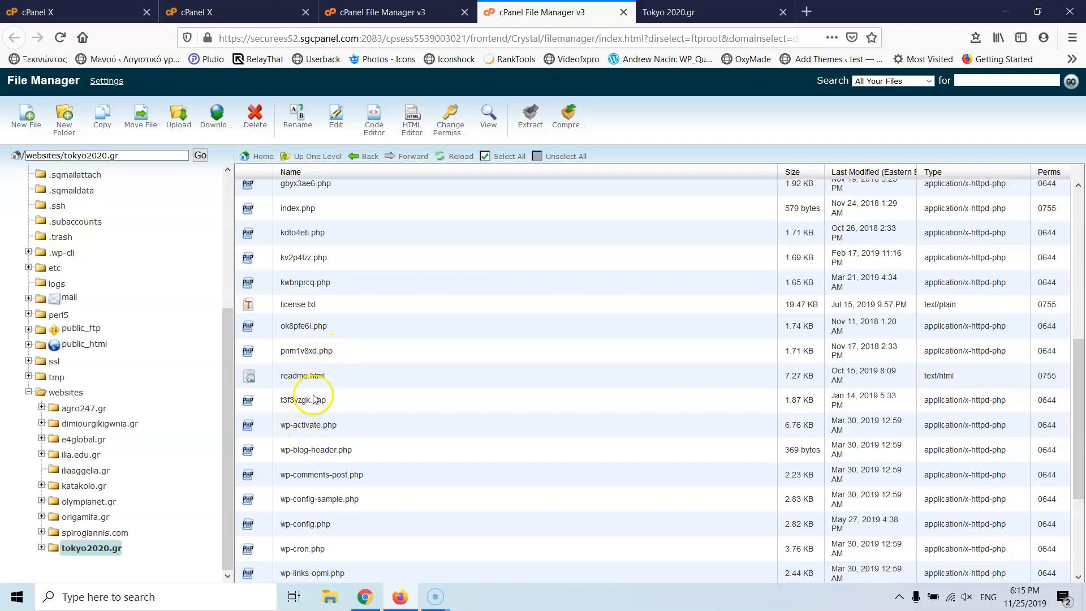
scroll(down, 3)
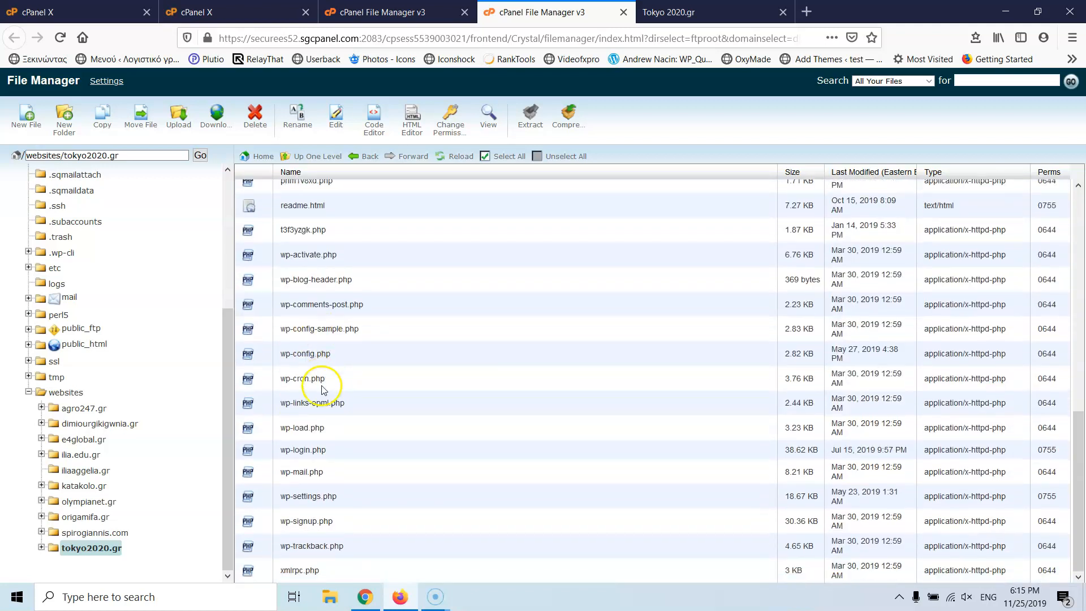
scroll(up, 3)
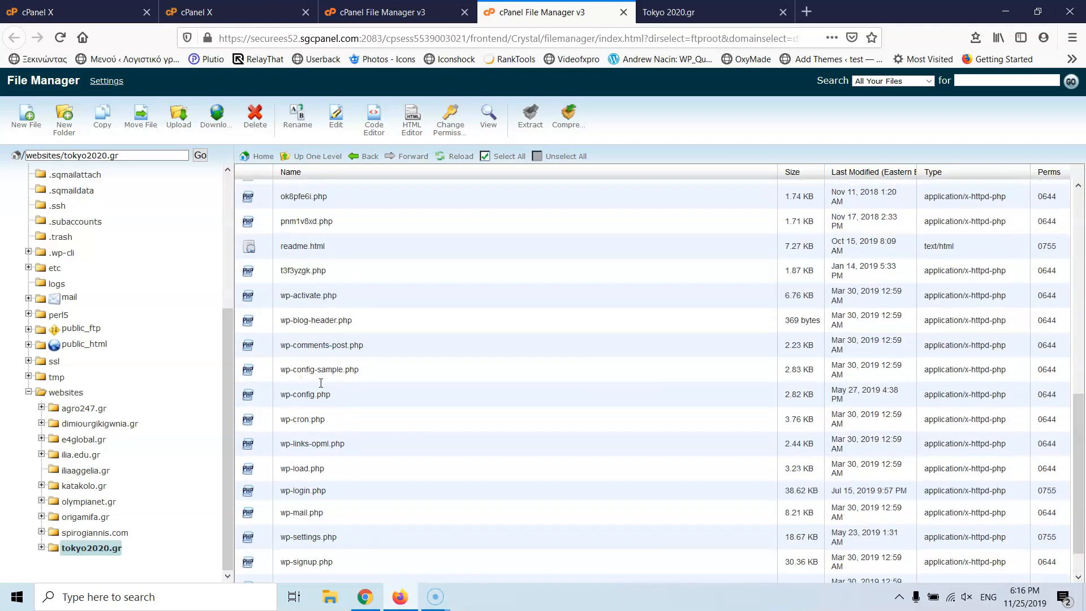
scroll(up, 3)
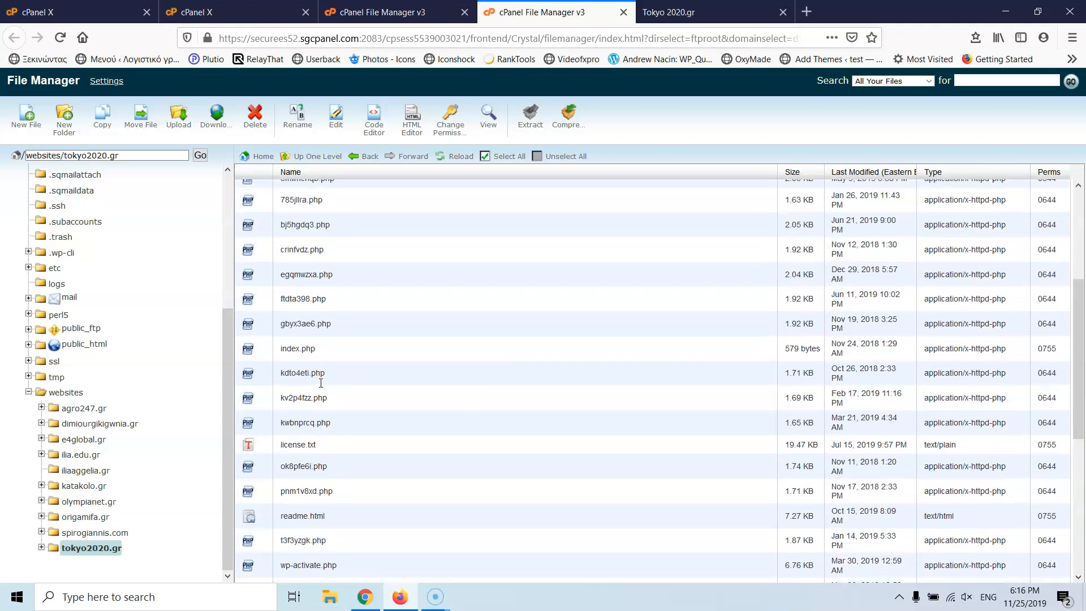
scroll(up, 3)
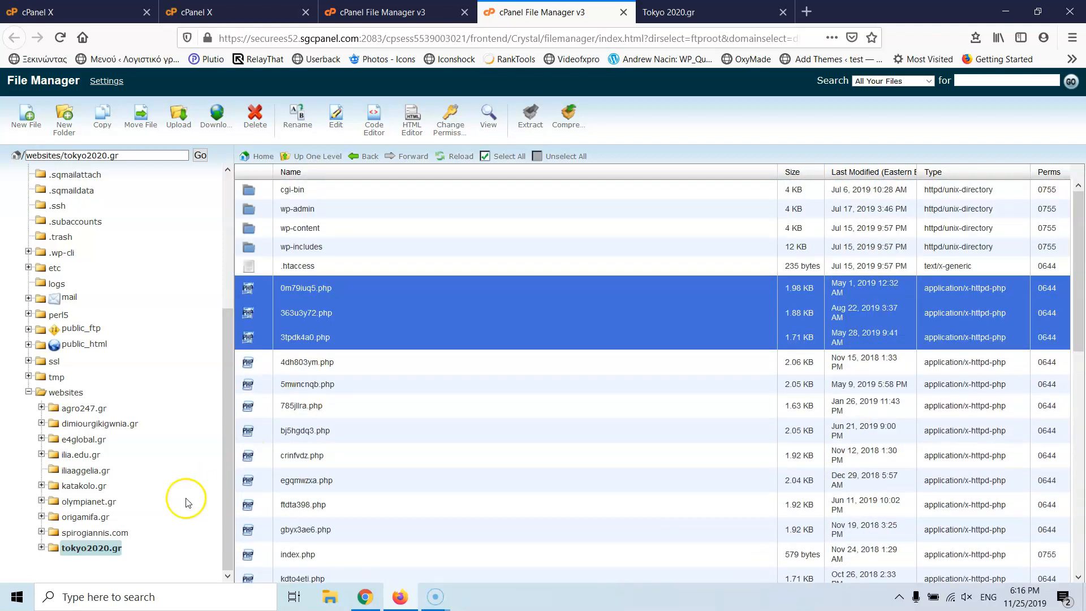
Step: Move up to the websites folder holding the site folders and wordpress-5.3.zip
click(66, 393)
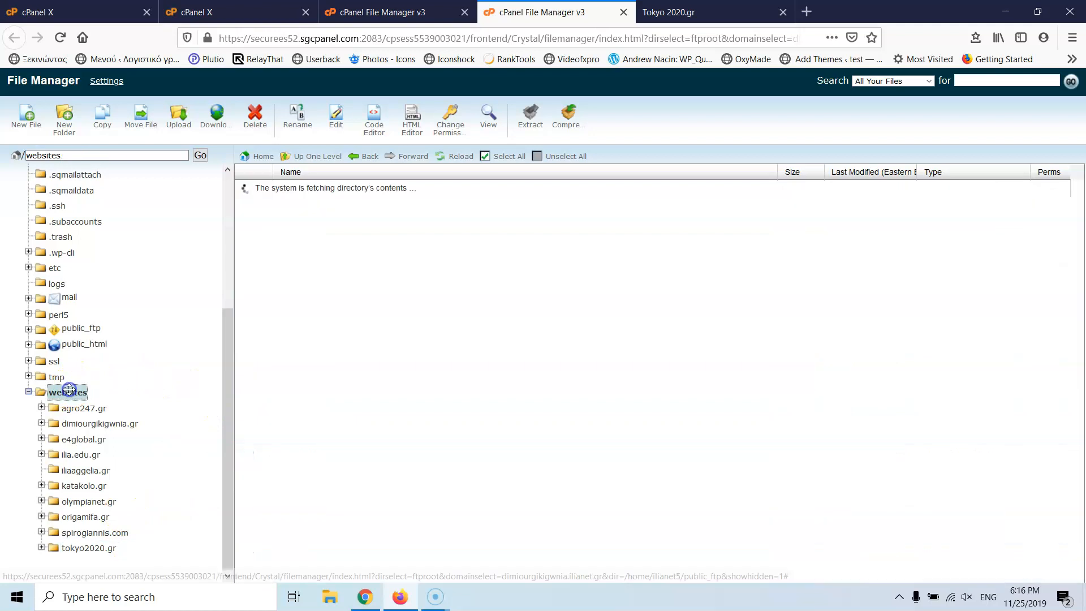
click(67, 392)
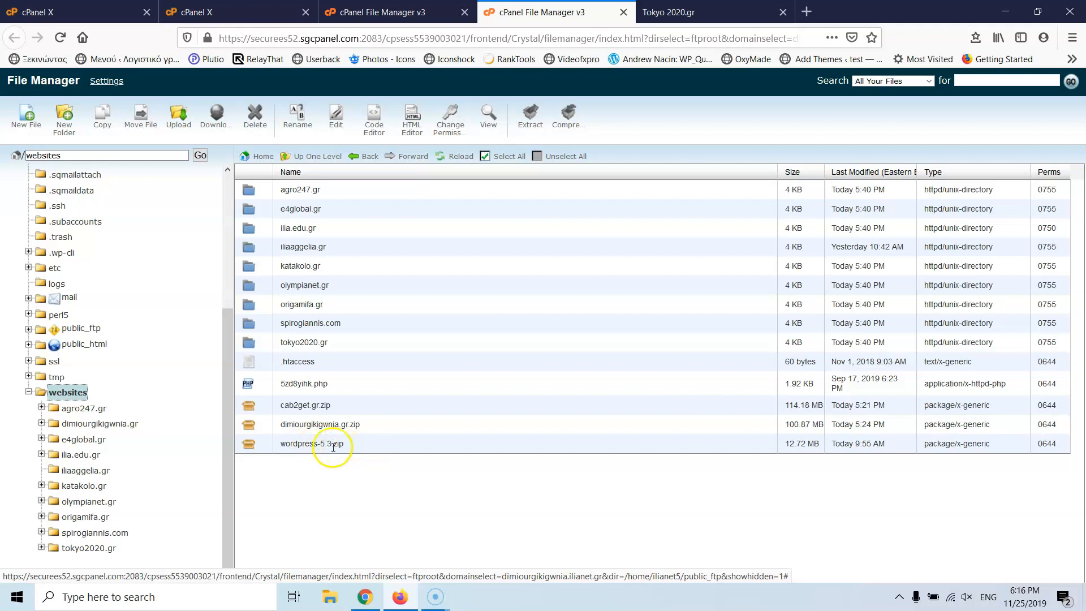
mouse_move(340, 455)
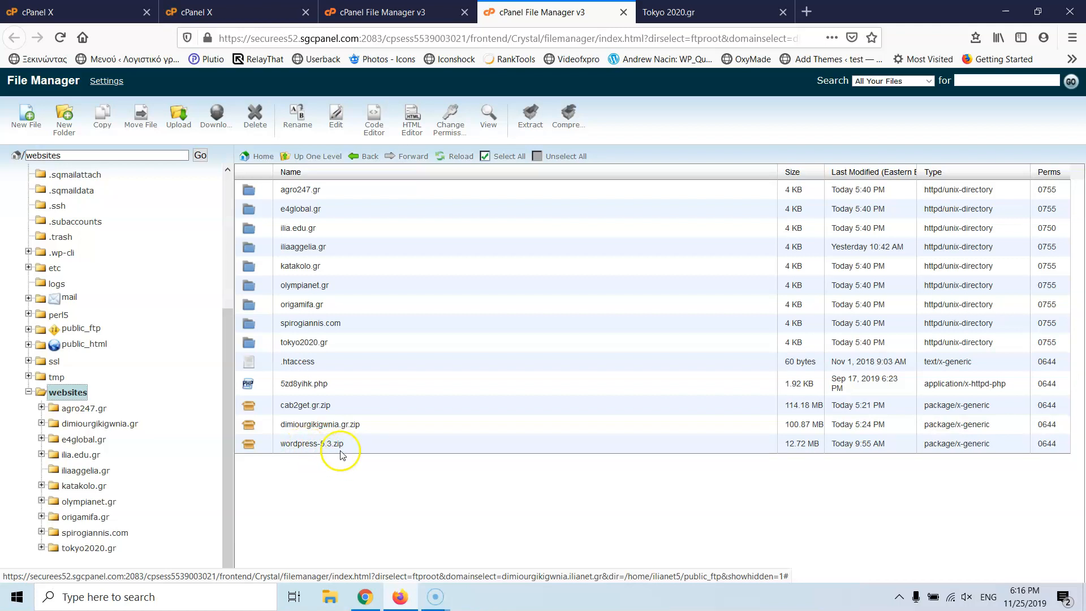
mouse_move(300, 338)
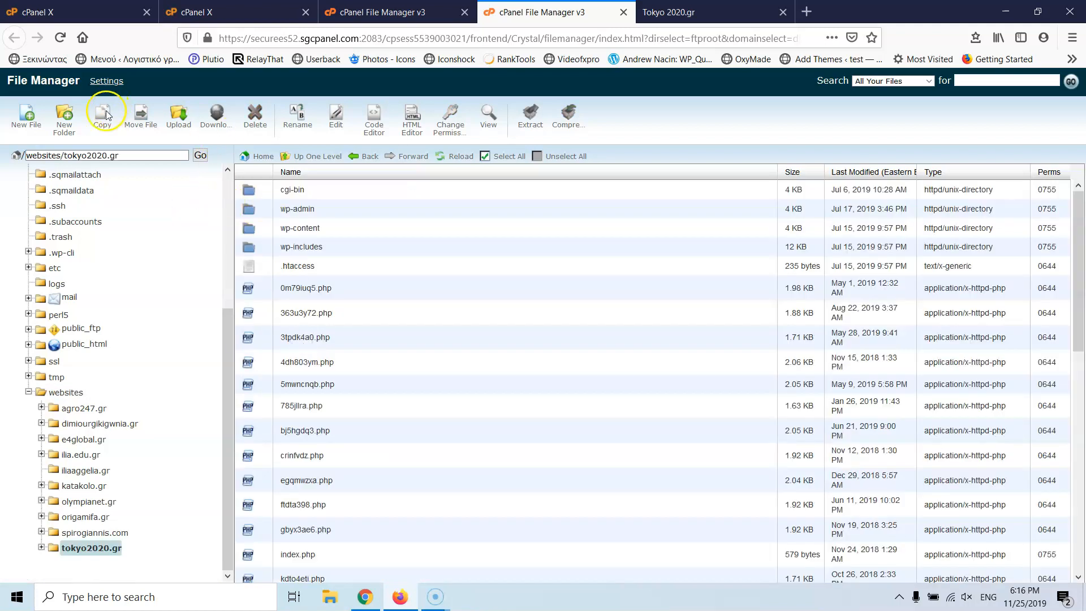
Step: Copy wordpress-5.3.zip from websites into /websites/tokyo2020.gr
click(91, 547)
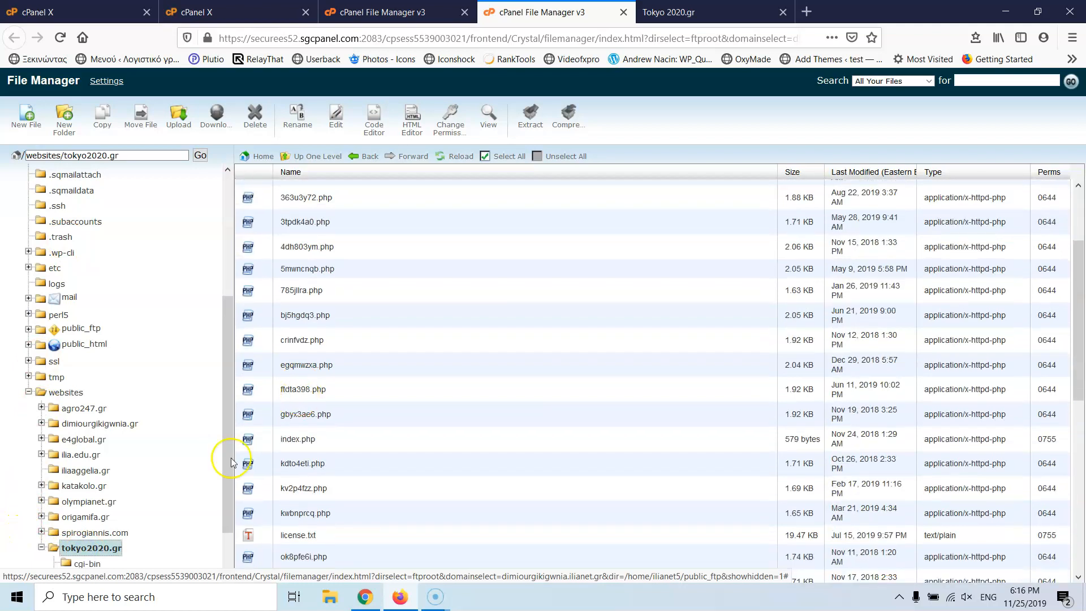
click(67, 391)
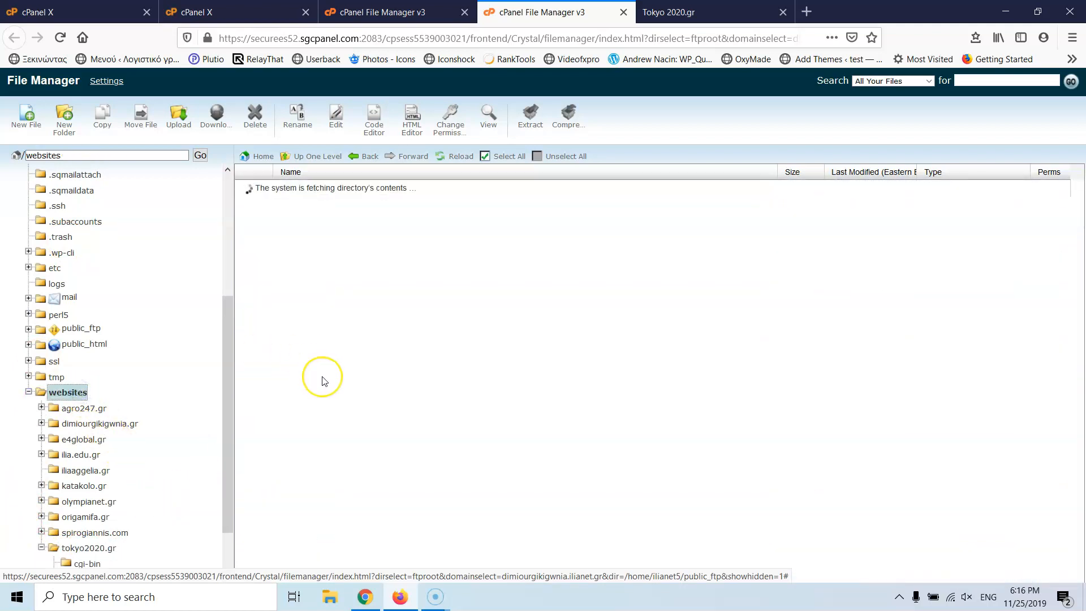
click(66, 392)
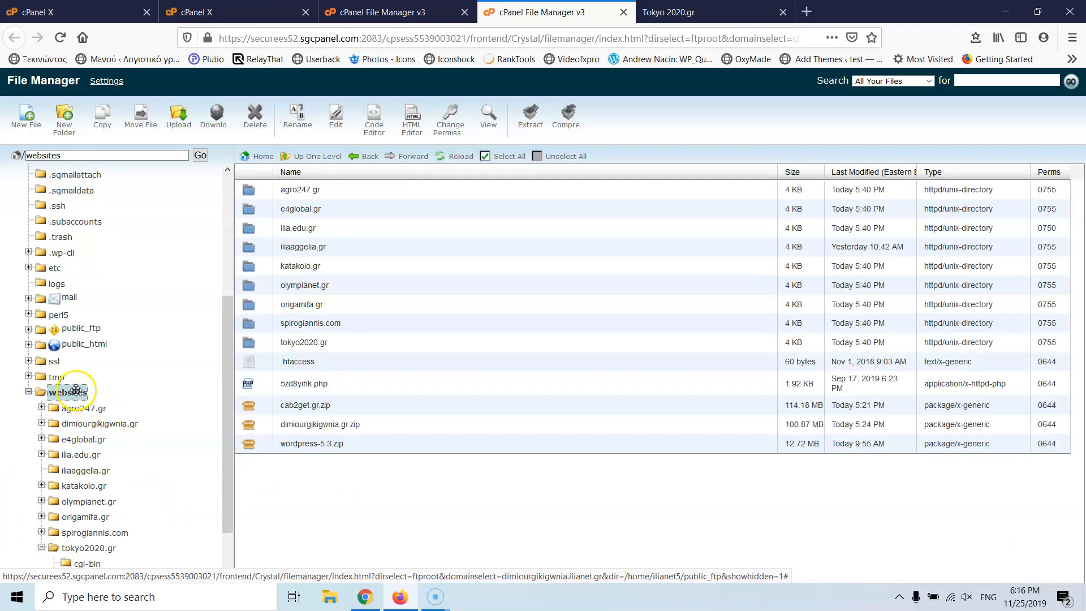
click(305, 341)
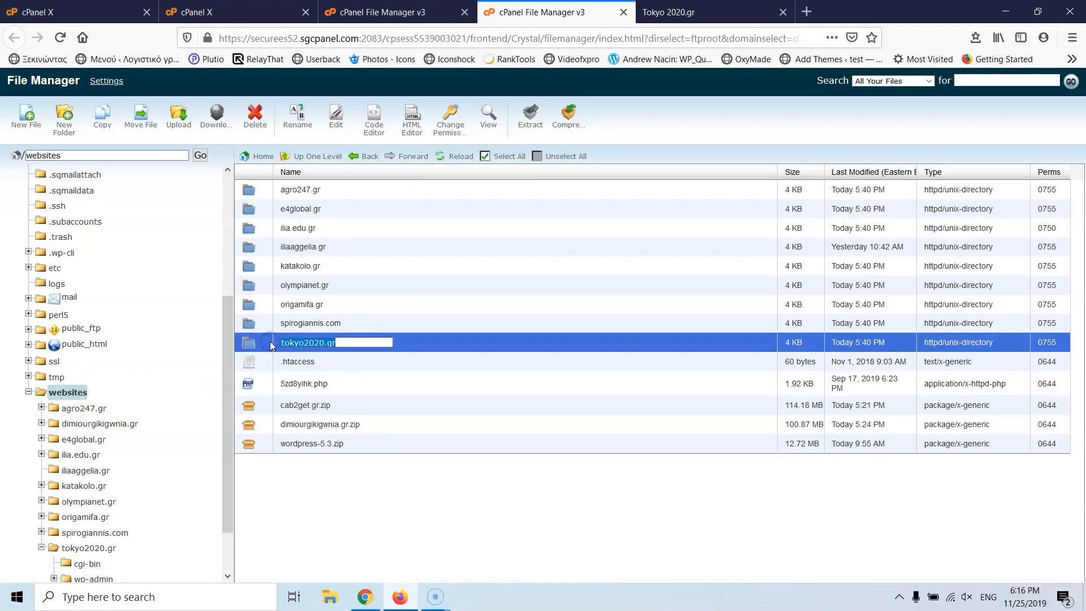
right_click(312, 444)
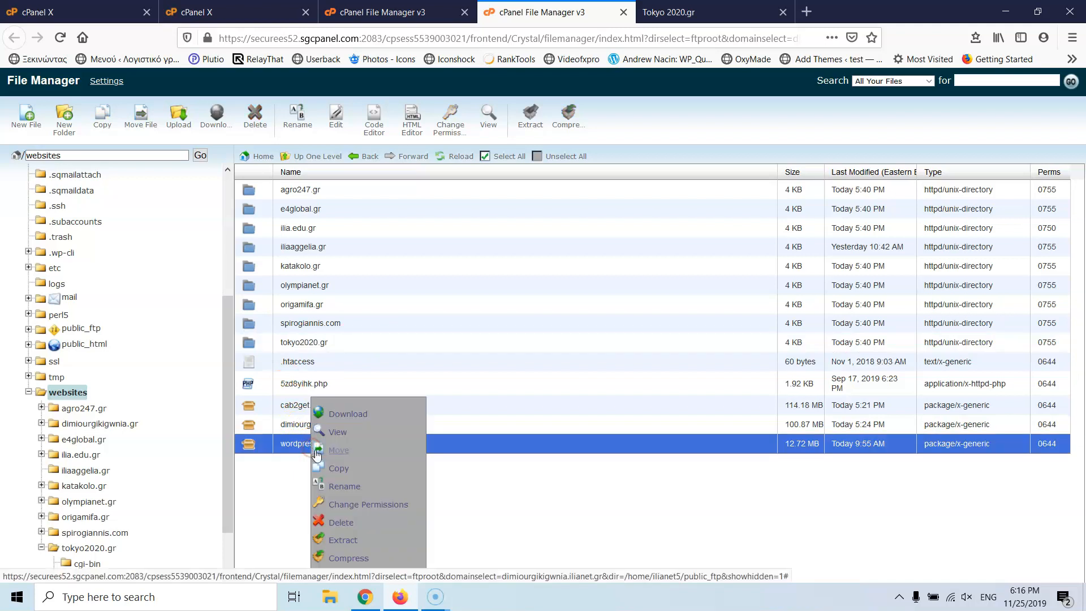
click(338, 469)
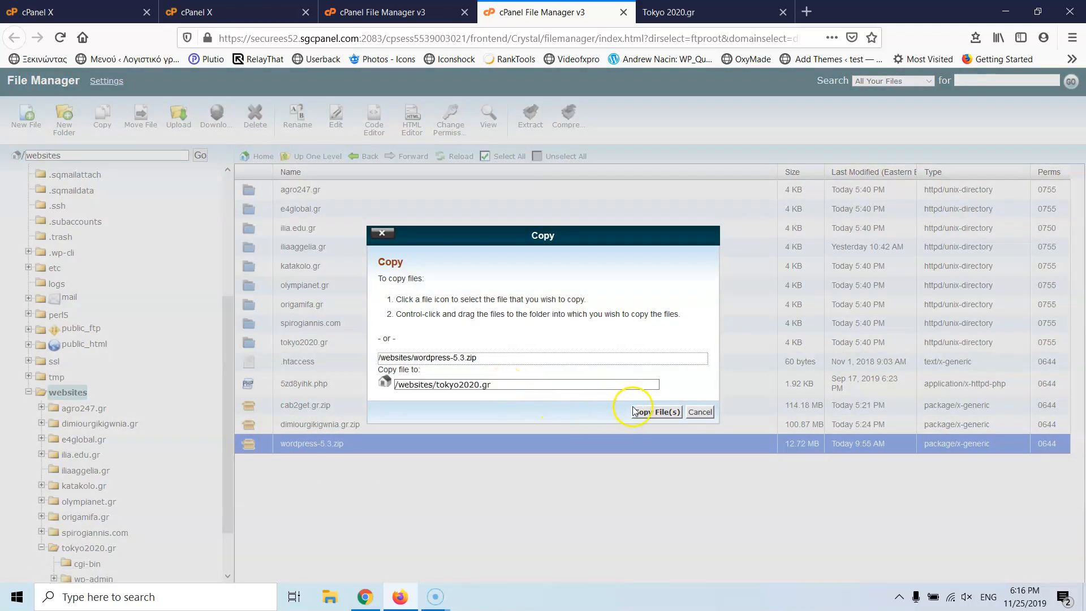
click(649, 412)
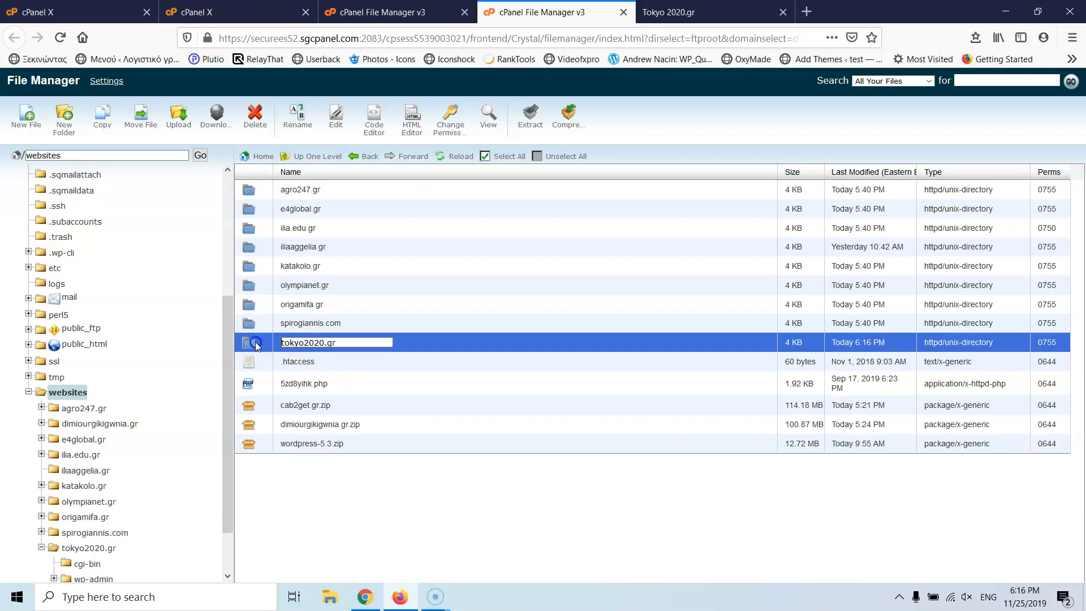
Step: Extract wordpress-5.3.zip inside tokyo2020.gr, creating a fresh wordpress folder
double_click(306, 342)
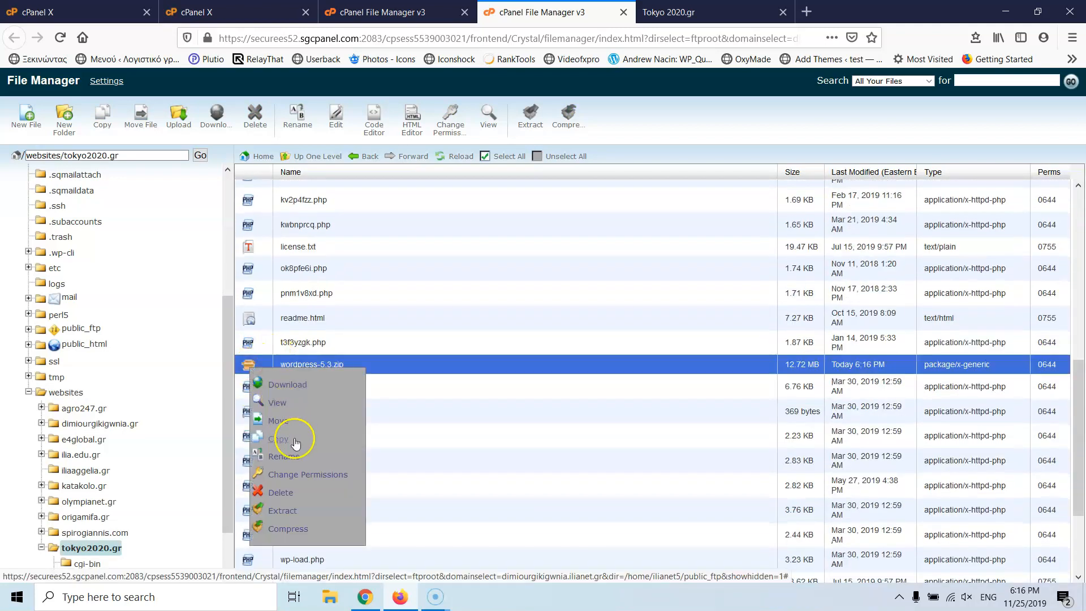
mouse_move(287, 512)
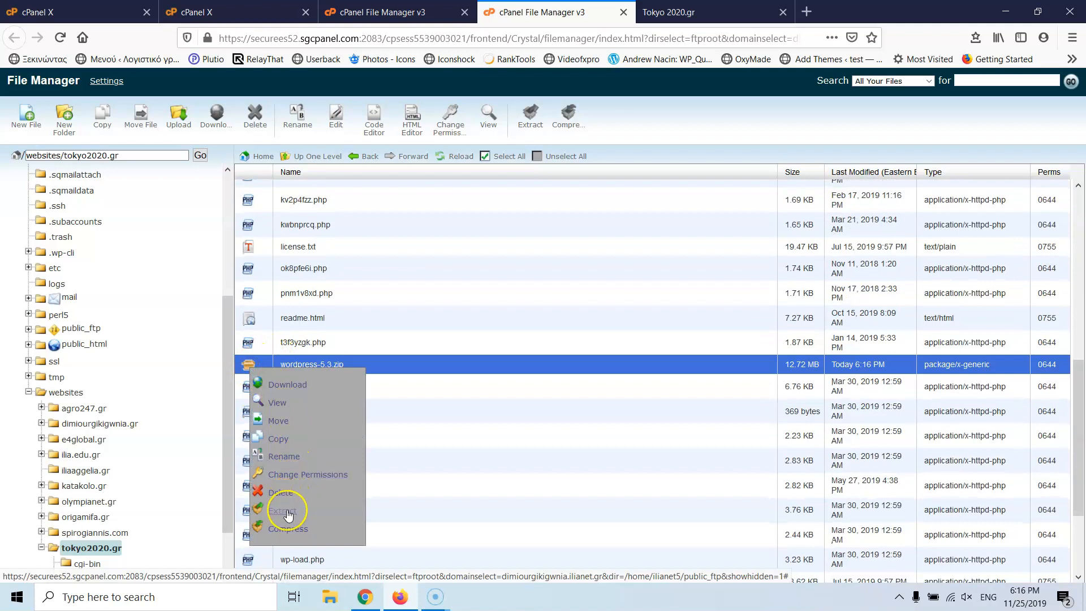
click(285, 511)
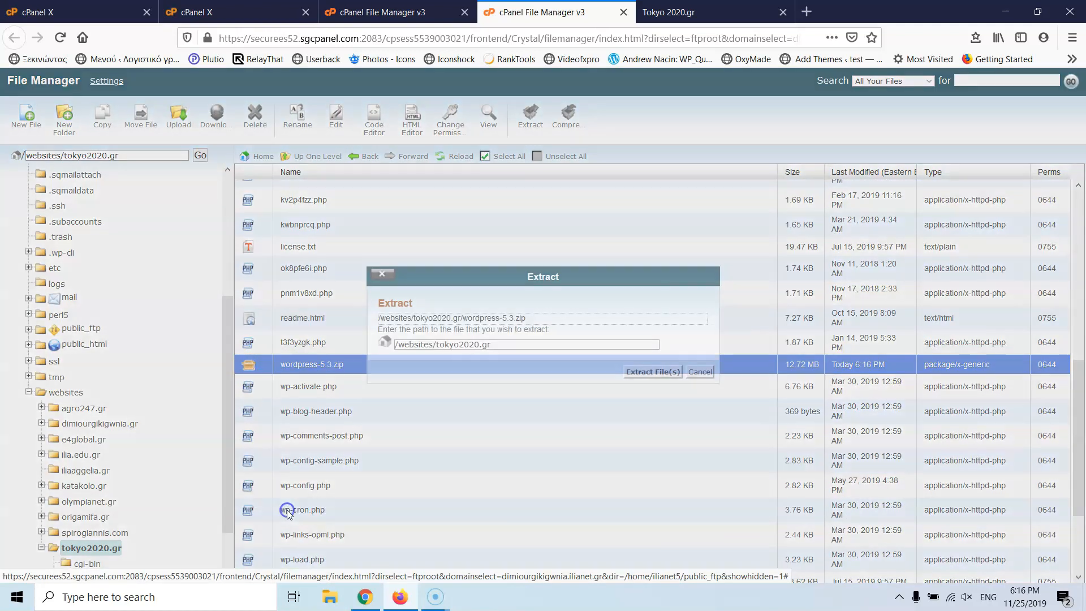
click(651, 371)
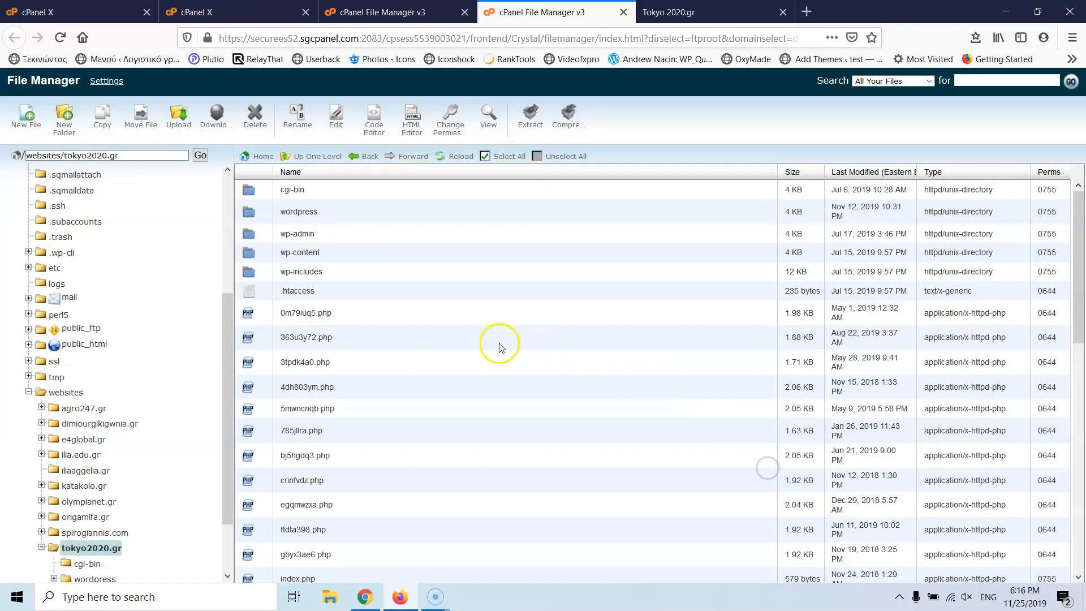
mouse_move(320, 169)
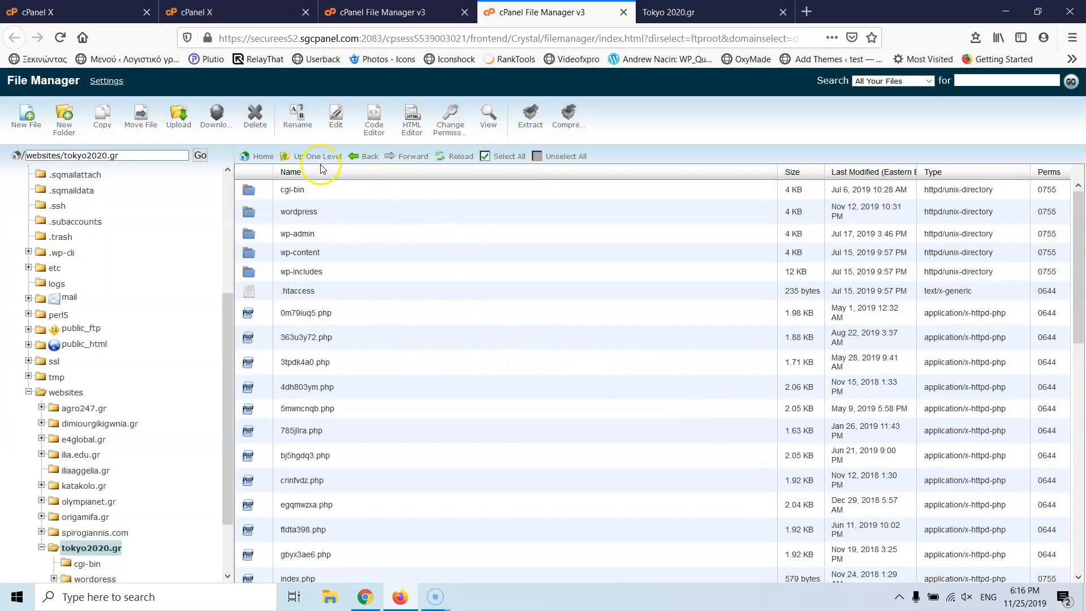
Step: Compress the tokyo2020.gr folder into a tokyo2020.gr.zip backup in websites
click(317, 156)
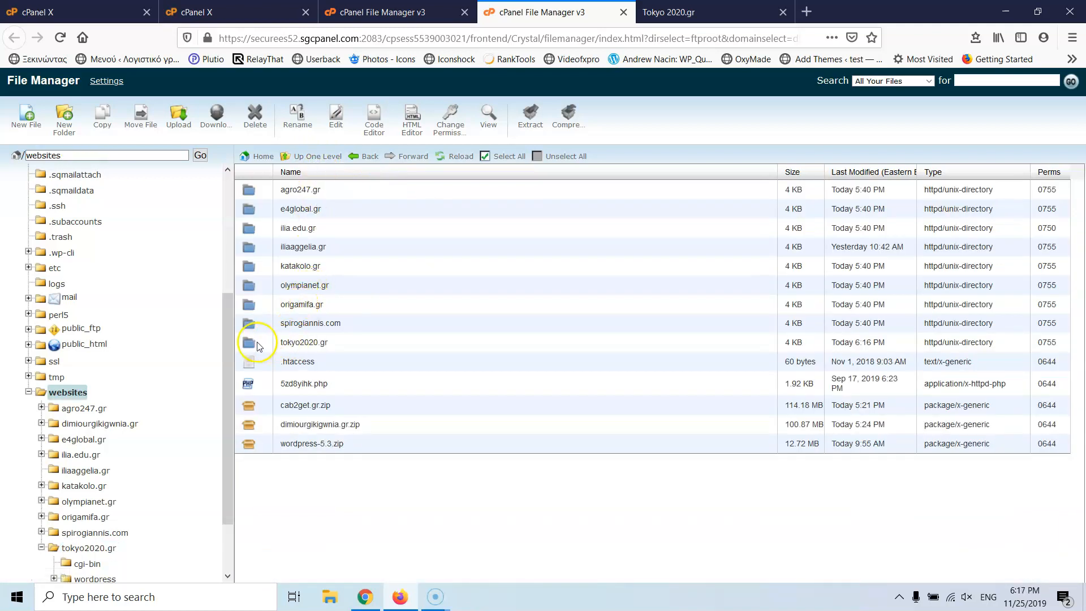
mouse_move(253, 346)
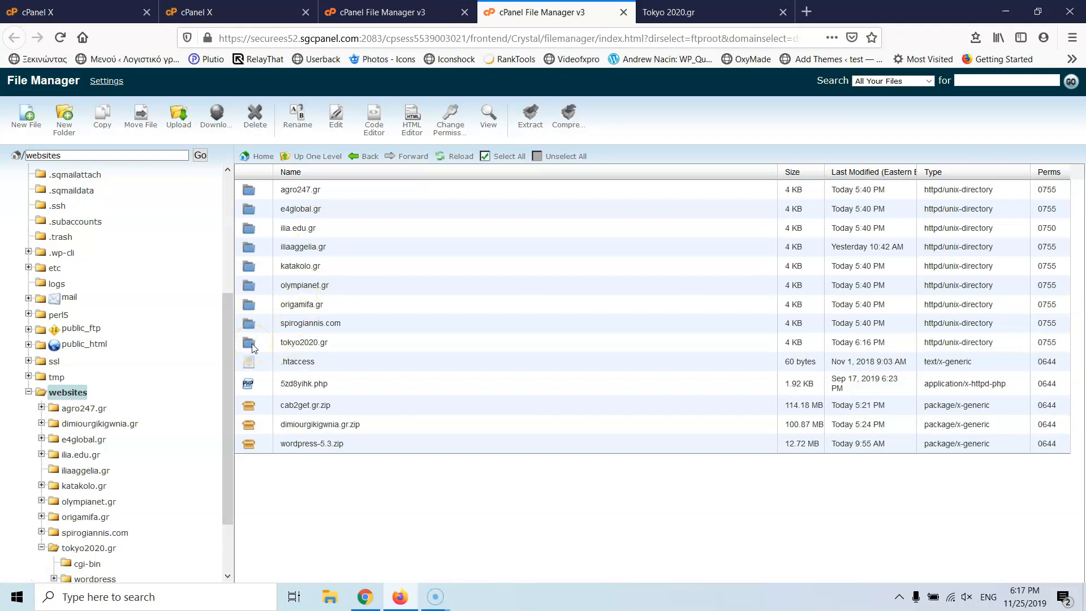
mouse_move(254, 346)
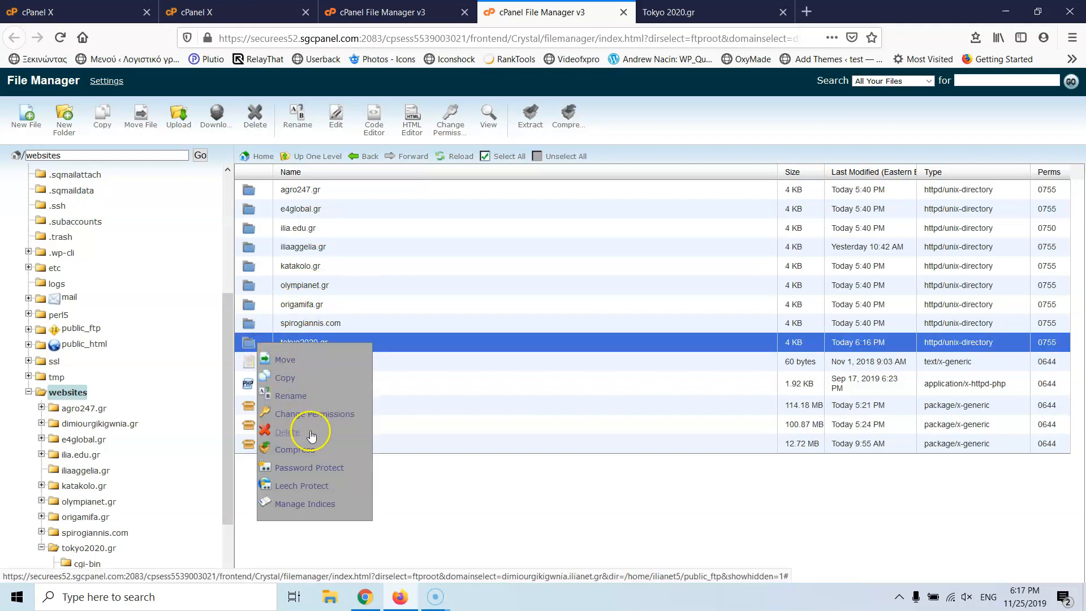
mouse_move(312, 449)
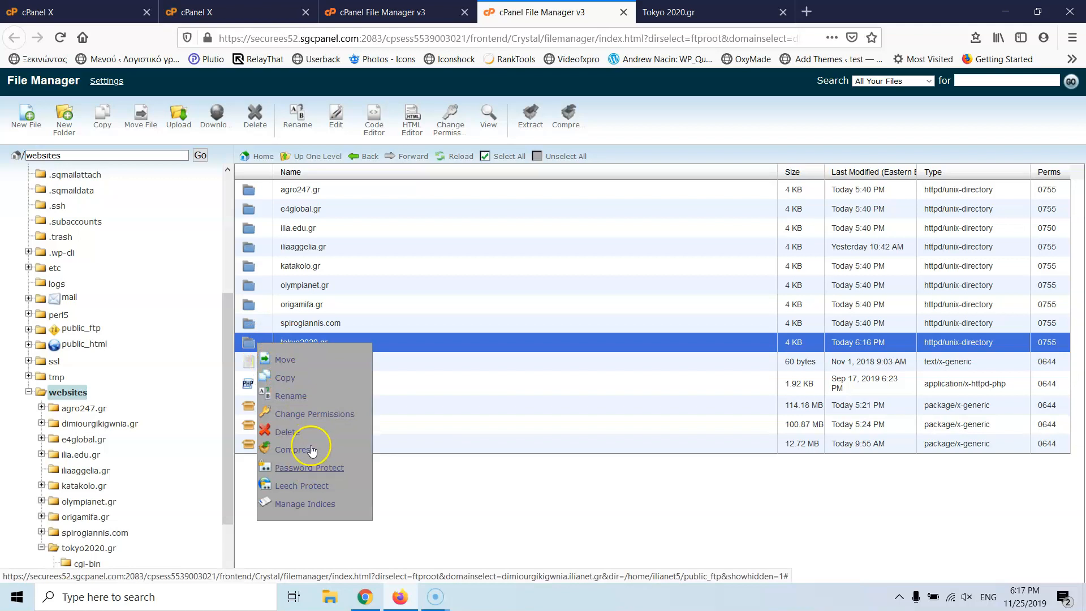
mouse_move(285, 378)
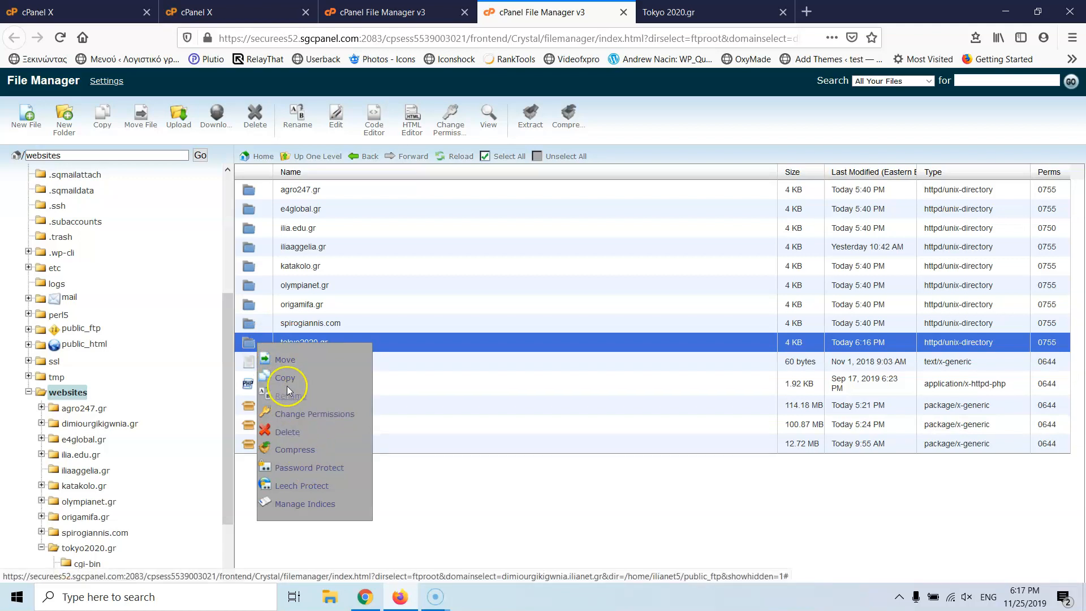
mouse_move(306, 437)
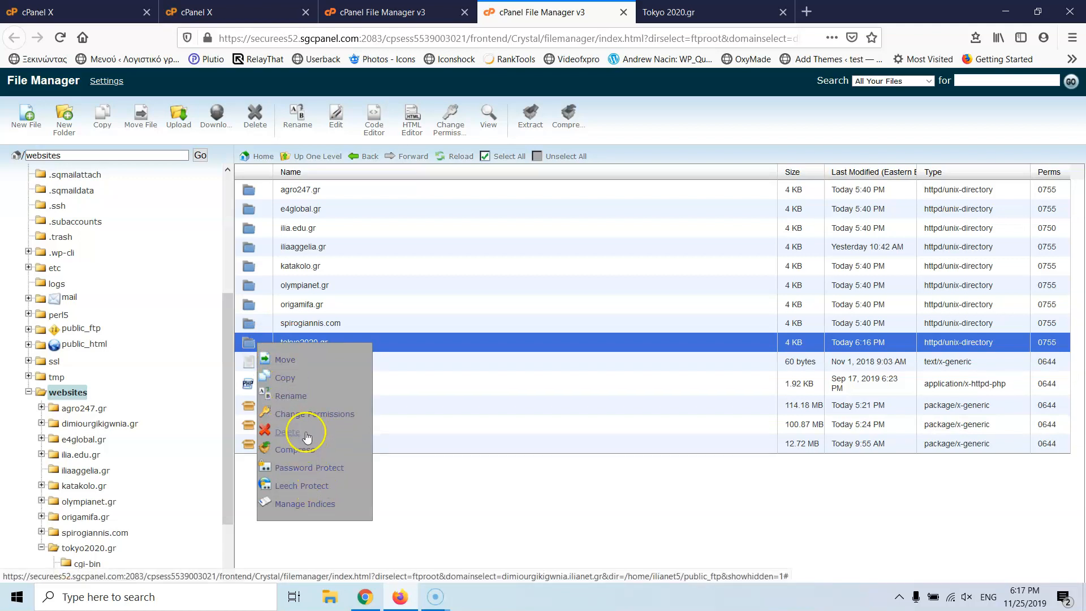
click(294, 449)
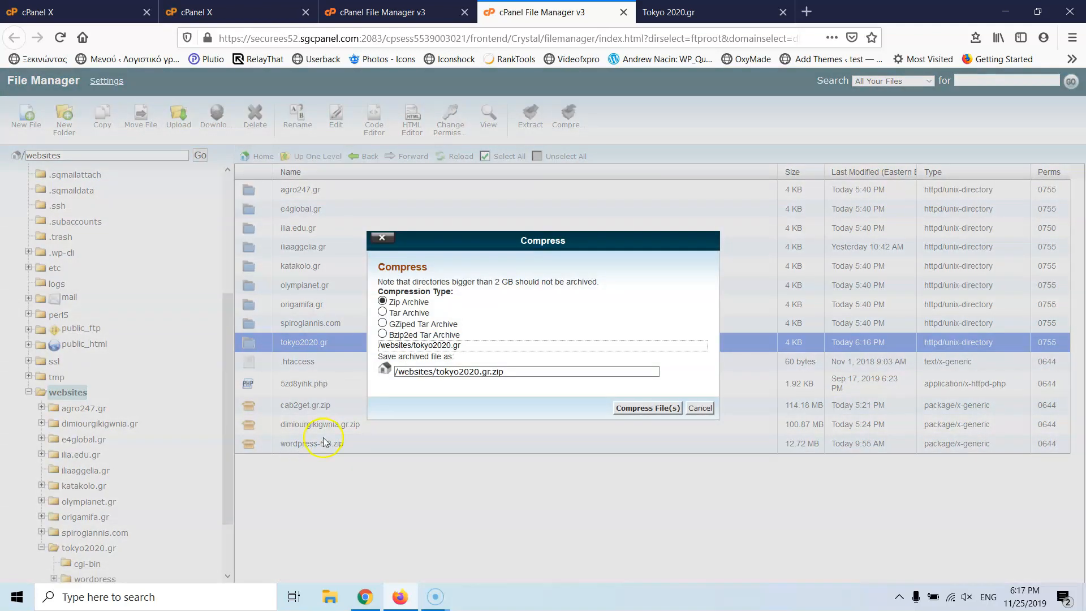
mouse_move(345, 449)
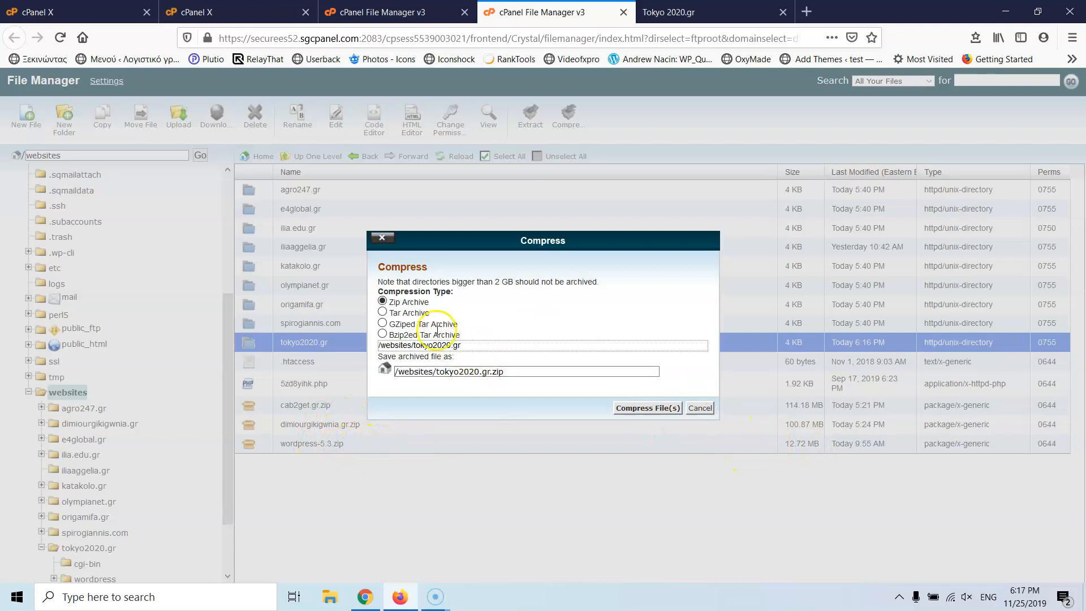
click(647, 407)
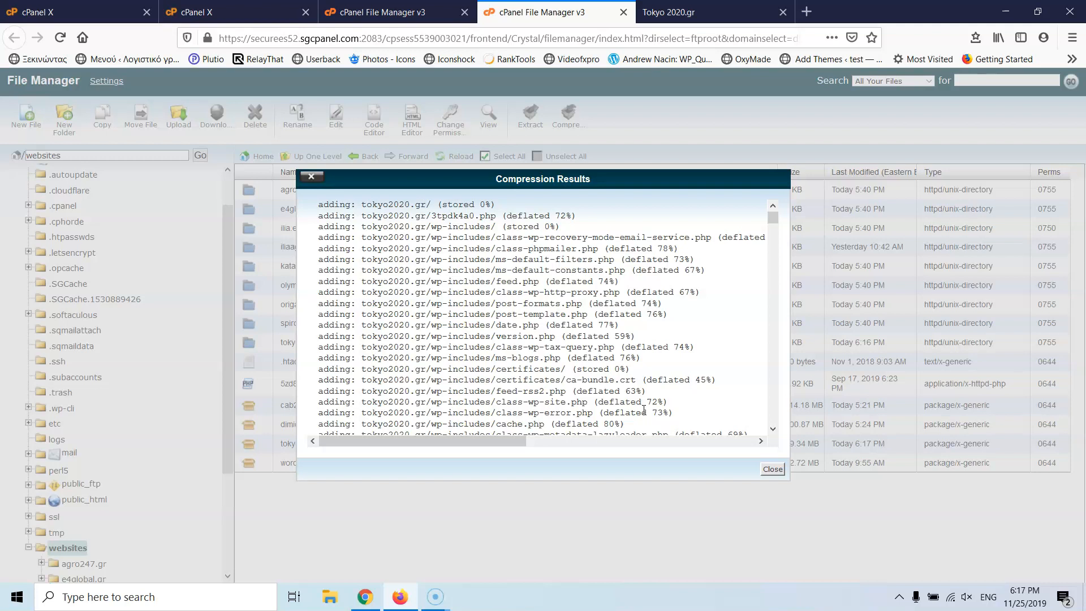
mouse_move(476, 598)
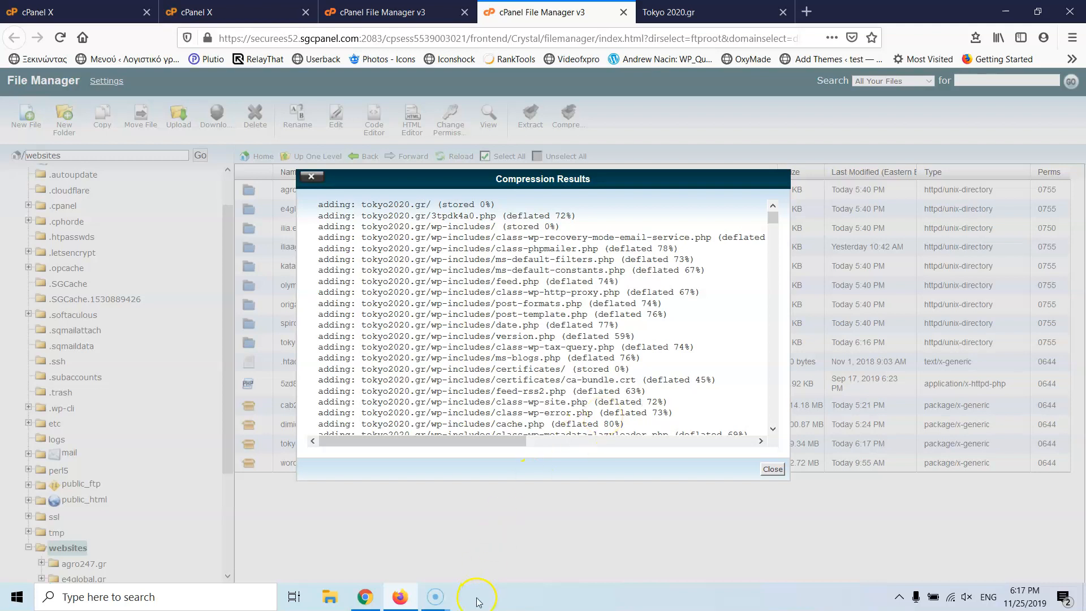
click(772, 469)
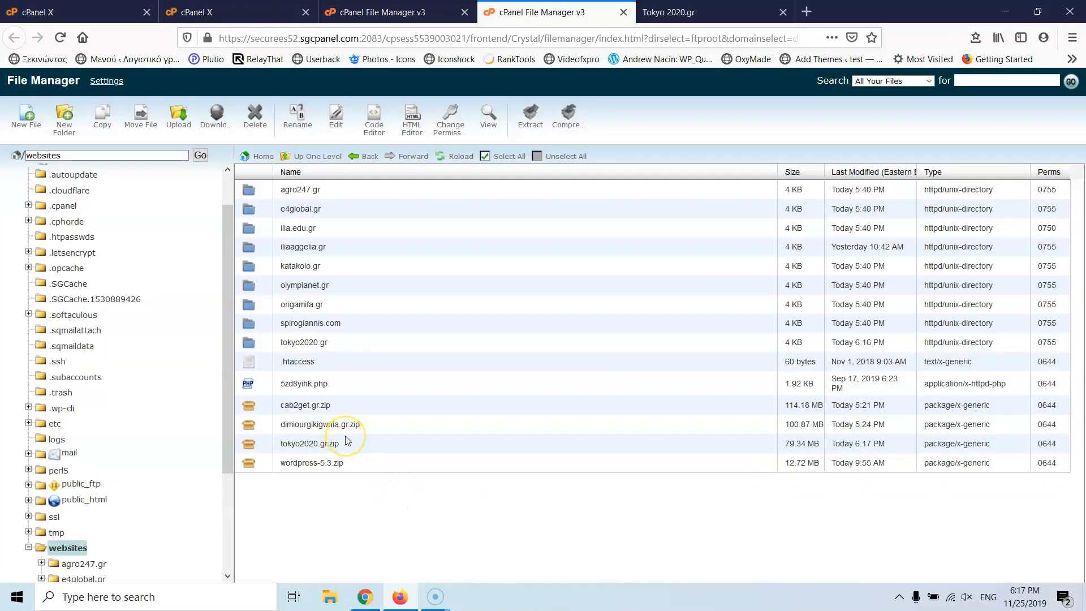
mouse_move(339, 437)
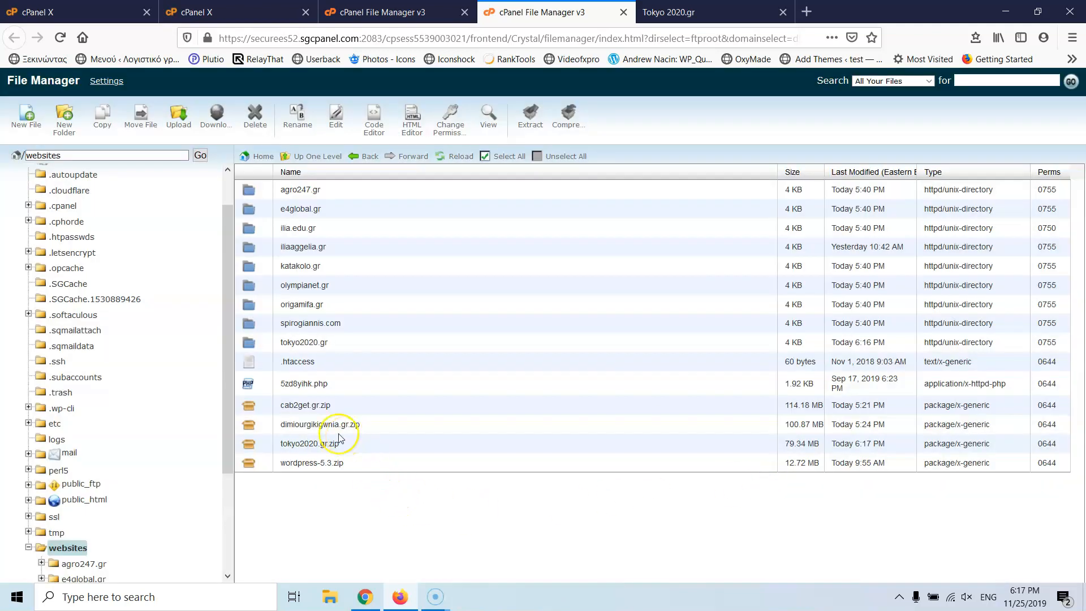
mouse_move(304, 359)
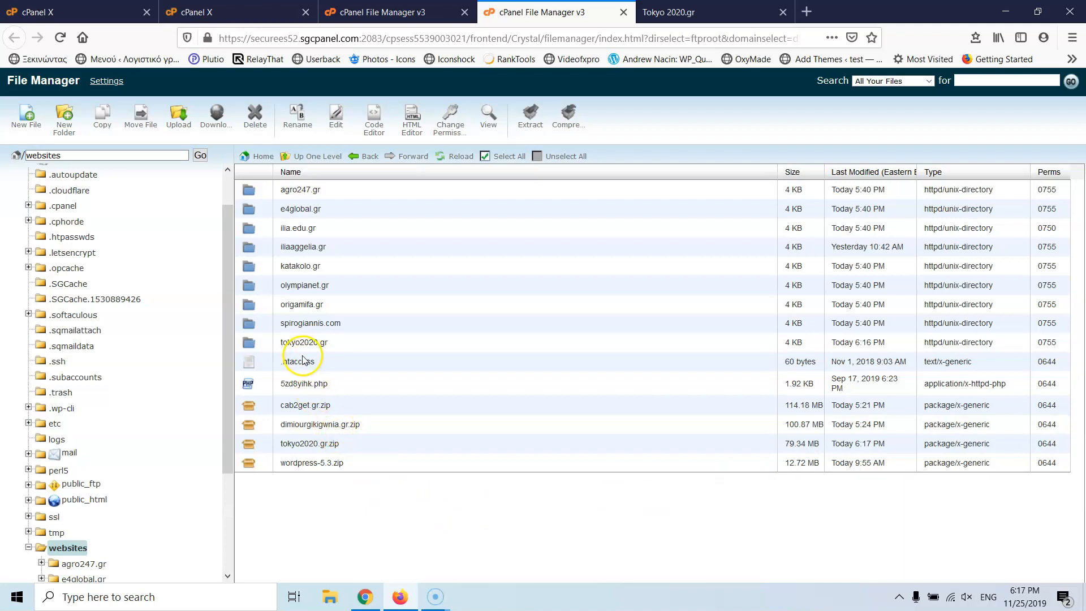
mouse_move(289, 354)
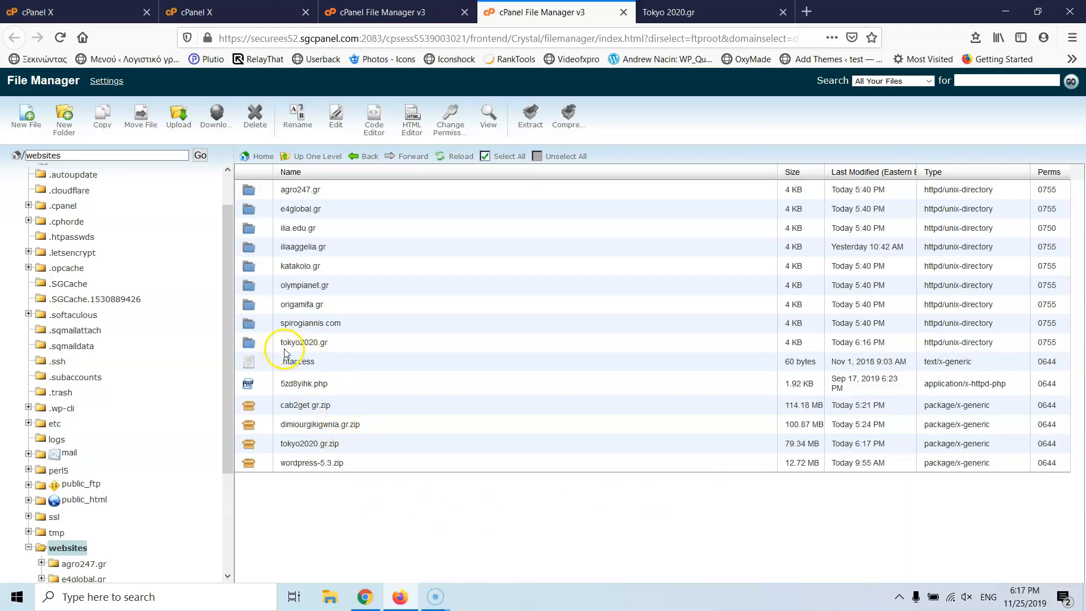
mouse_move(281, 349)
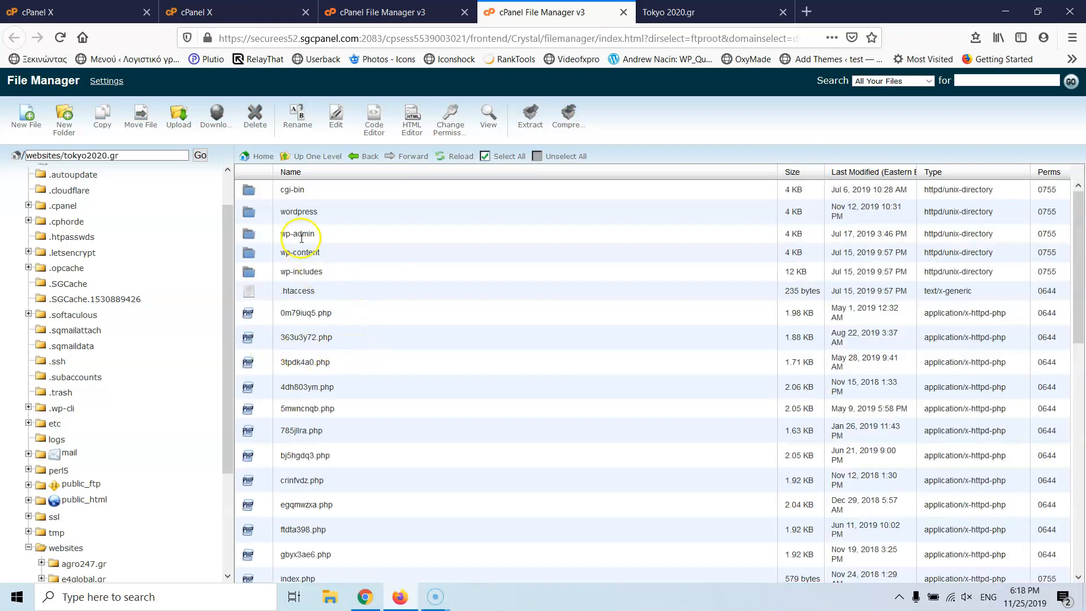
mouse_move(366, 171)
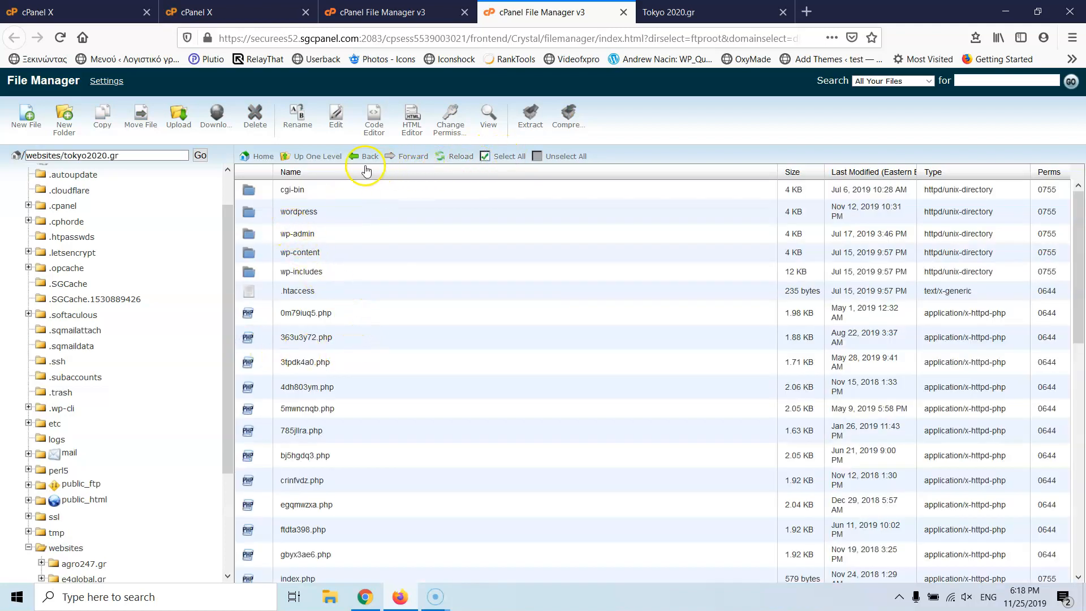
mouse_move(442, 156)
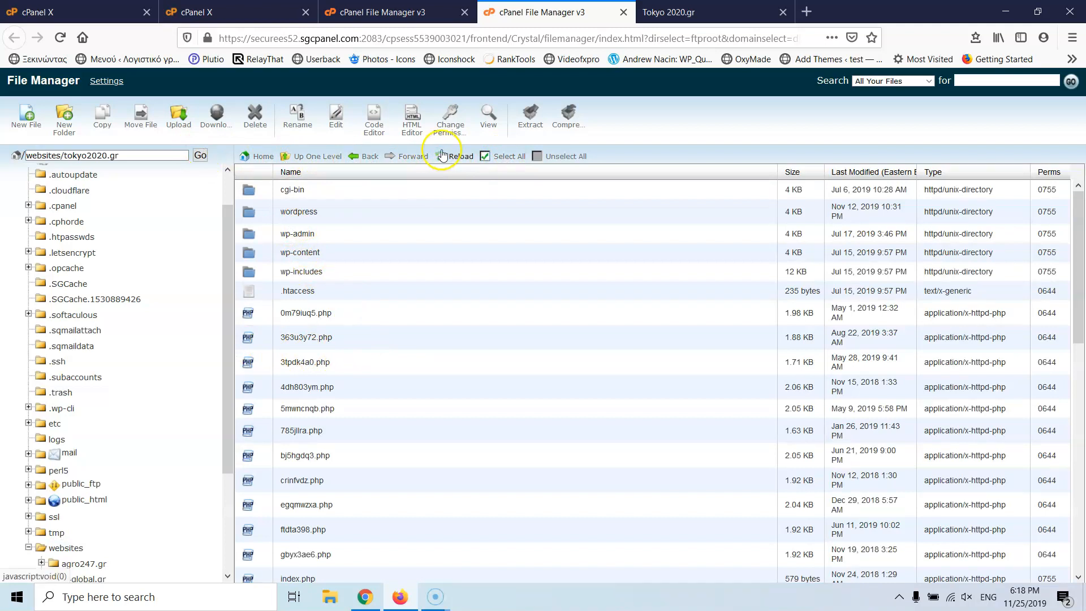
Step: Select all site files, deselecting wordpress, wp-content, .htaccess and wp-config.php to keep them
click(508, 156)
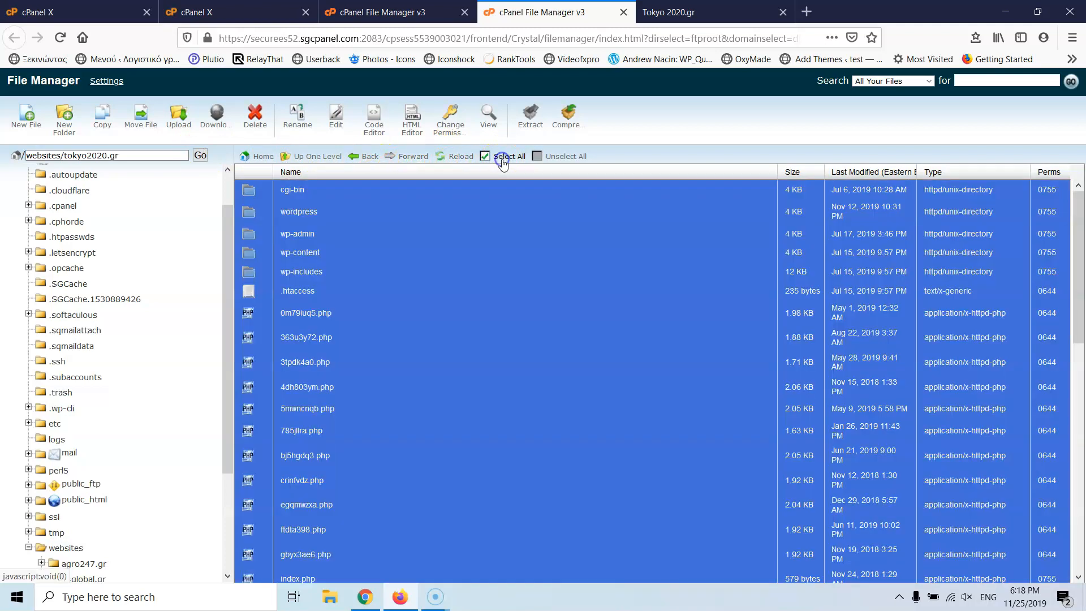
mouse_move(244, 199)
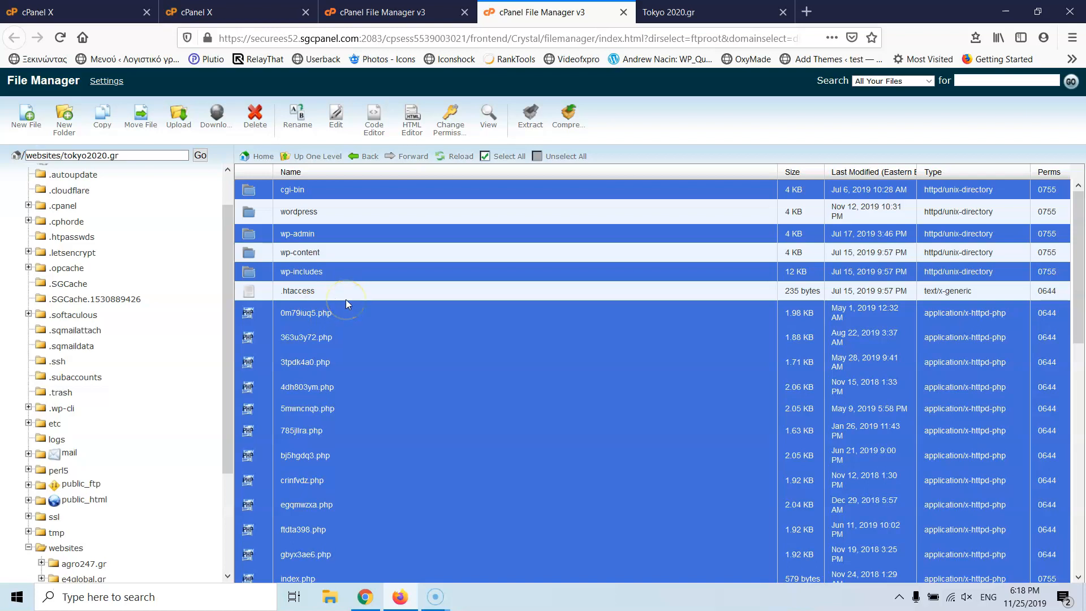
scroll(down, 3)
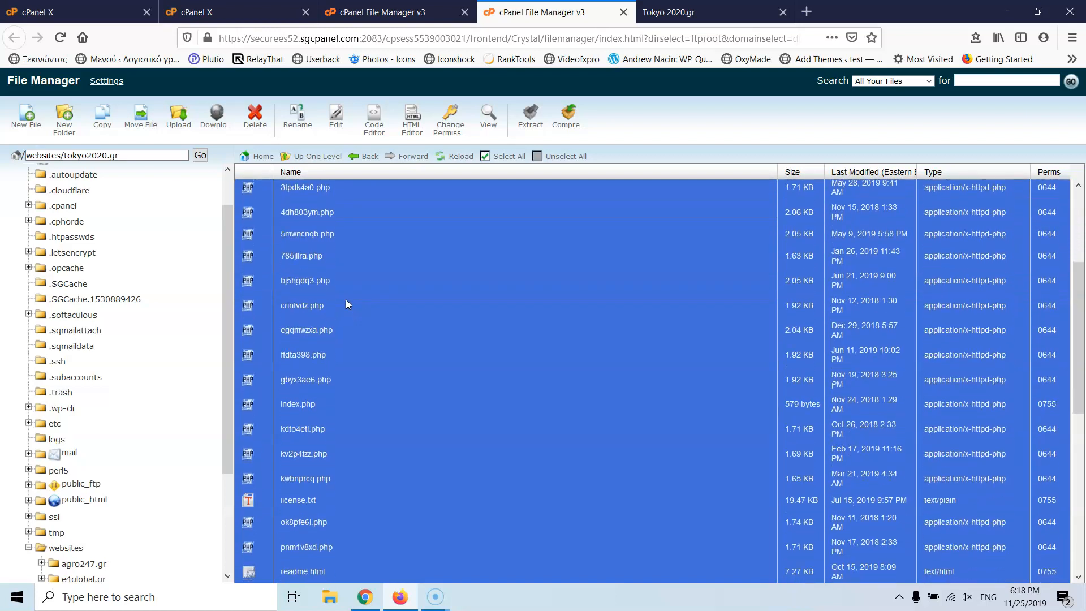
scroll(down, 3)
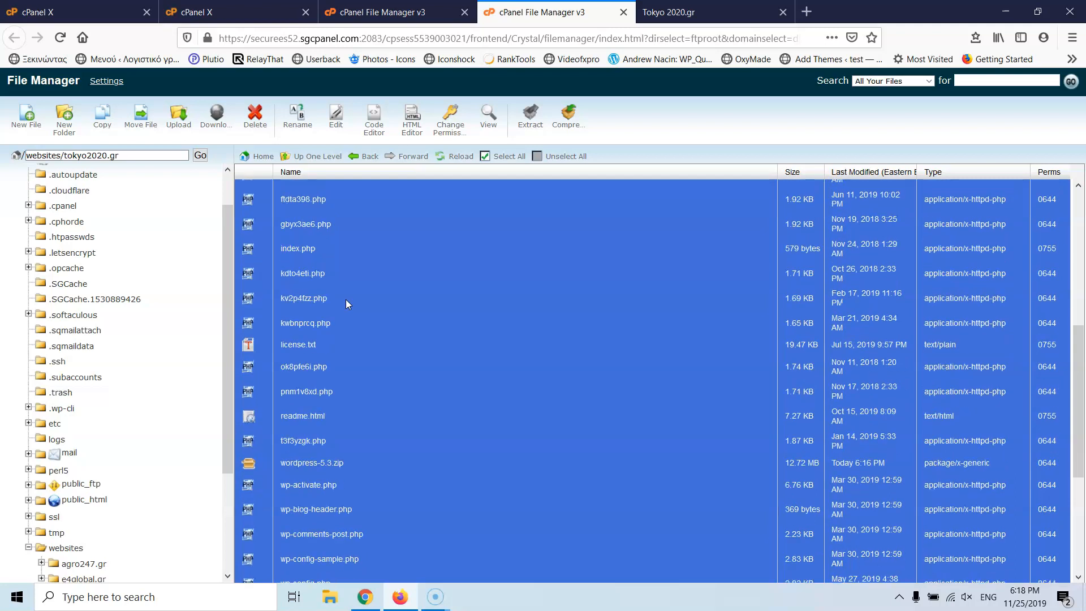
scroll(down, 3)
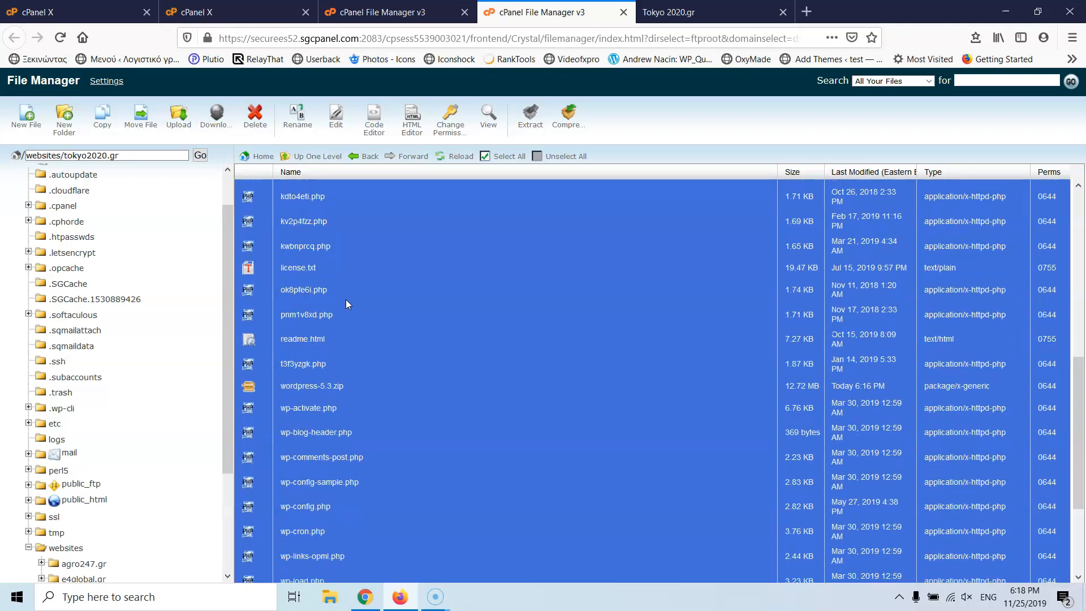
scroll(down, 3)
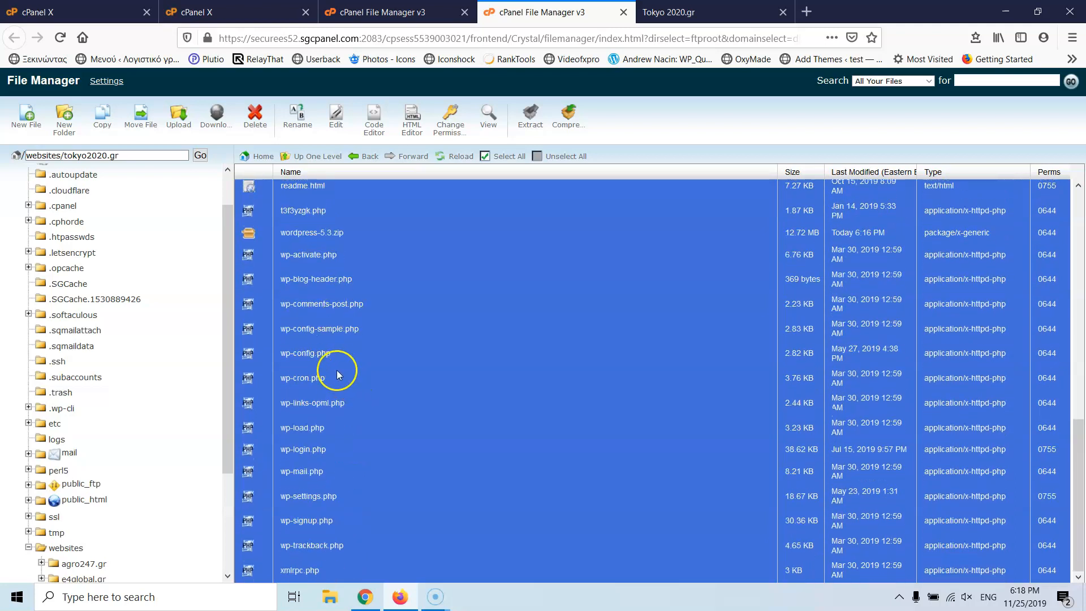
click(304, 353)
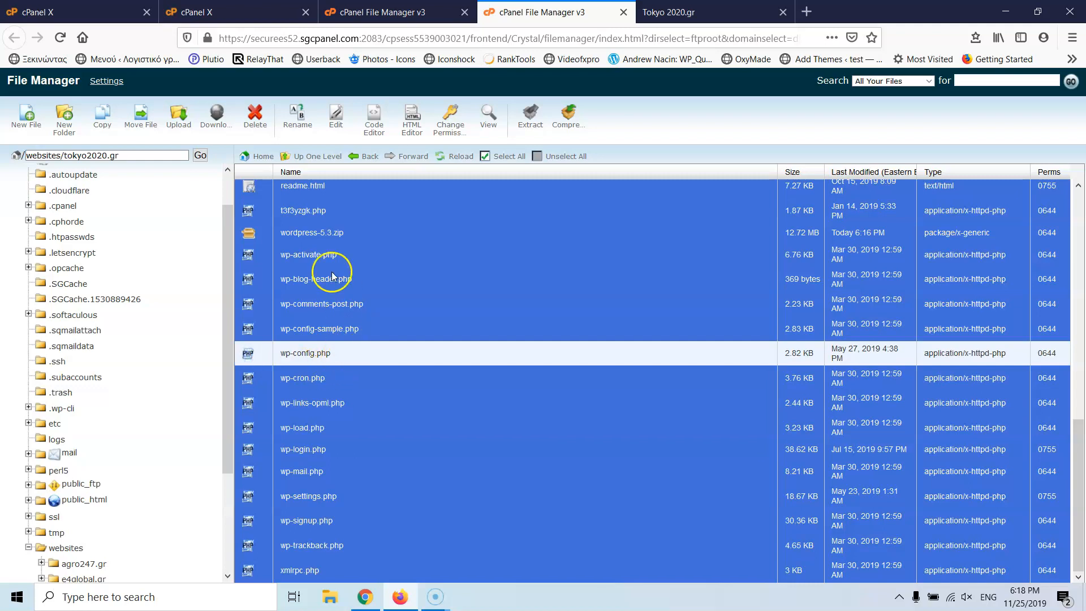
scroll(up, 3)
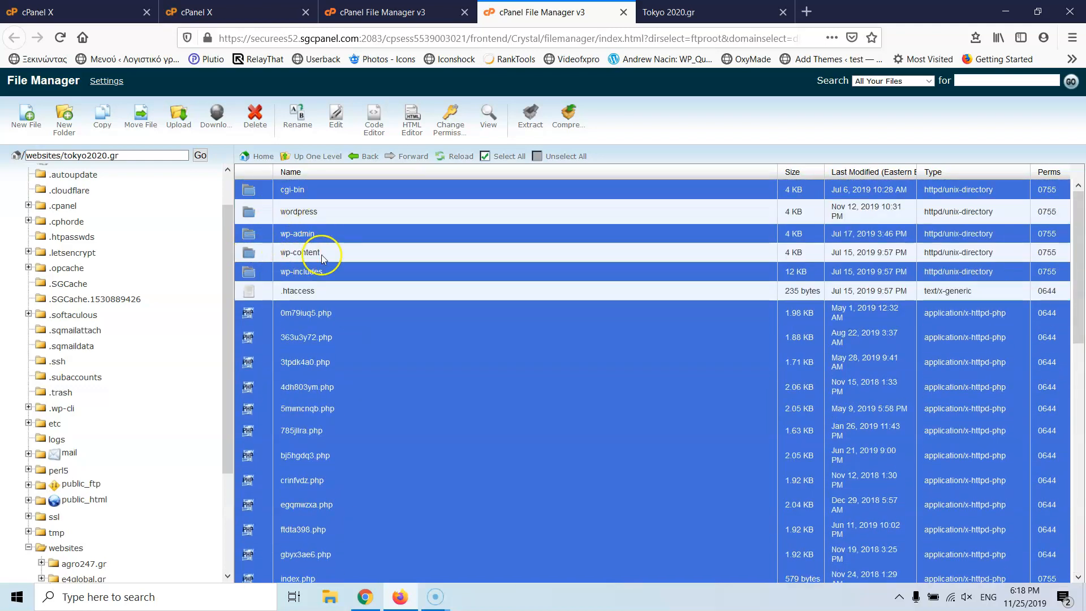
scroll(down, 3)
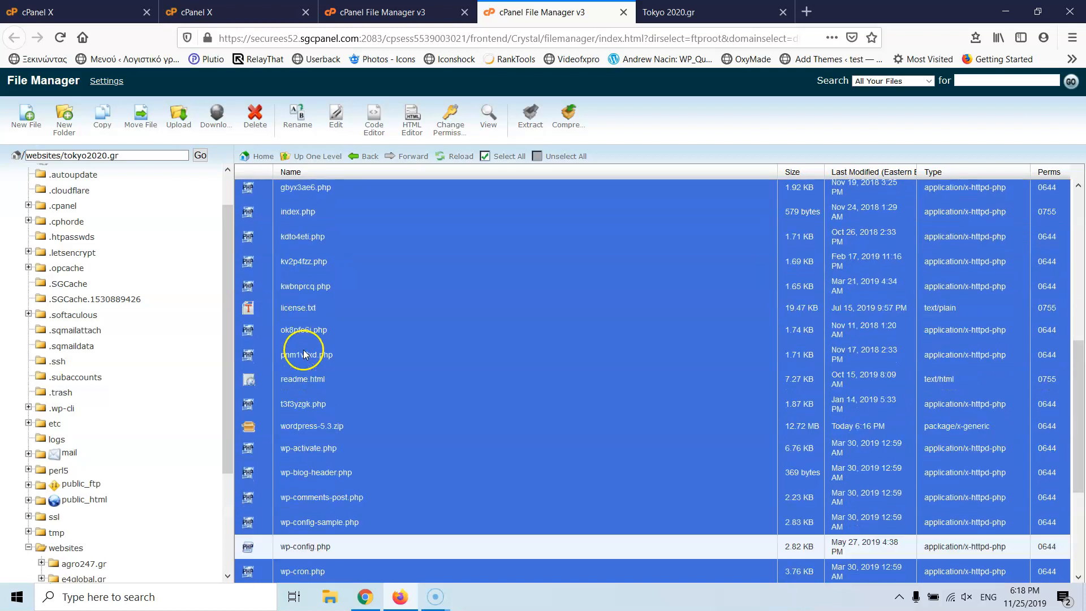
scroll(up, 3)
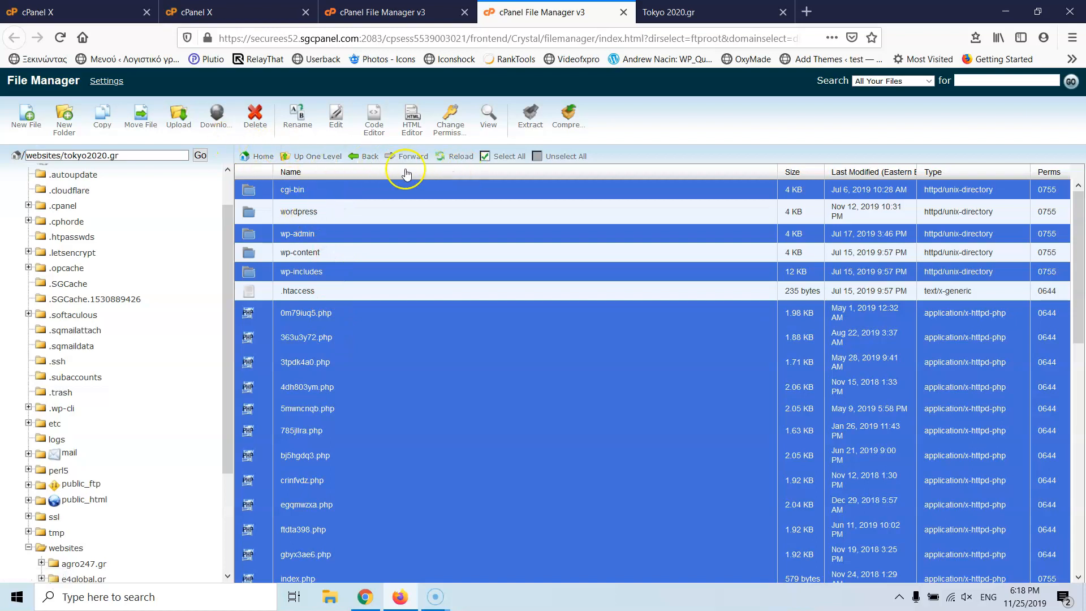
Step: Delete the selected infected files and confirm the live site returns 403 Forbidden
click(255, 114)
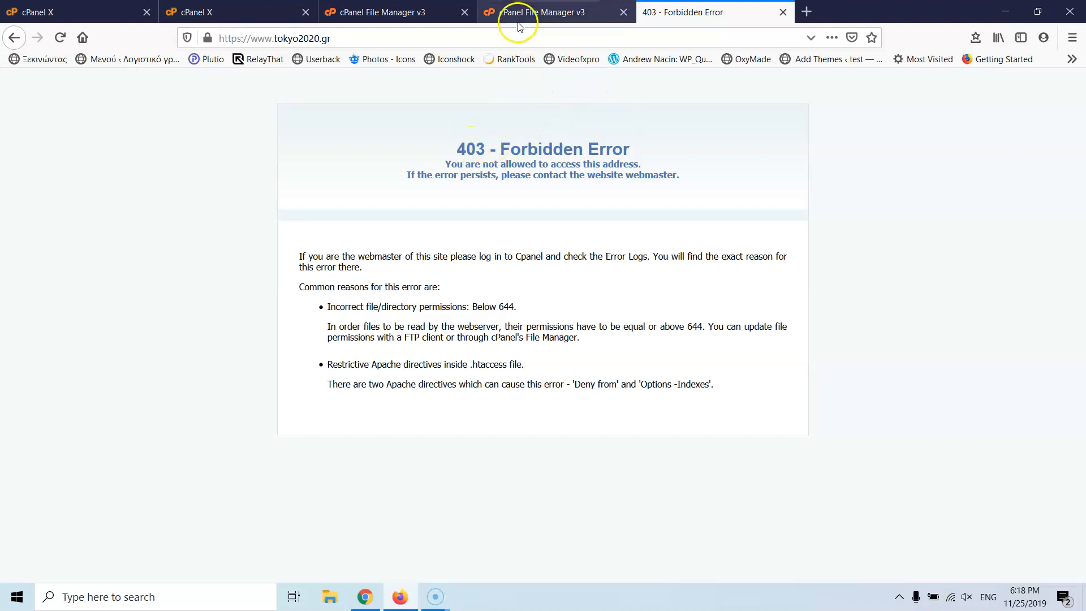
click(549, 12)
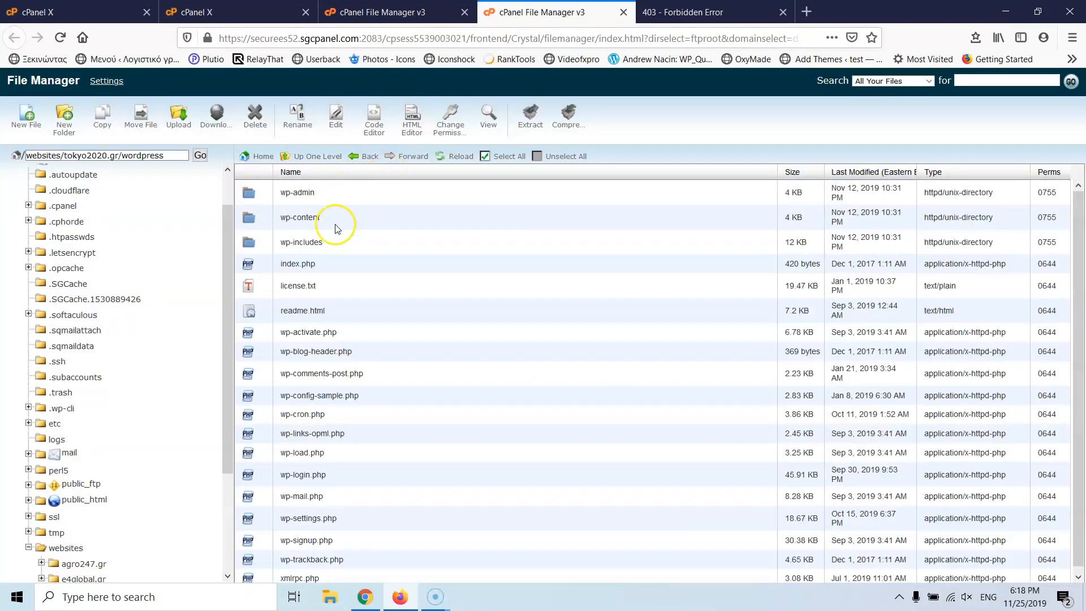
Step: Delete the fresh wp-content folder from the extracted wordpress folder
right_click(299, 217)
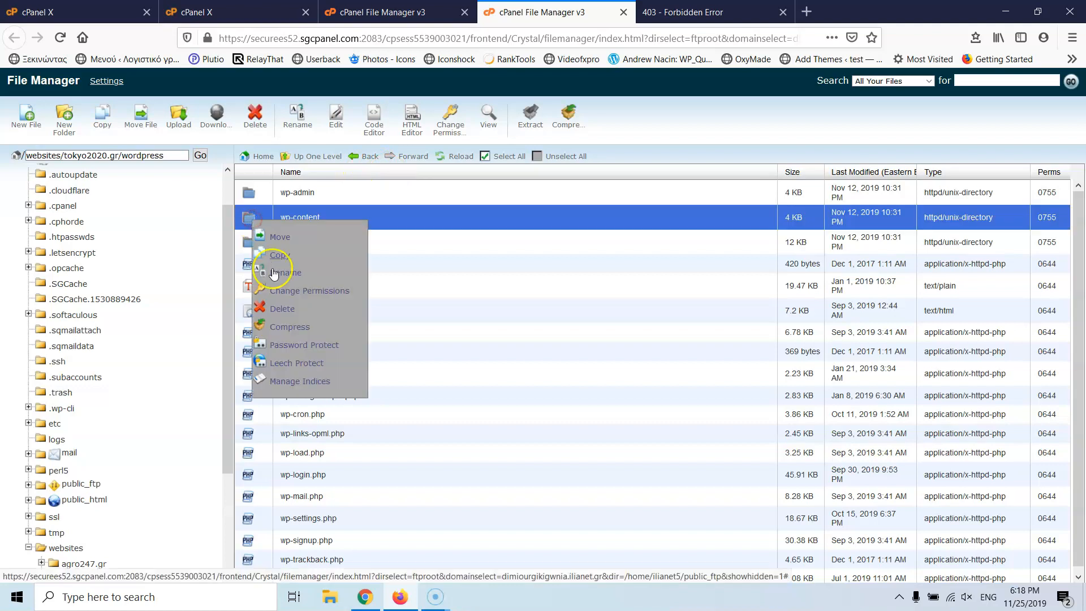
click(282, 308)
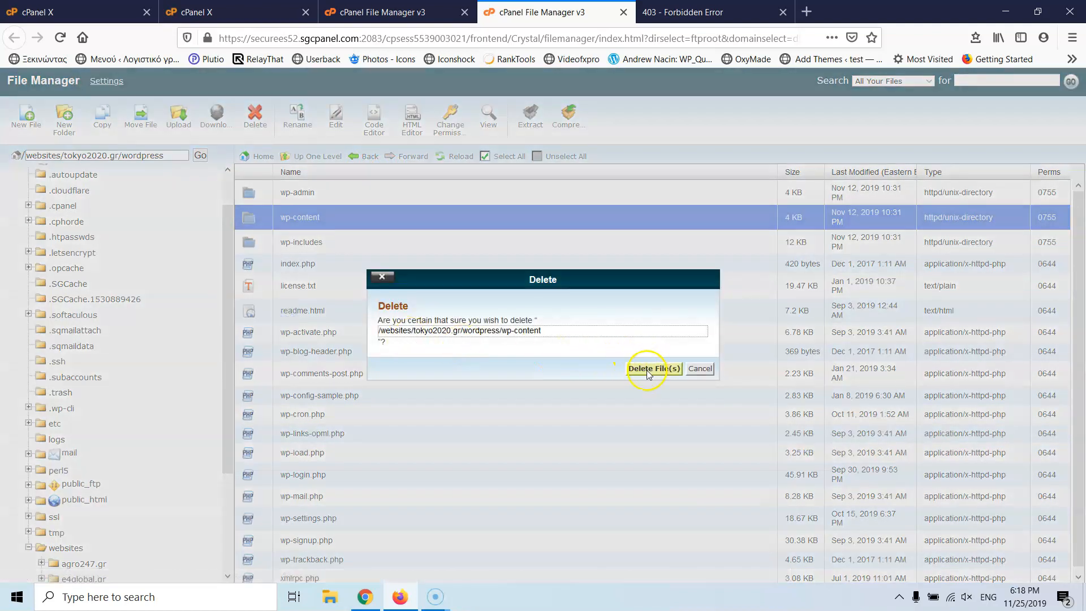
click(652, 368)
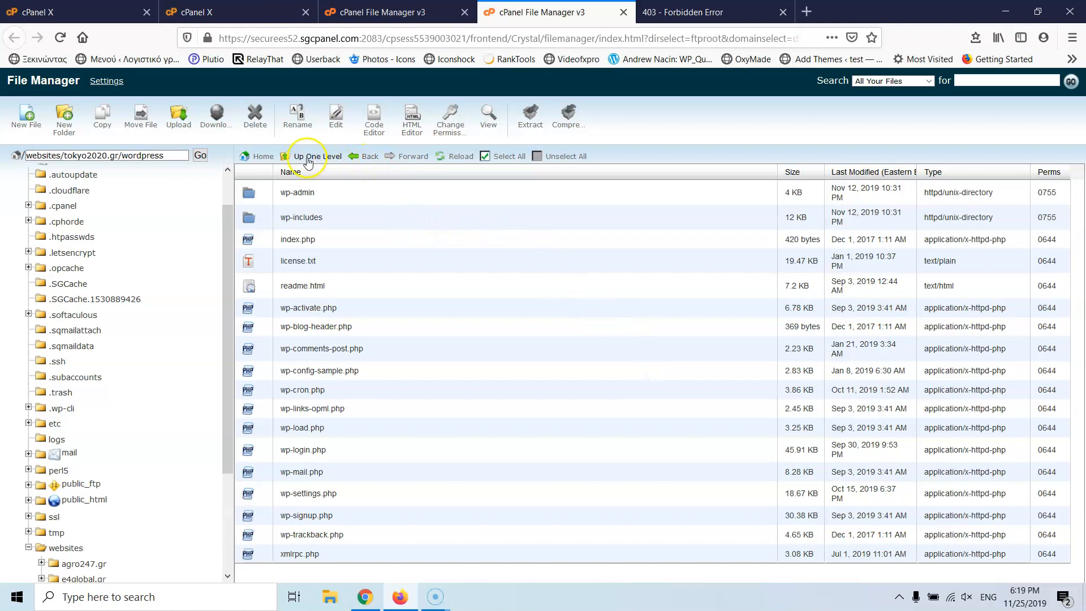
mouse_move(460, 193)
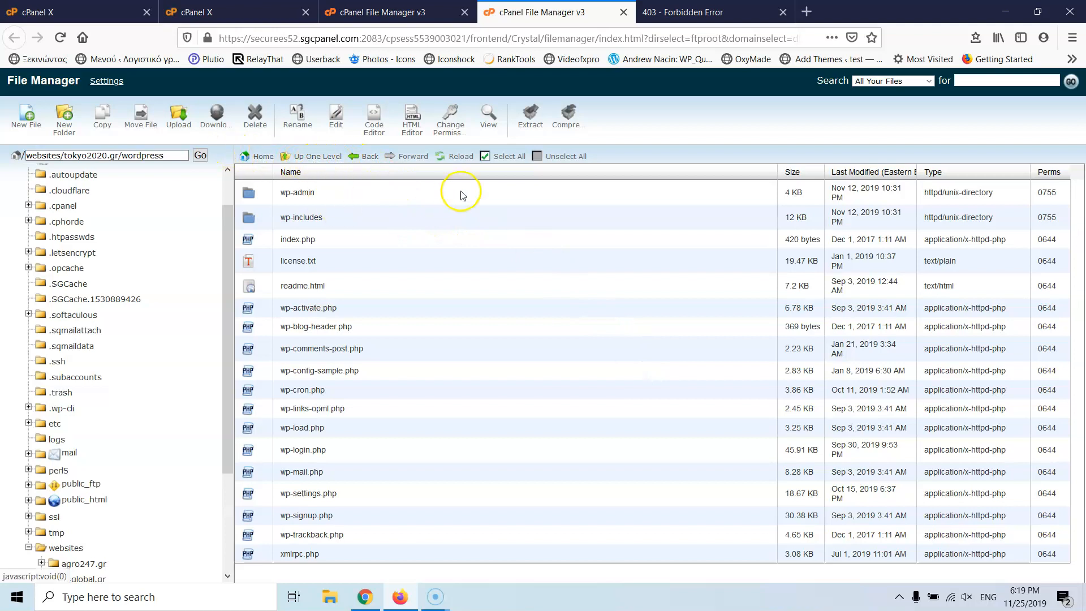
Step: Move all selected WordPress files to /websites/tokyo2020.gr instead of the wordpress subfolder
right_click(301, 217)
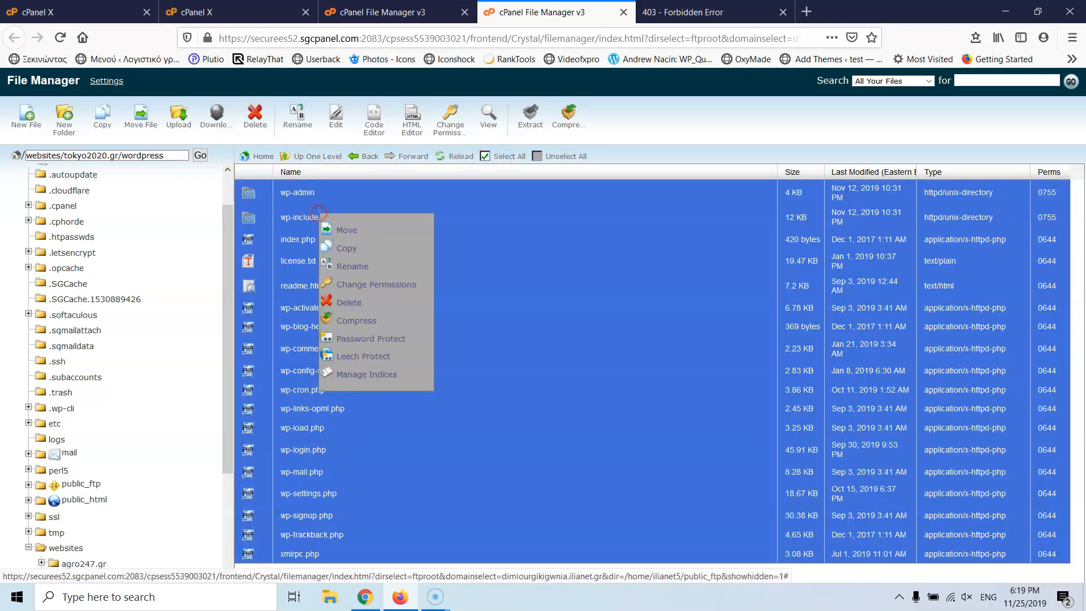
click(345, 230)
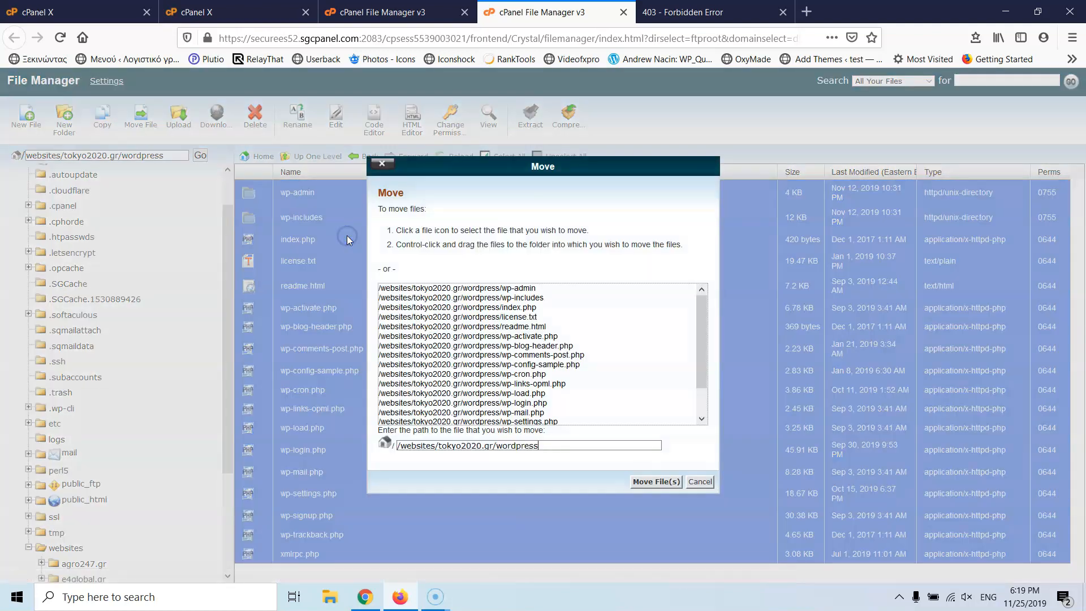
key(Backspace)
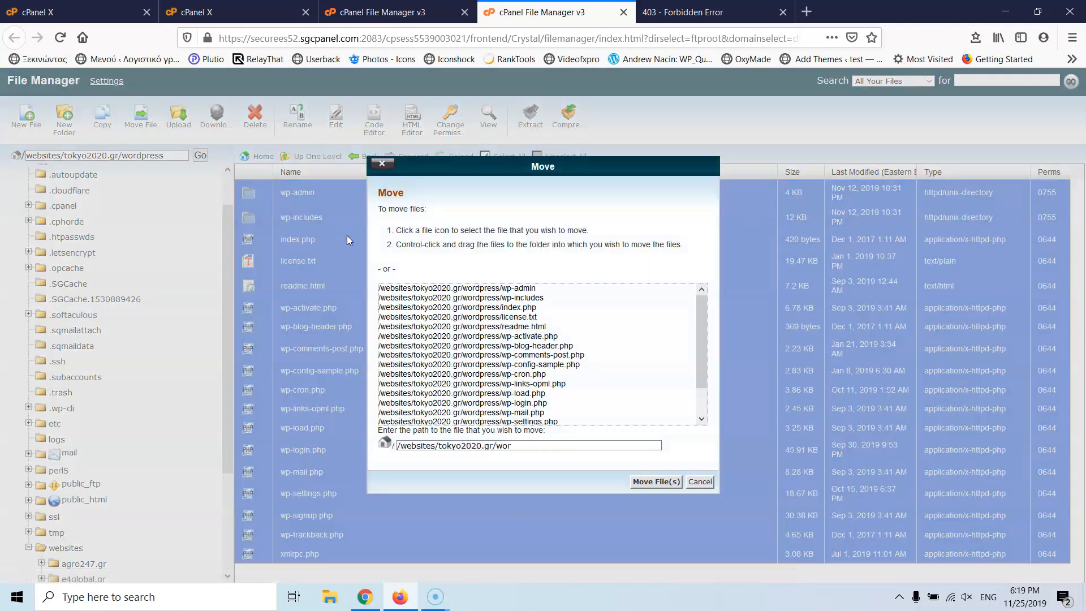
text(/websites/tokyo2020.gr)
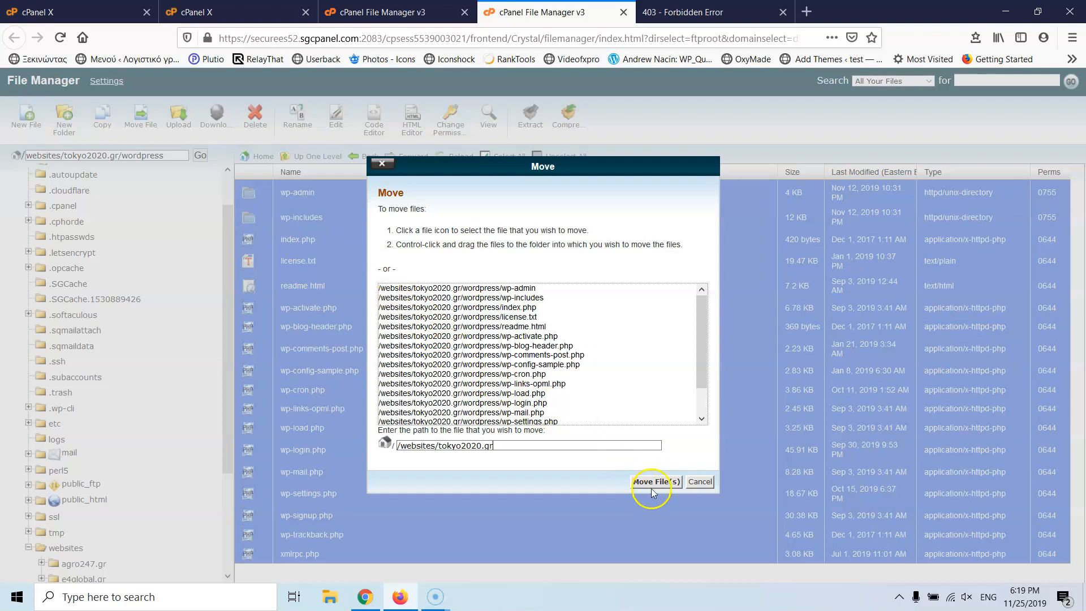
click(653, 482)
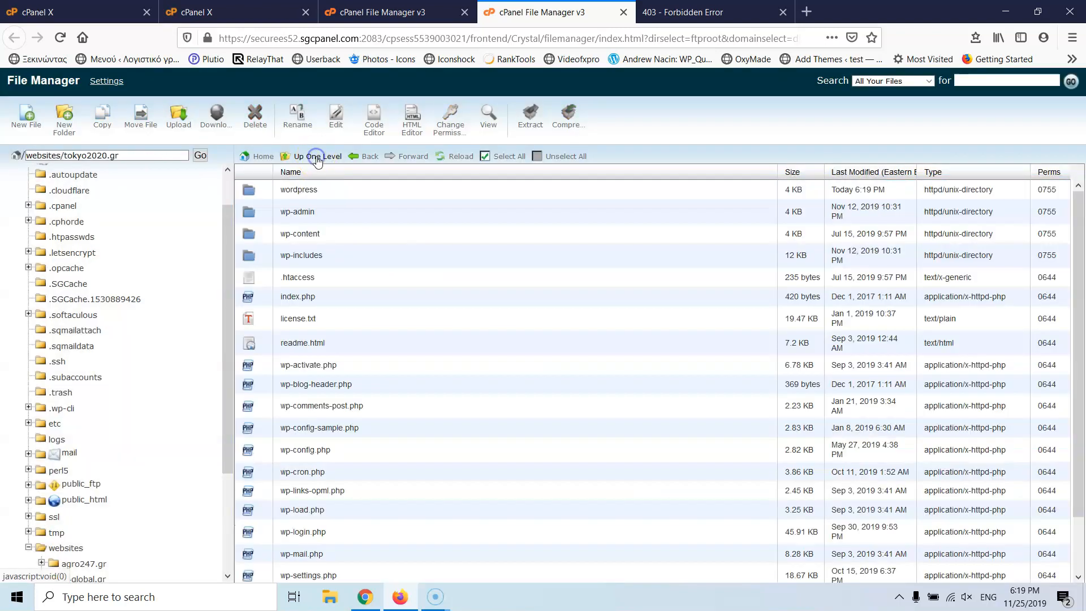
Step: Delete the now-empty wordpress folder from the tokyo2020.gr site folder
right_click(297, 189)
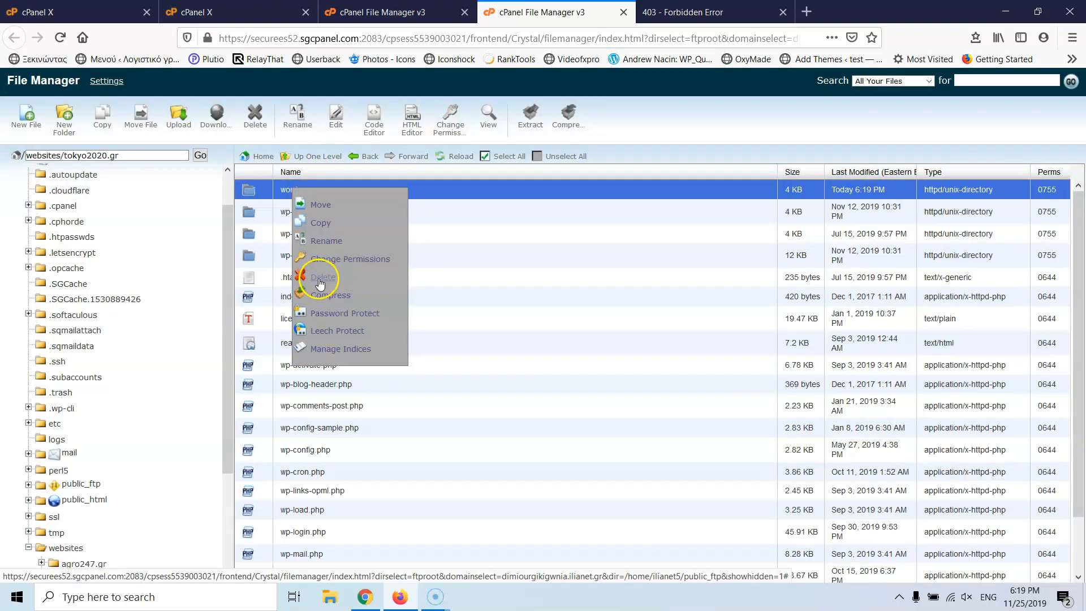
click(650, 369)
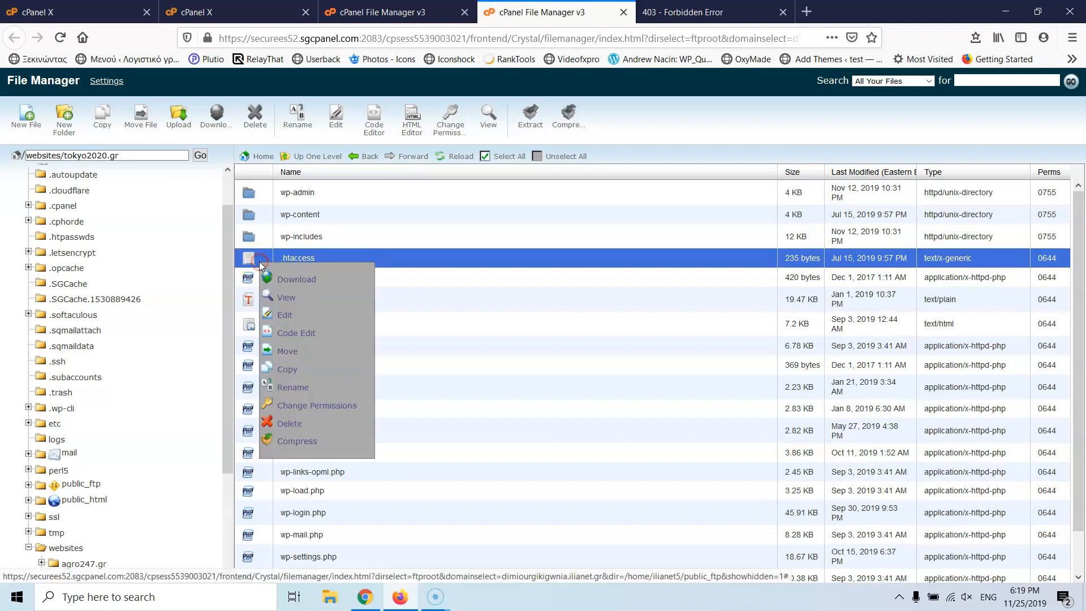
mouse_move(285, 316)
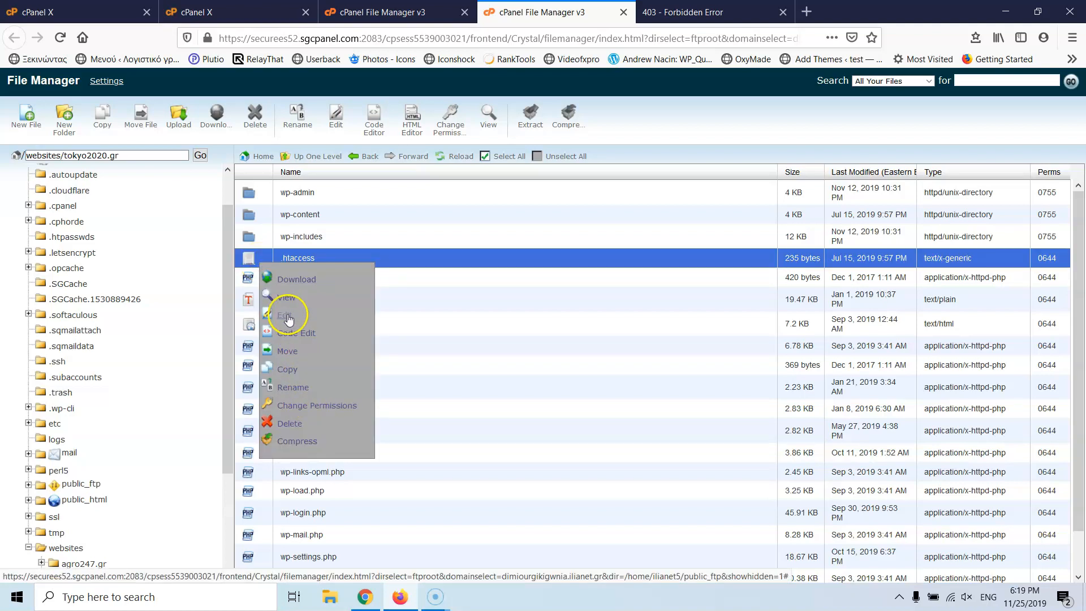
click(289, 315)
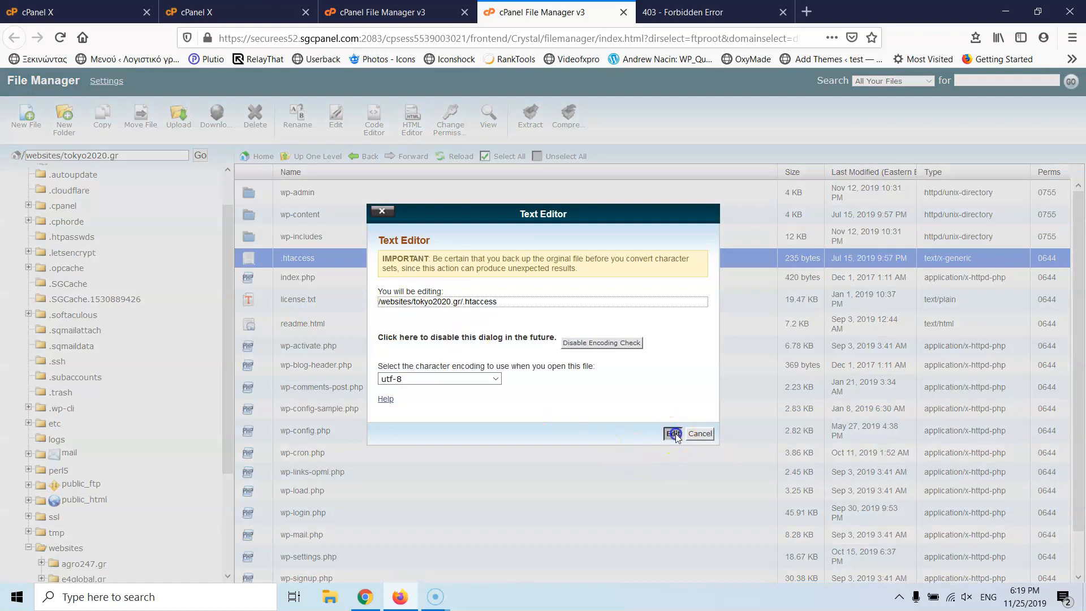
click(671, 433)
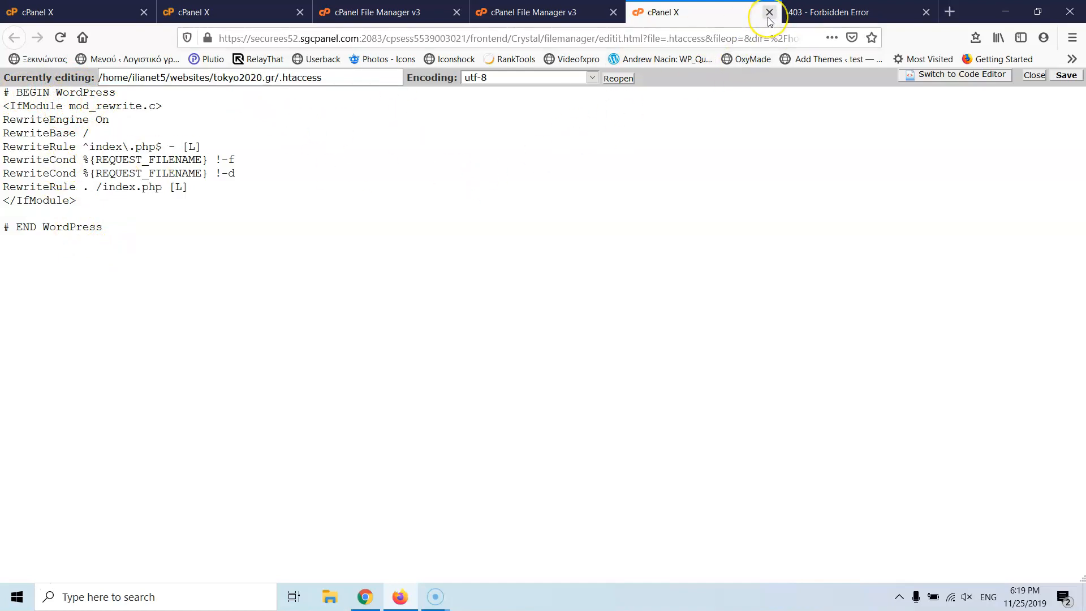
click(767, 12)
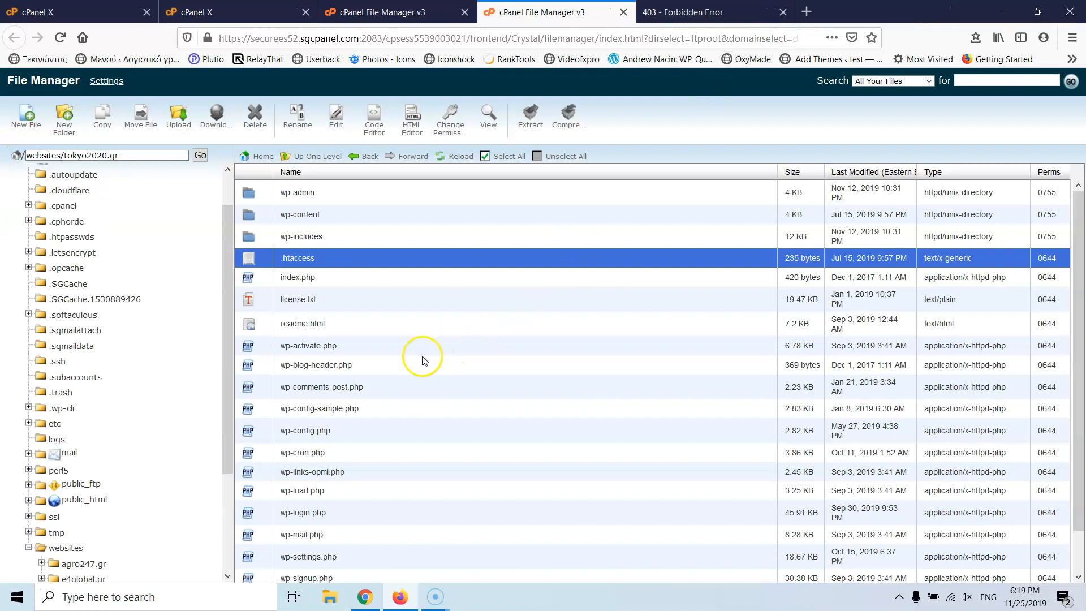
right_click(304, 430)
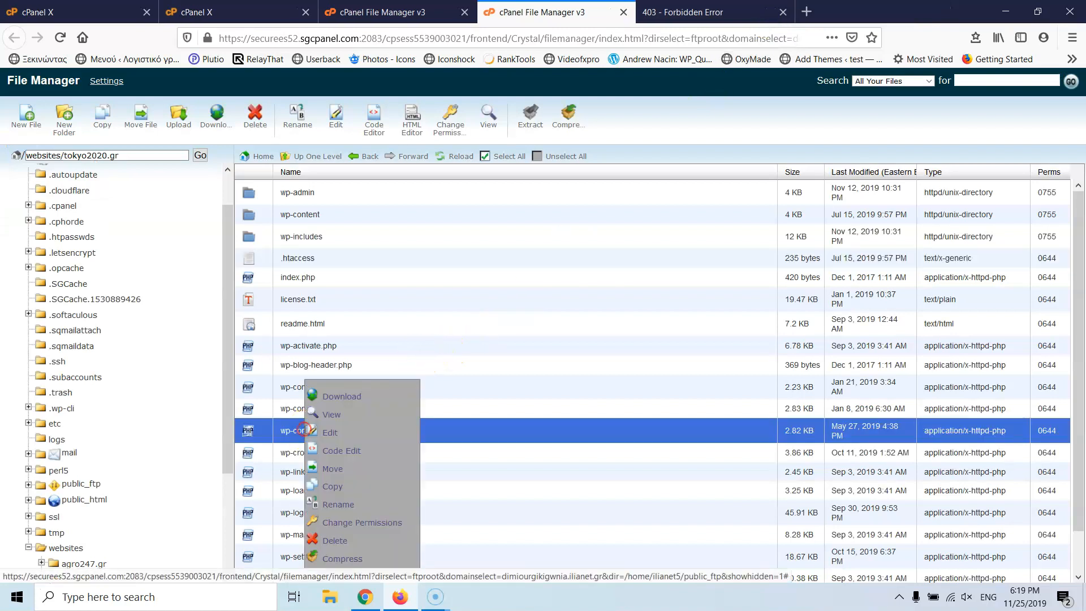
mouse_move(331, 414)
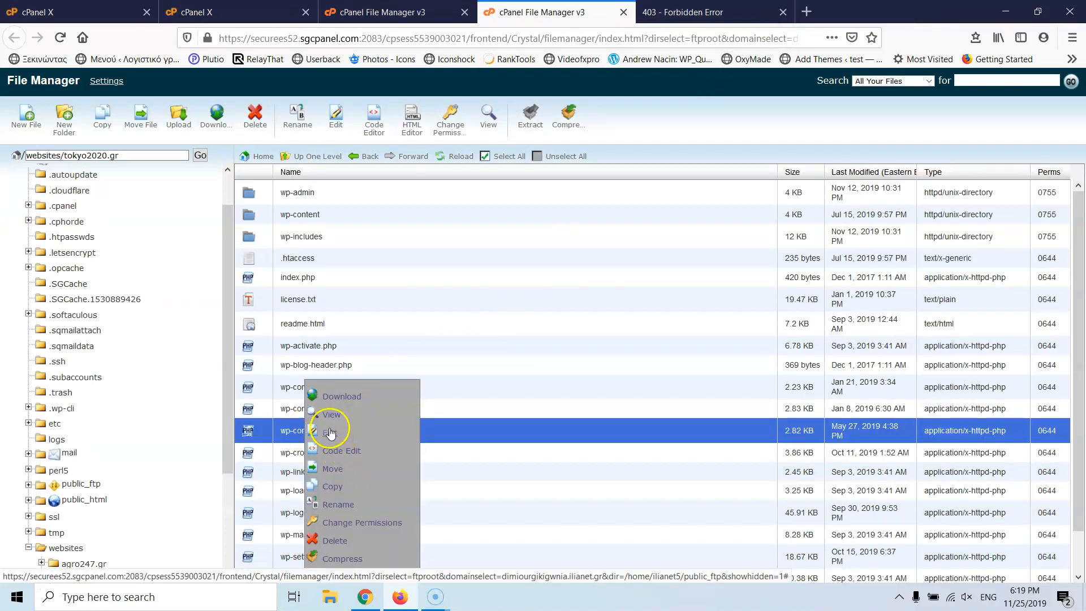
click(329, 431)
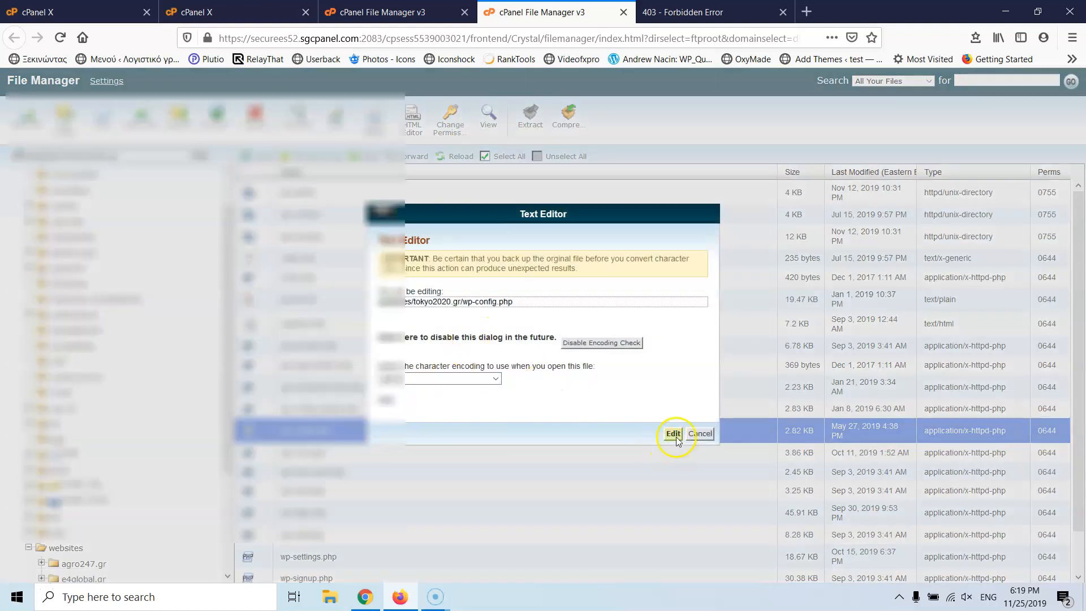
click(671, 433)
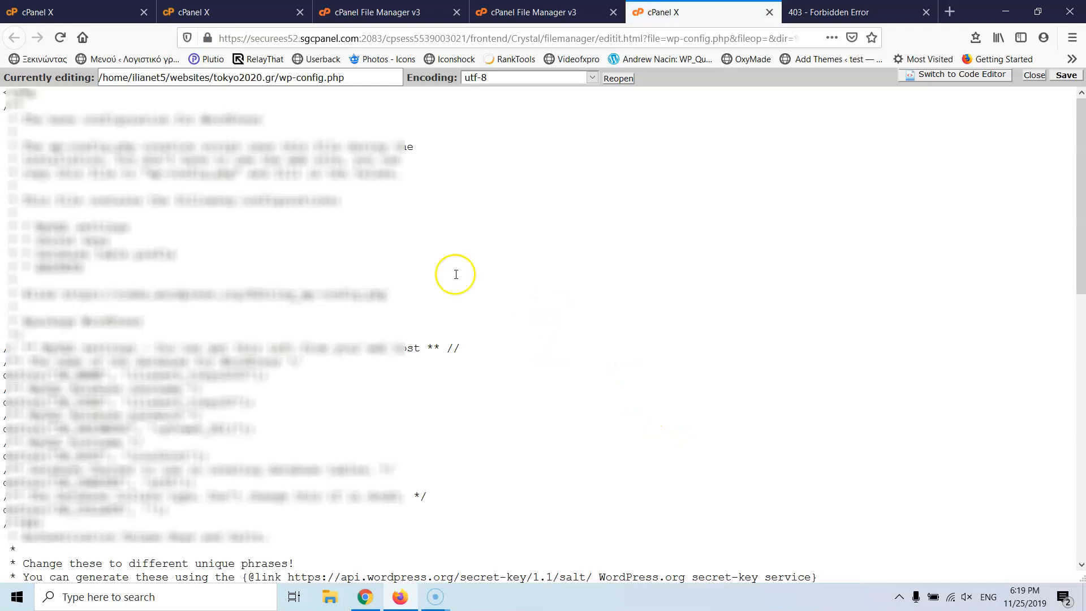
mouse_move(441, 313)
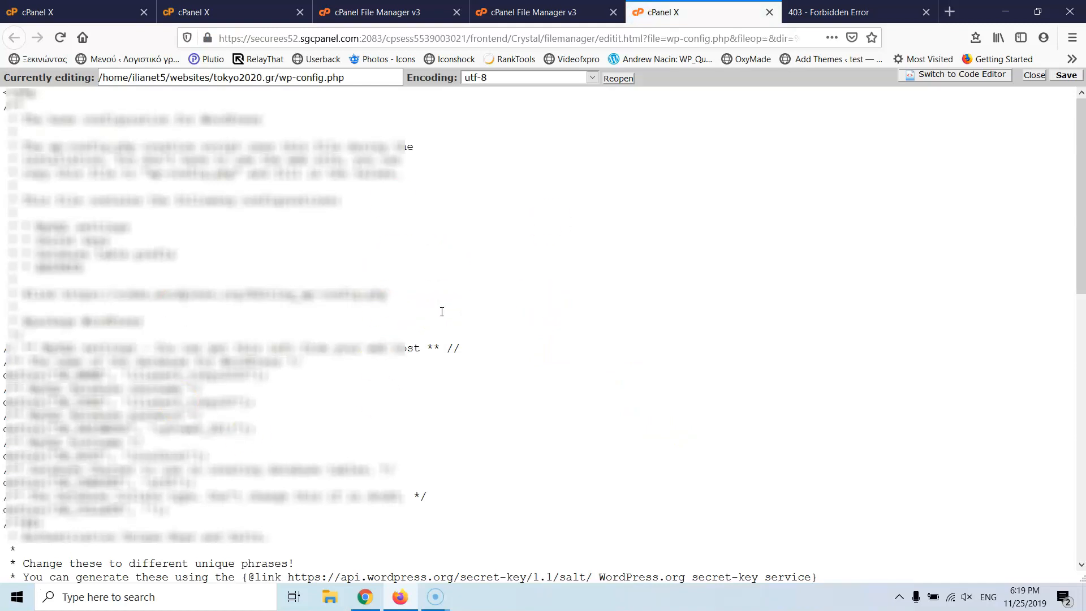
mouse_move(600, 339)
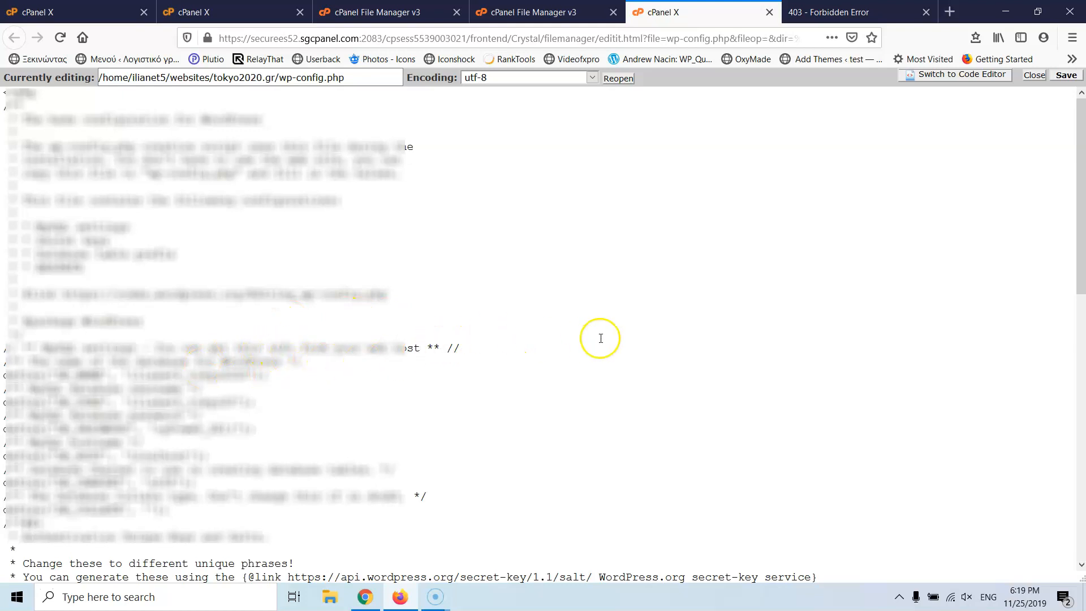
scroll(down, 3)
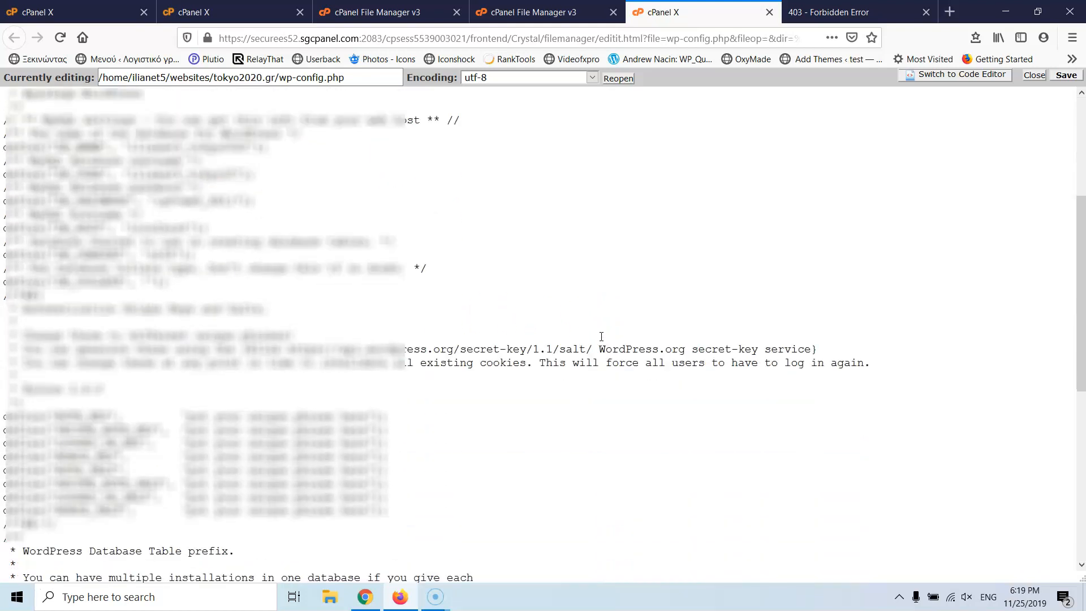
scroll(down, 3)
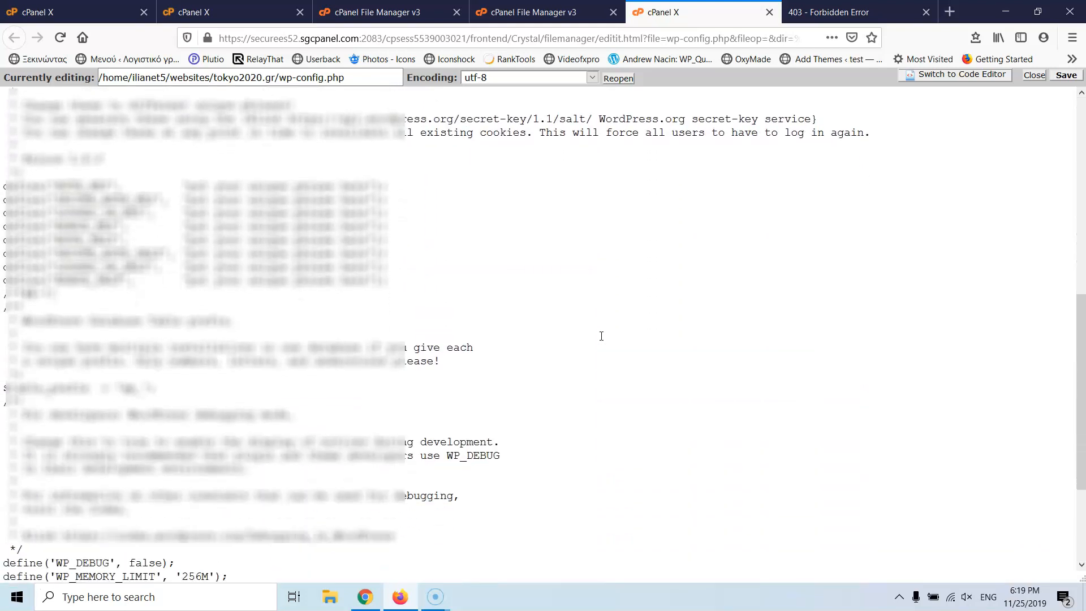
scroll(down, 3)
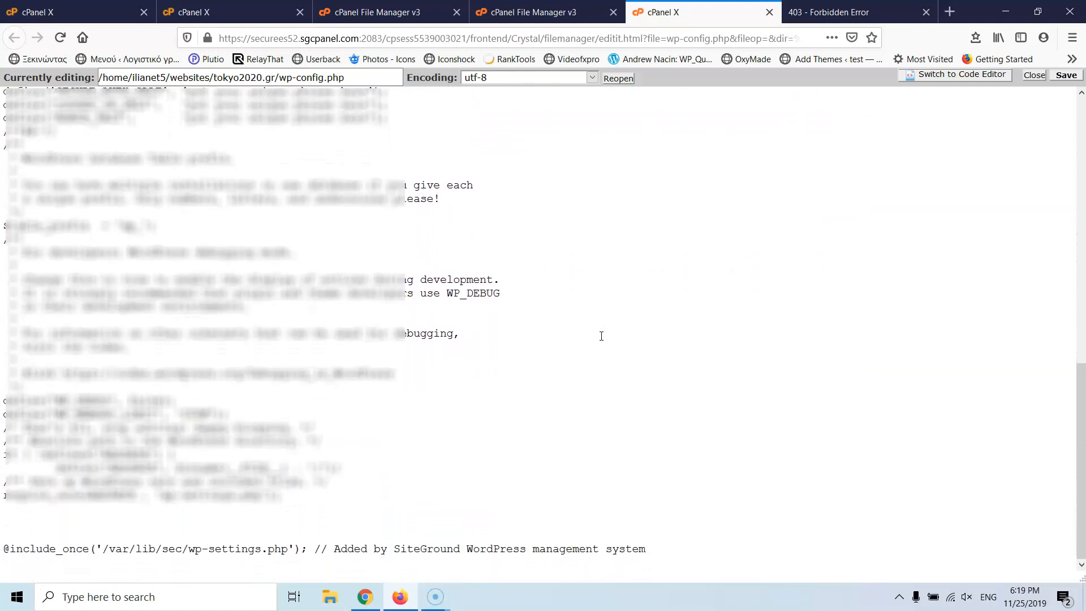
mouse_move(374, 486)
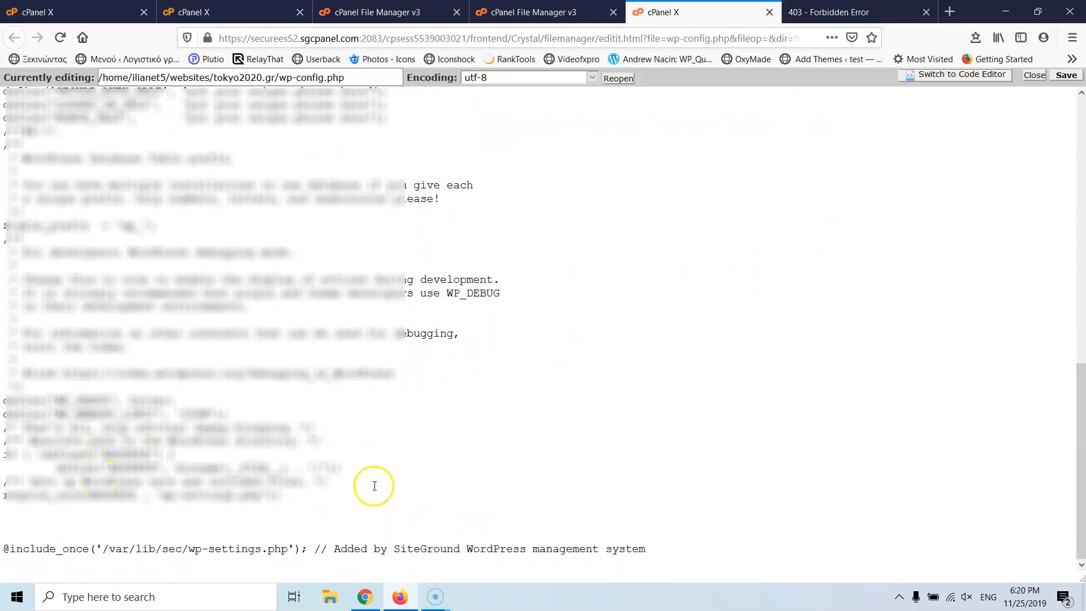
mouse_move(401, 427)
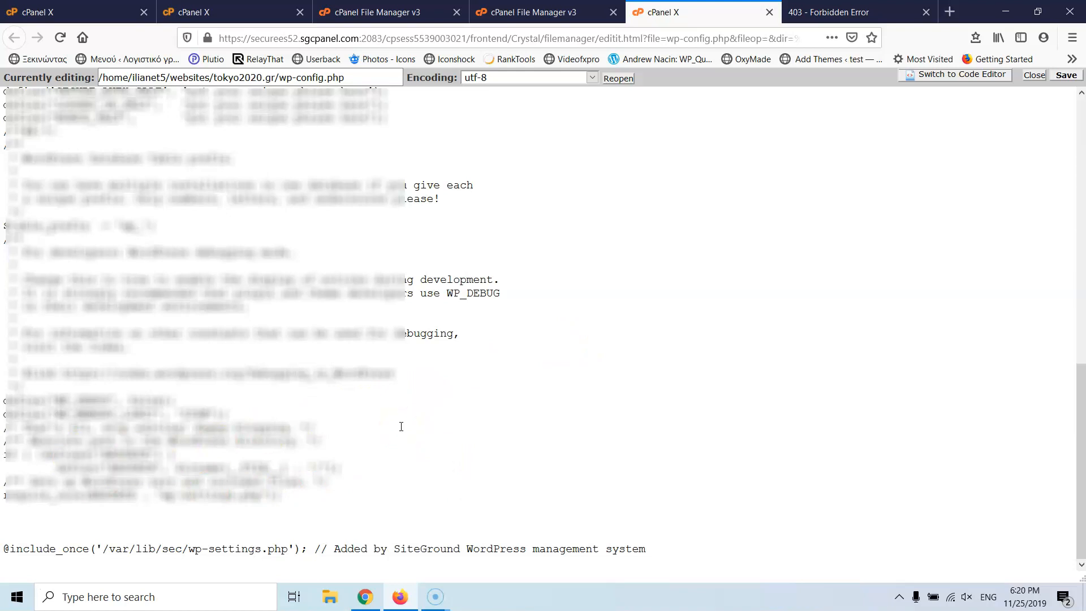
mouse_move(211, 397)
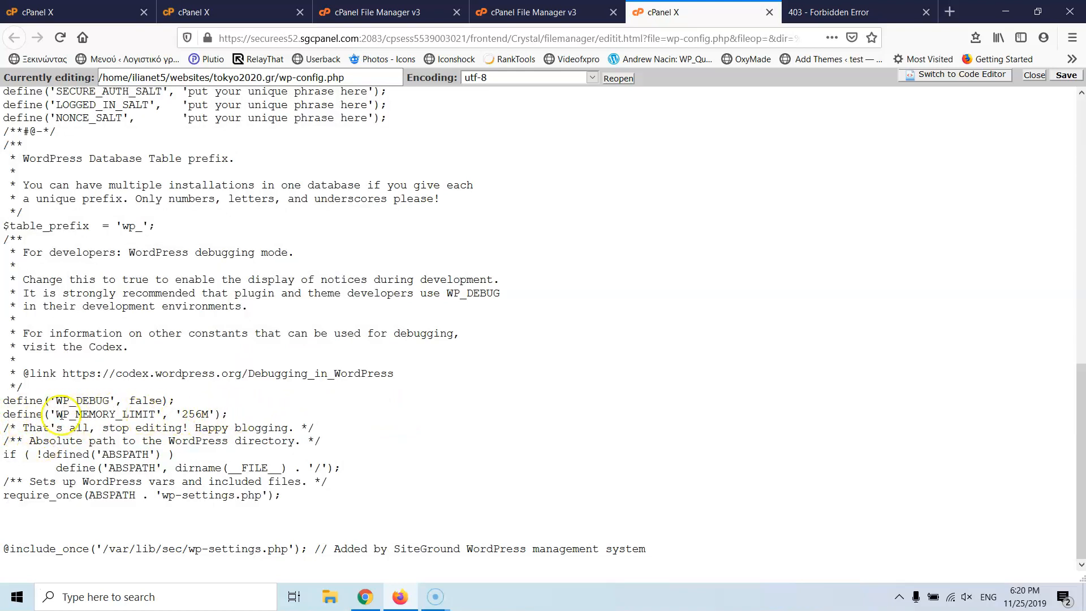
mouse_move(221, 414)
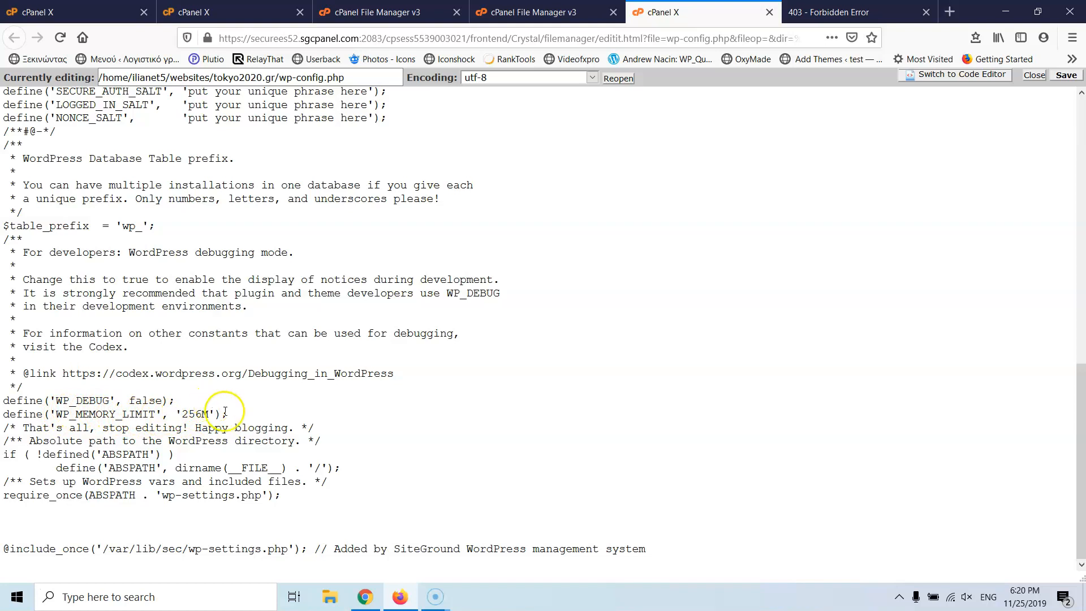
mouse_move(803, 51)
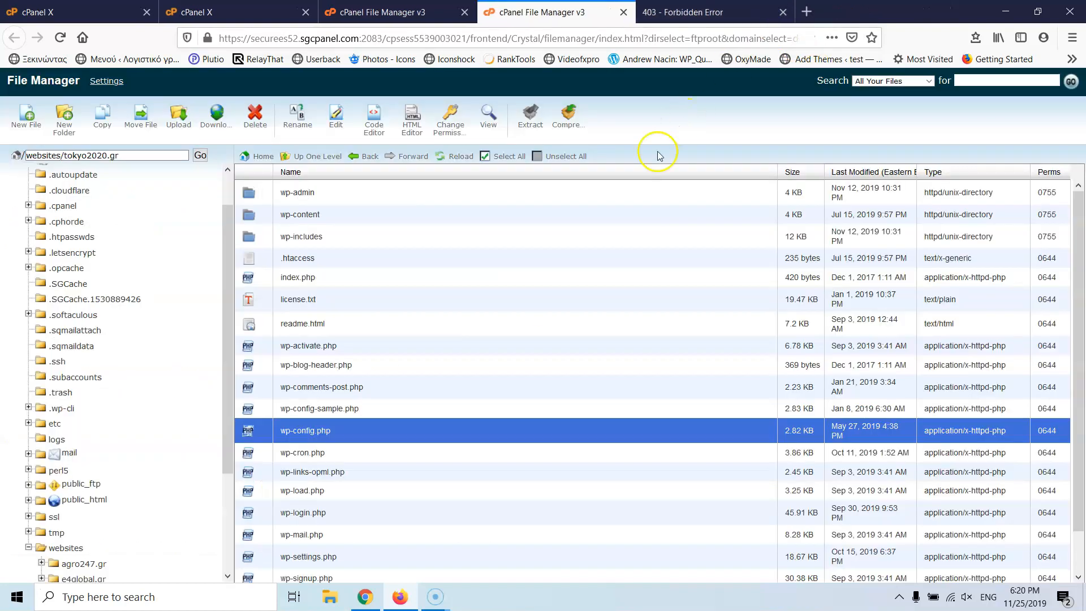
mouse_move(284, 236)
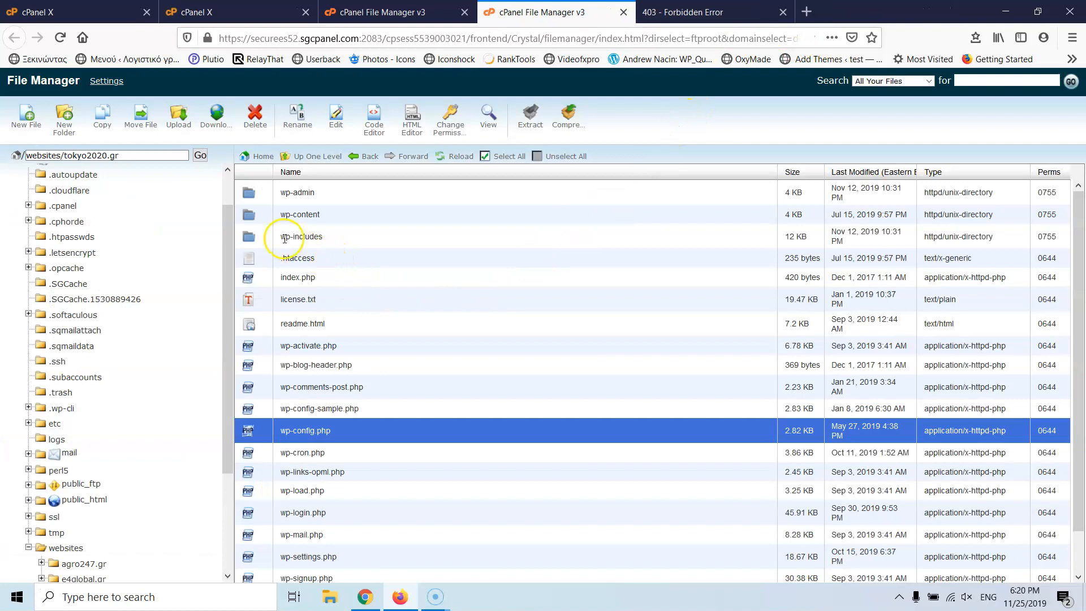
mouse_move(249, 220)
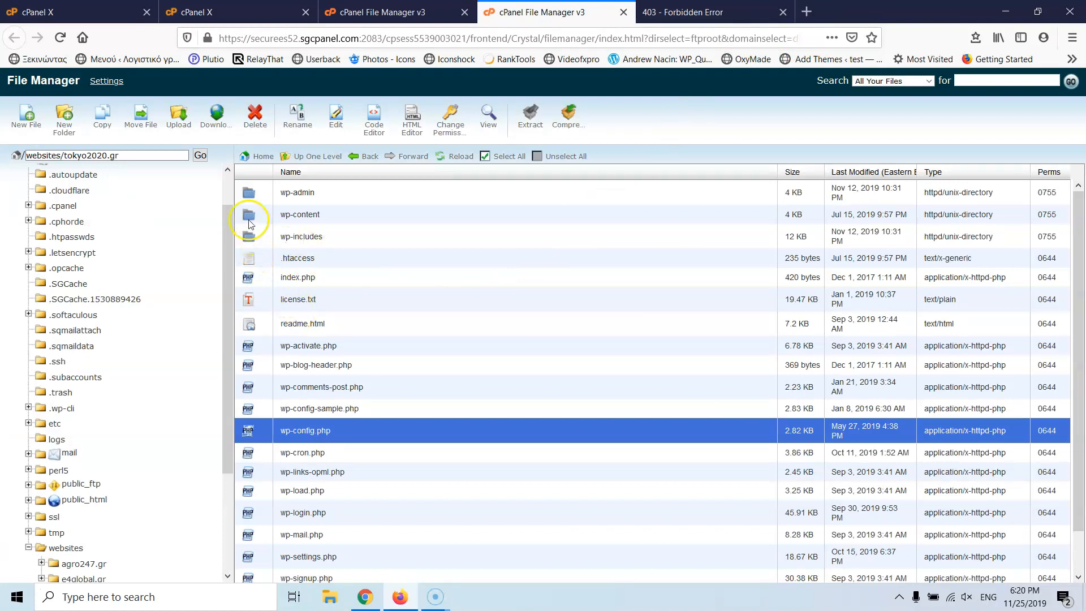
mouse_move(248, 220)
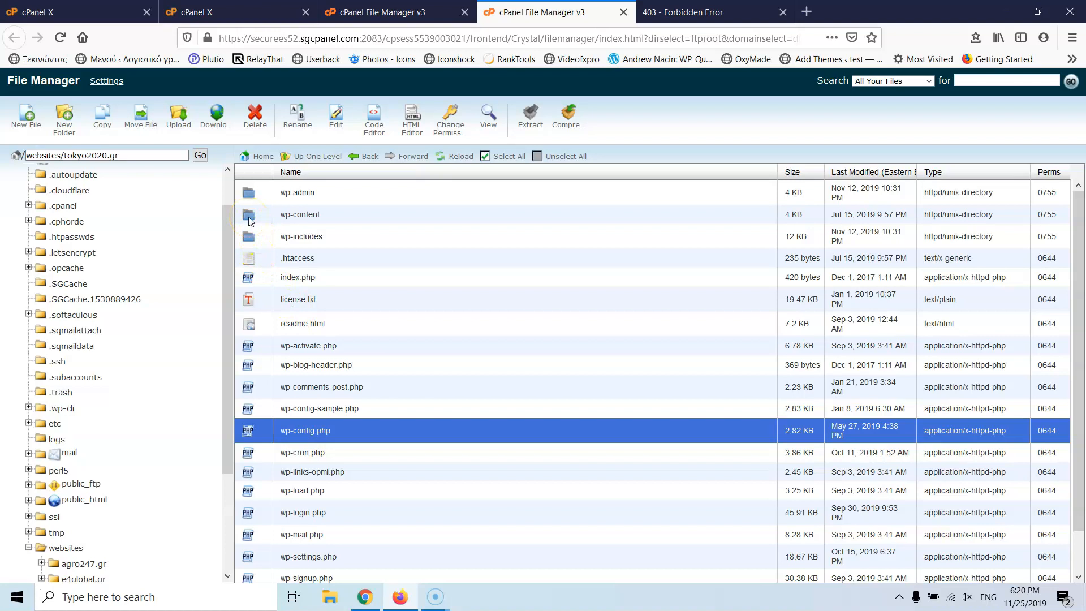
Step: Go to the site's wp-admin address and run Update WordPress Database to the newest version
click(692, 11)
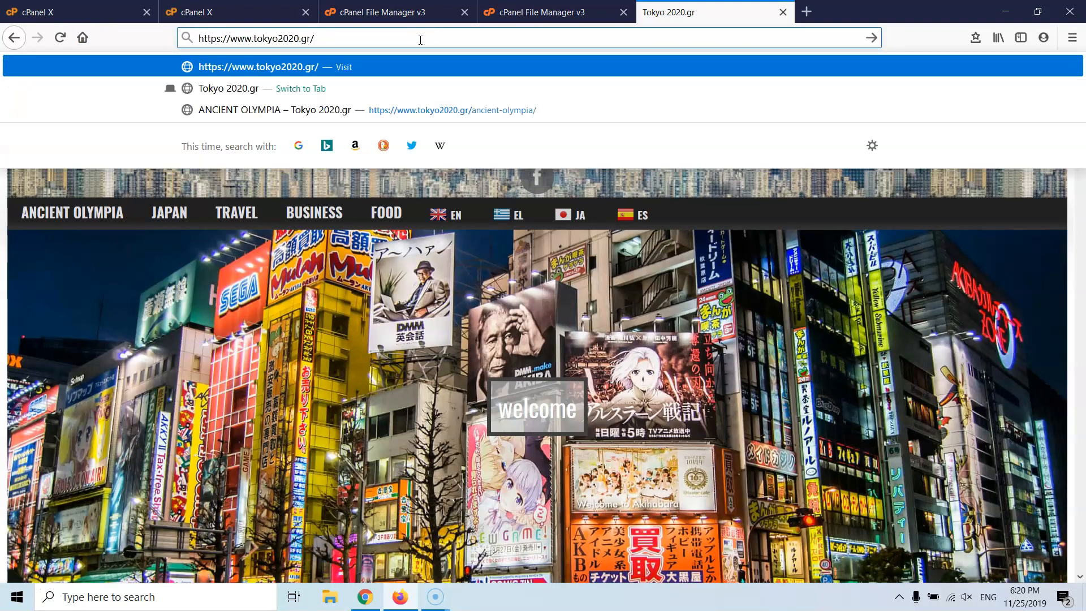
text(wp-a)
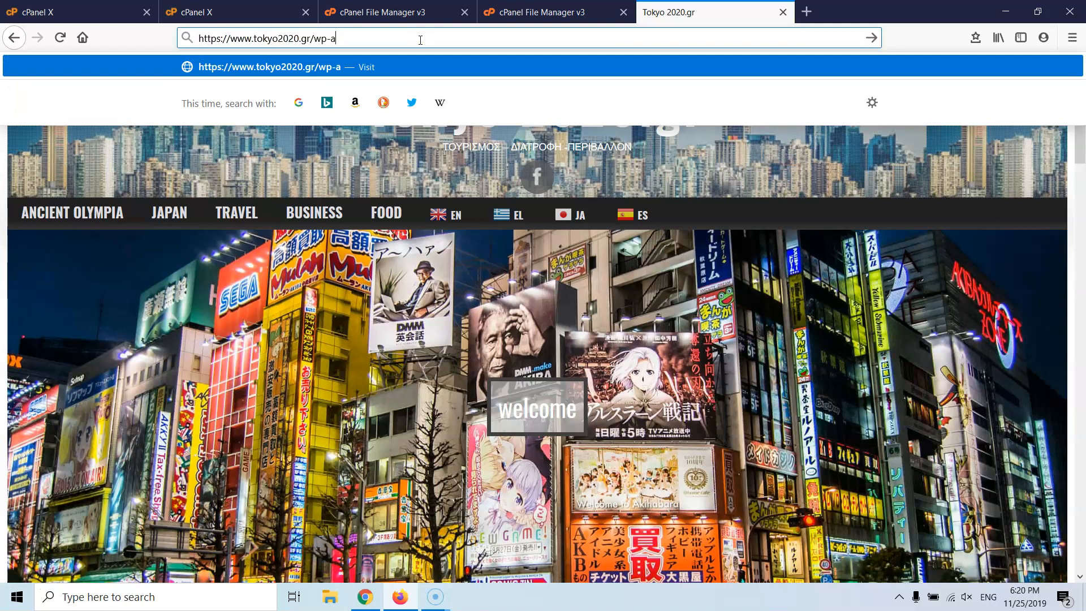
key(Return)
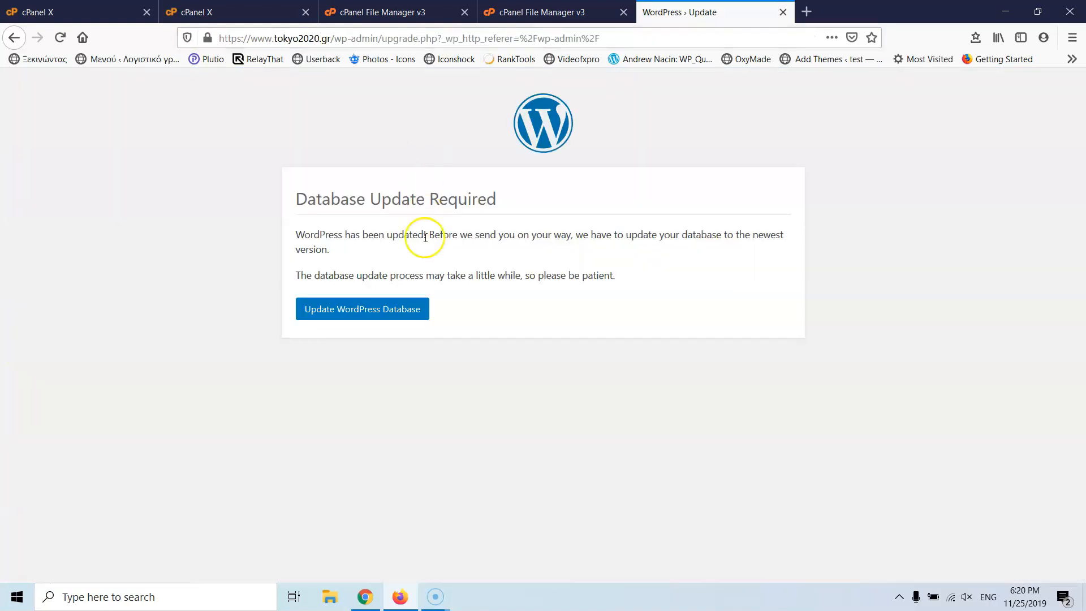
mouse_move(362, 309)
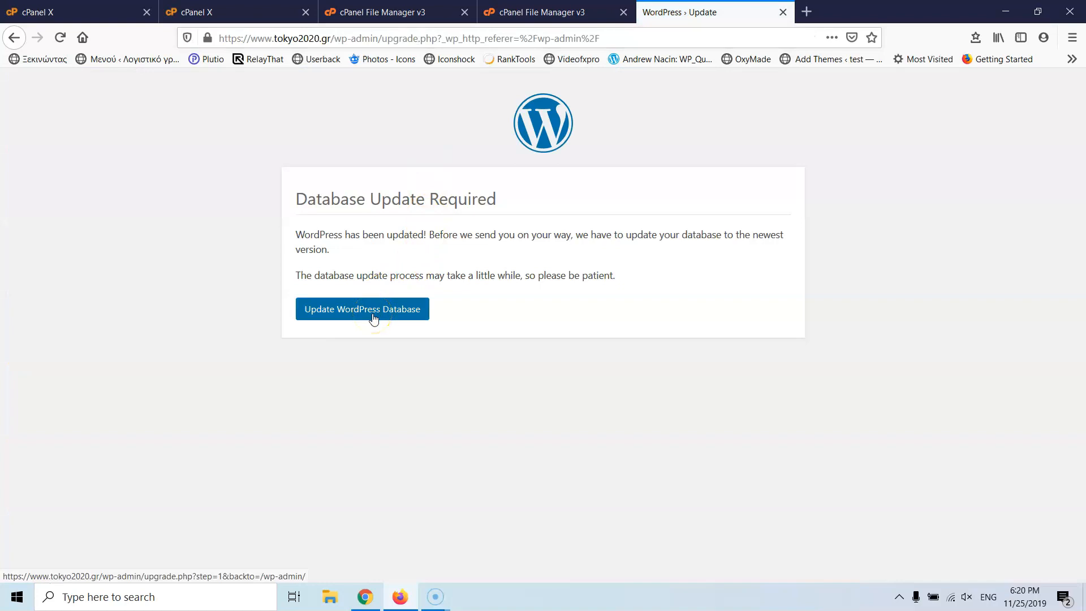
click(362, 308)
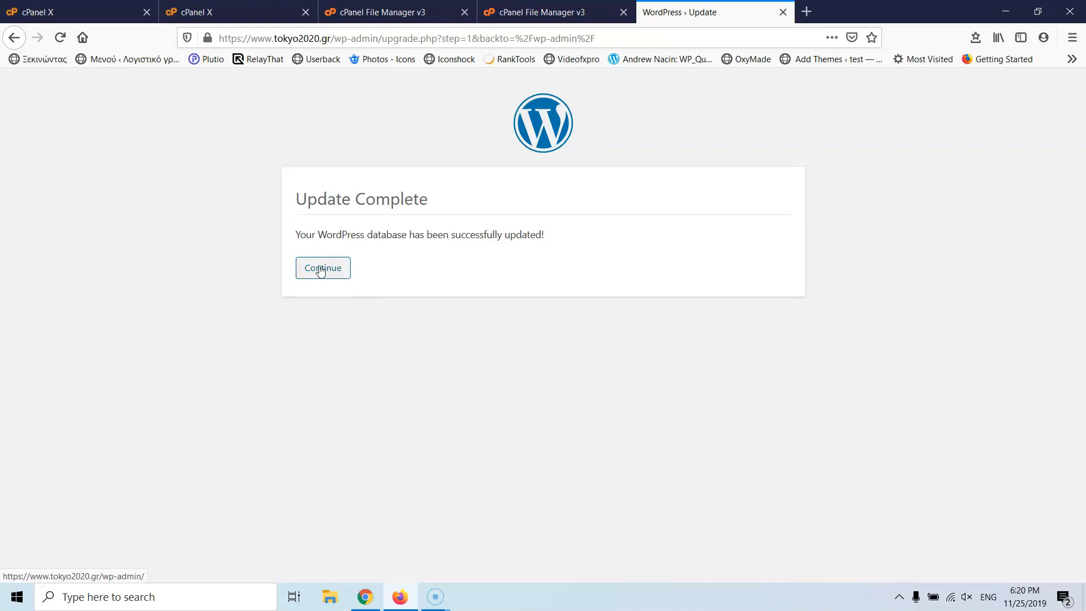
Step: Continue past the update, log in as admin, decline Firefox's save-login prompt and confirm the admin email
click(322, 268)
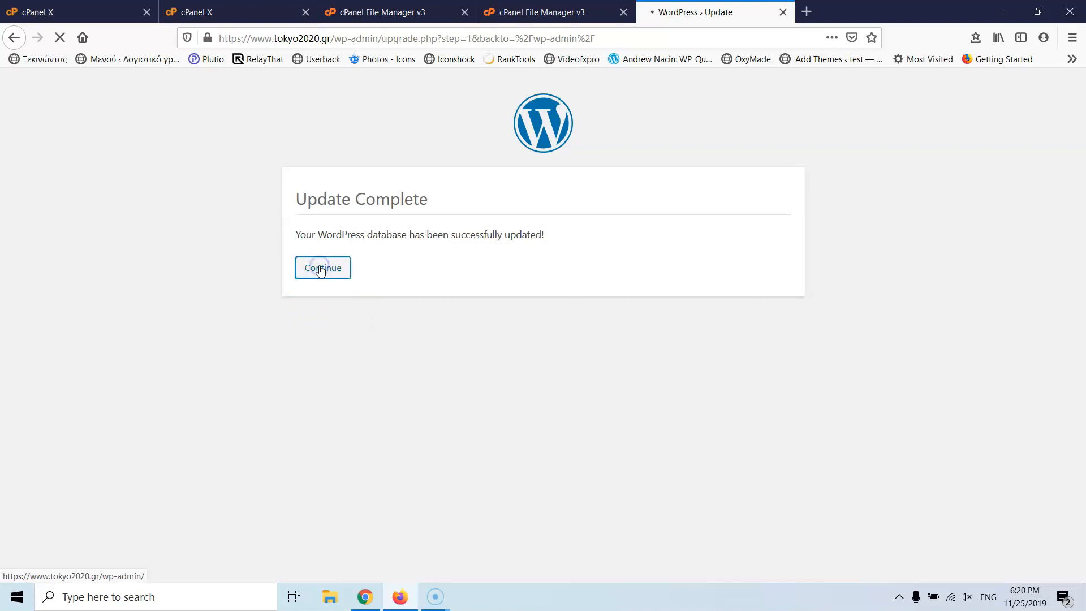
click(322, 268)
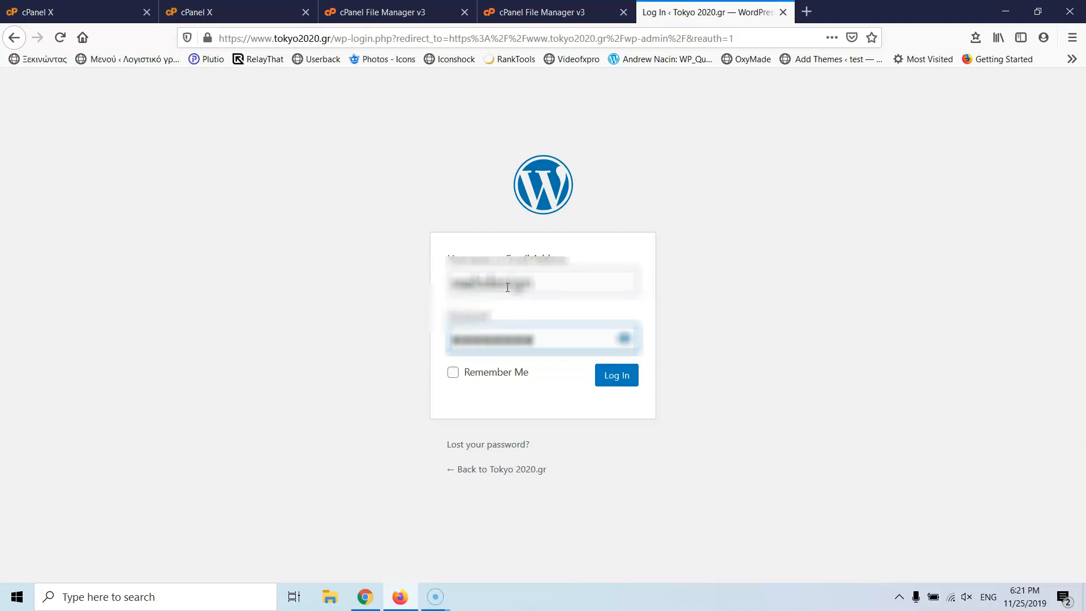
click(615, 375)
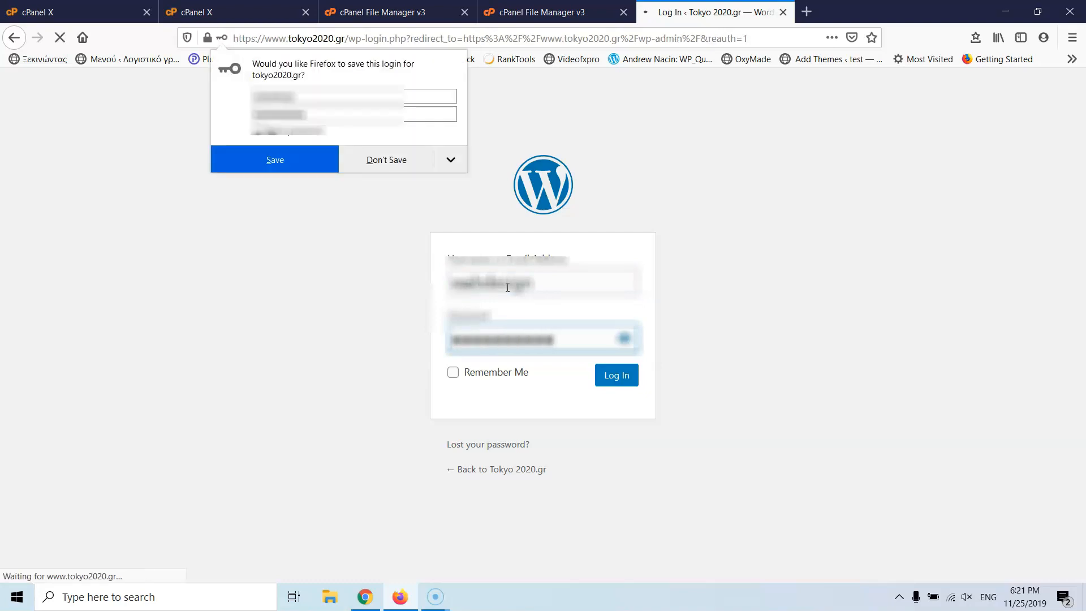
click(616, 374)
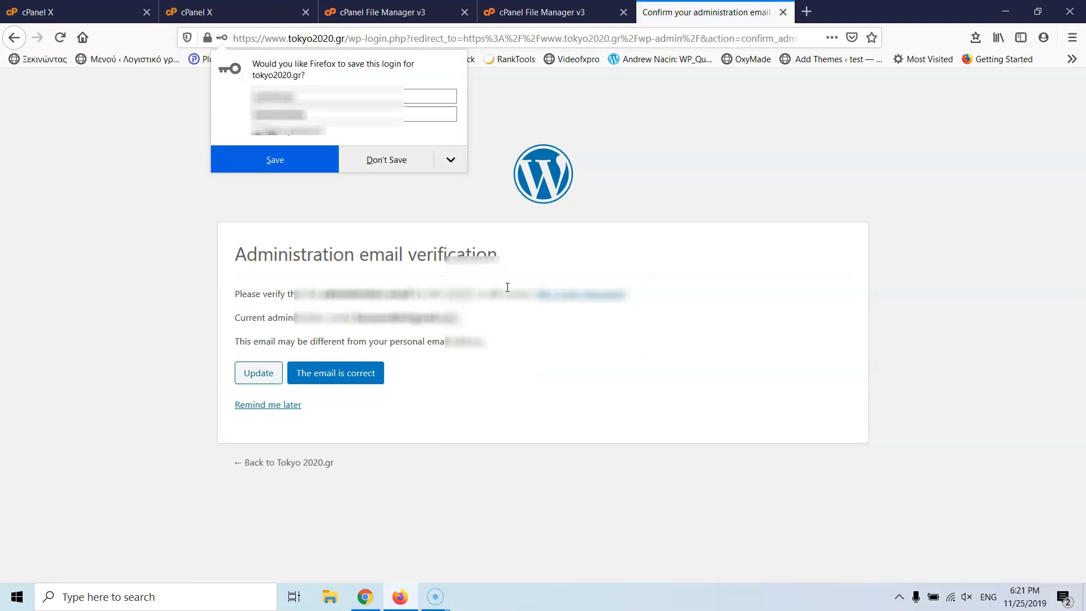
click(335, 373)
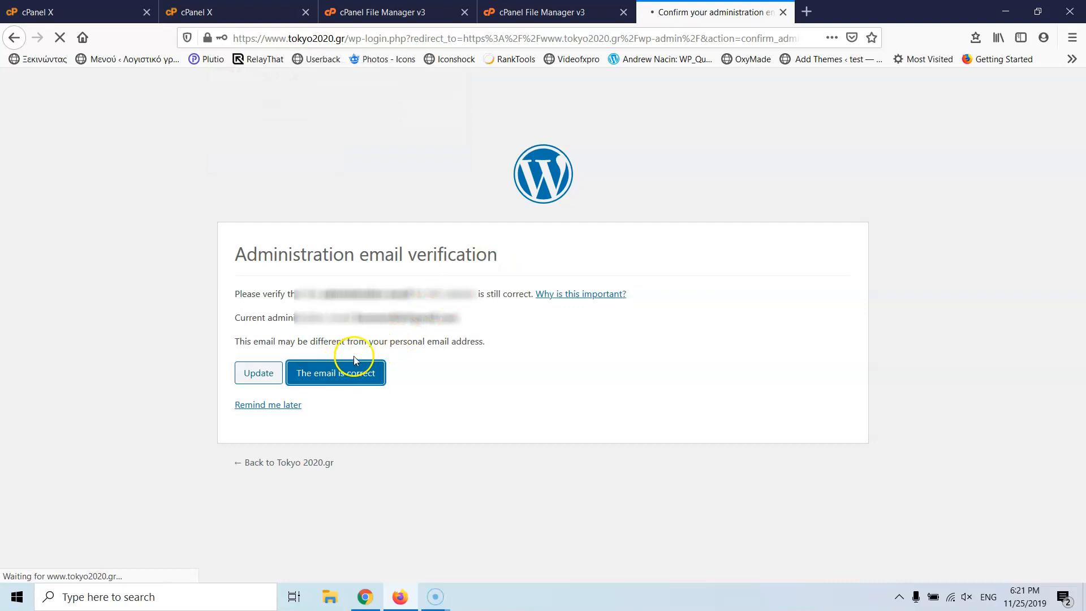
mouse_move(404, 319)
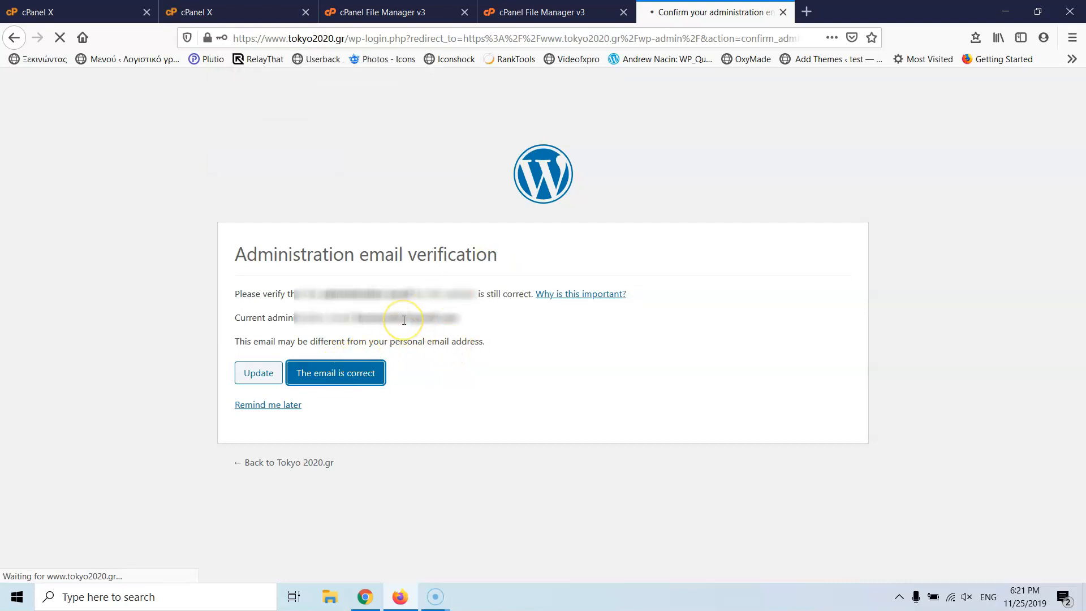
mouse_move(404, 320)
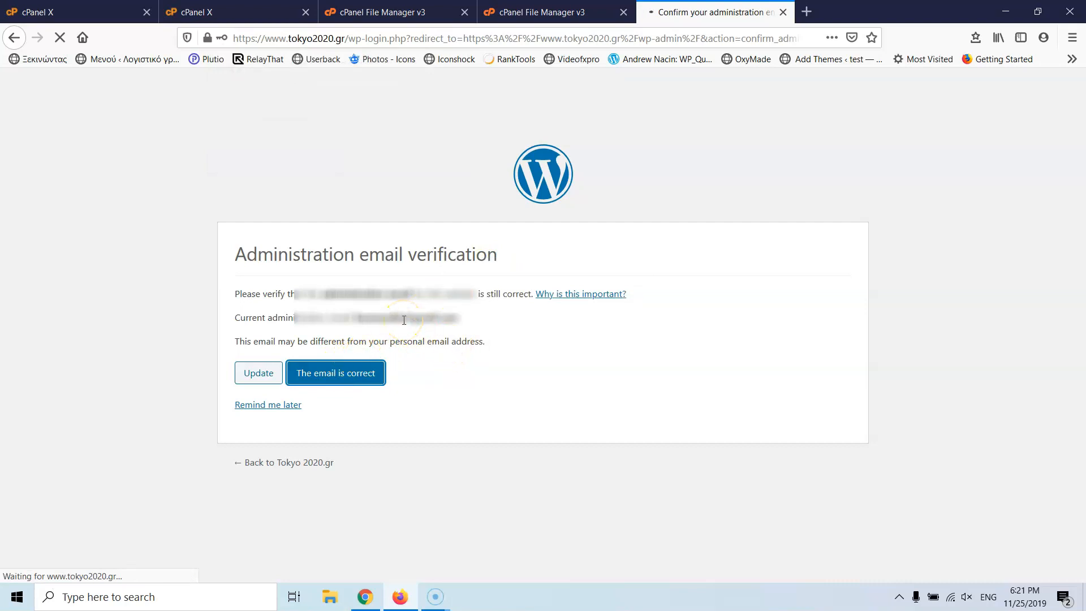
click(335, 372)
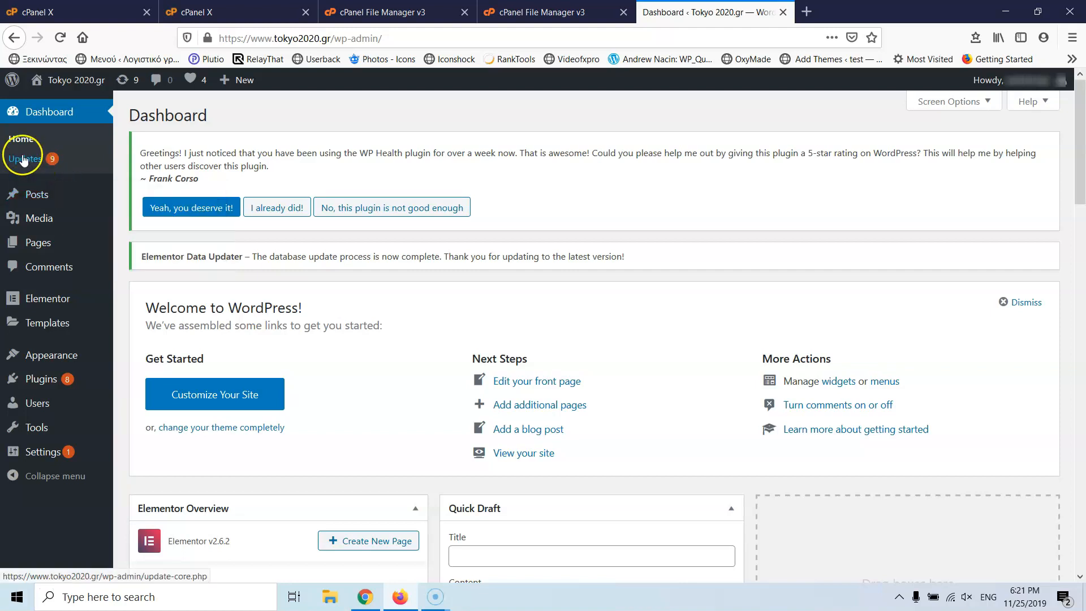
Step: Go to Dashboard > Updates and select all plugins with new versions available
click(190, 207)
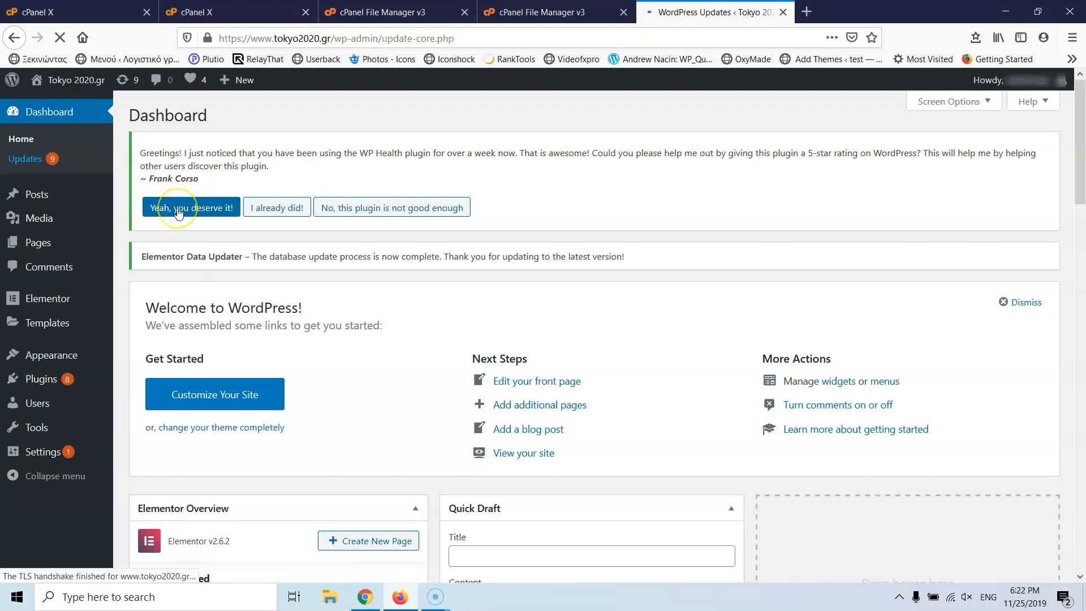
click(26, 158)
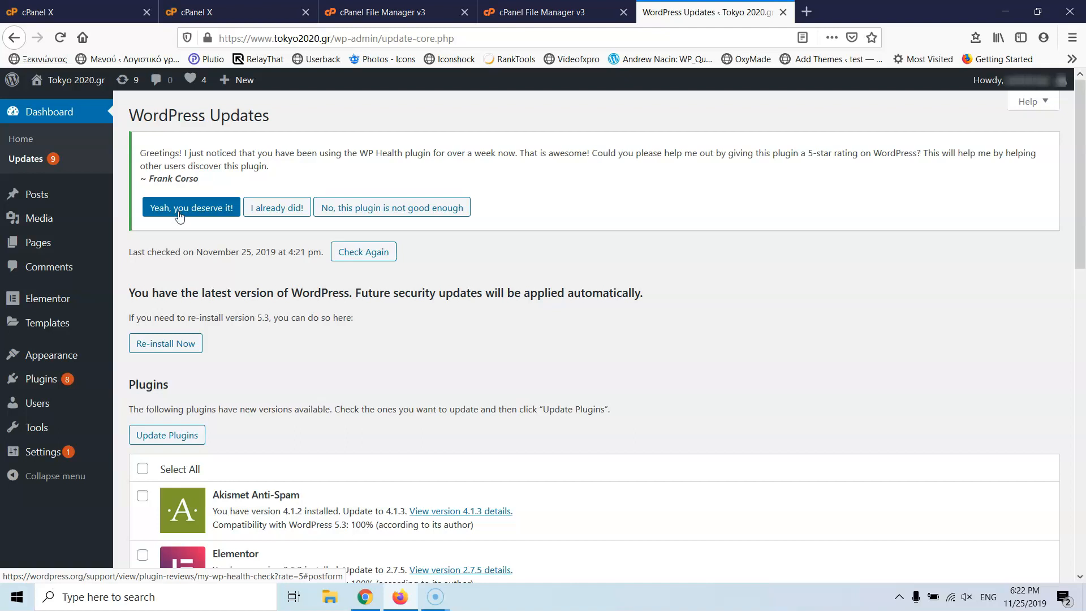
mouse_move(196, 236)
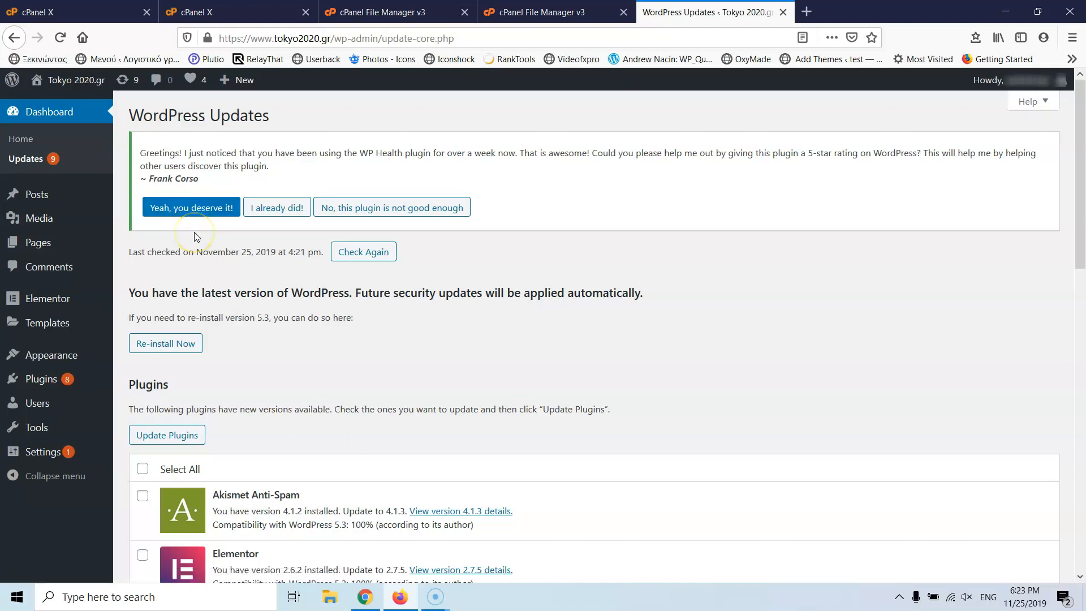
mouse_move(199, 245)
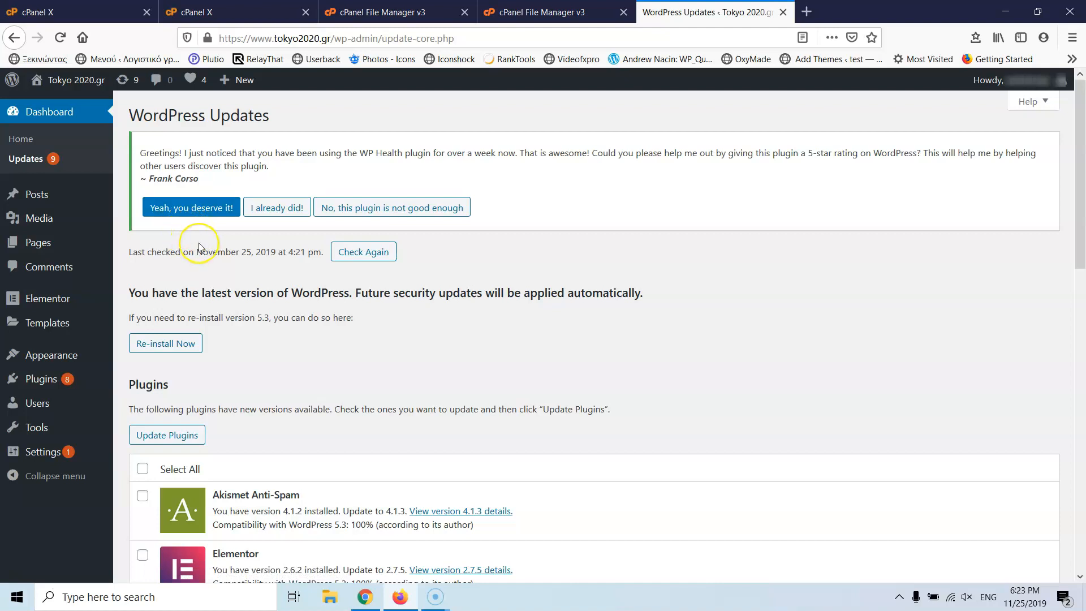
mouse_move(200, 248)
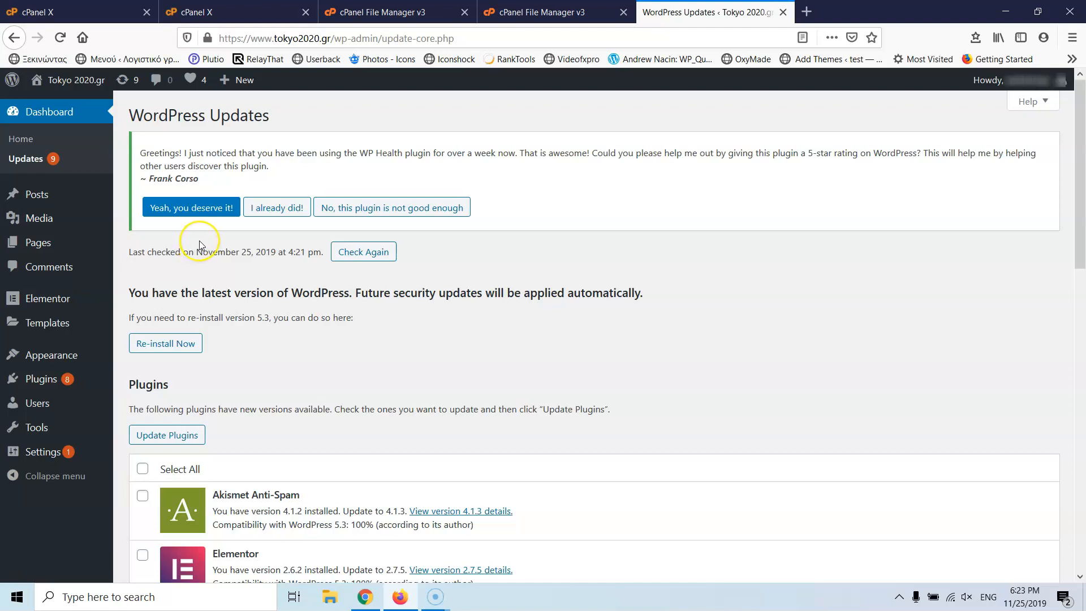
mouse_move(201, 246)
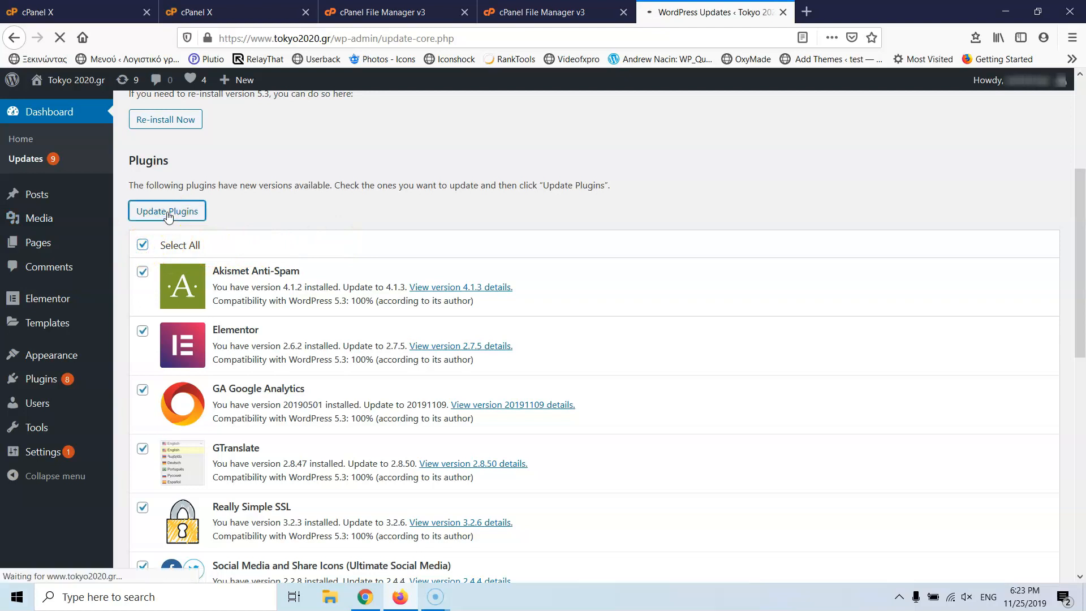
Step: Start the bulk Update Plugins run for all eight selected plugins
click(167, 210)
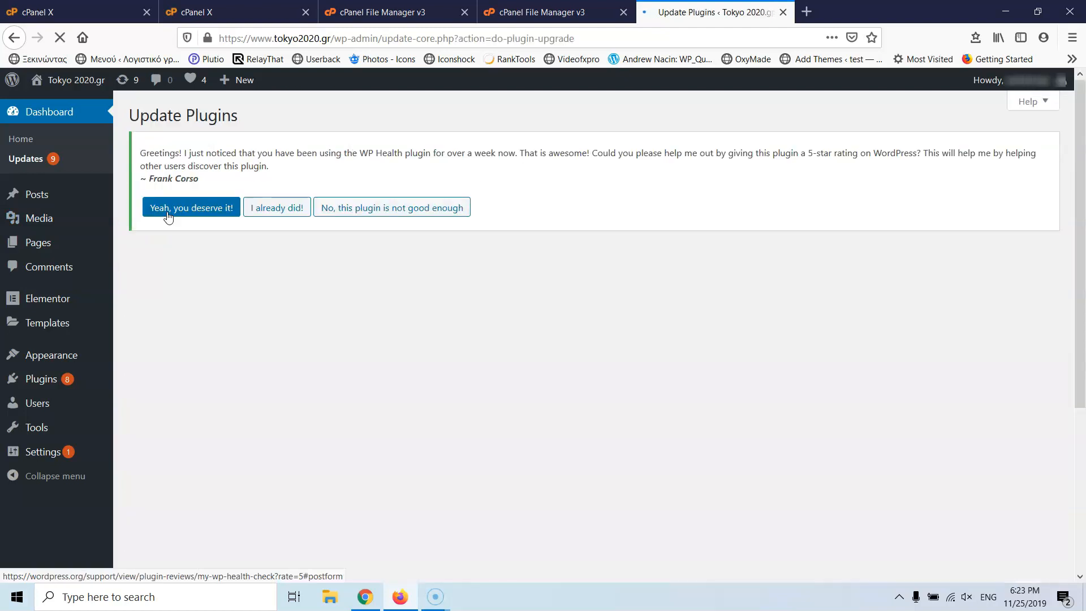
click(191, 207)
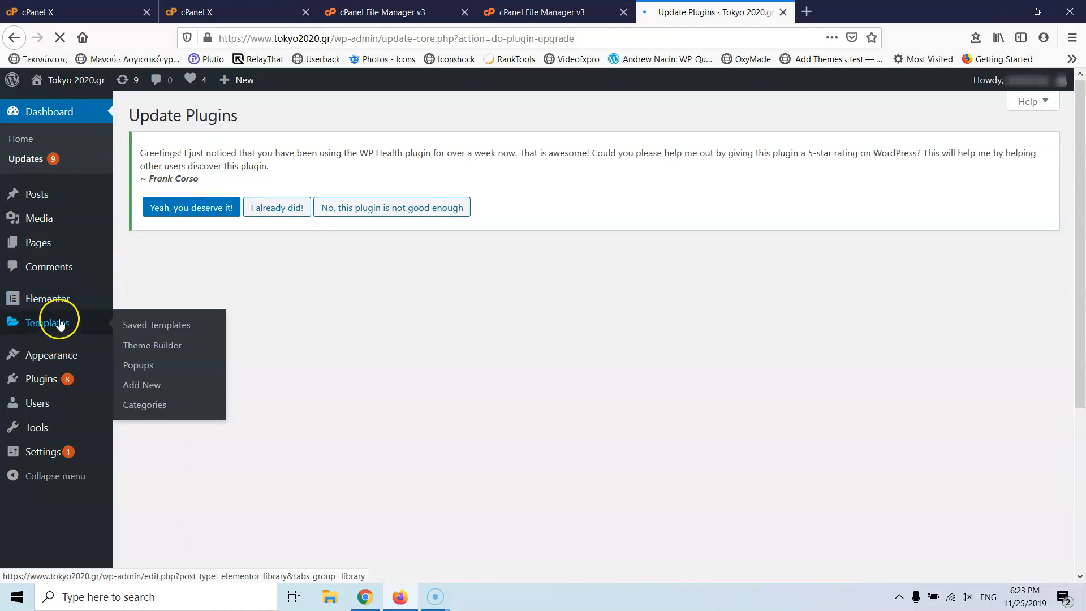
mouse_move(59, 322)
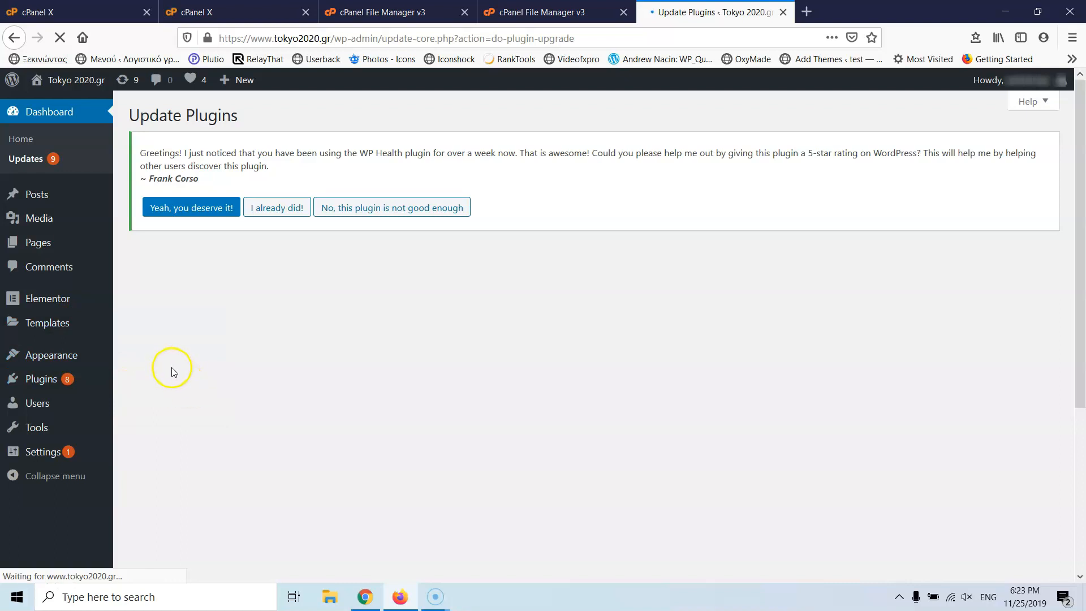
mouse_move(185, 363)
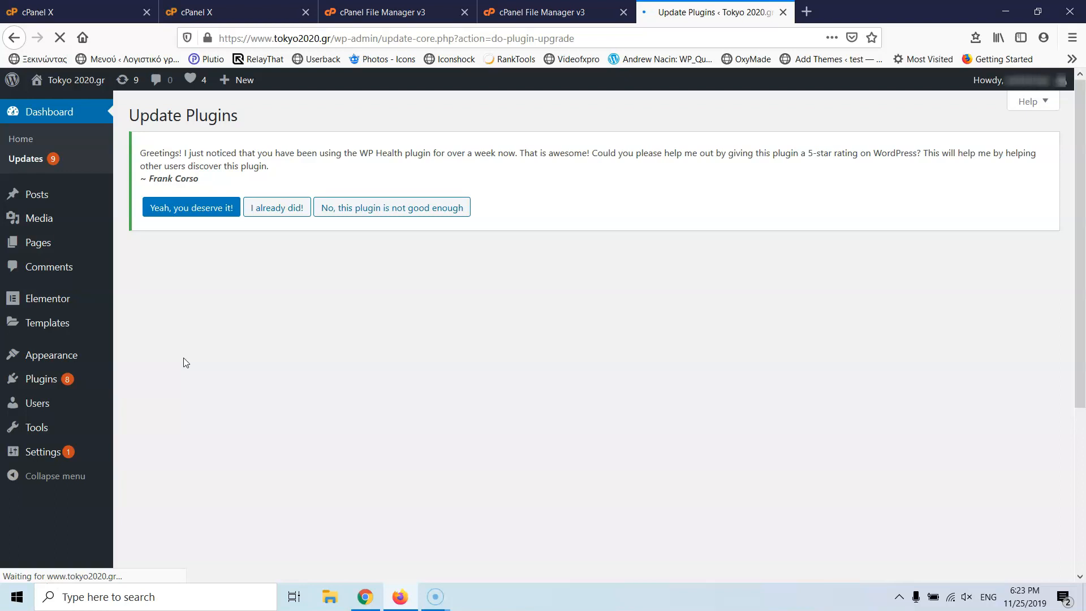
mouse_move(247, 363)
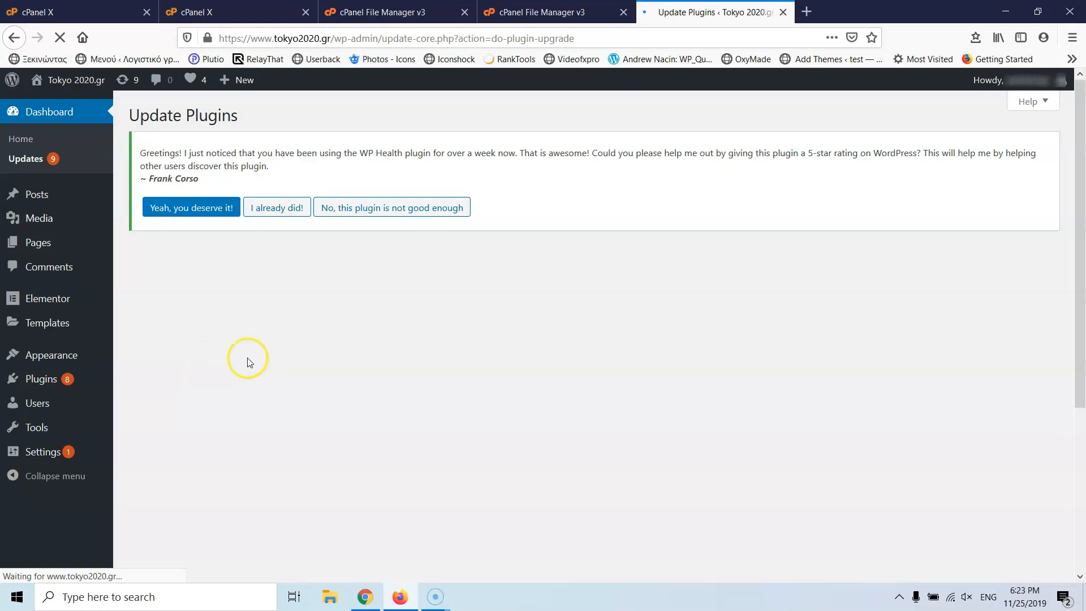
mouse_move(186, 366)
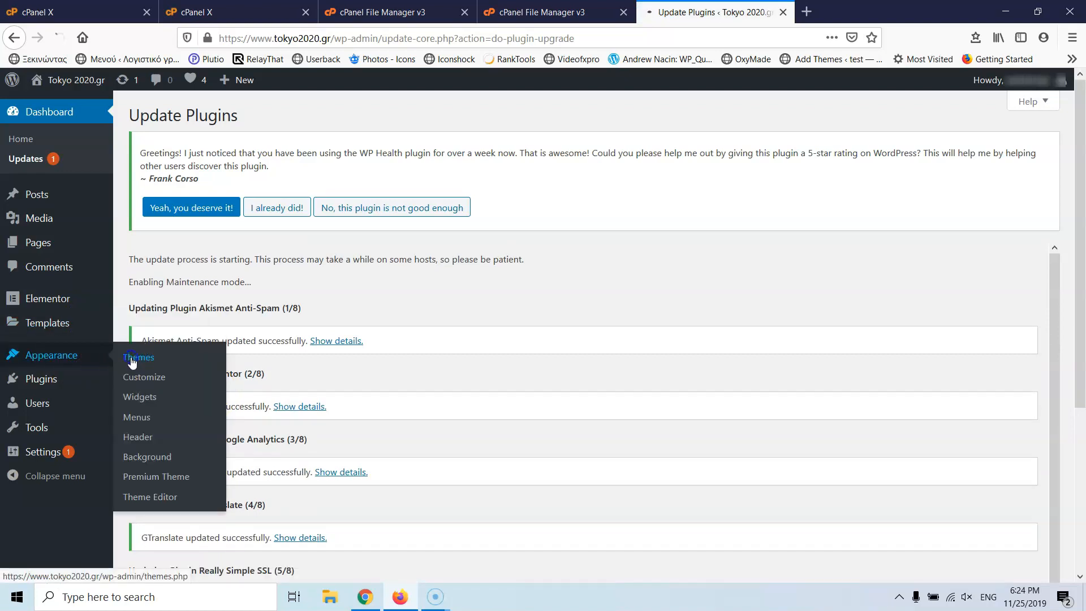
click(138, 357)
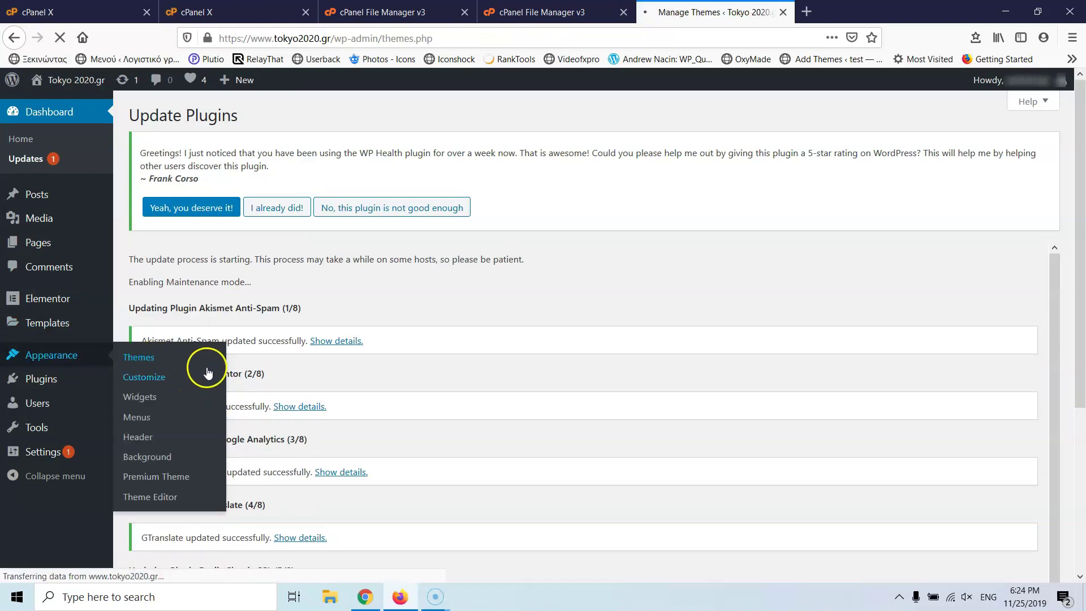
click(138, 356)
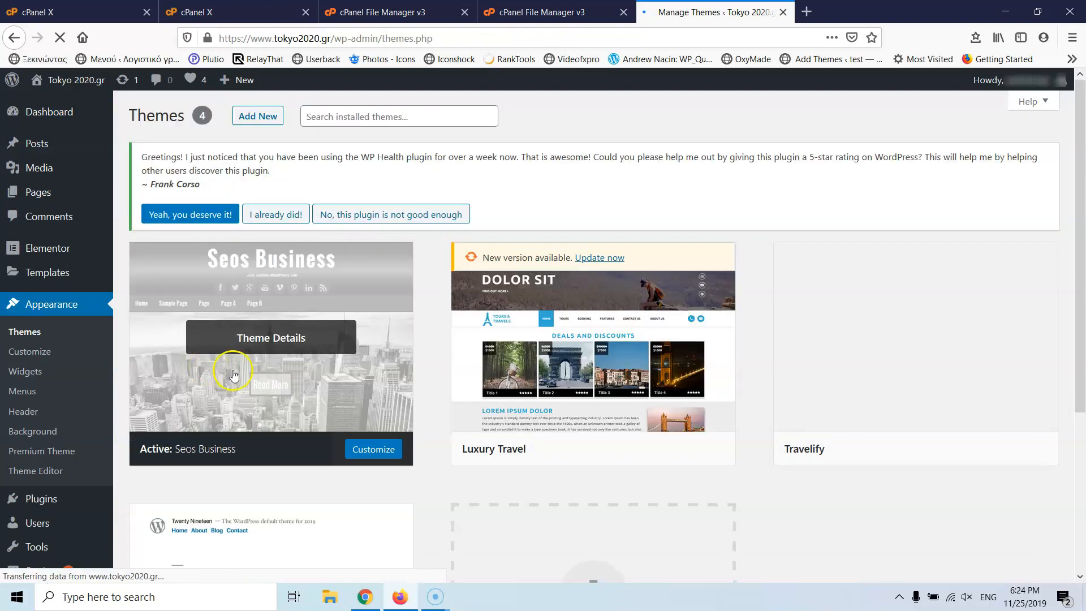
mouse_move(591, 323)
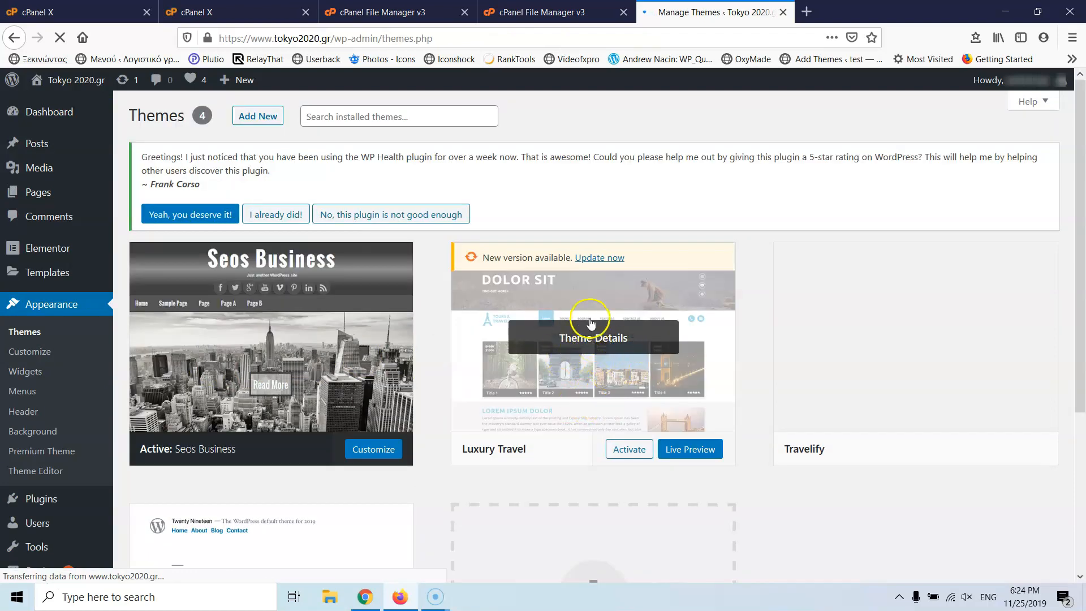
click(600, 257)
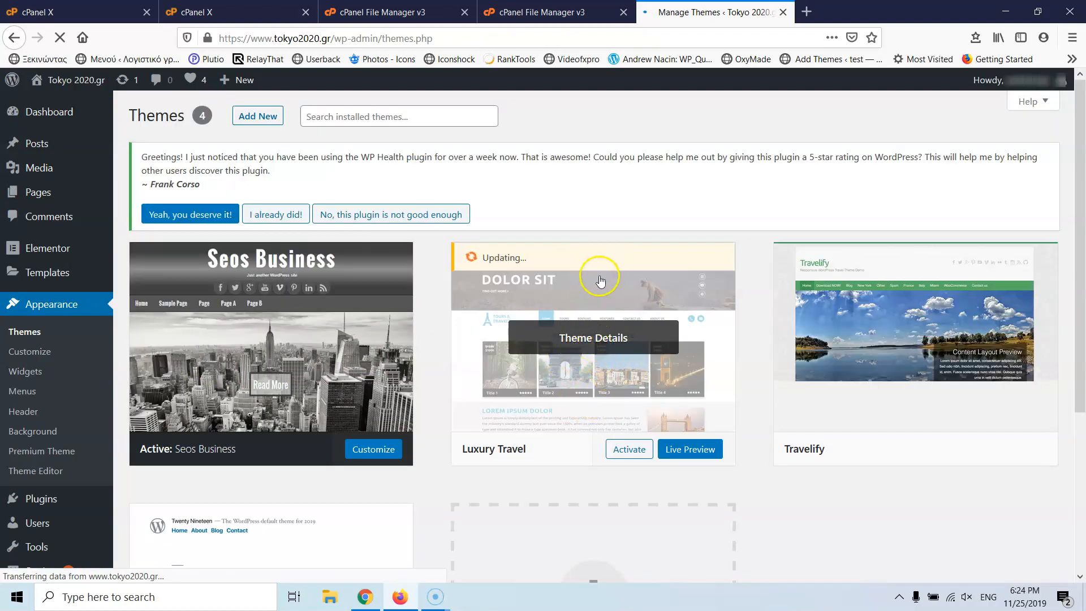
scroll(down, 3)
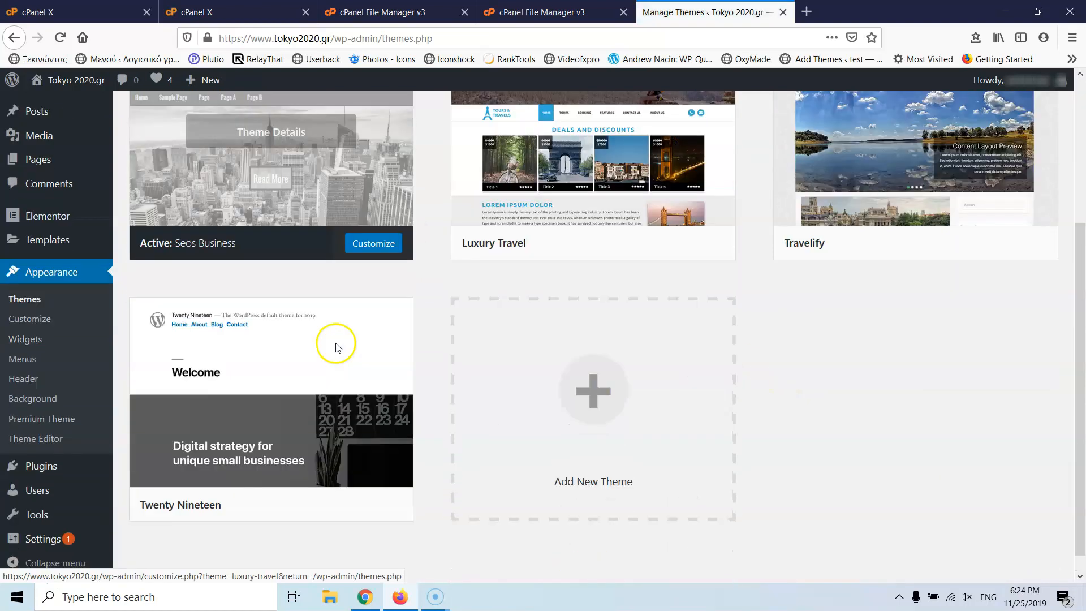
scroll(up, 3)
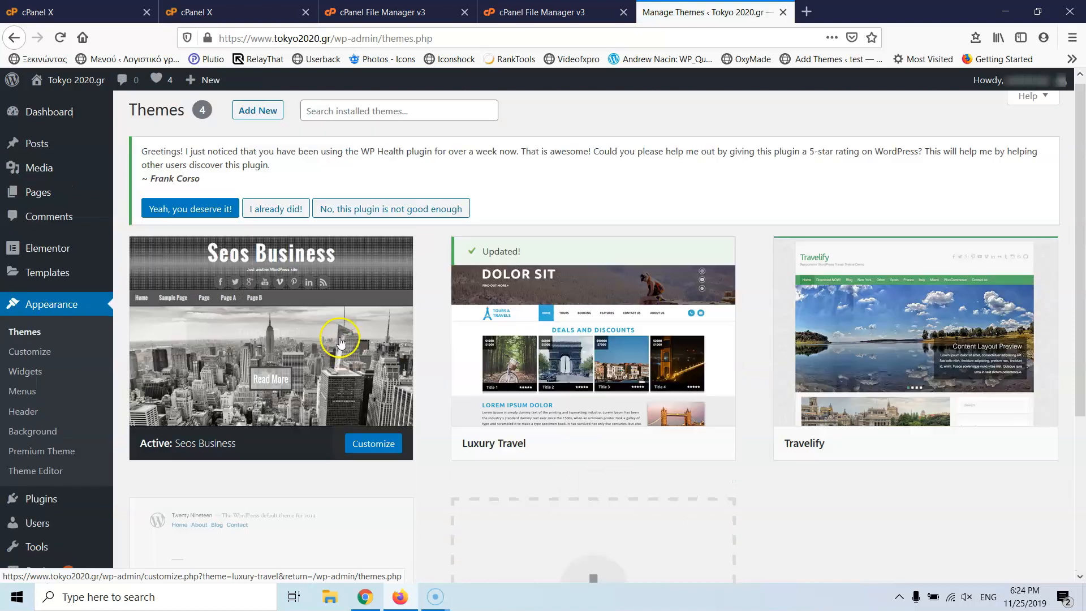
mouse_move(532, 333)
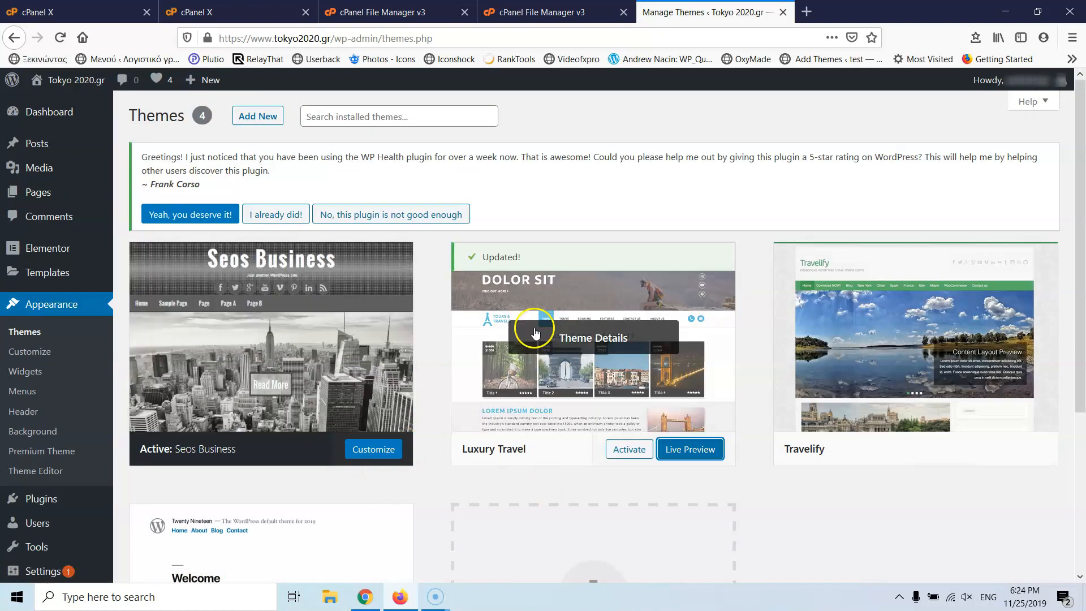
mouse_move(519, 326)
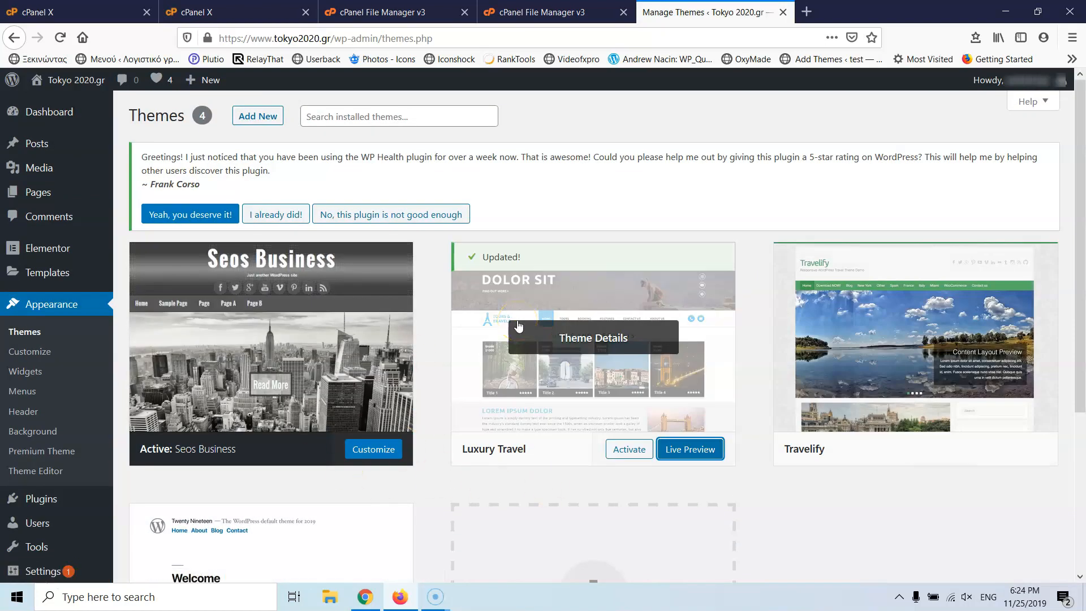
mouse_move(243, 268)
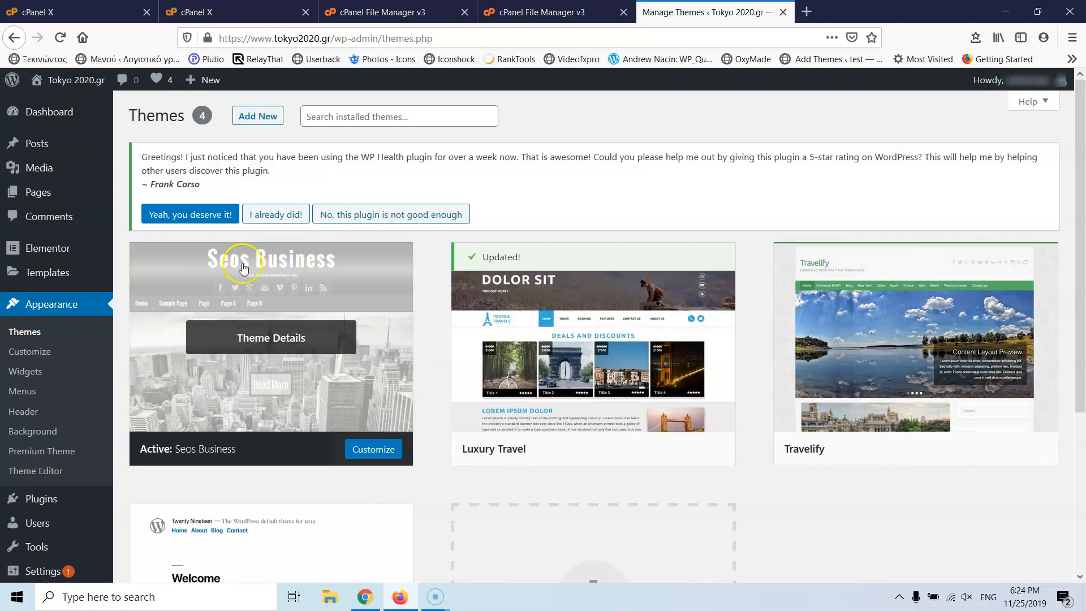
mouse_move(271, 344)
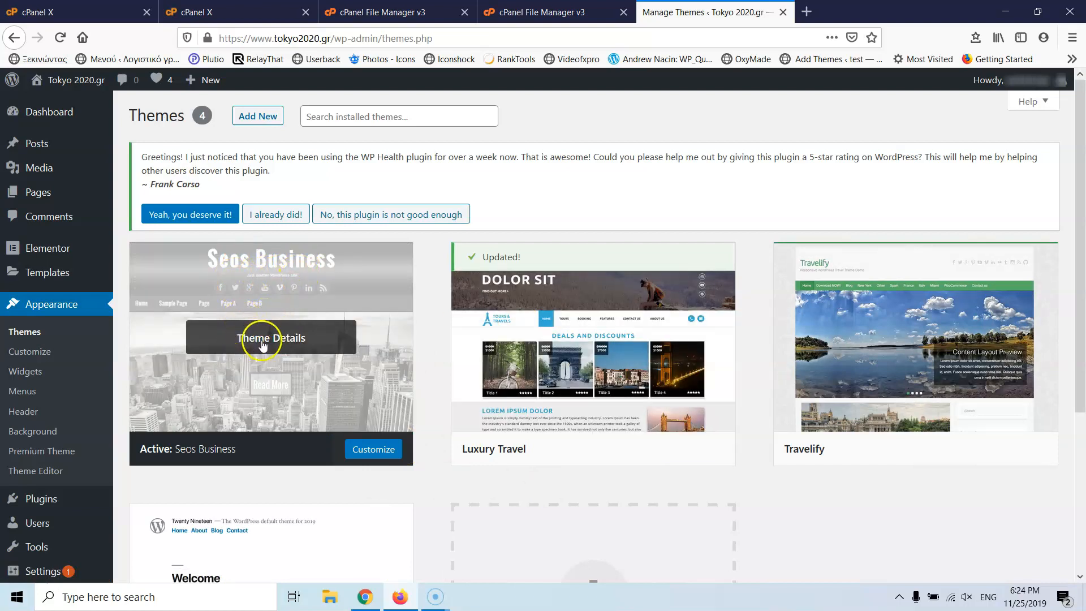
Step: View the Seos Business theme details, visit the author's site, and return to the details overlay
click(271, 338)
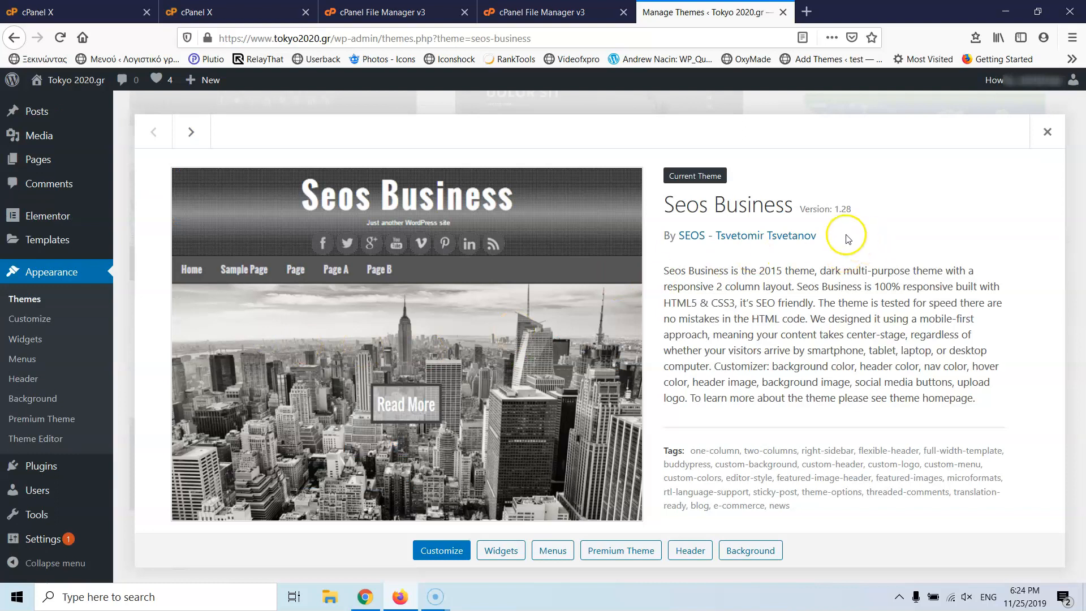
mouse_move(725, 393)
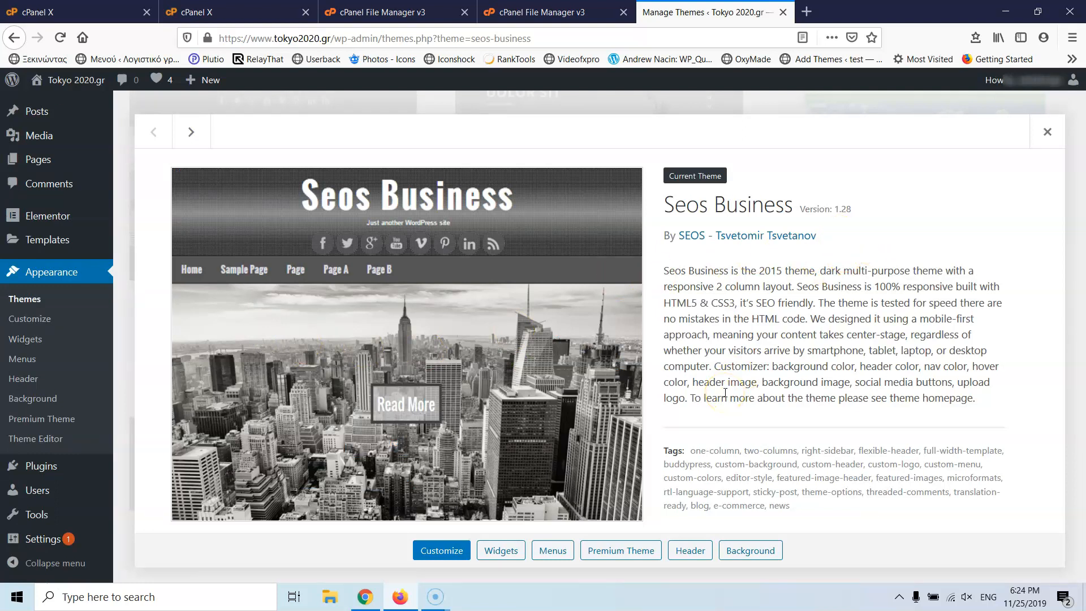
mouse_move(793, 224)
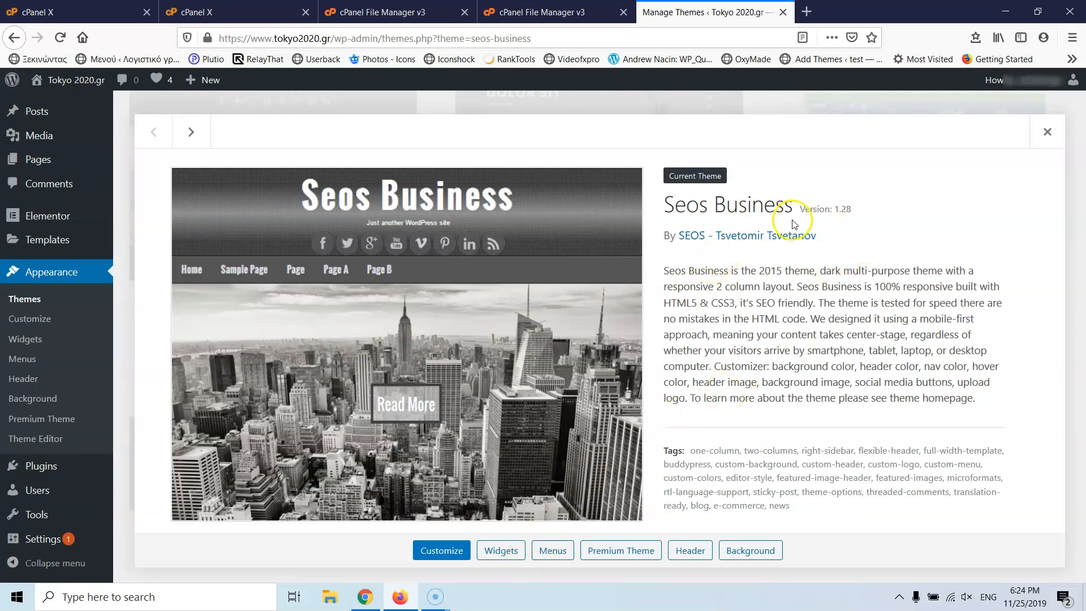
mouse_move(773, 241)
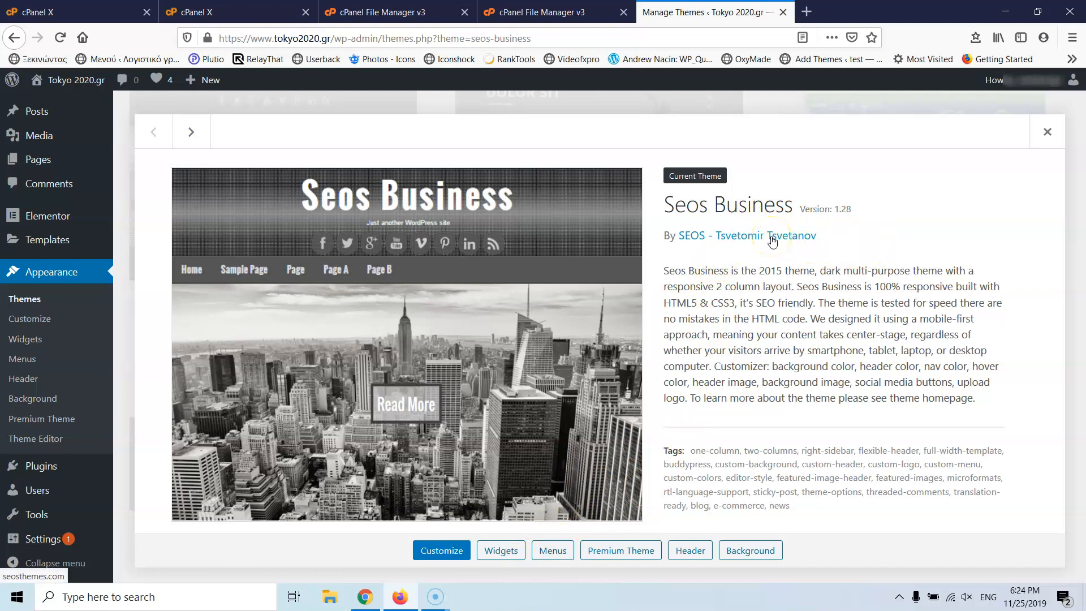
click(746, 235)
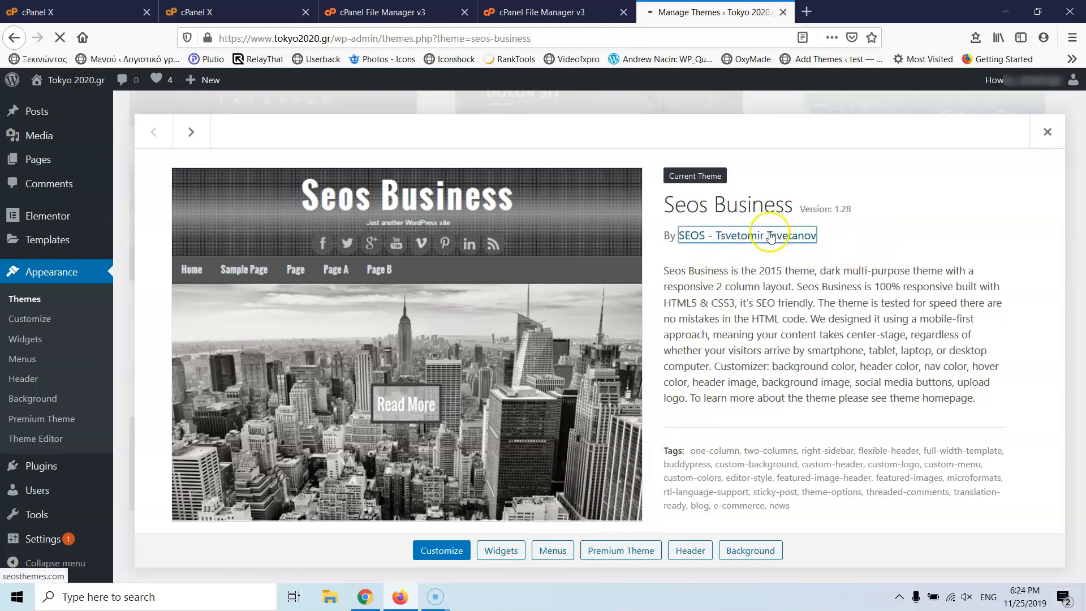
click(746, 235)
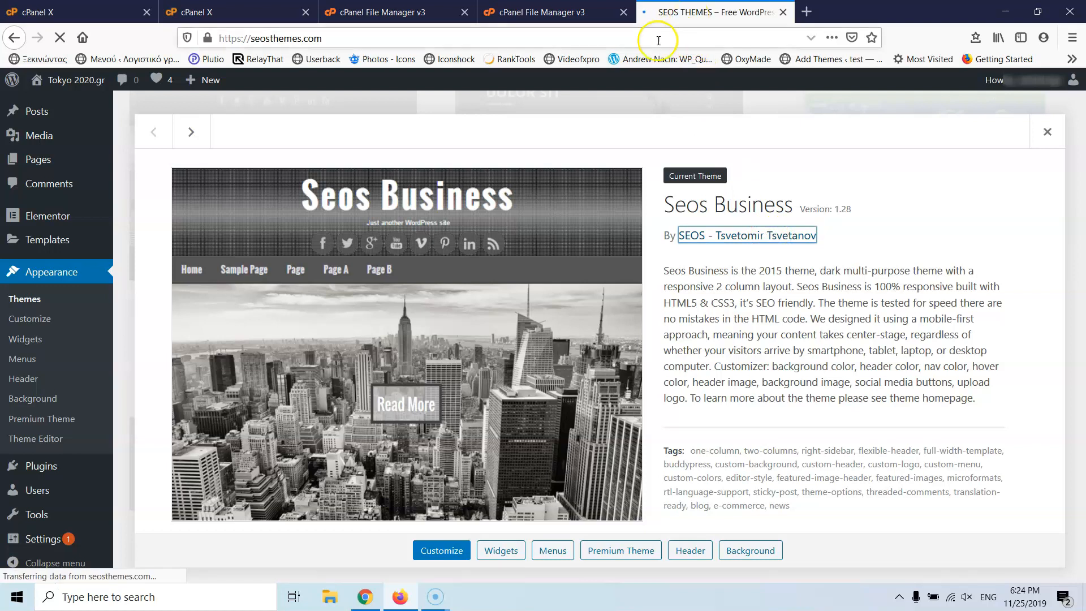
click(14, 38)
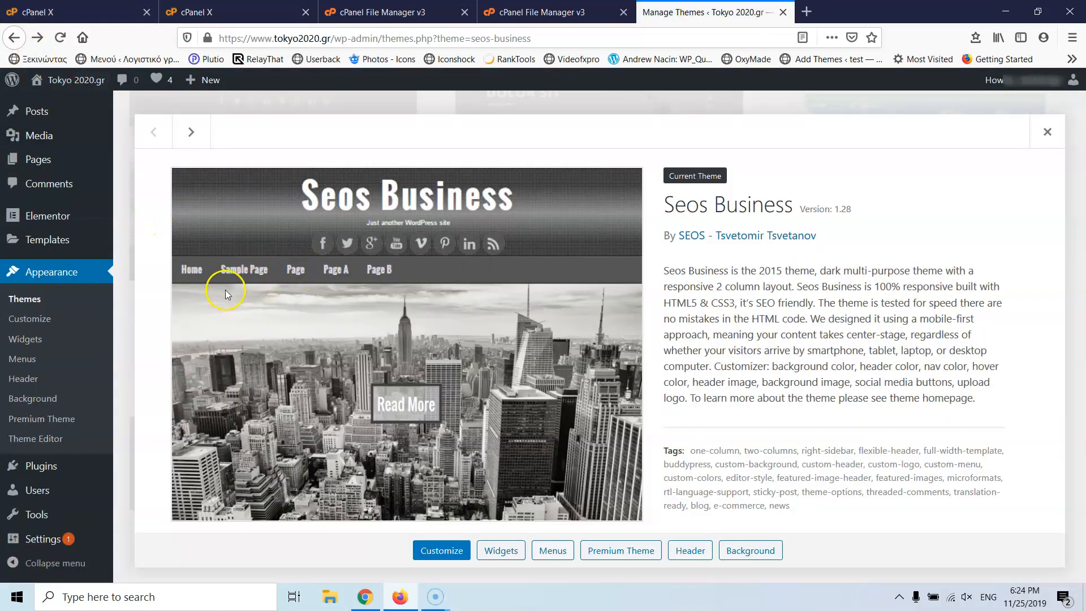
mouse_move(38, 465)
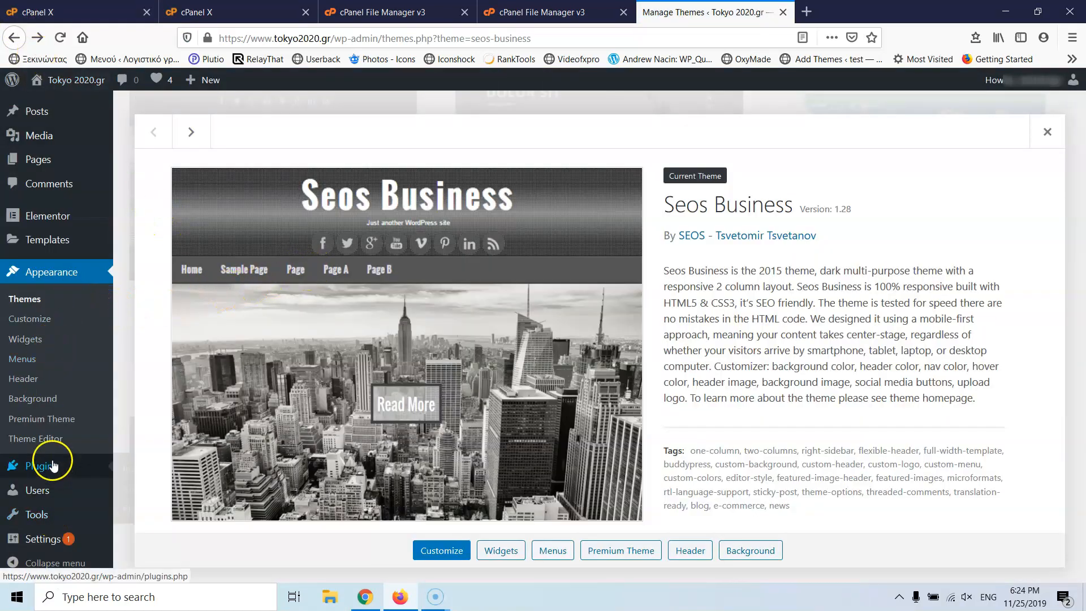
Step: From Plugins > Add New, search the plugin directory for 'wordfence'
click(41, 465)
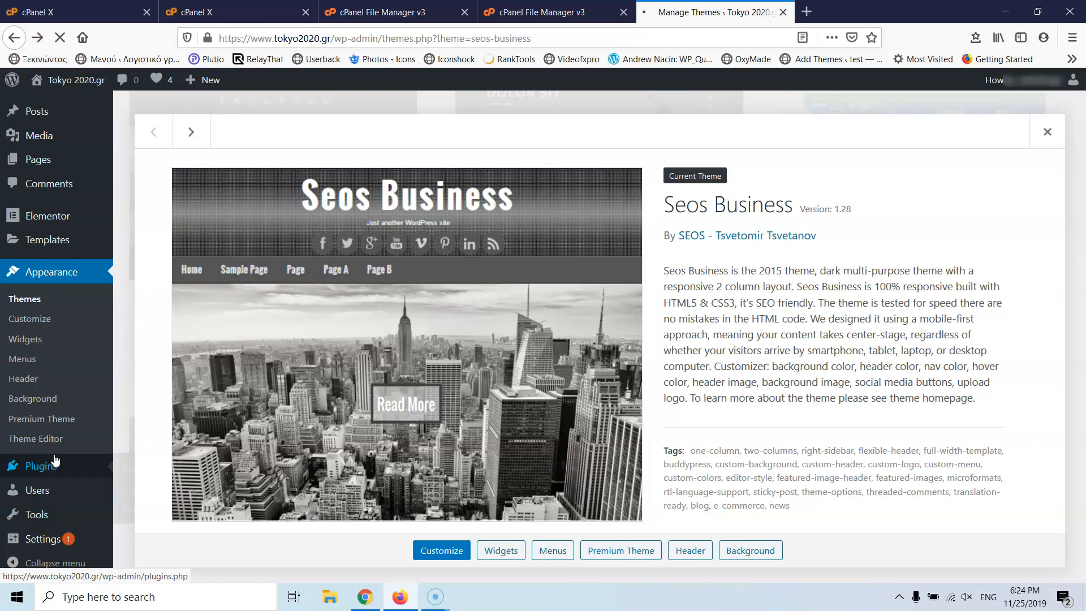
click(41, 463)
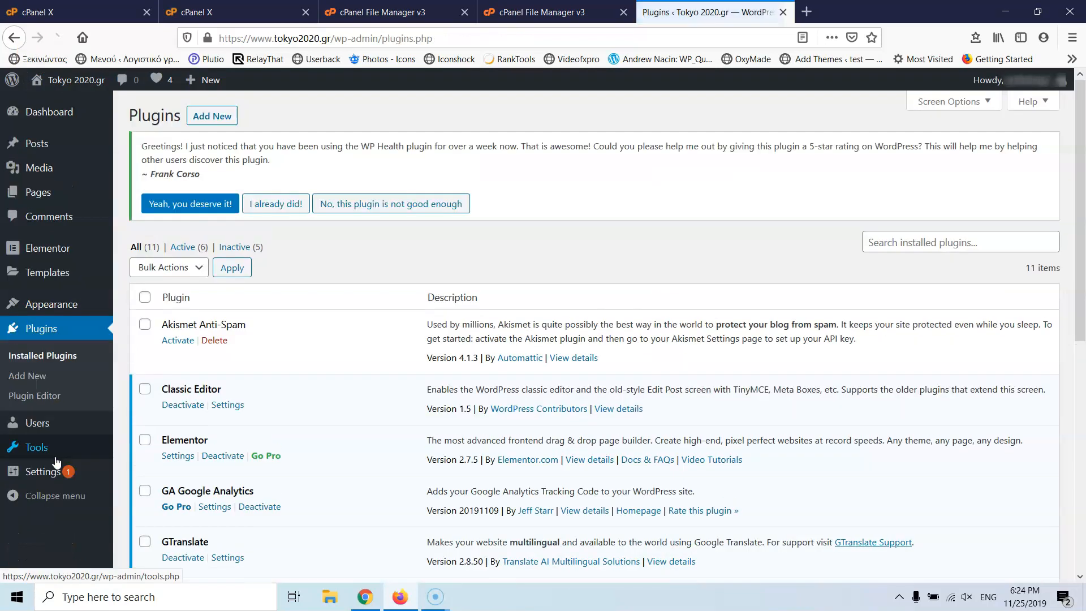
mouse_move(202, 101)
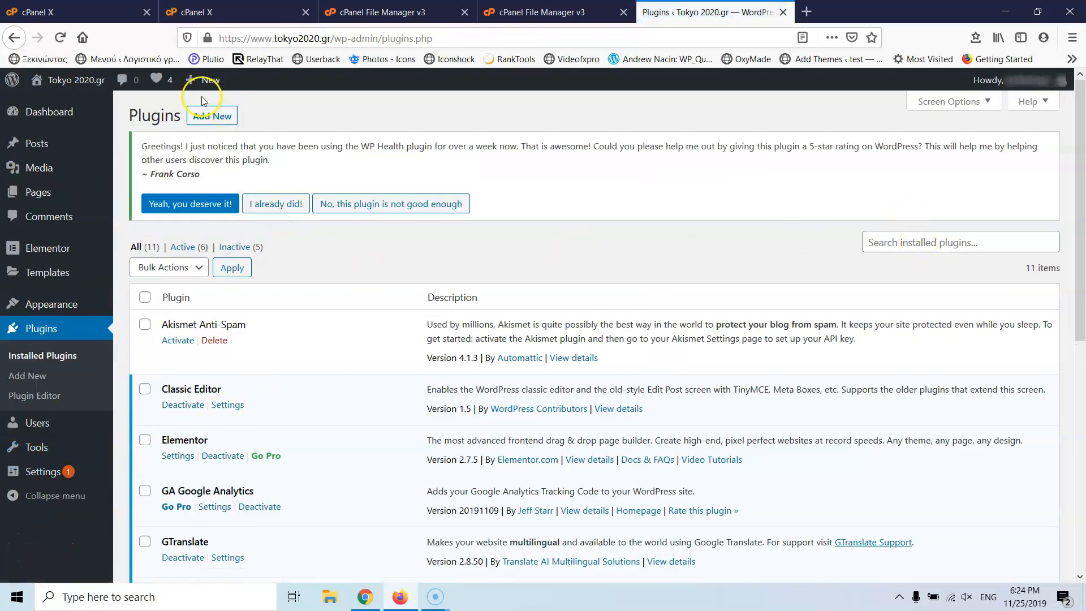
click(212, 115)
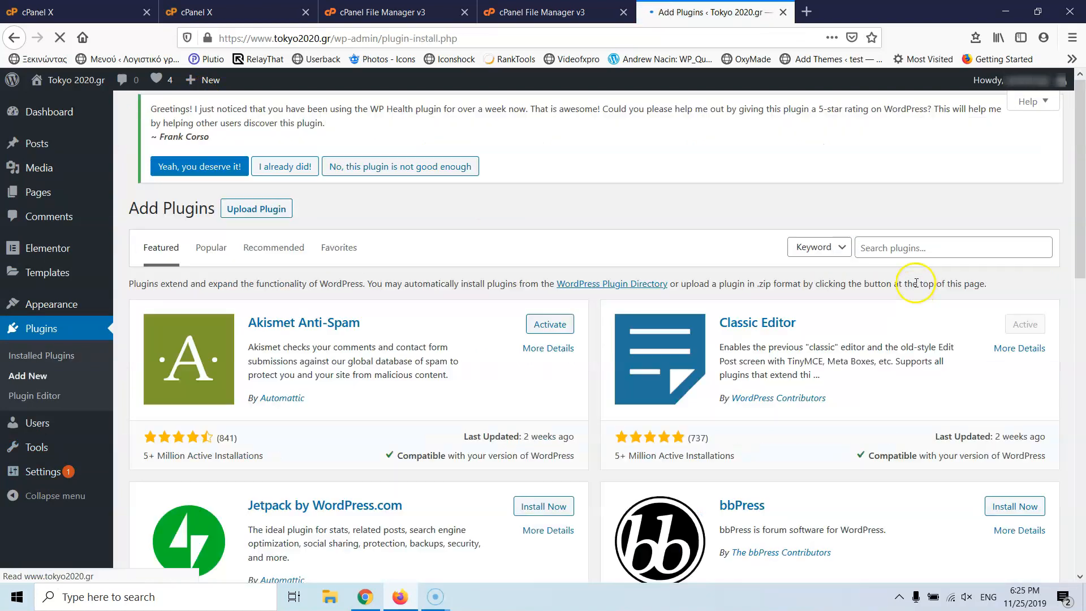
text(w)
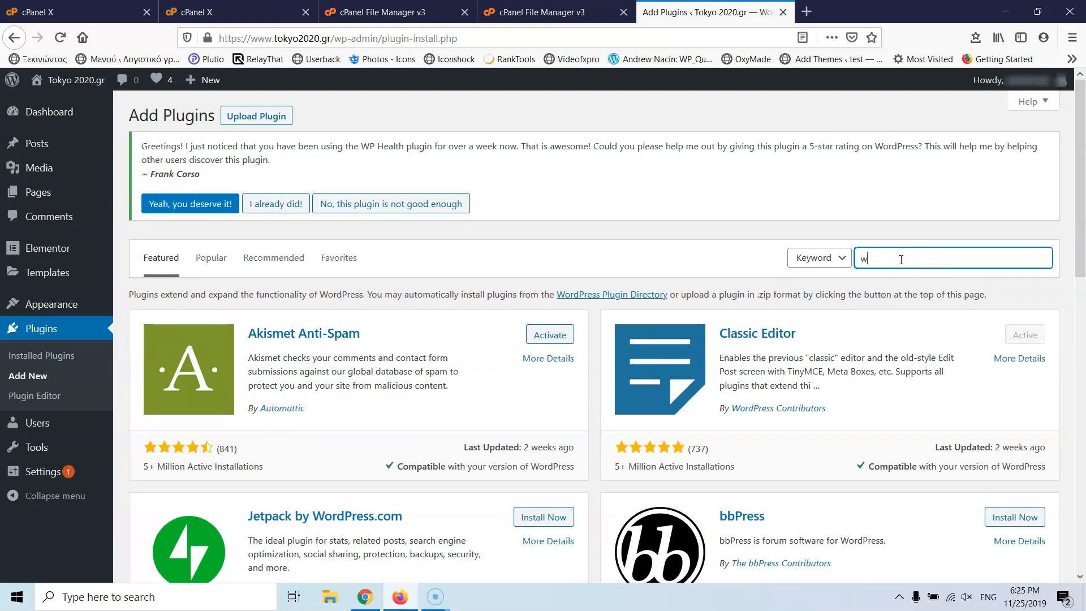
text(ordfen)
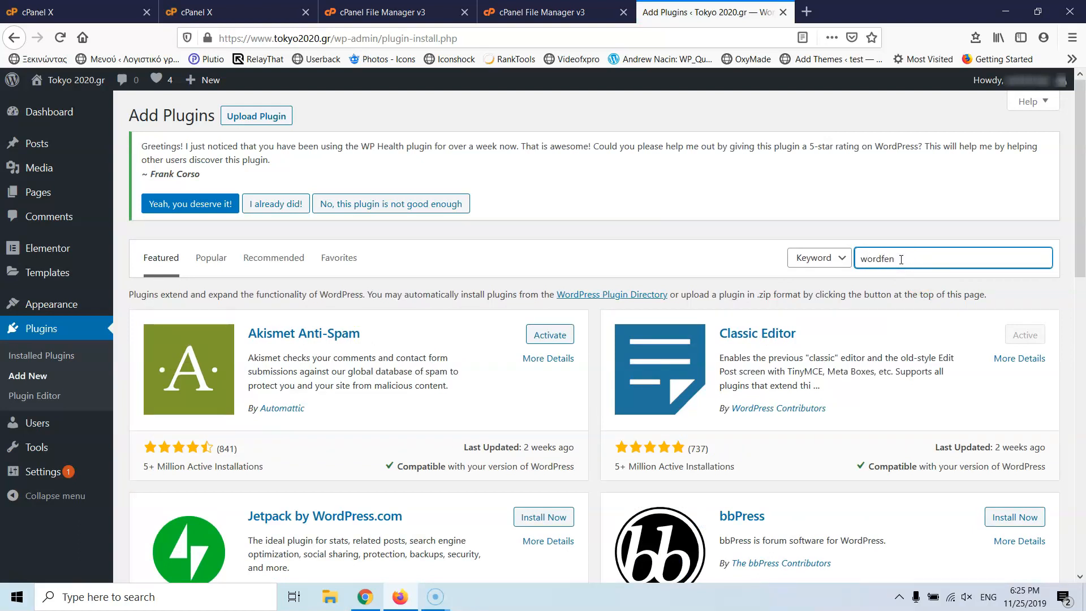
key(Return)
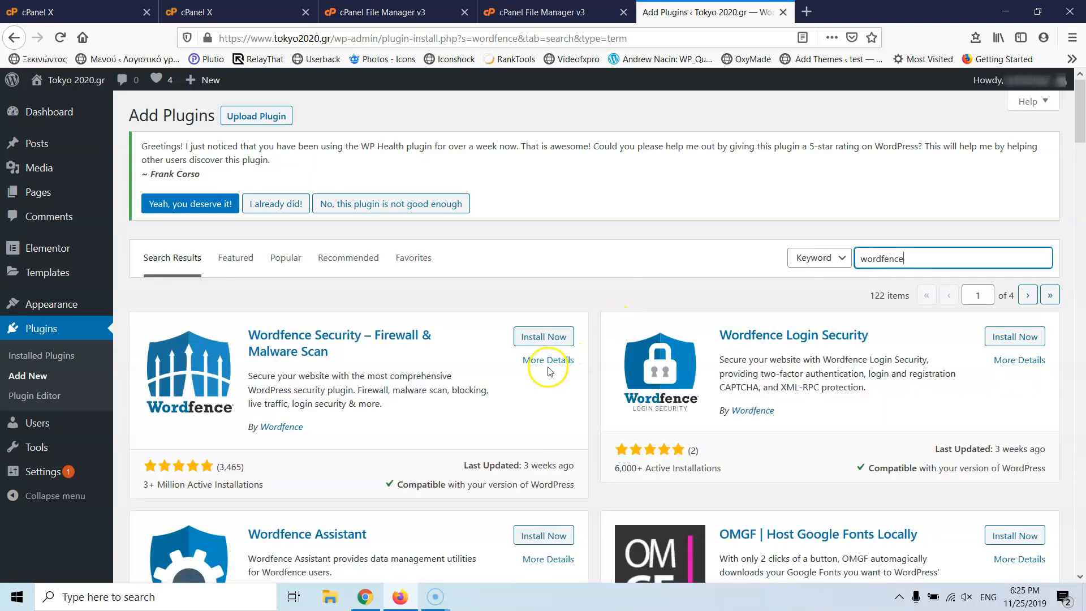
Step: Install Wordfence Security and refresh past the gateway timeout until Activate appears
click(543, 338)
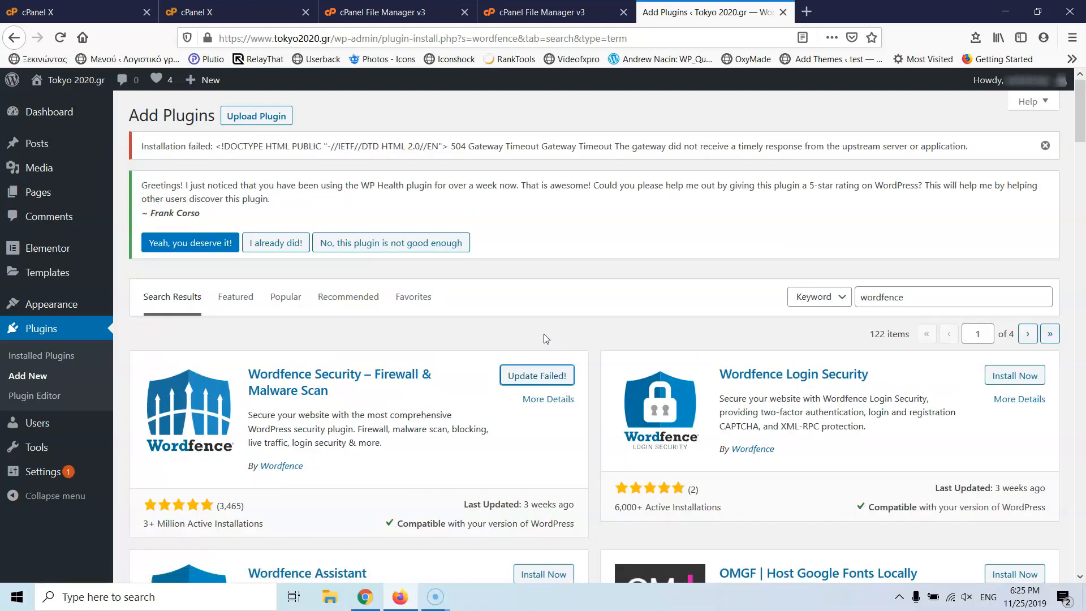
mouse_move(440, 355)
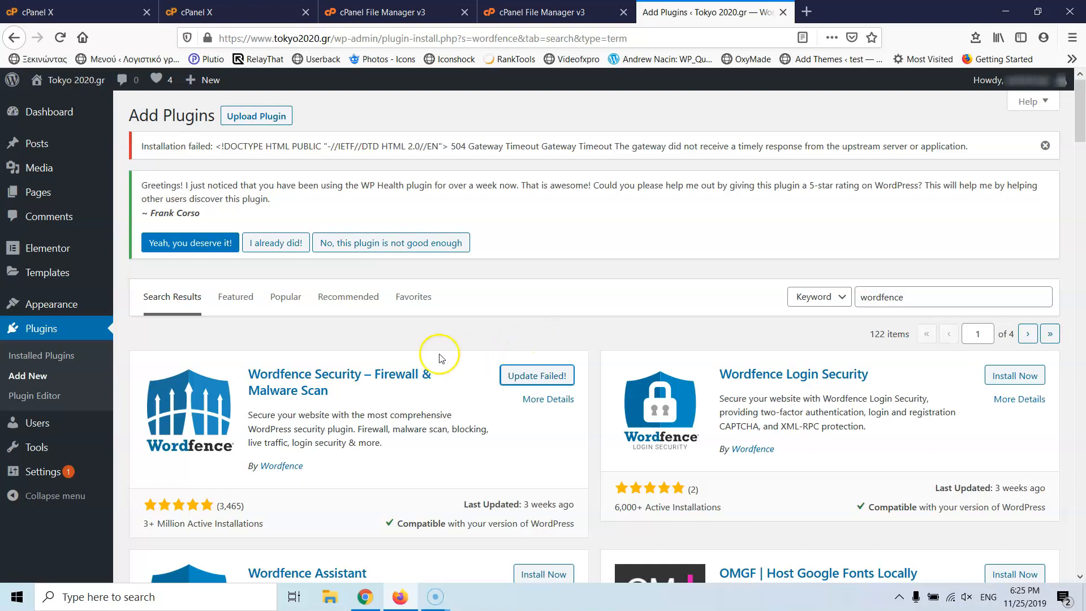
mouse_move(237, 91)
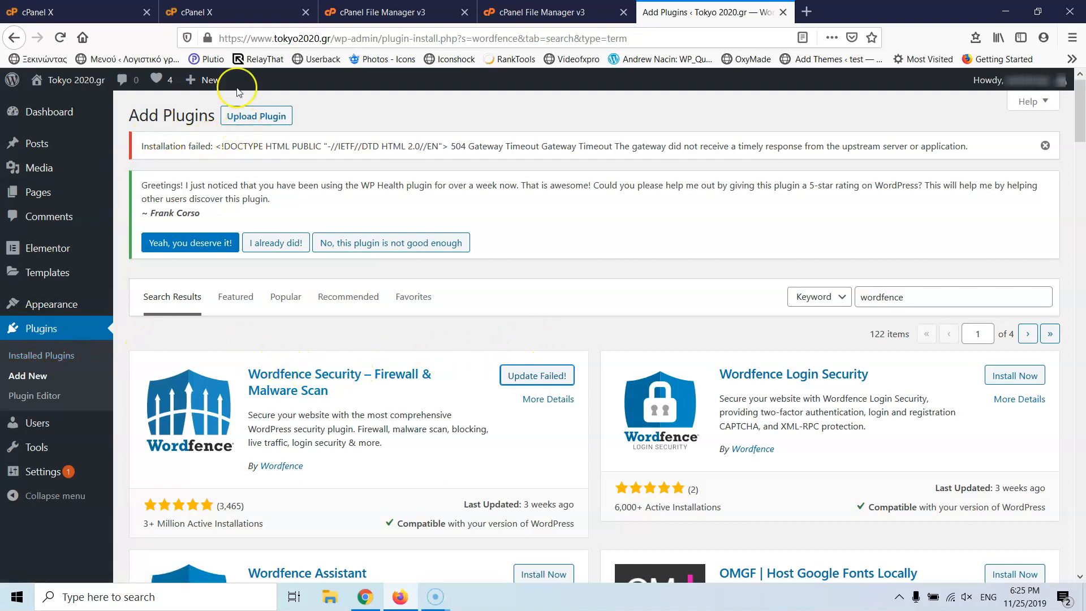
click(536, 375)
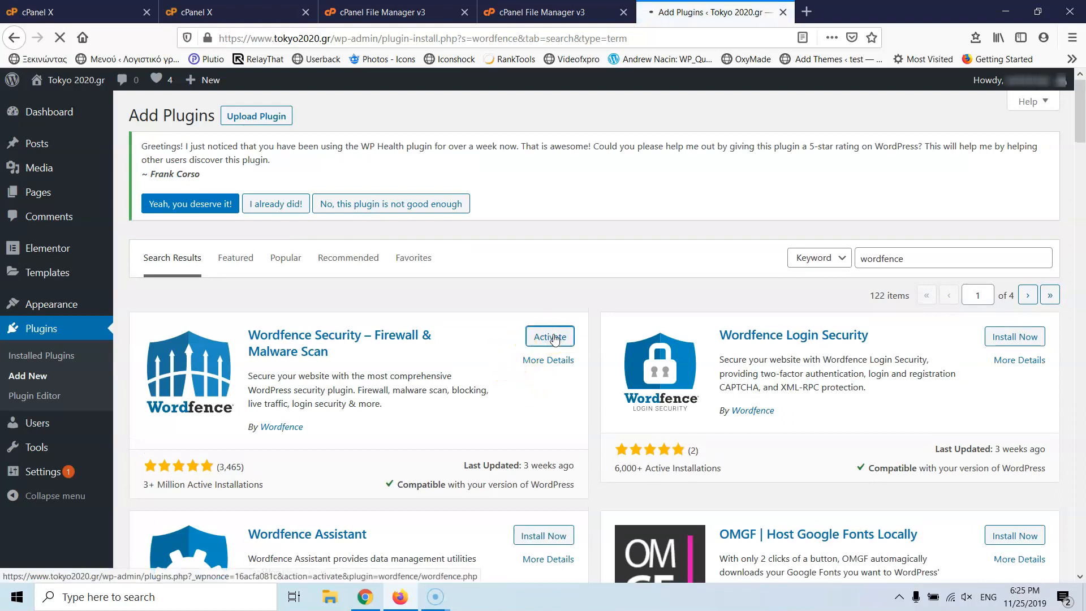
Step: Activate Wordfence, enter the karavaraki .com alert email, accept the terms and decline the premium license offer
click(550, 336)
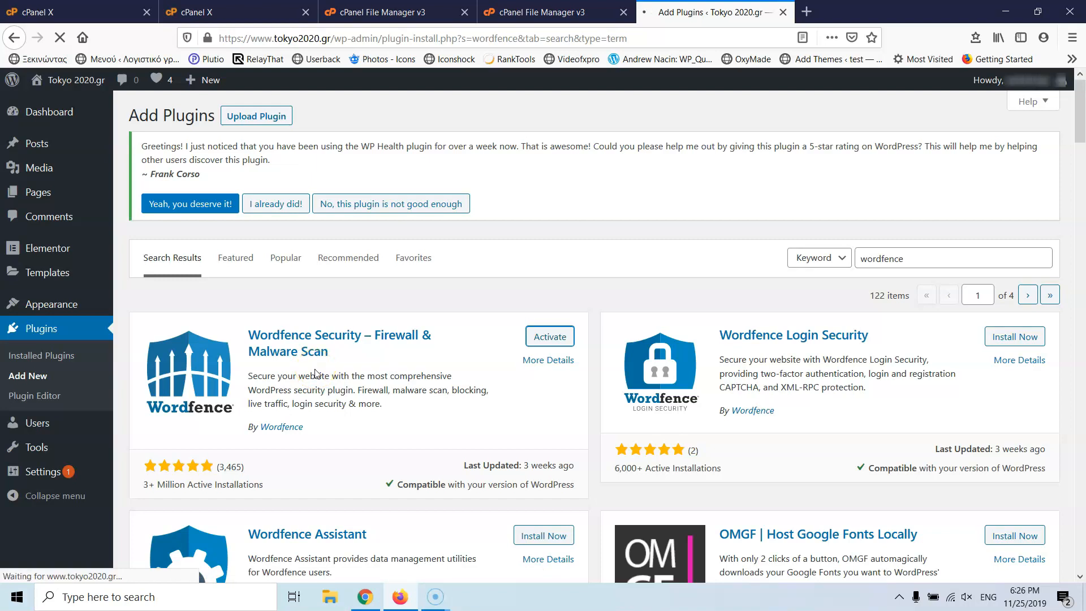
click(548, 336)
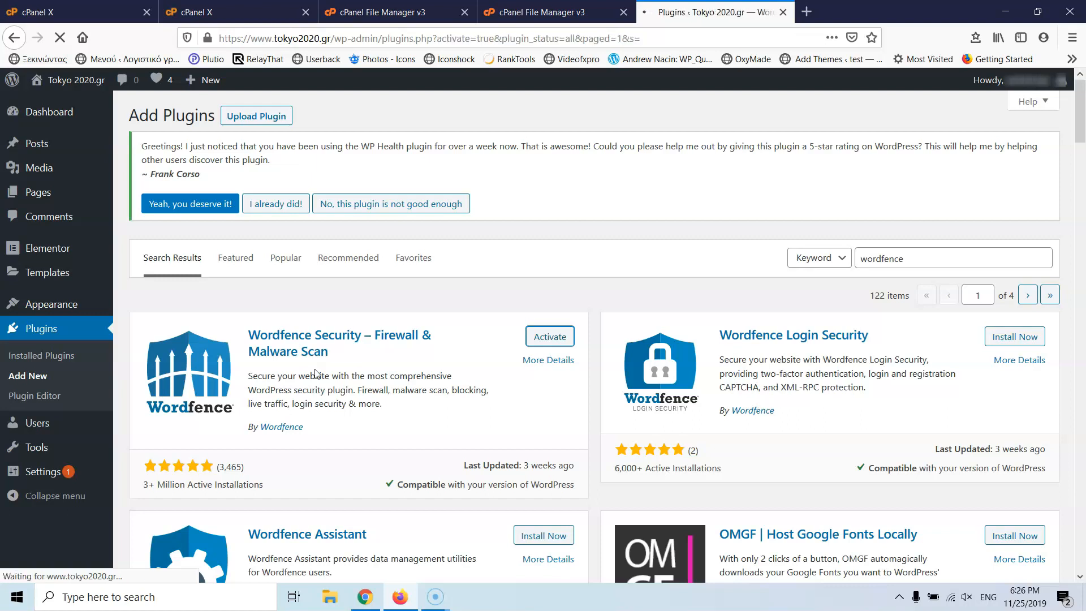
click(550, 336)
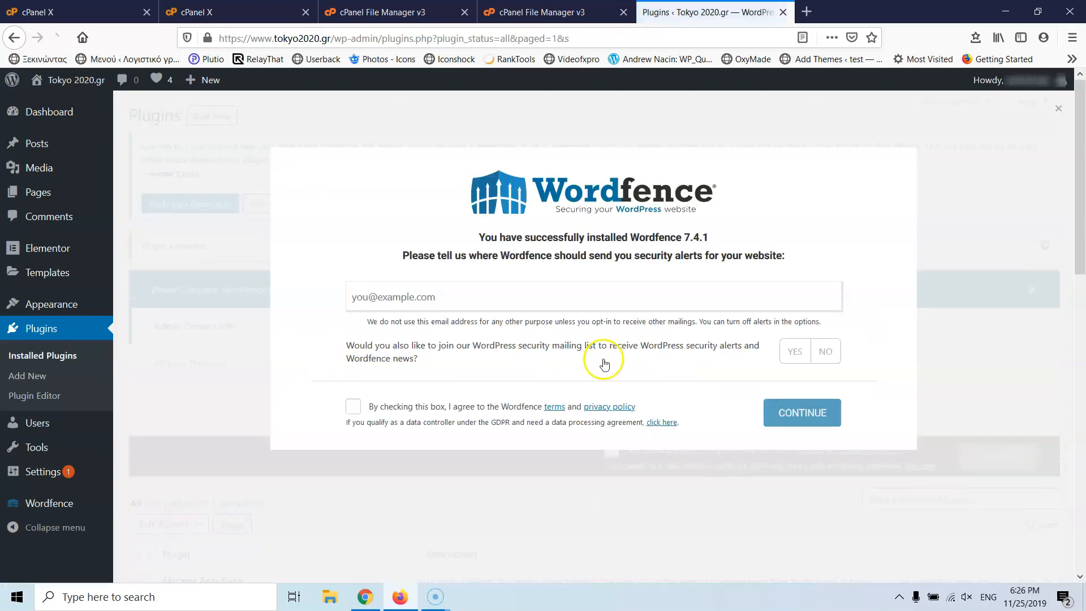
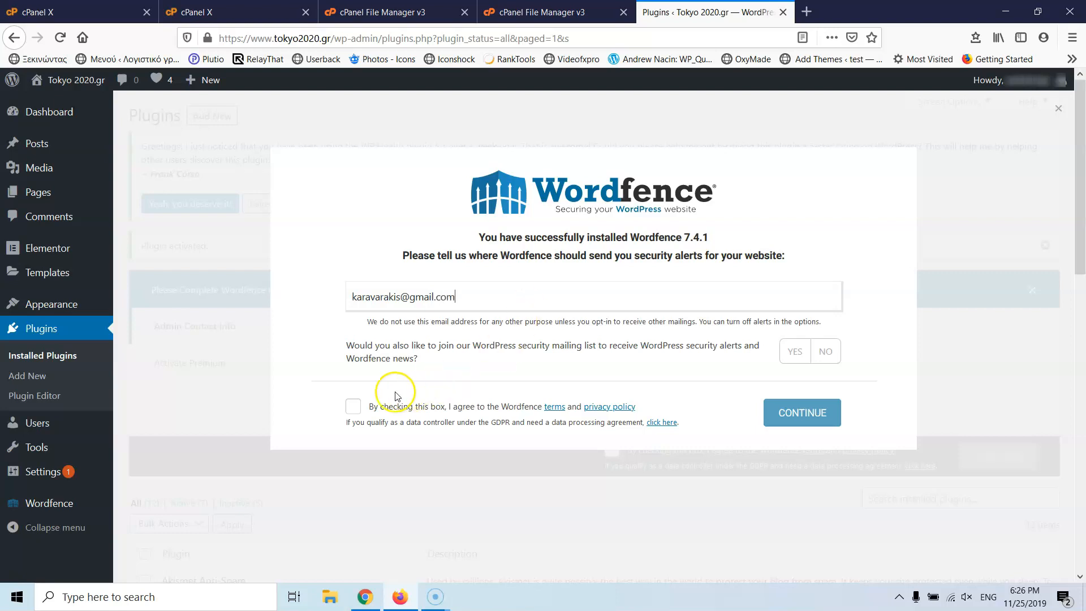
click(353, 406)
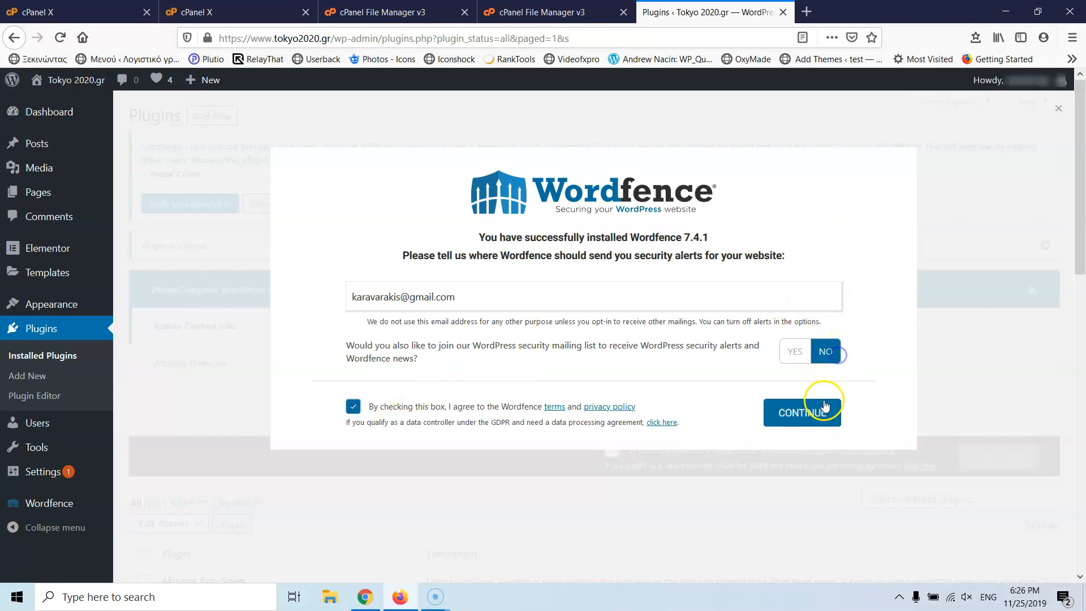
click(801, 412)
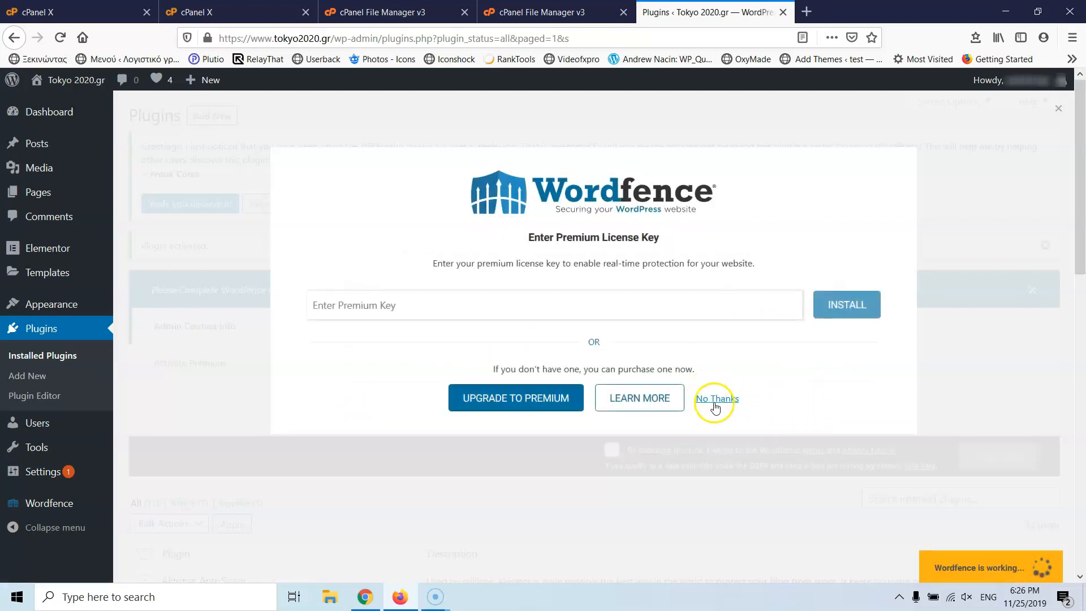
Step: Decline the premium key prompt, reach the Wordfence Dashboard past its tour, and head to Global Options
click(715, 398)
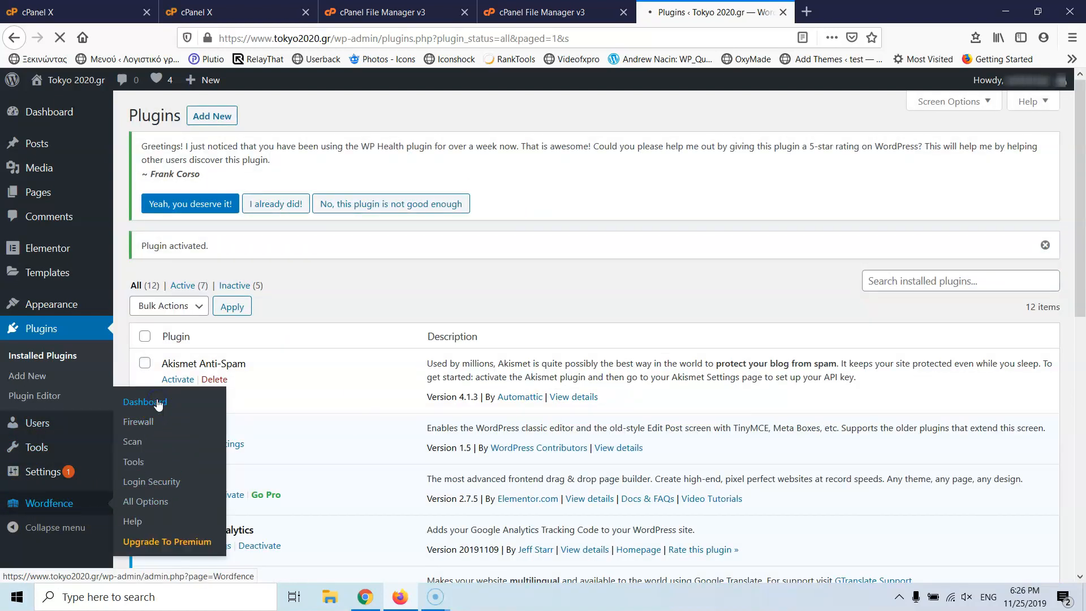
click(144, 401)
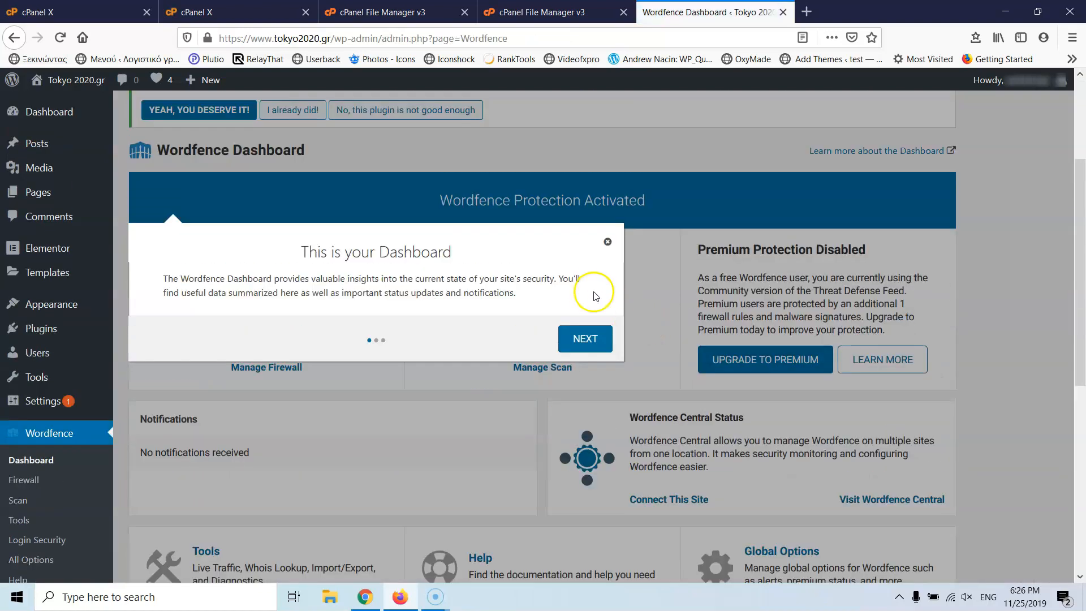
click(607, 242)
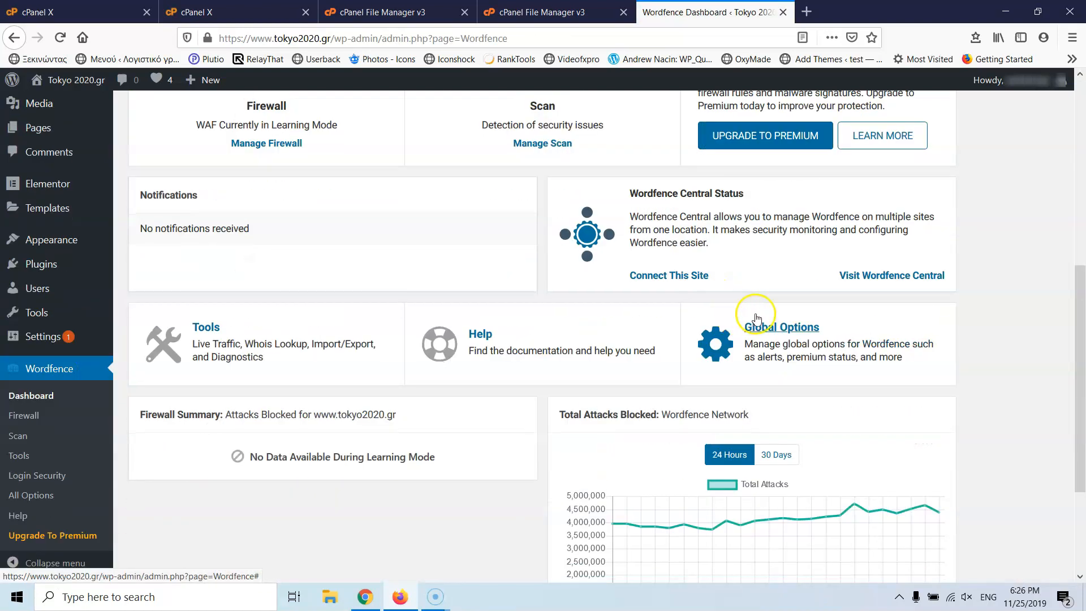
click(780, 326)
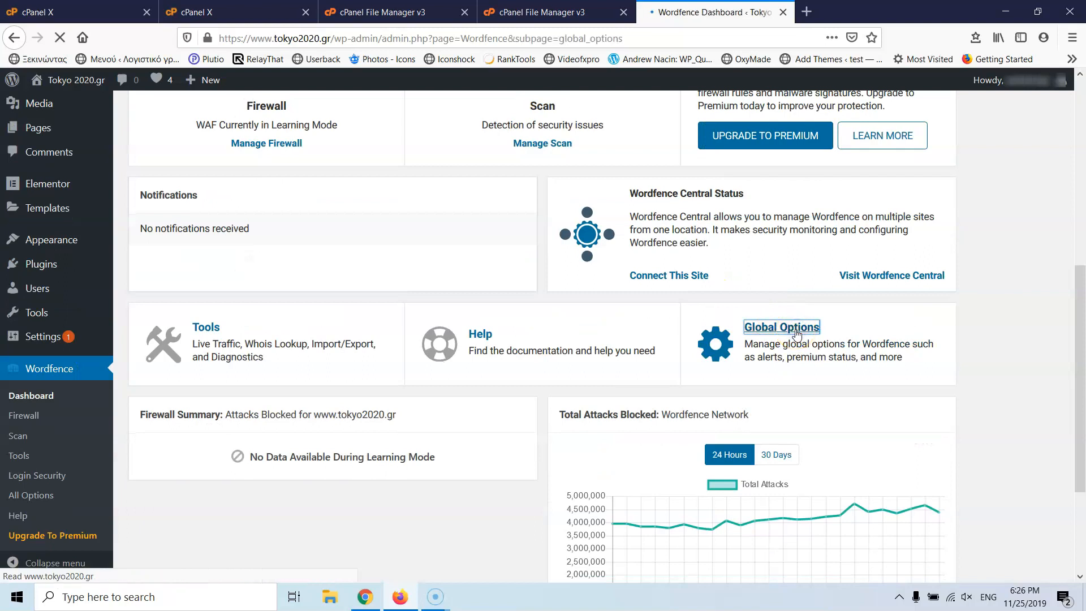
Step: Expand the license and general option sections and switch off the dashboard notification options
click(782, 327)
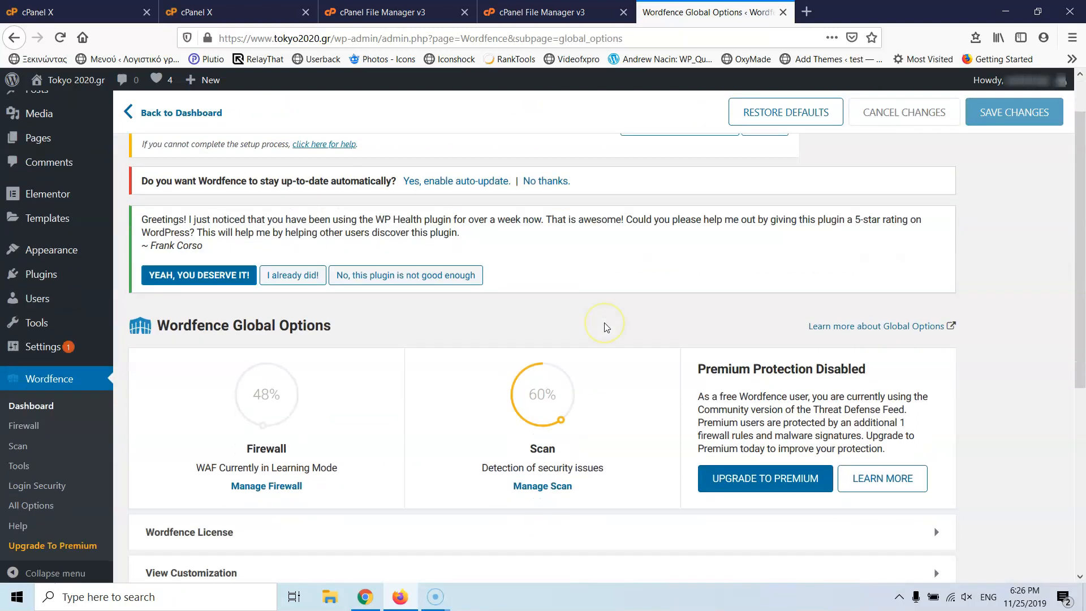
scroll(down, 3)
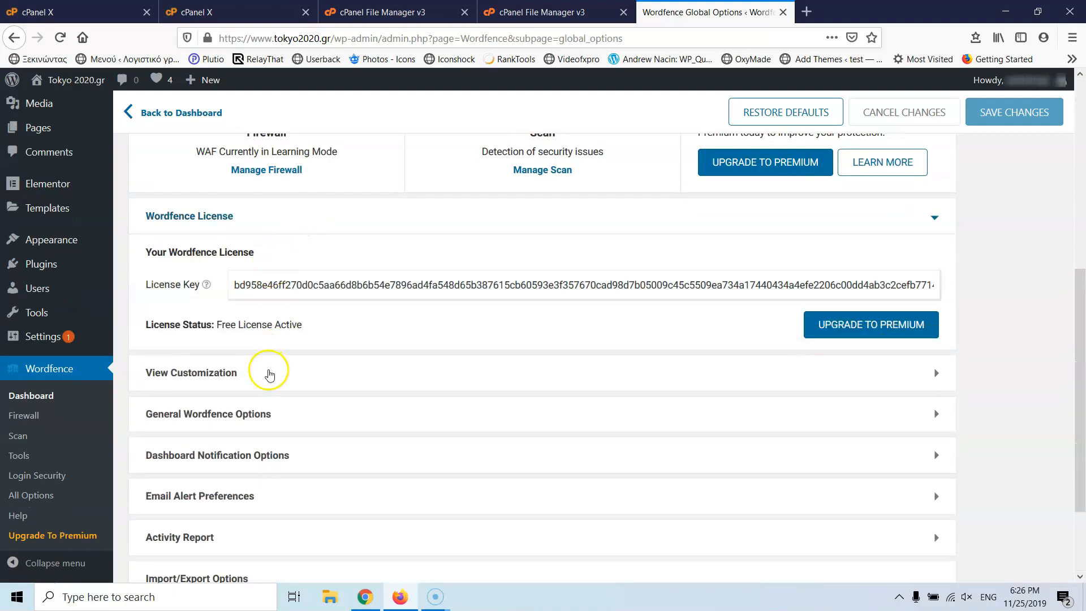
click(190, 372)
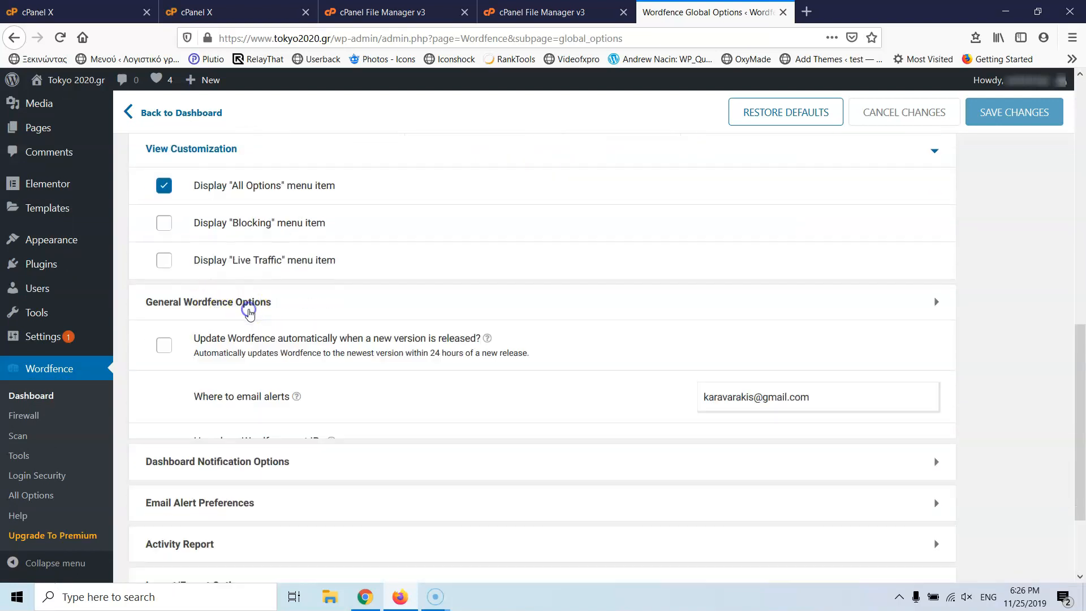
scroll(down, 3)
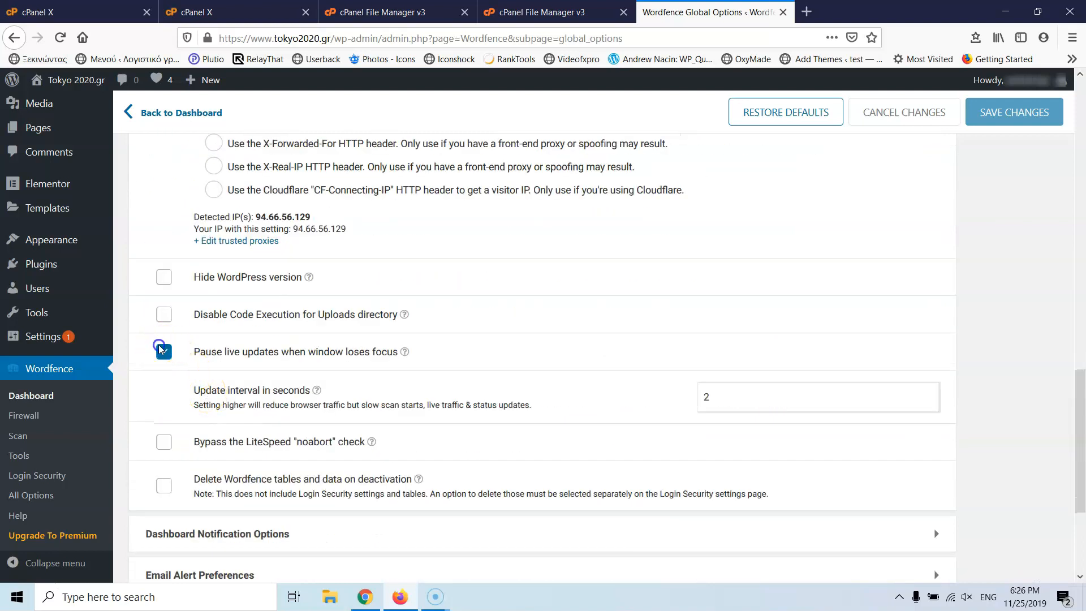
scroll(down, 3)
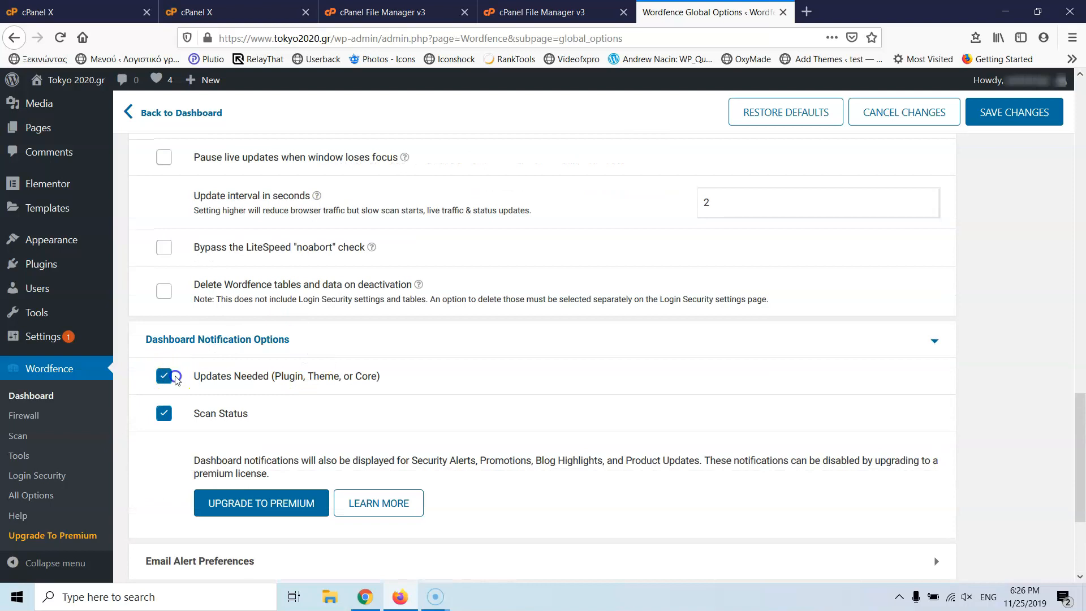
click(164, 376)
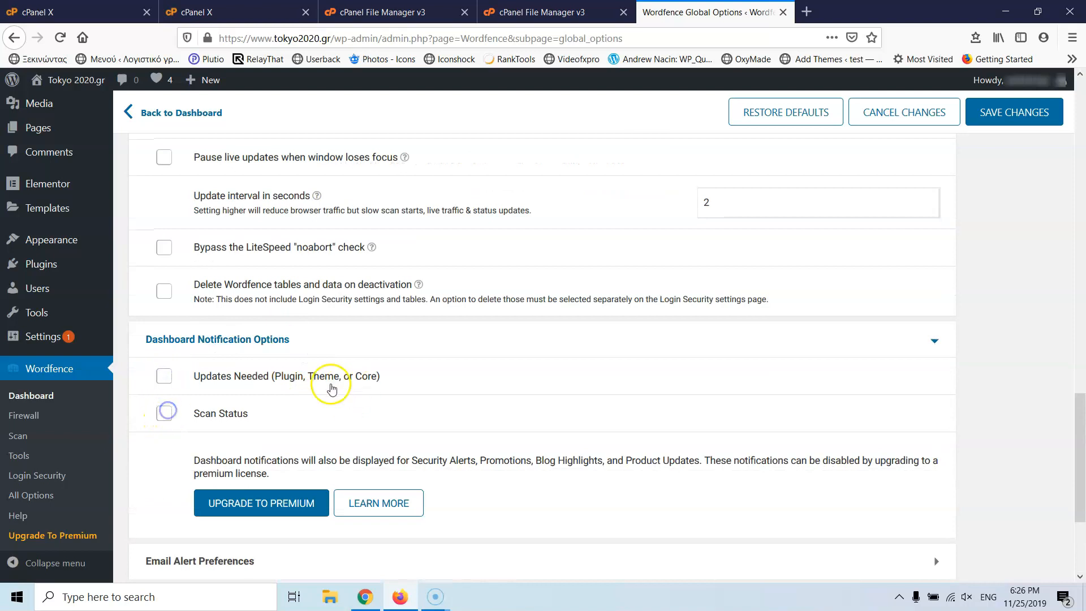
Step: Disable the activity report widget on the dashboard and save the changed global options
scroll(down, 3)
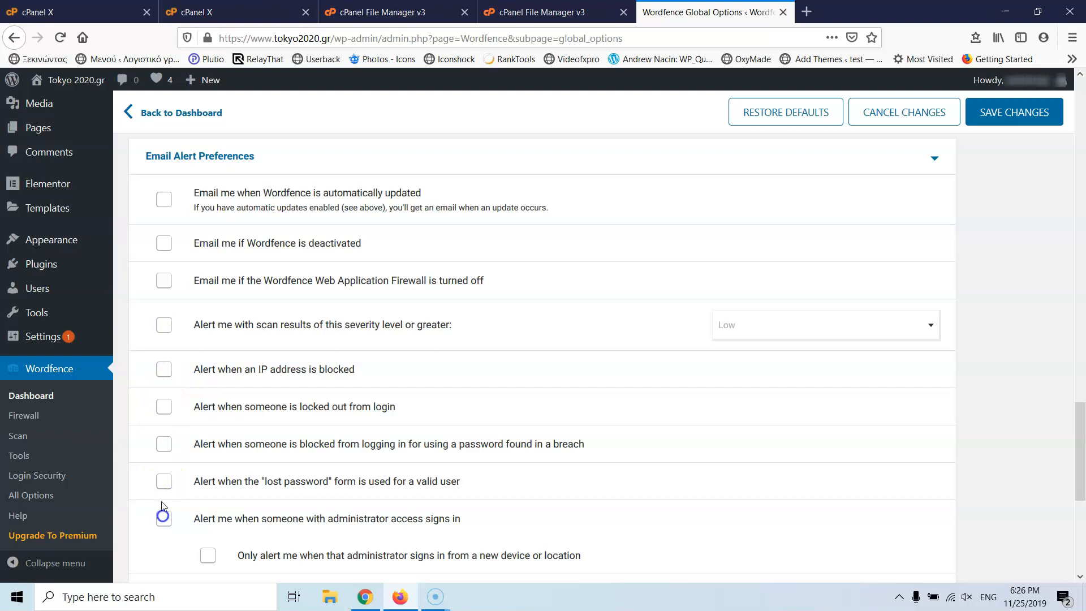
scroll(down, 3)
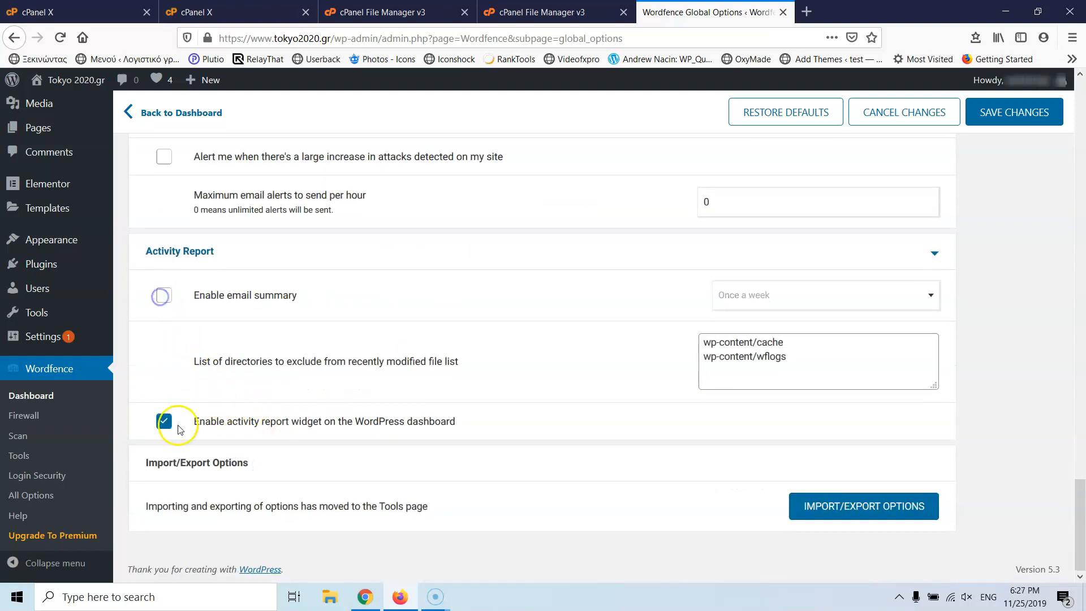
click(164, 420)
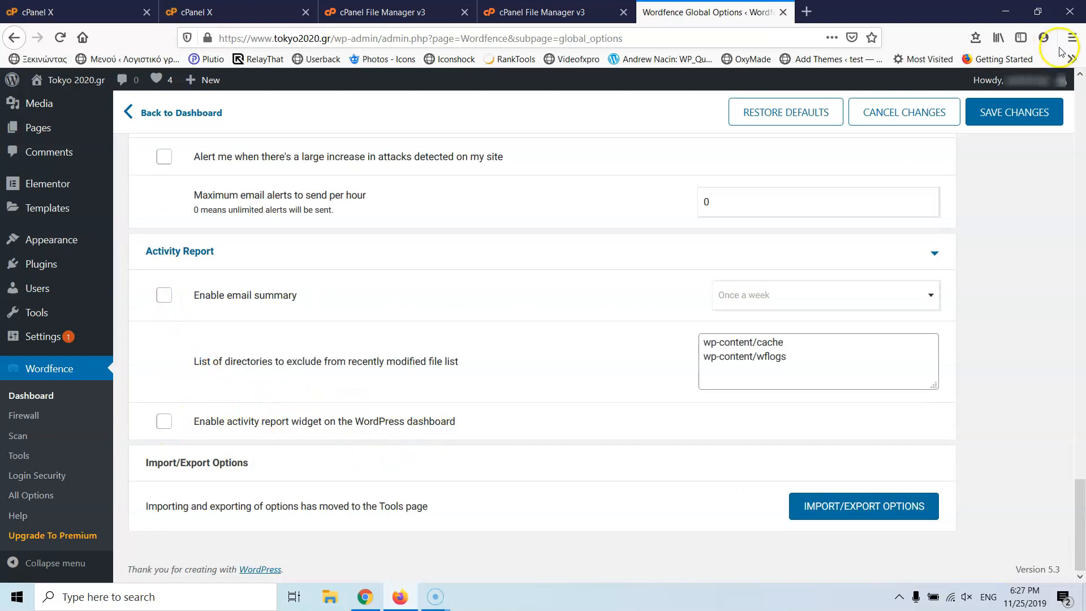
click(19, 455)
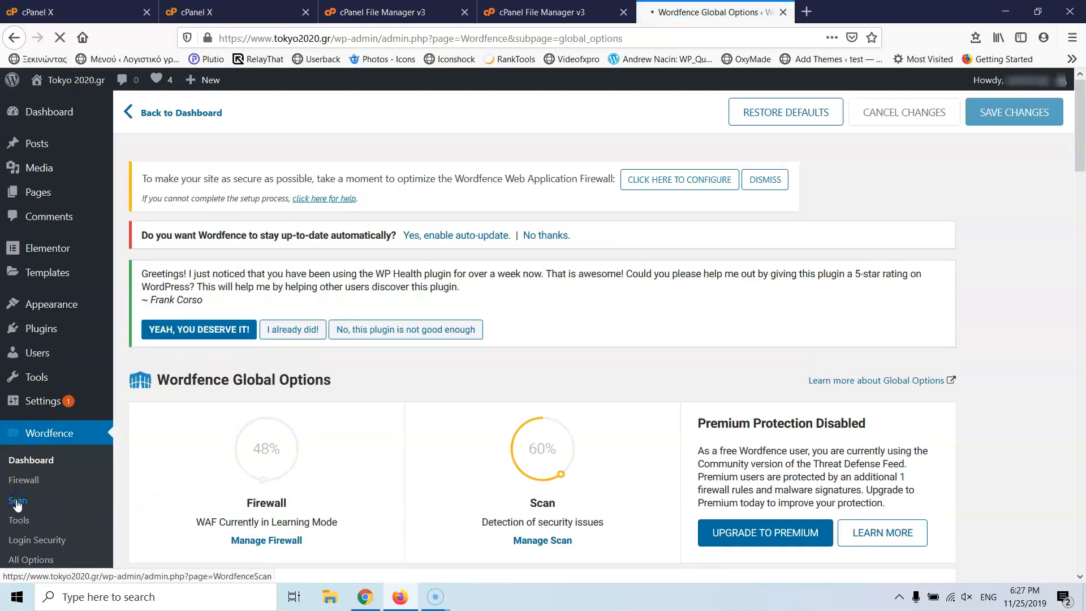
Step: Start a new Wordfence scan of the site from the Scan page, then switch to the cPanel File Manager tab
click(17, 500)
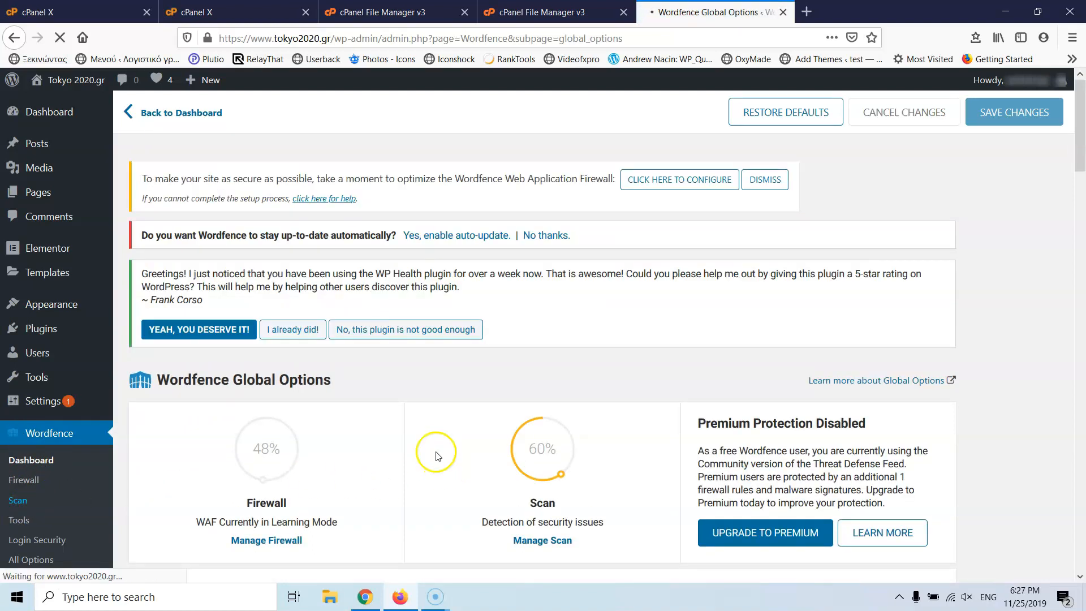
mouse_move(424, 426)
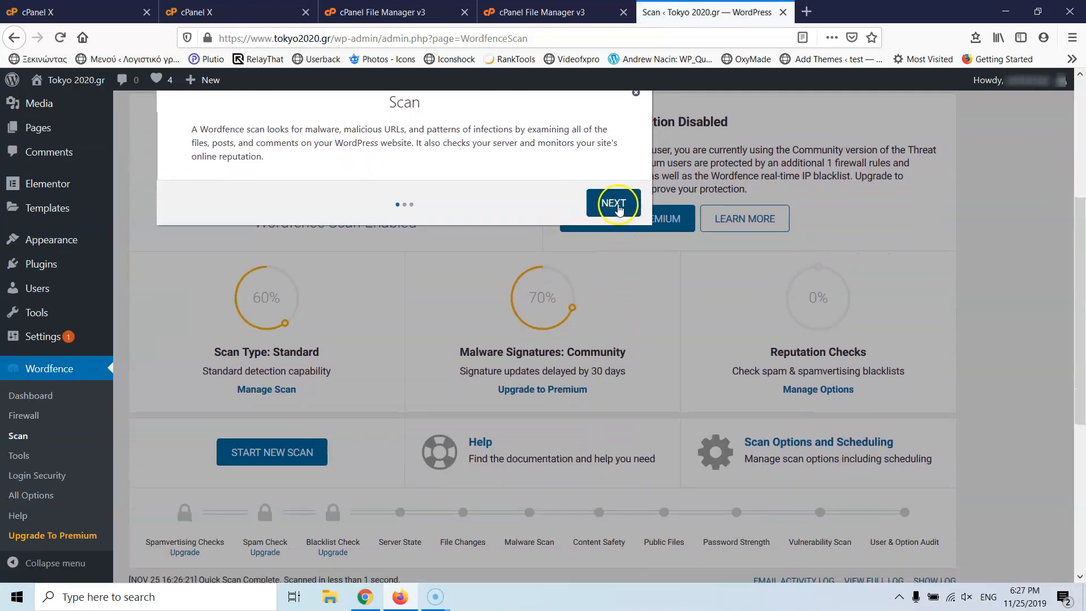
click(613, 204)
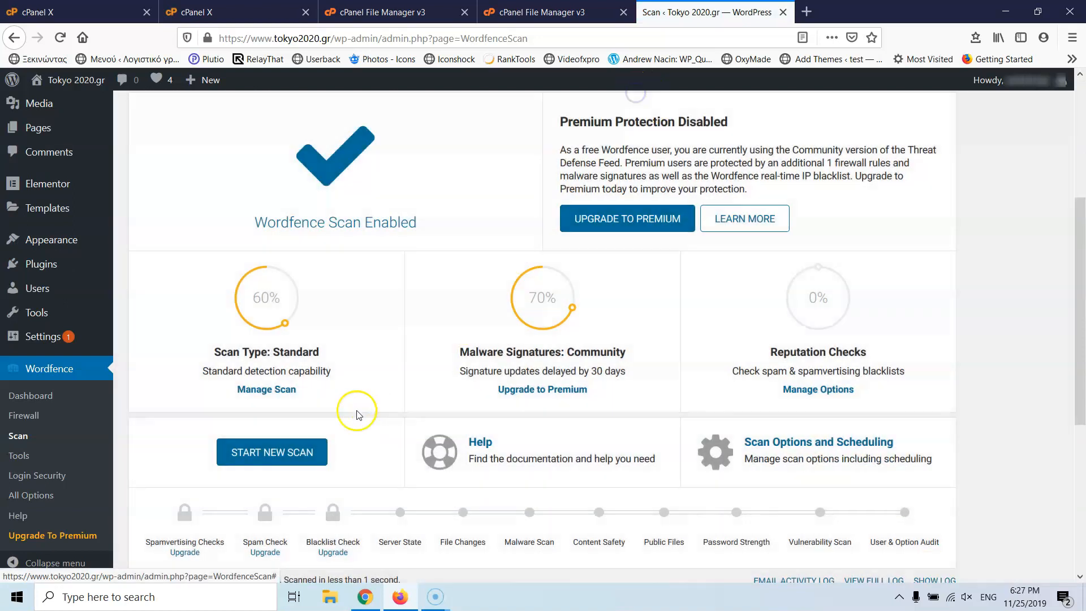
click(271, 451)
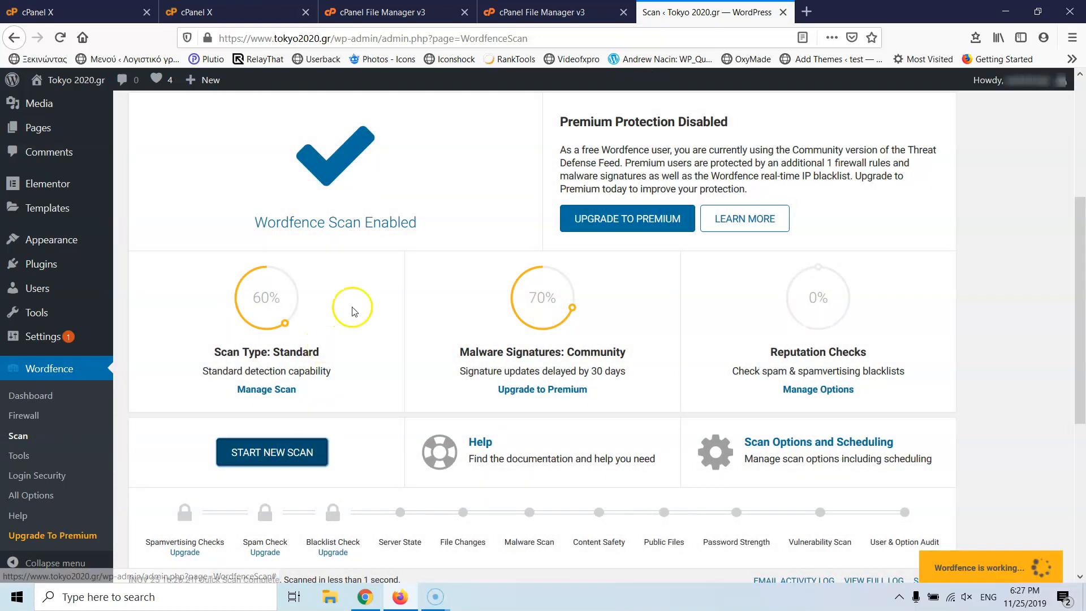
click(554, 11)
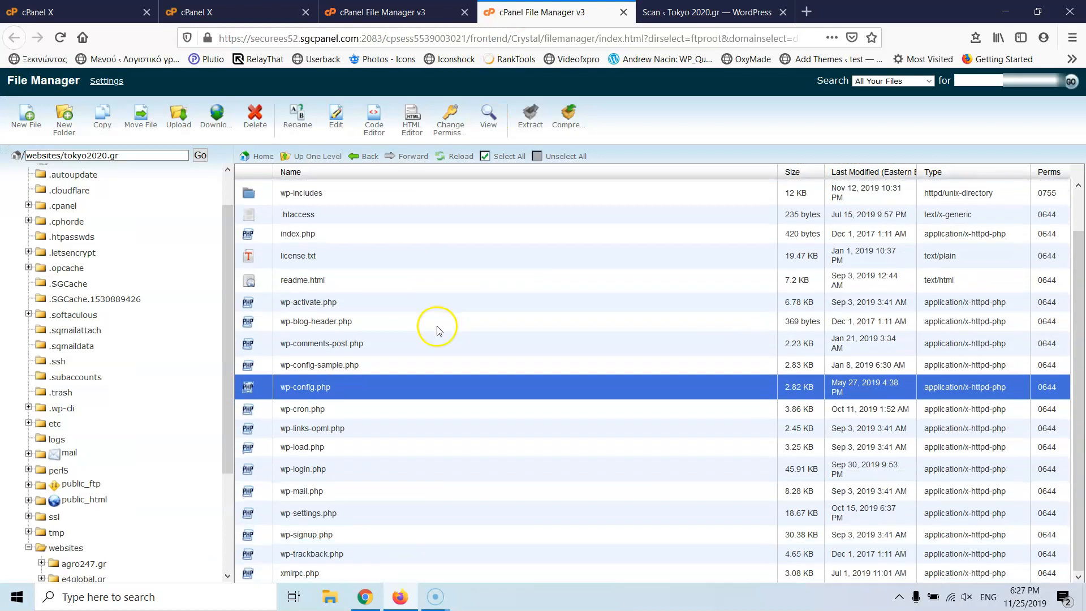
Step: Go up to the websites folder in File Manager, then return to the running Wordfence scan
click(66, 547)
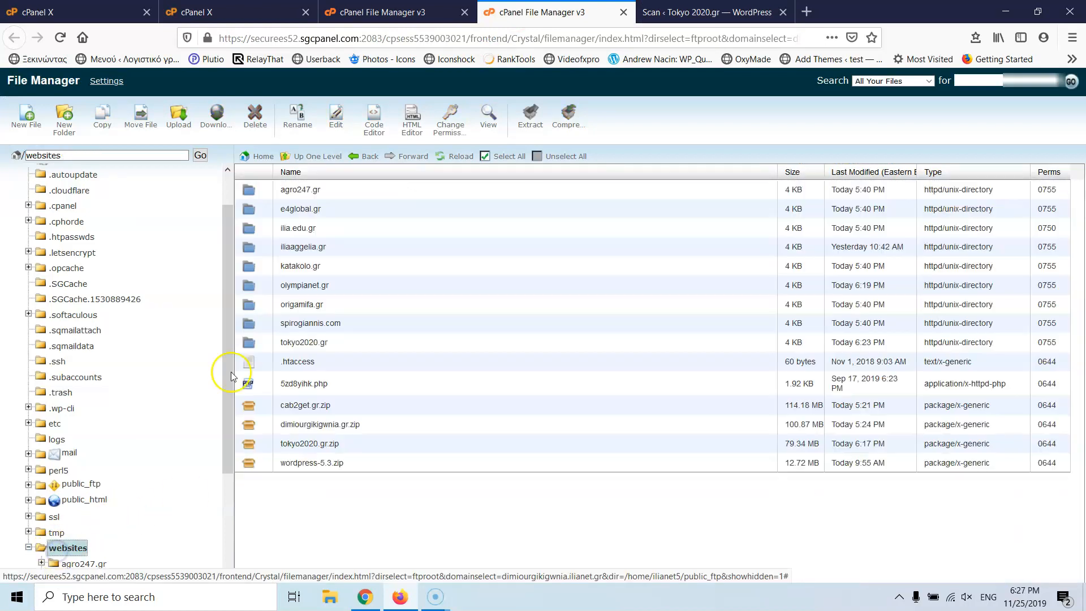
mouse_move(720, 480)
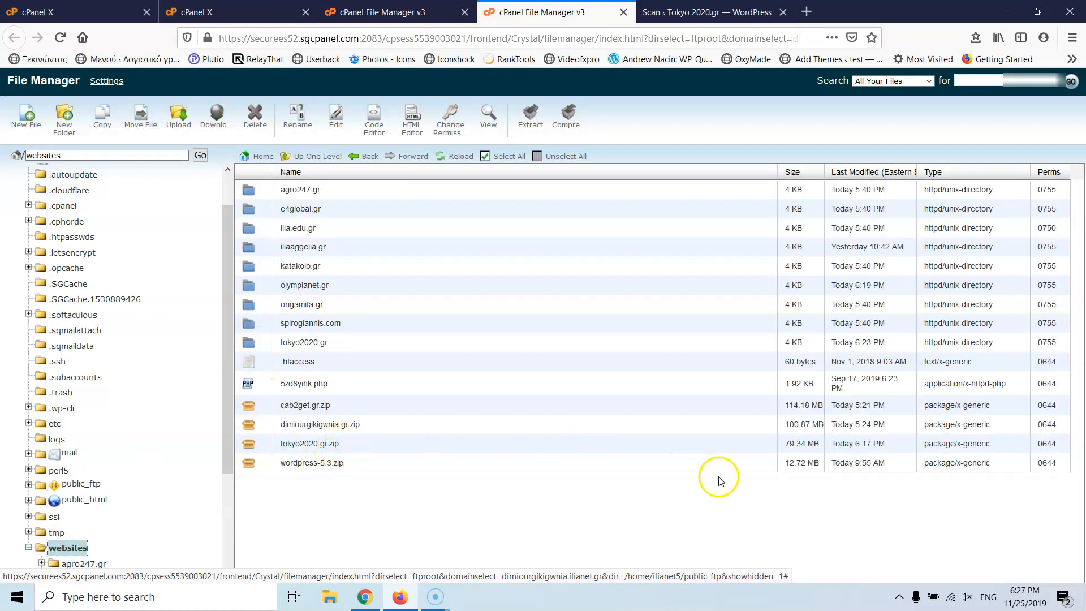
mouse_move(806, 447)
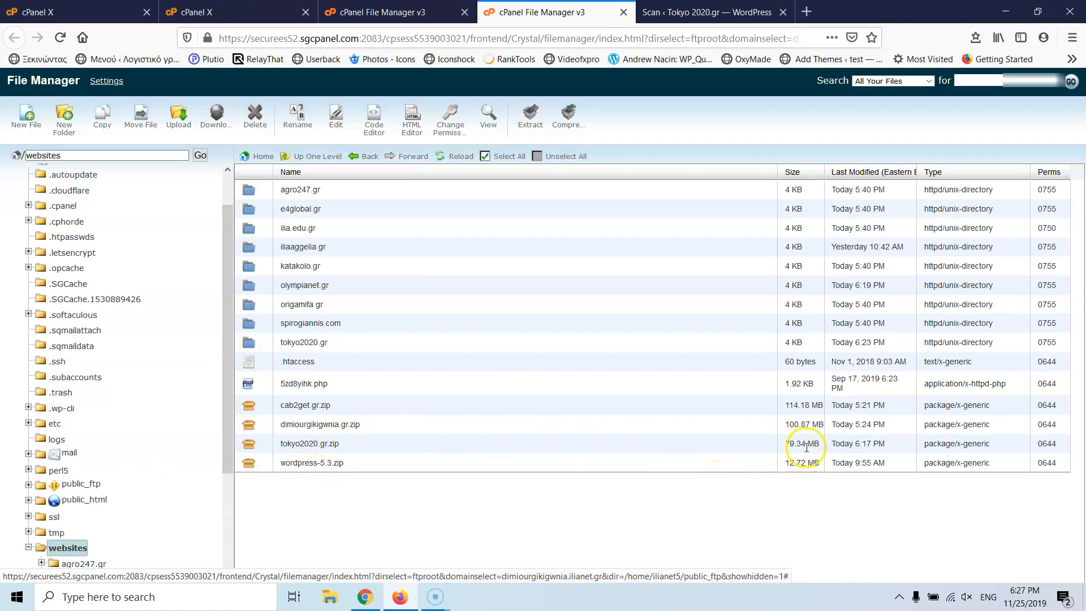
click(708, 12)
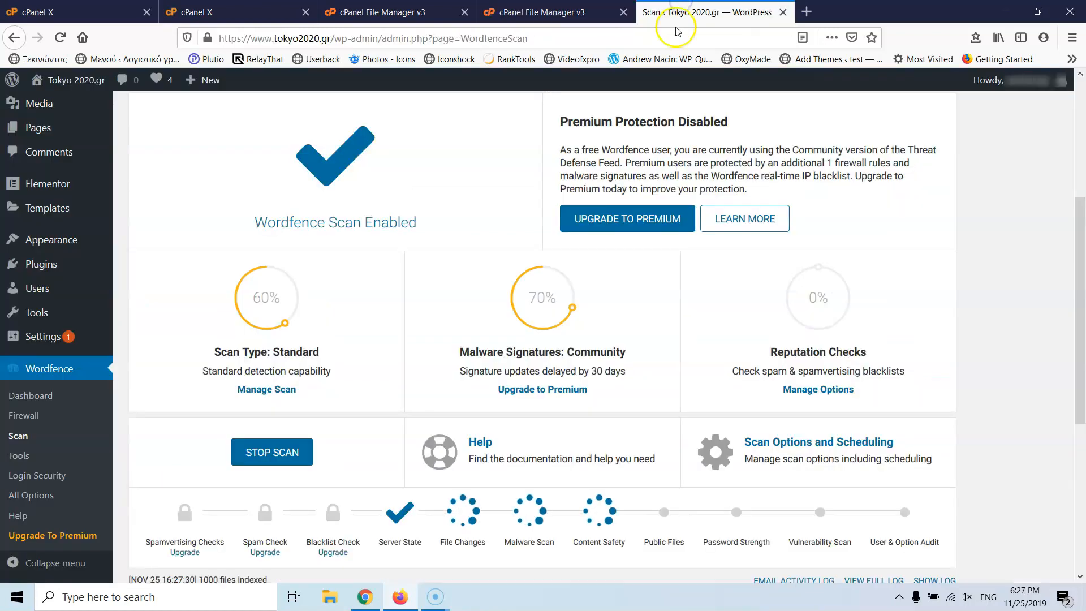
Step: Expand the details of the WordPressHTTPS.php malicious file finding in the scan results
scroll(down, 3)
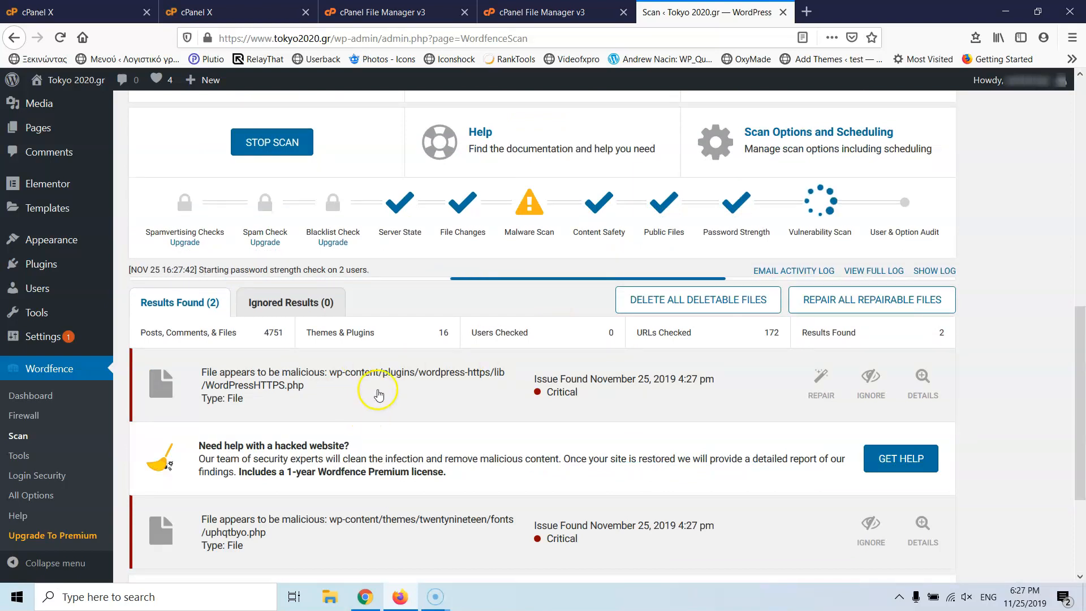
mouse_move(471, 398)
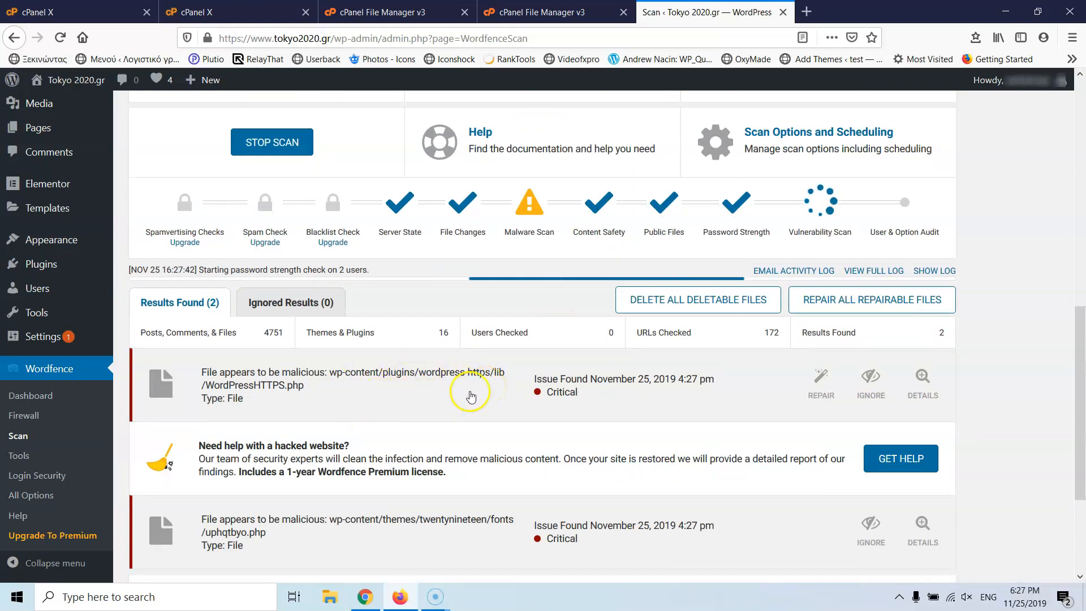
mouse_move(455, 384)
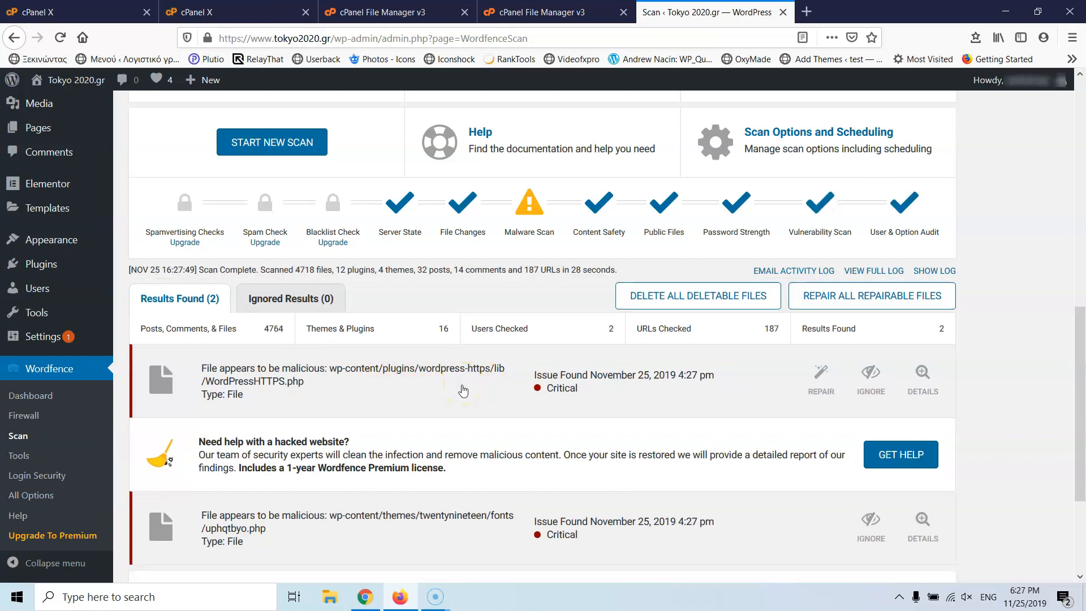
mouse_move(915, 228)
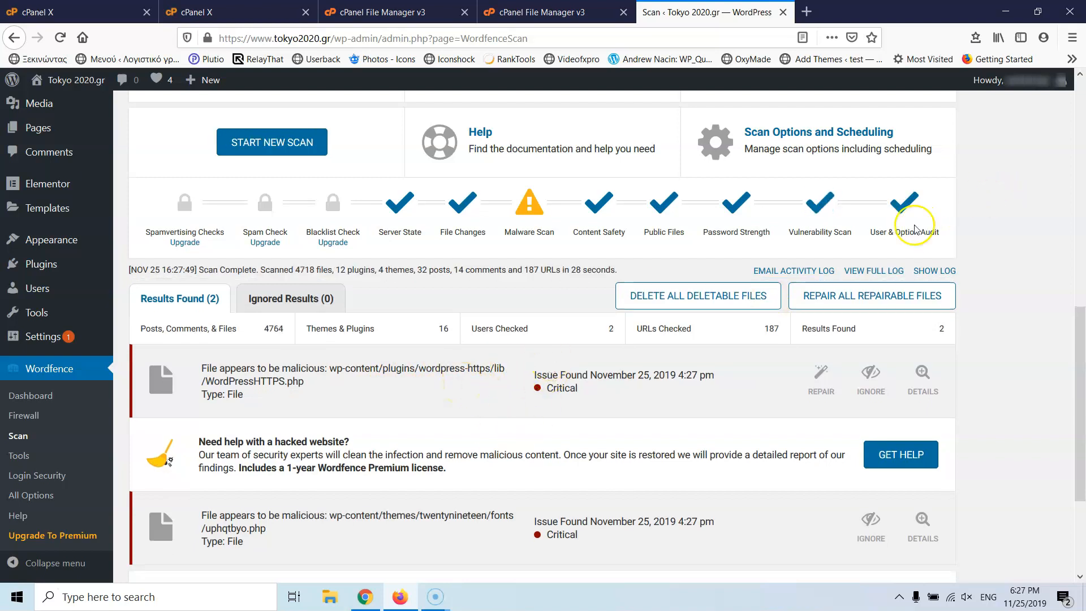
mouse_move(332, 399)
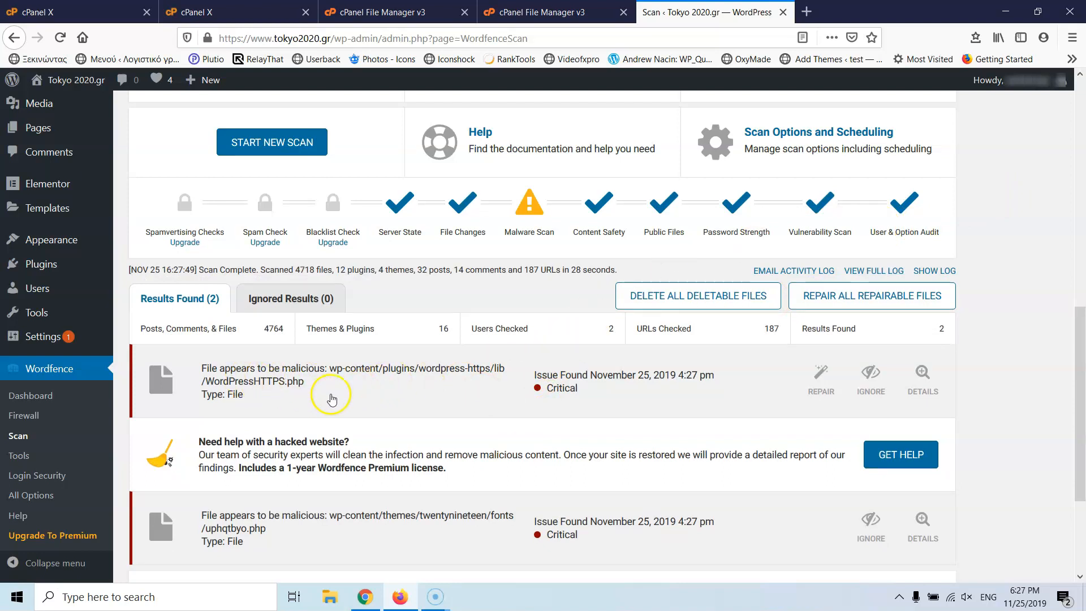
mouse_move(386, 368)
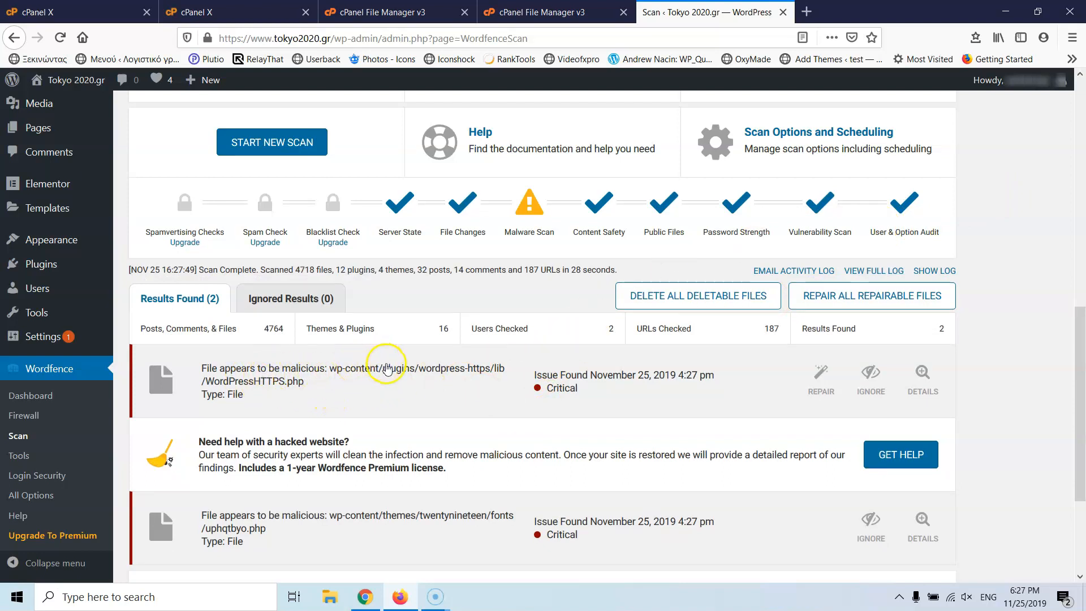
mouse_move(442, 410)
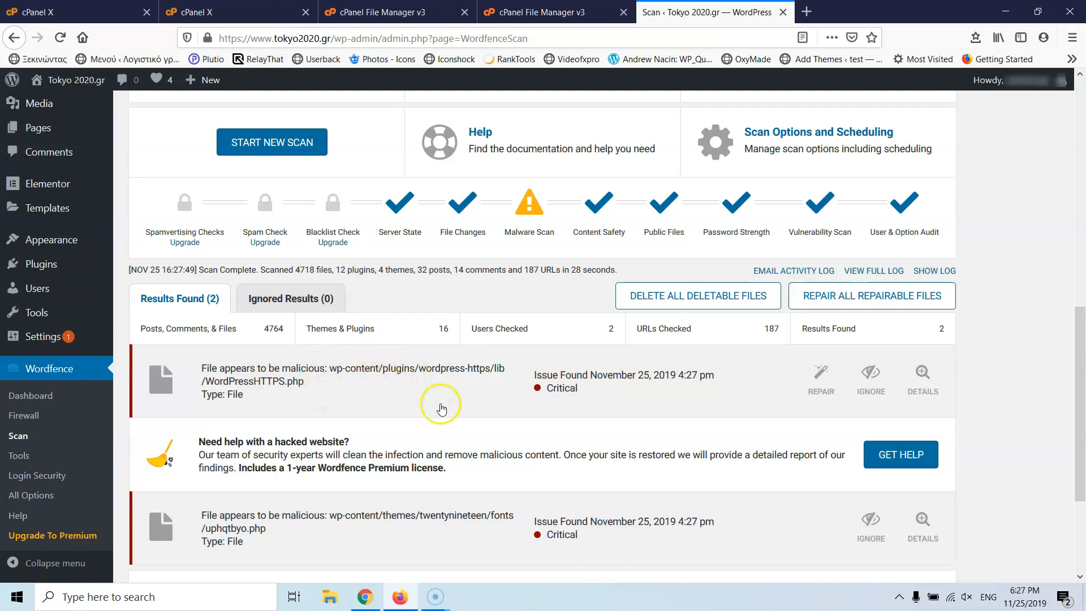
mouse_move(415, 380)
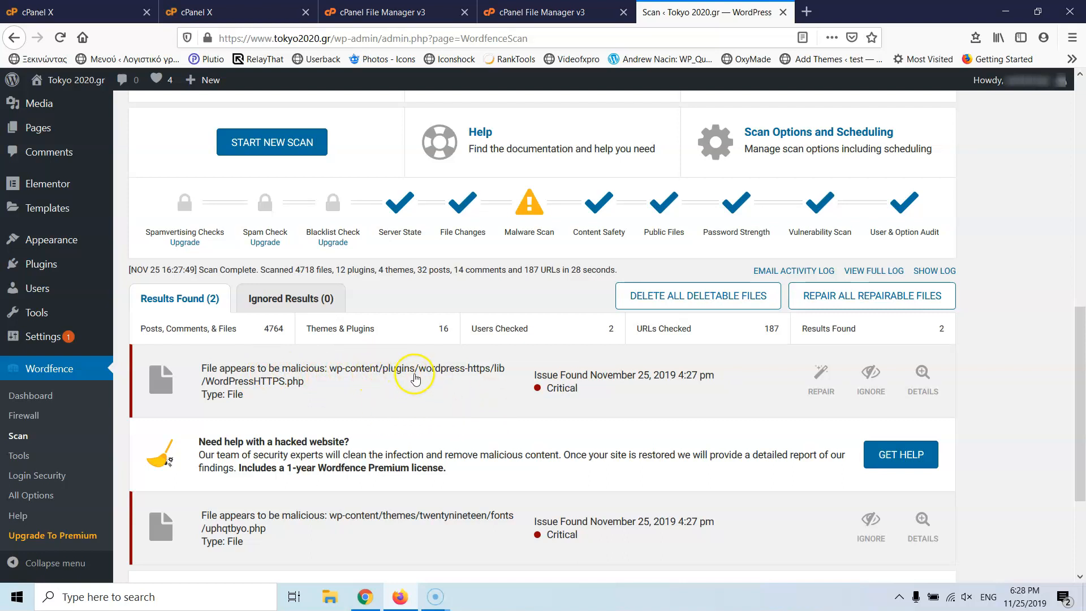
mouse_move(332, 398)
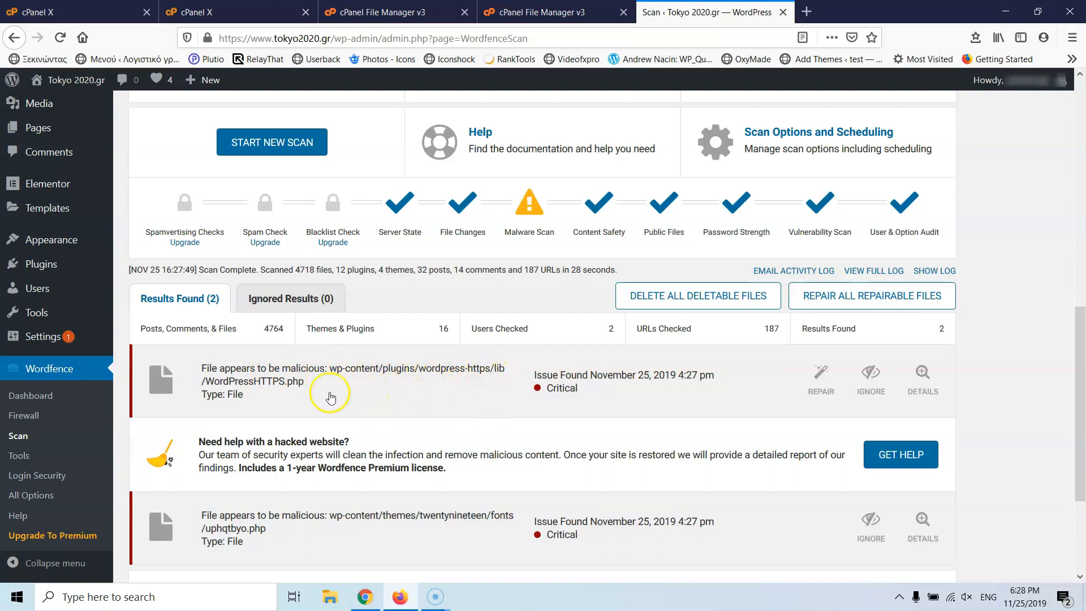
mouse_move(350, 393)
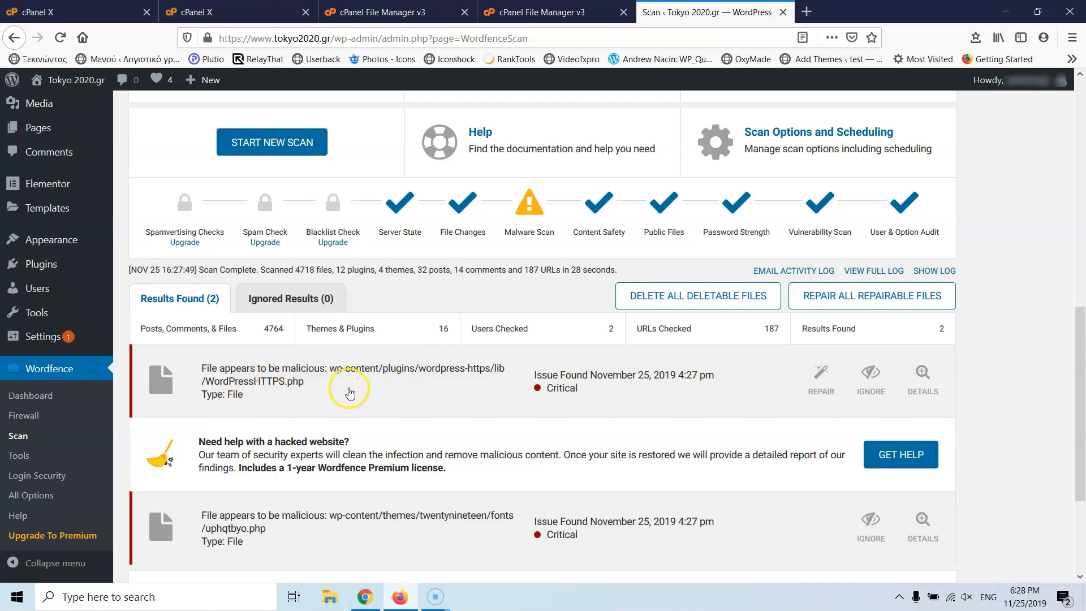
click(923, 380)
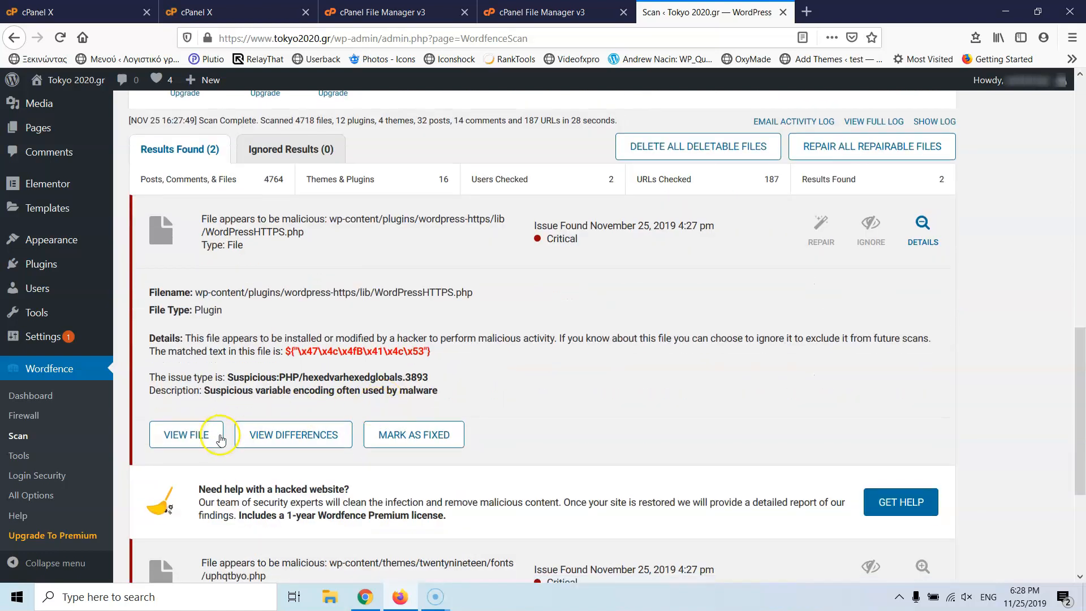
Step: Inspect WordPressHTTPS.php's obfuscated code in Wordfence's File Viewer, then return to the scan results
click(185, 434)
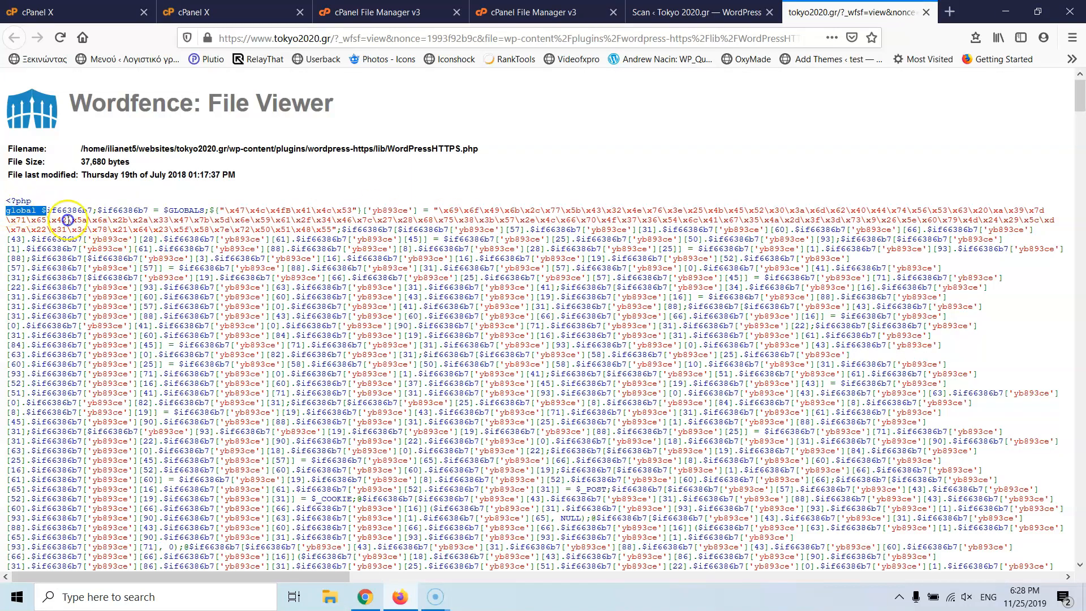
scroll(down, 3)
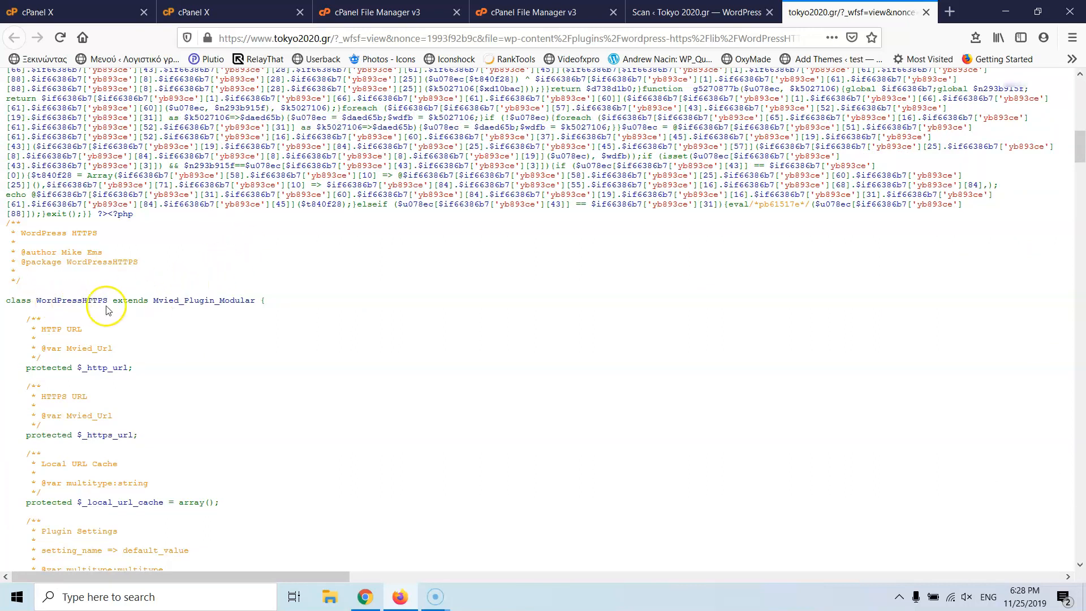
mouse_move(237, 325)
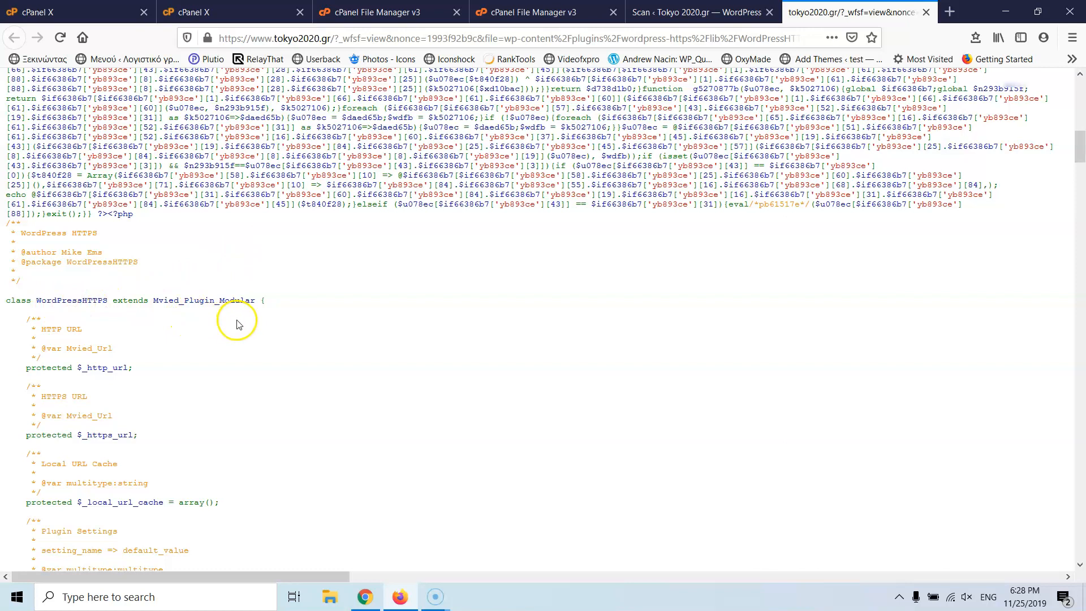
mouse_move(163, 299)
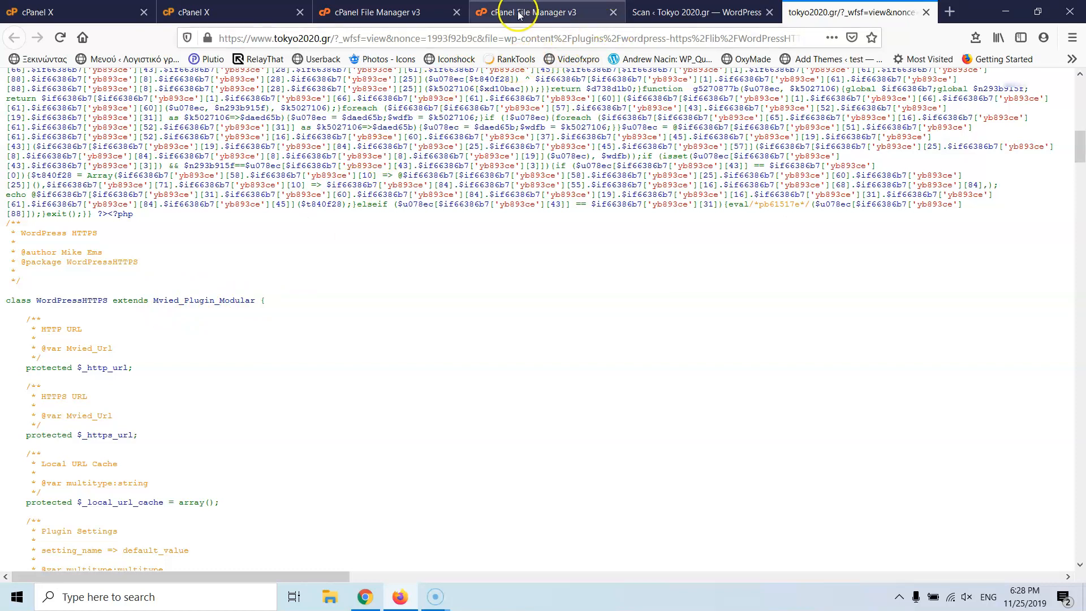
click(699, 11)
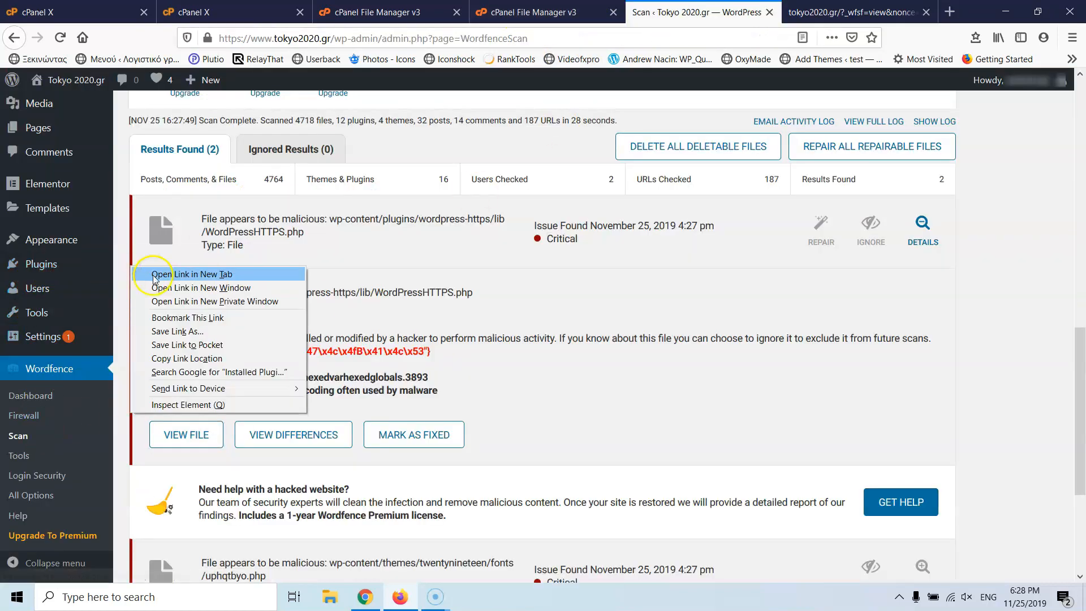
Step: Locate WordPress HTTPS in the Installed Plugins list and delete it along with its data
click(194, 274)
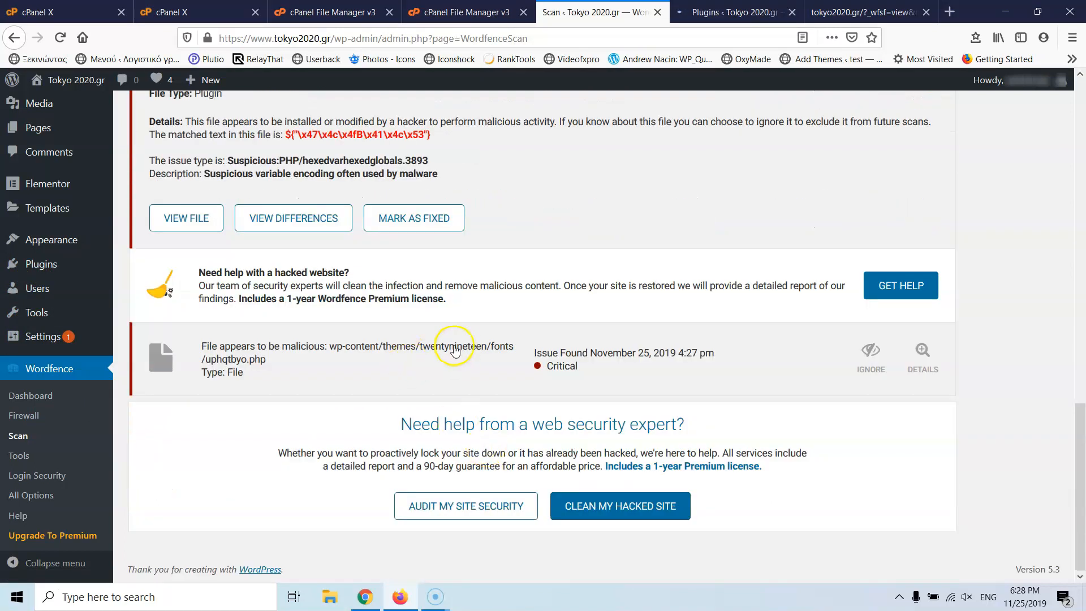
scroll(up, 3)
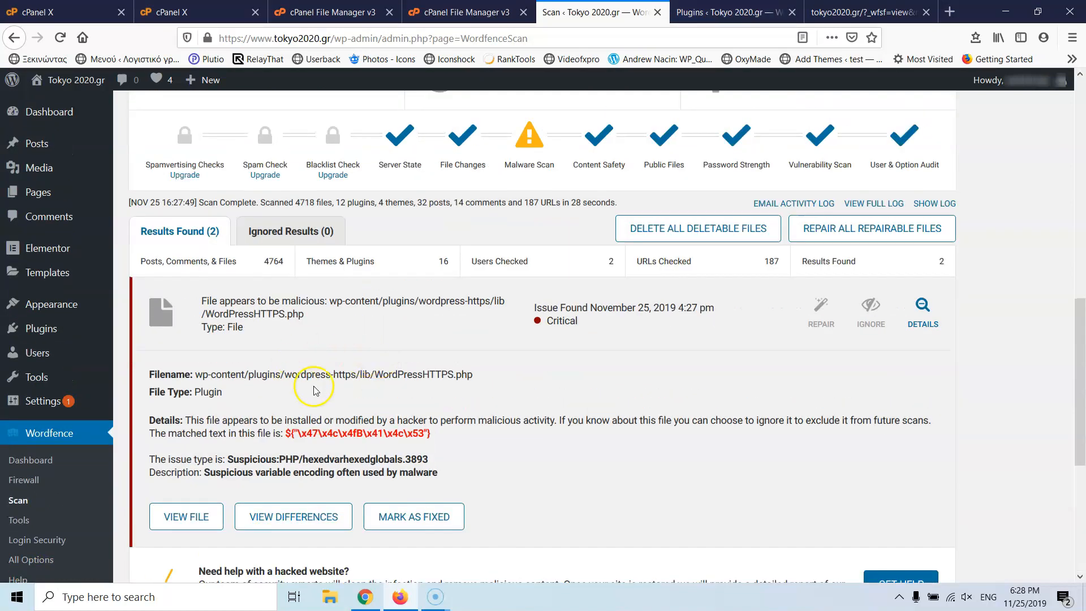
mouse_move(401, 374)
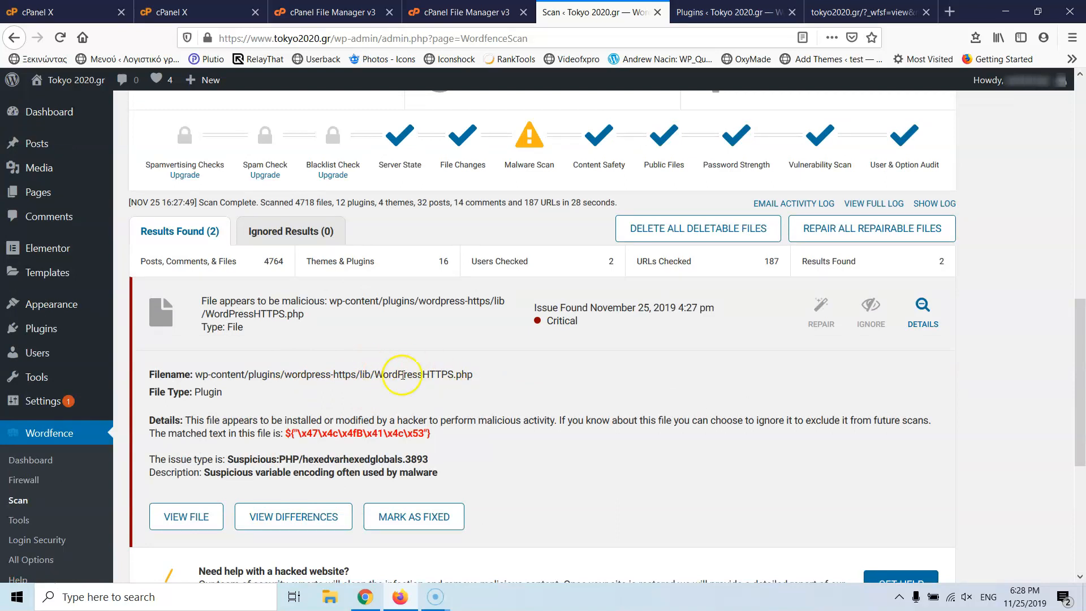
mouse_move(308, 388)
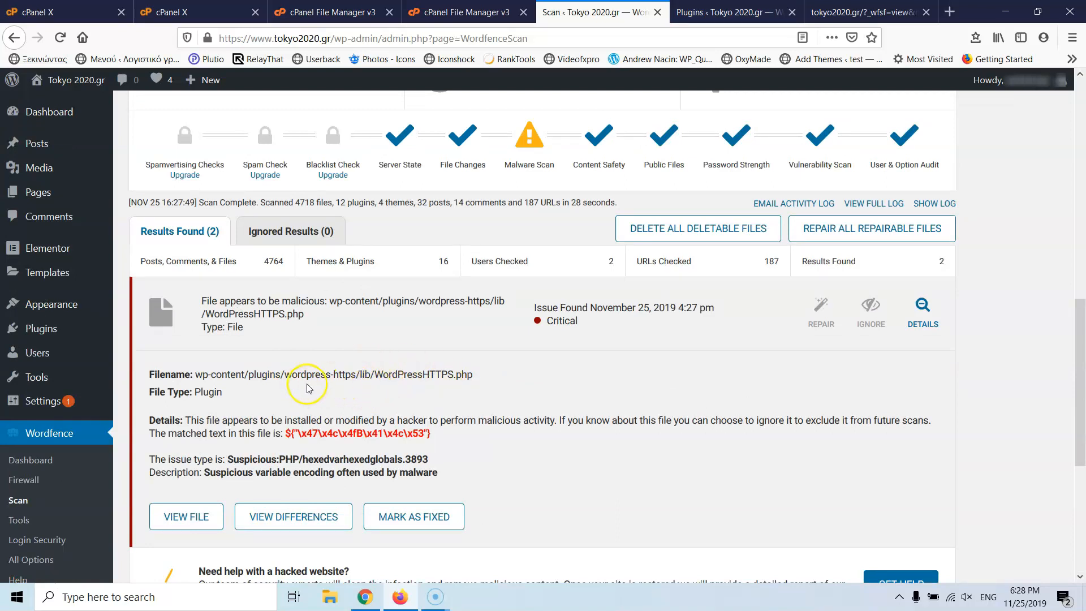
click(734, 11)
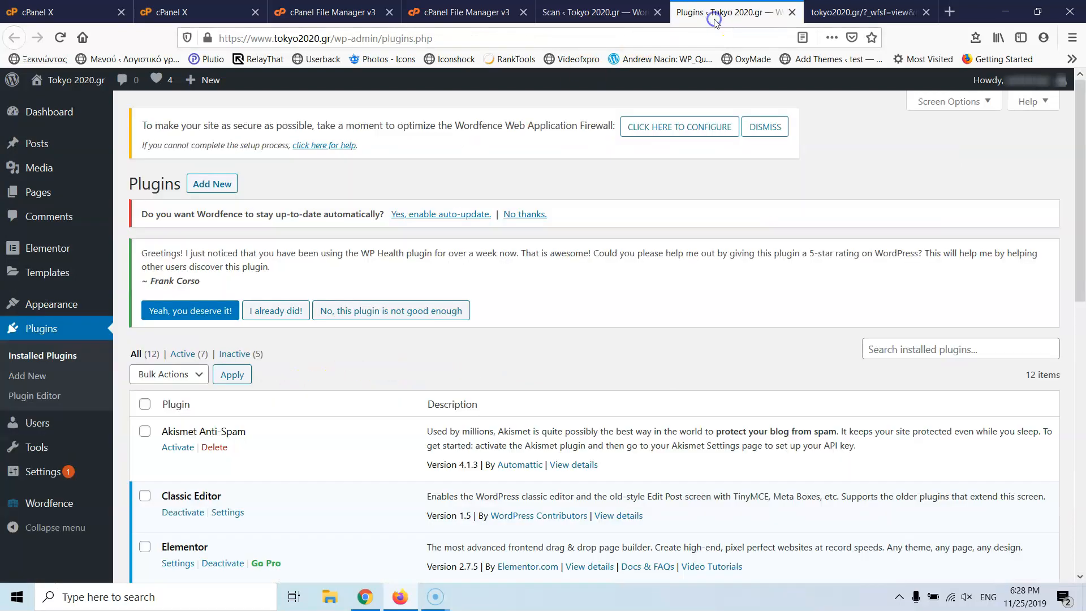
scroll(down, 3)
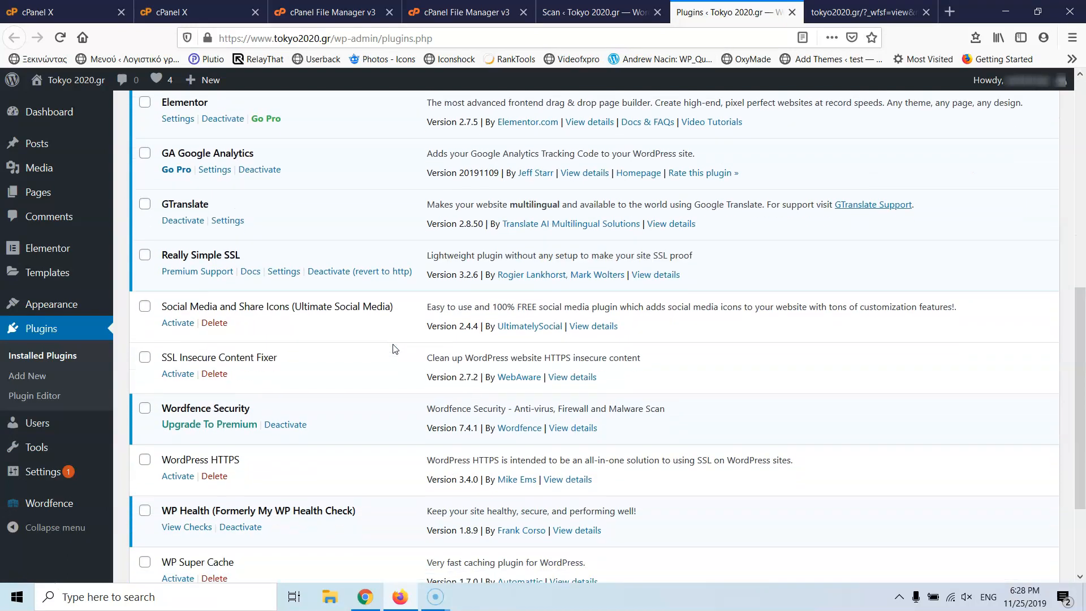
scroll(down, 3)
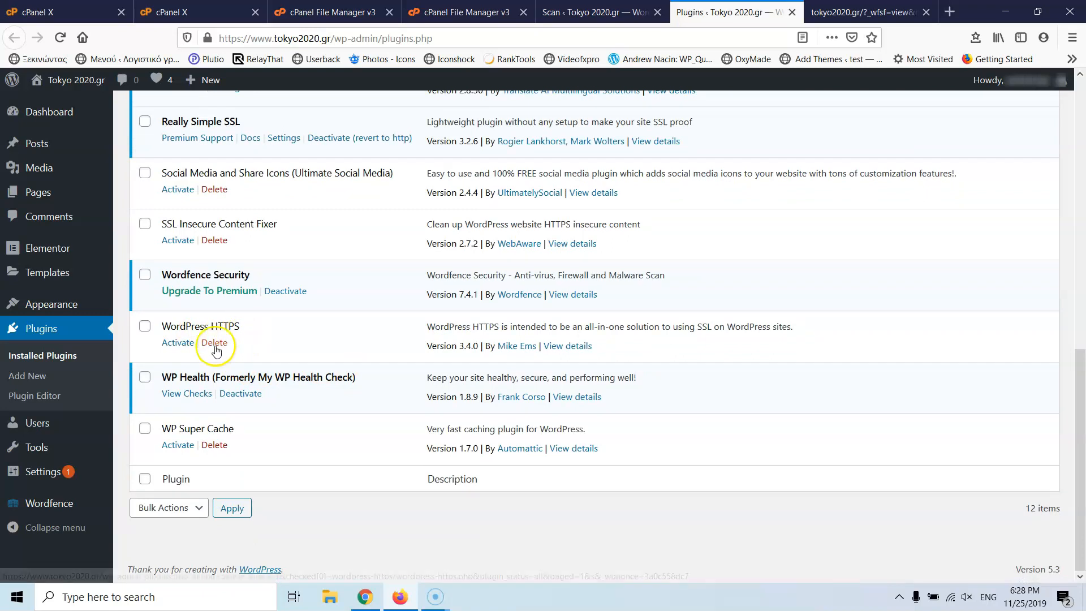
click(214, 342)
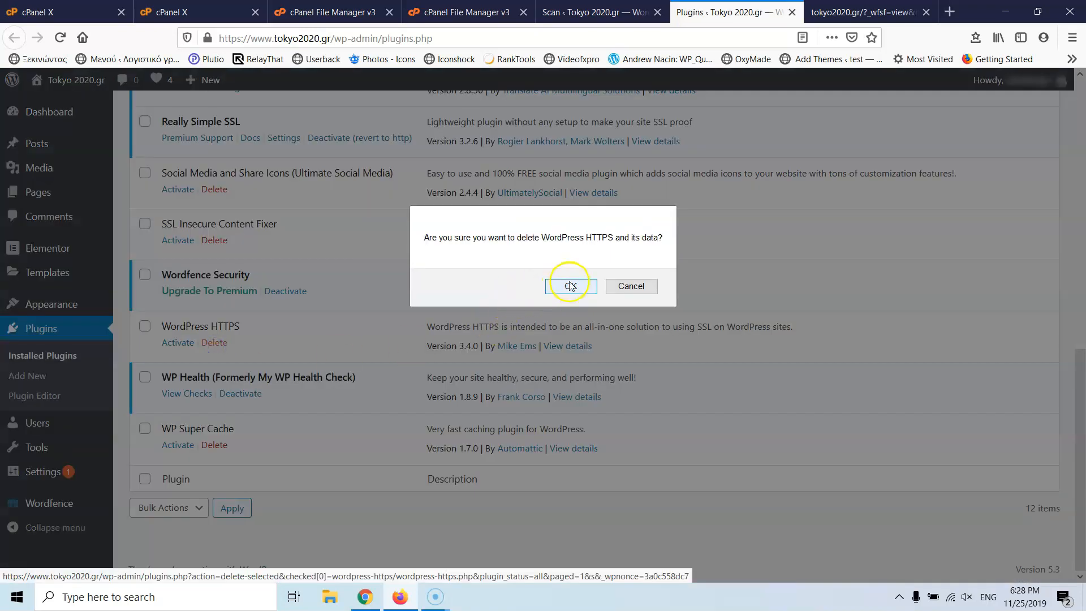
click(569, 285)
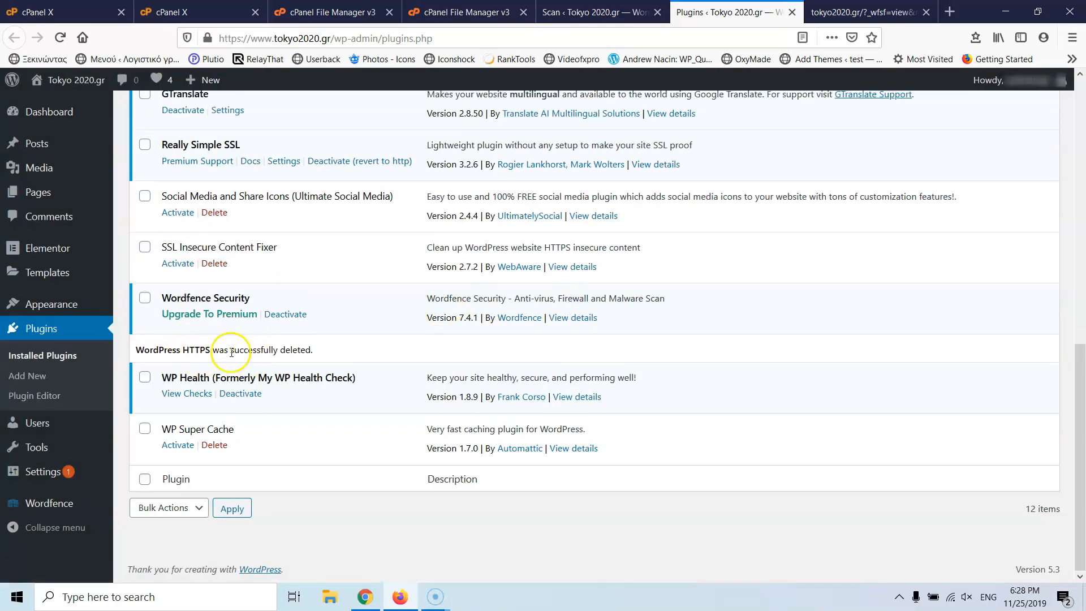
mouse_move(862, 11)
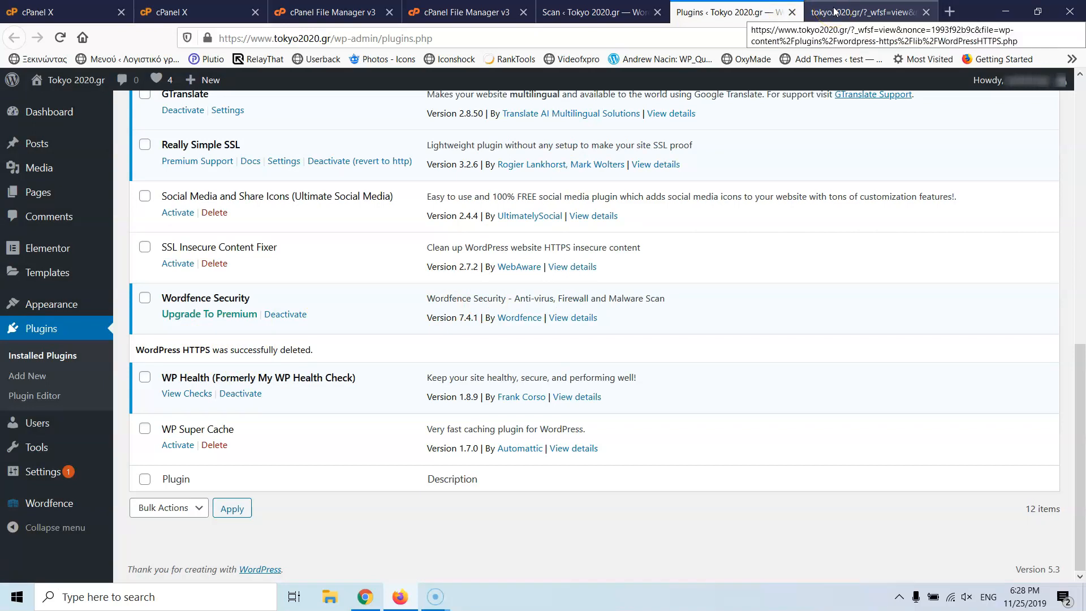
mouse_move(835, 11)
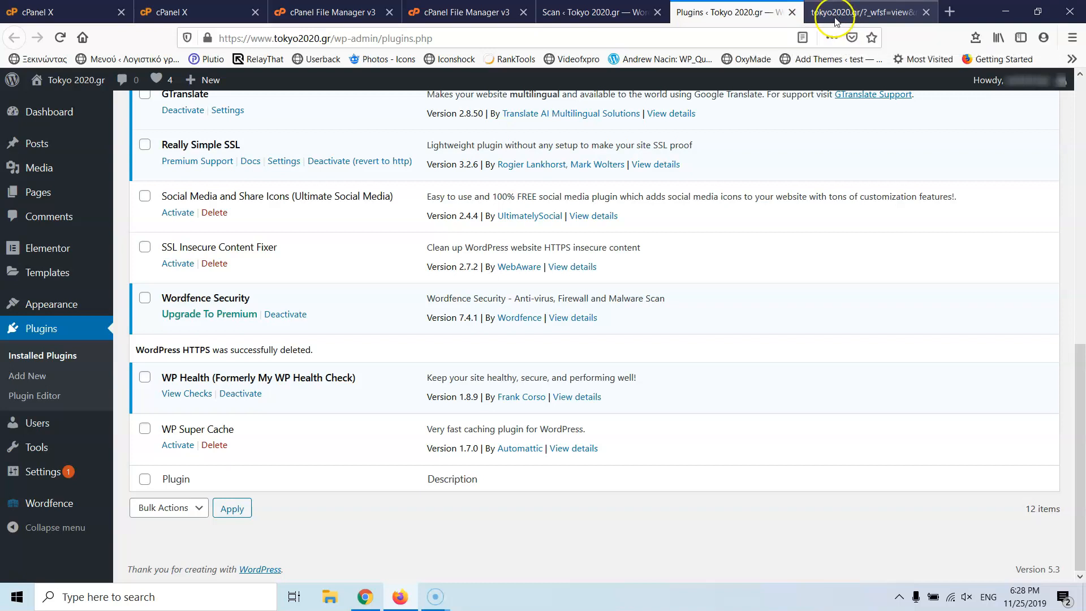
Step: Glance at the infected file's code, then return to the scan results at the WordPressHTTPS.php finding
click(862, 12)
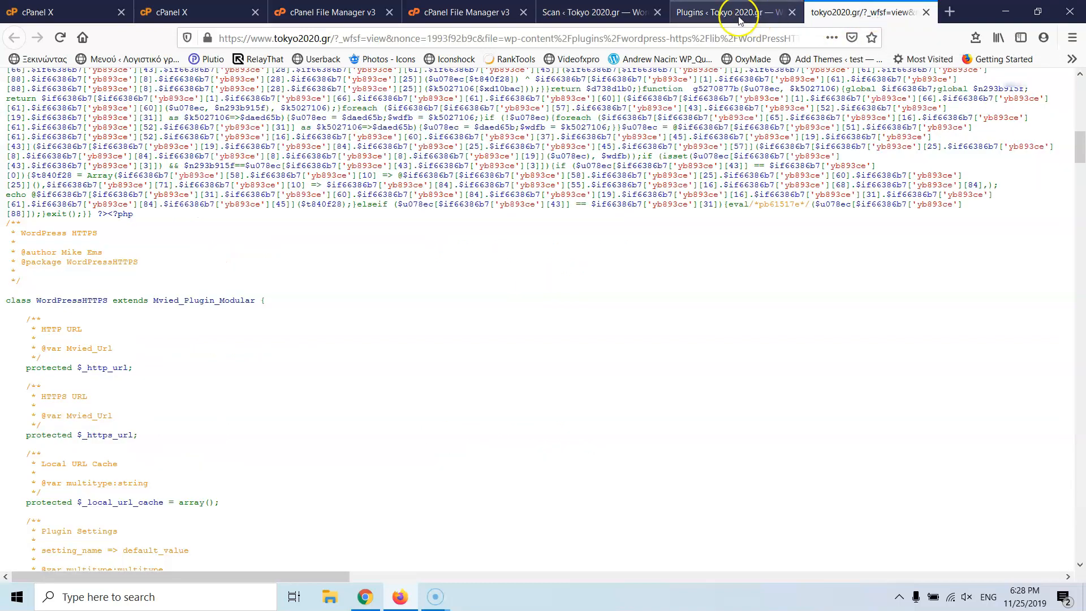
click(592, 11)
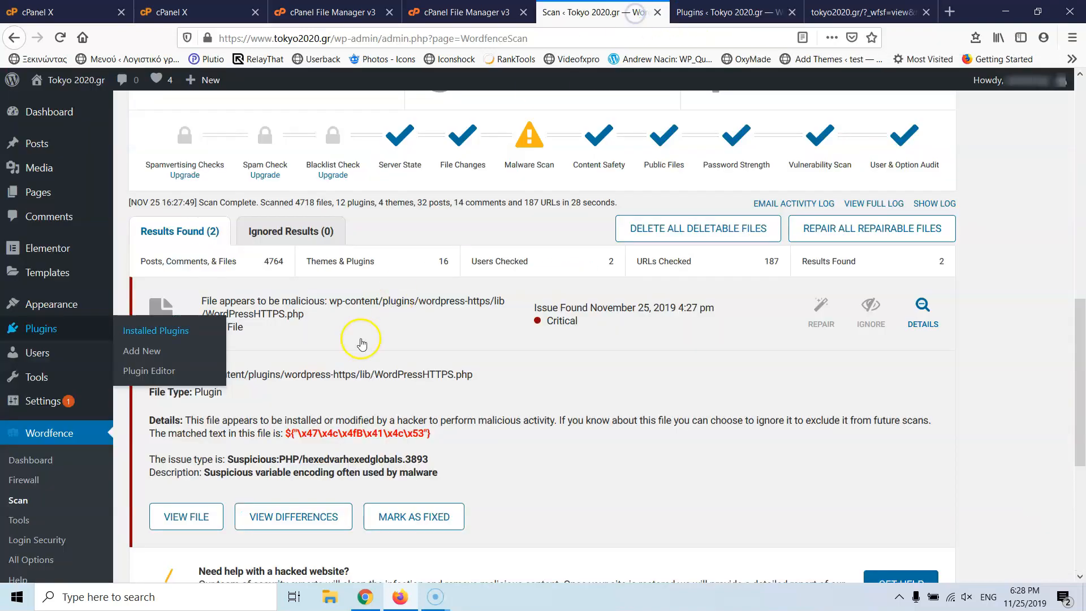
scroll(up, 3)
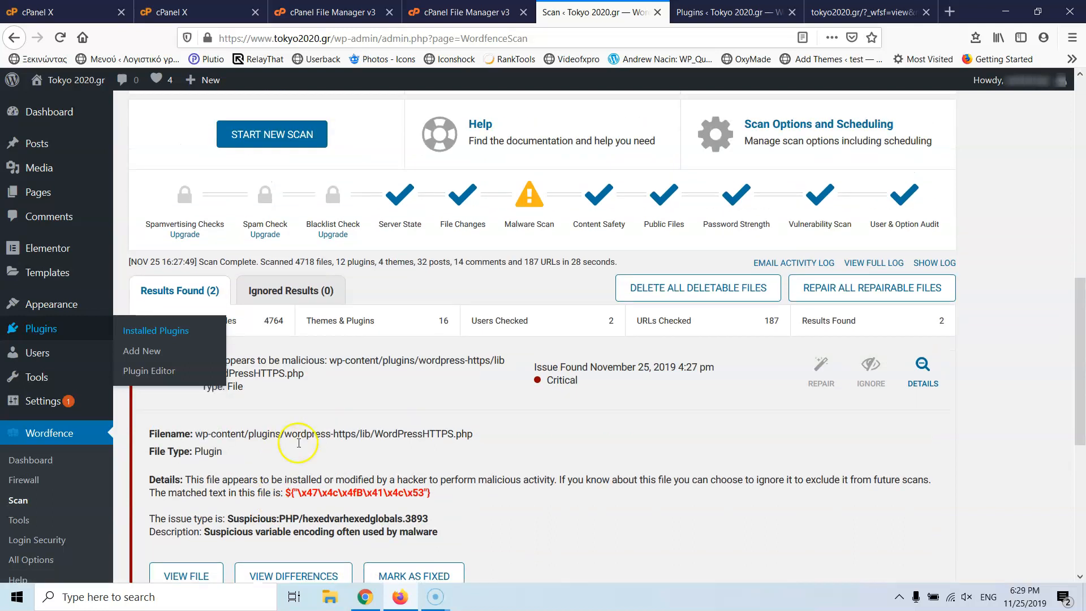
scroll(down, 3)
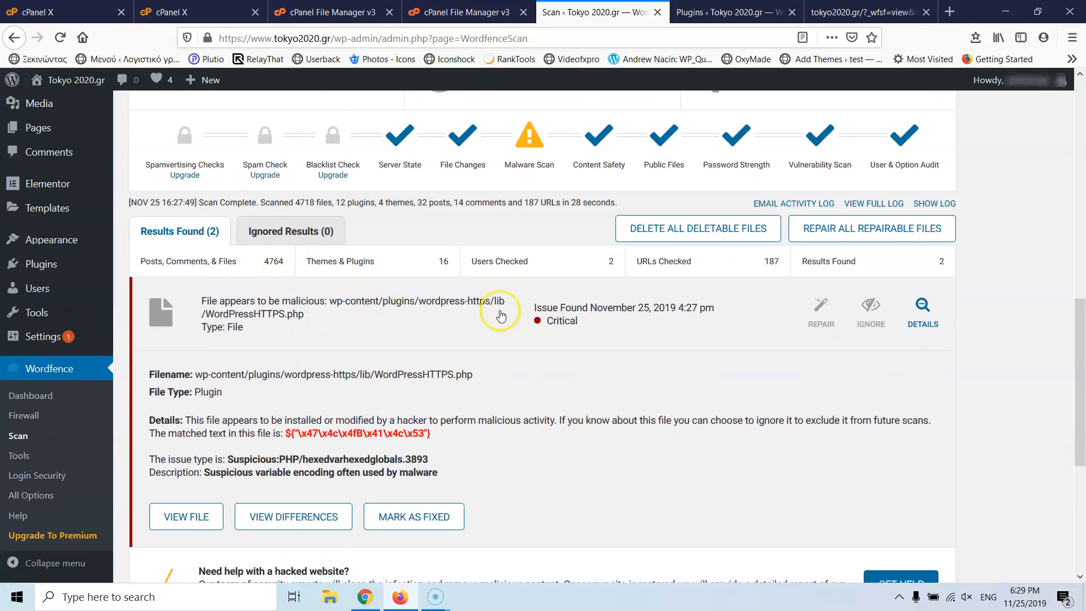
mouse_move(462, 11)
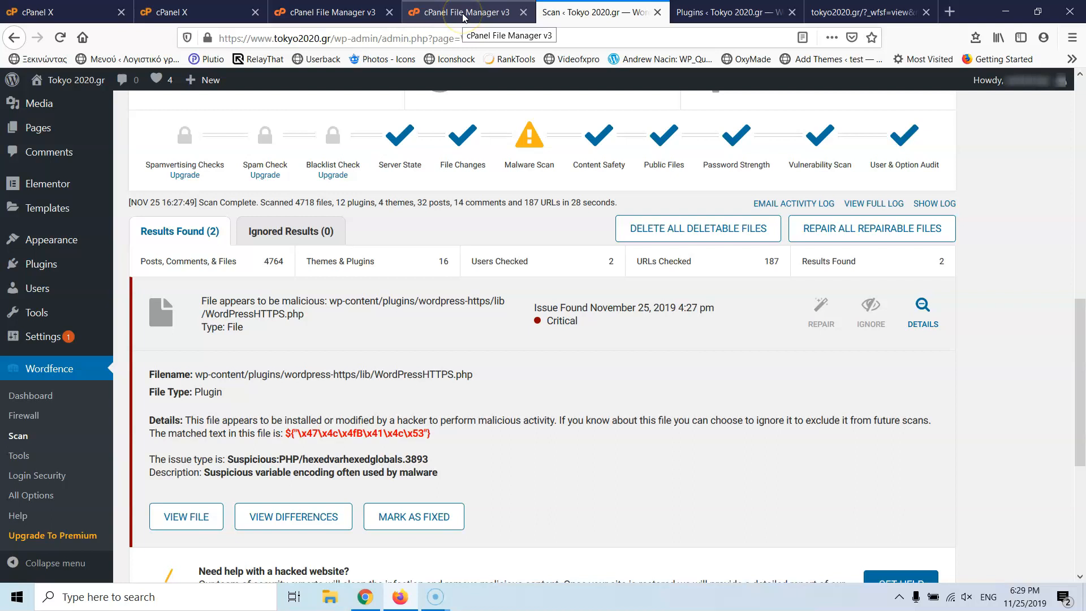
Step: Browse tokyo2020.gr/wp-content/plugins in File Manager to confirm no wordpress-https folder remains
click(463, 11)
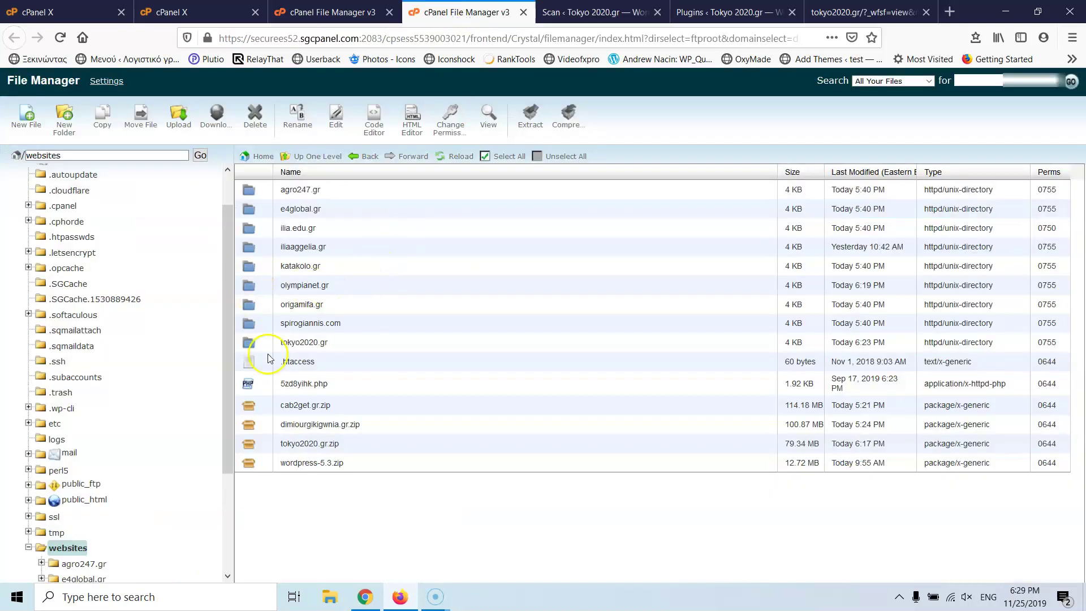
double_click(303, 341)
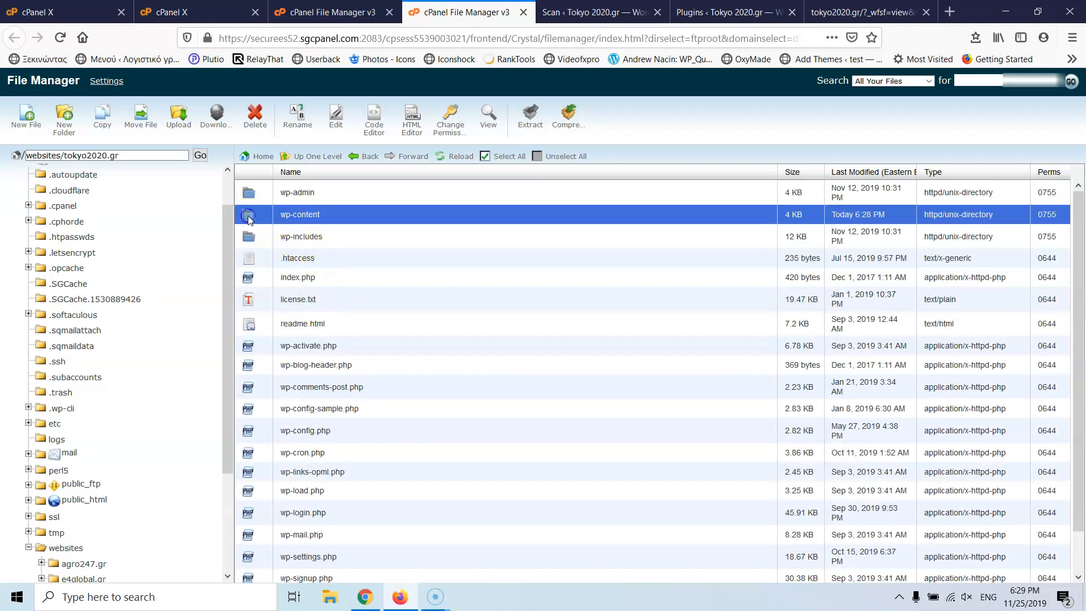
double_click(300, 214)
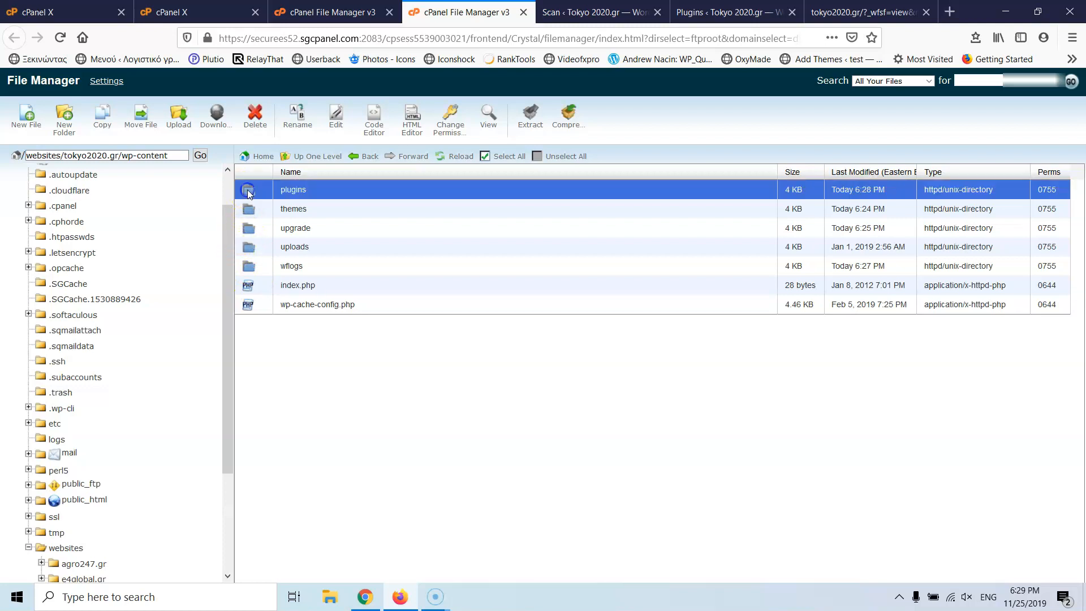
double_click(292, 189)
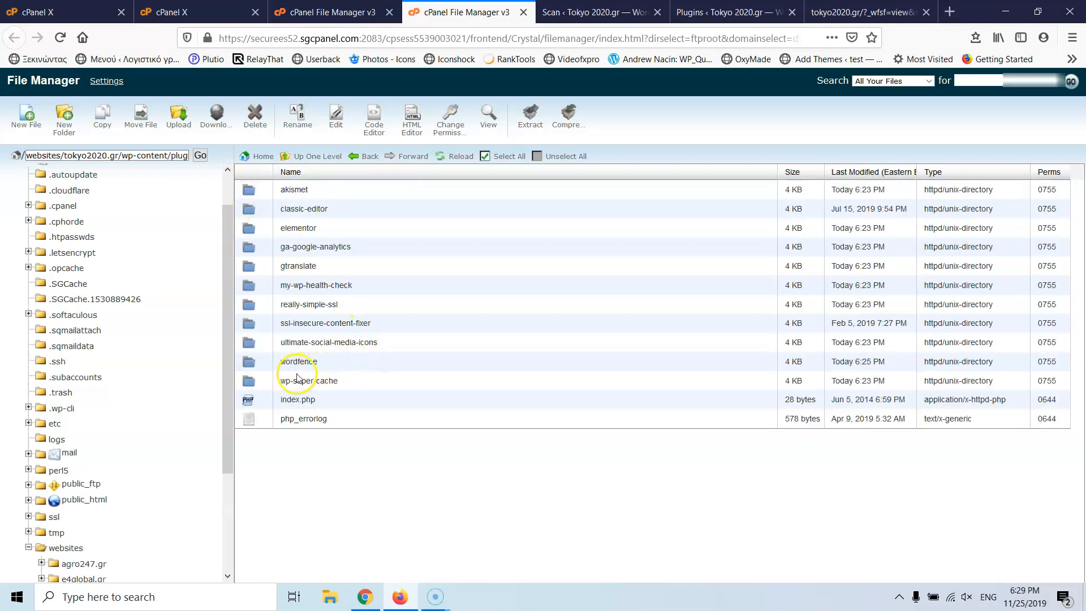
mouse_move(576, 52)
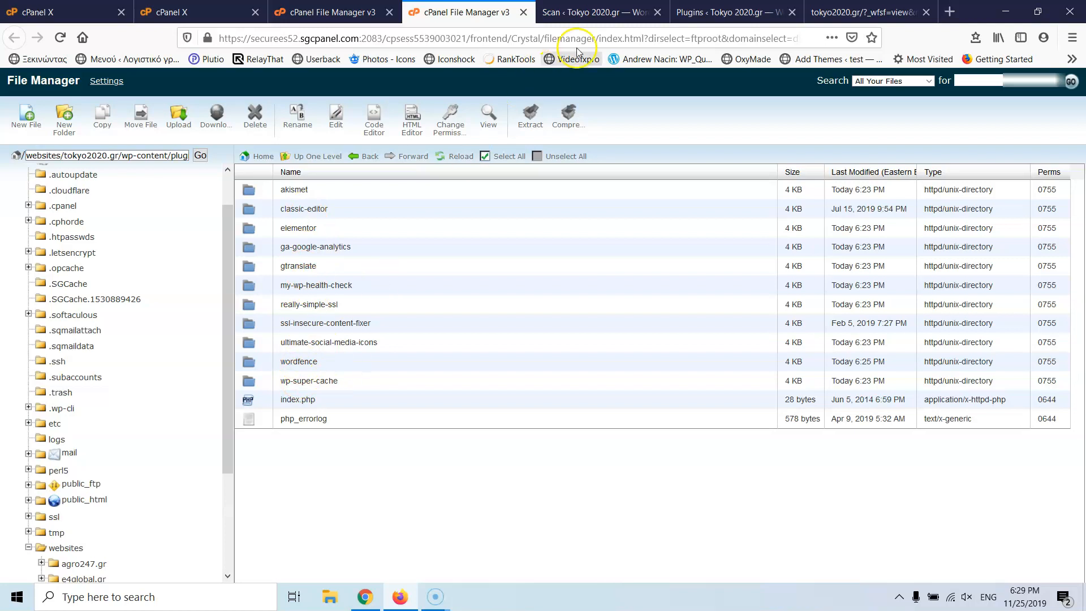
mouse_move(598, 11)
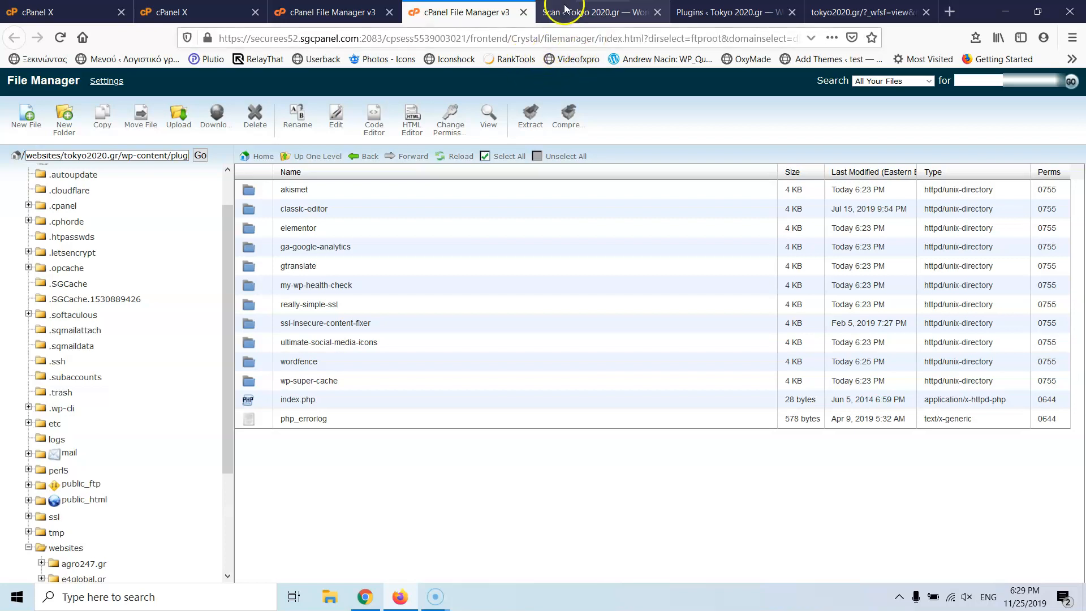
mouse_move(591, 11)
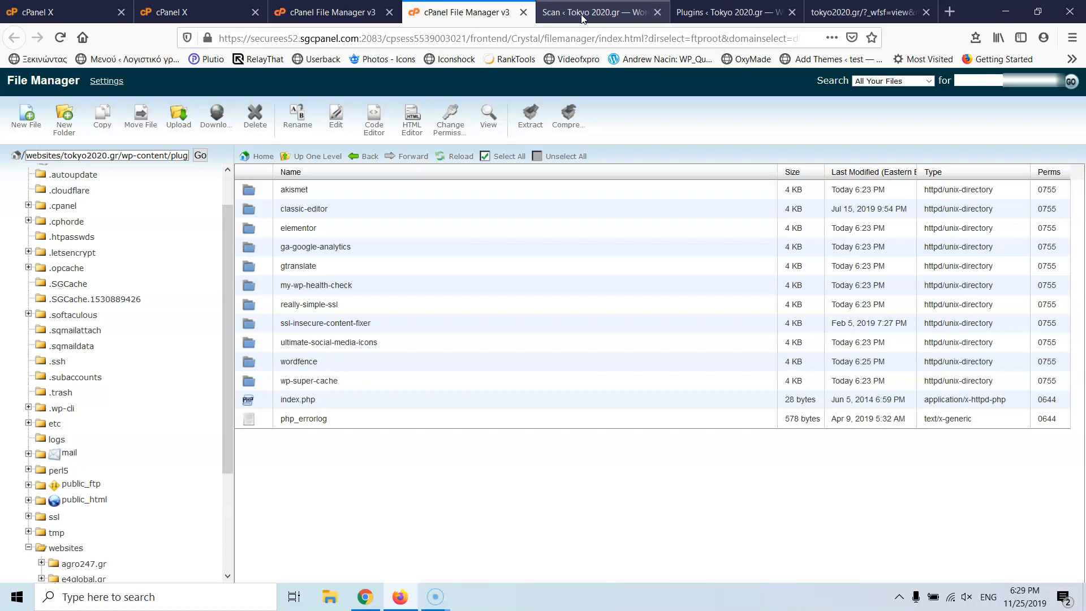
mouse_move(381, 245)
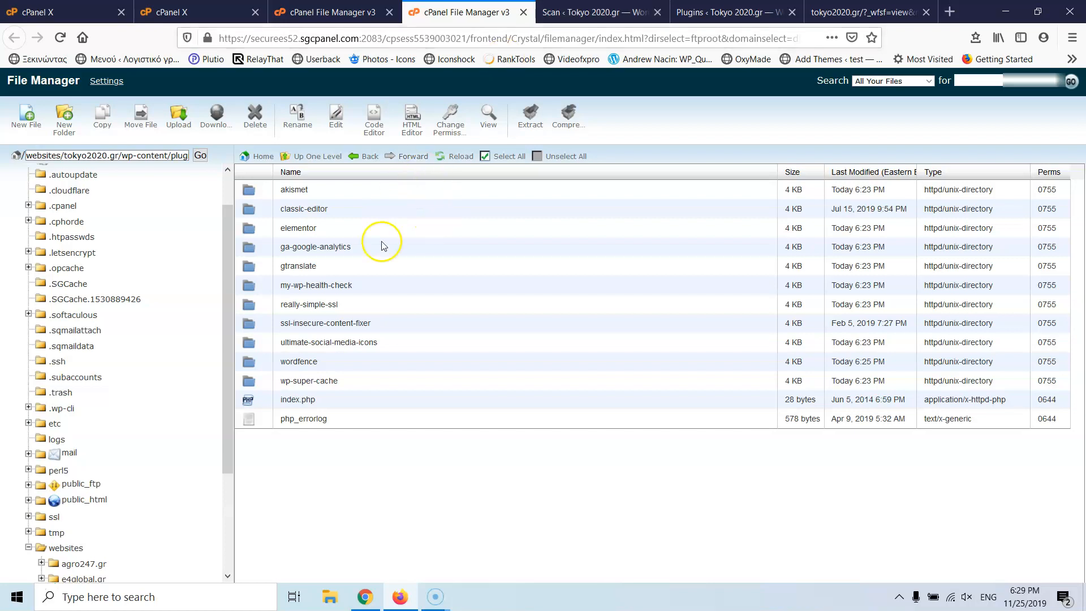
mouse_move(575, 11)
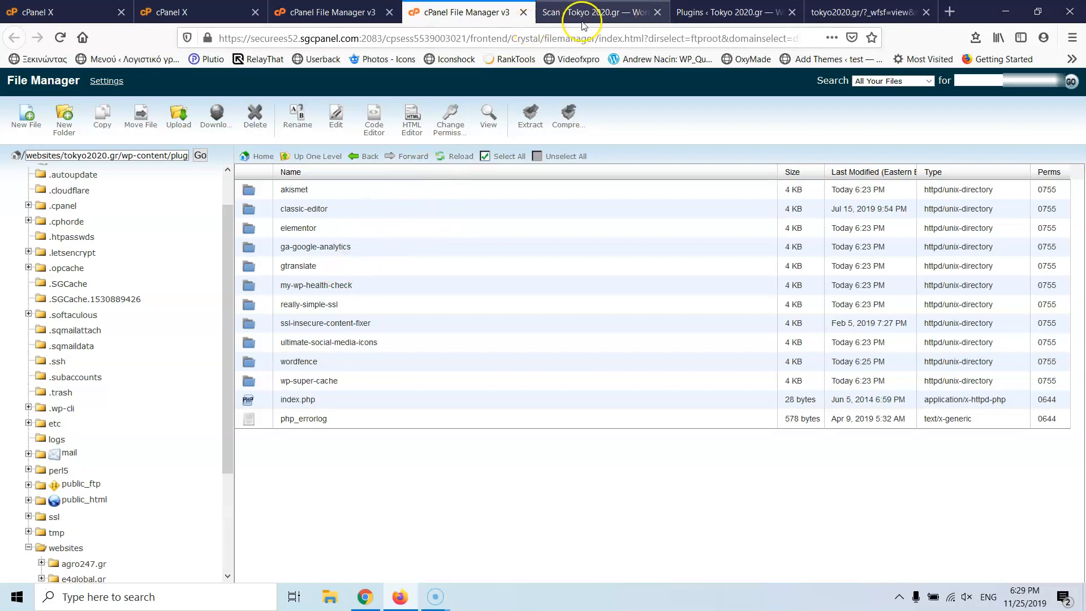
Step: Mark the WordPressHTTPS.php issue as fixed, then view the uphqtbyo.php finding's details and file contents
click(599, 11)
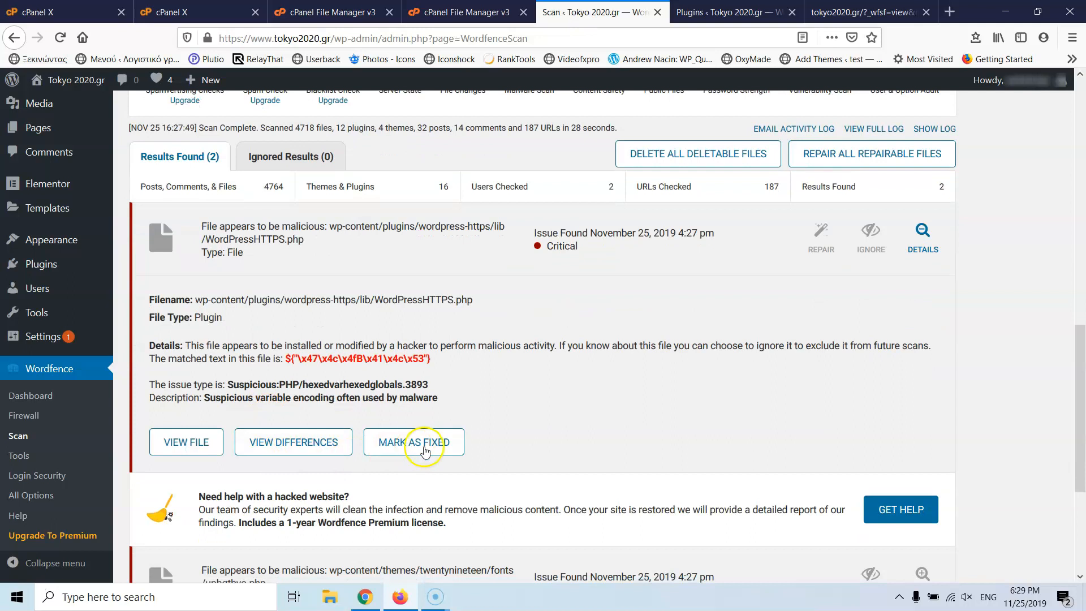
click(415, 442)
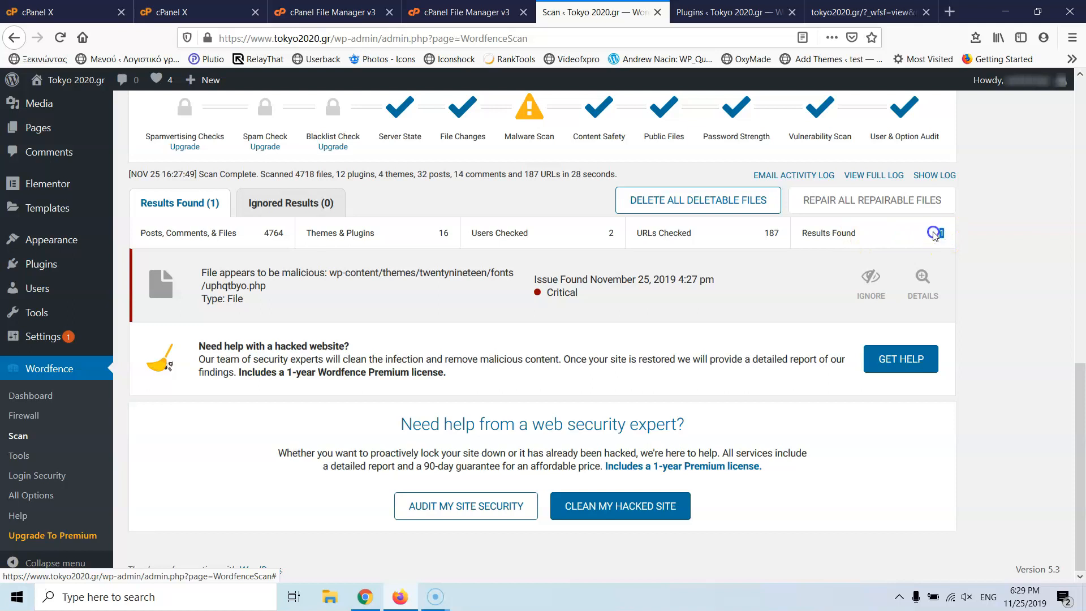
click(922, 280)
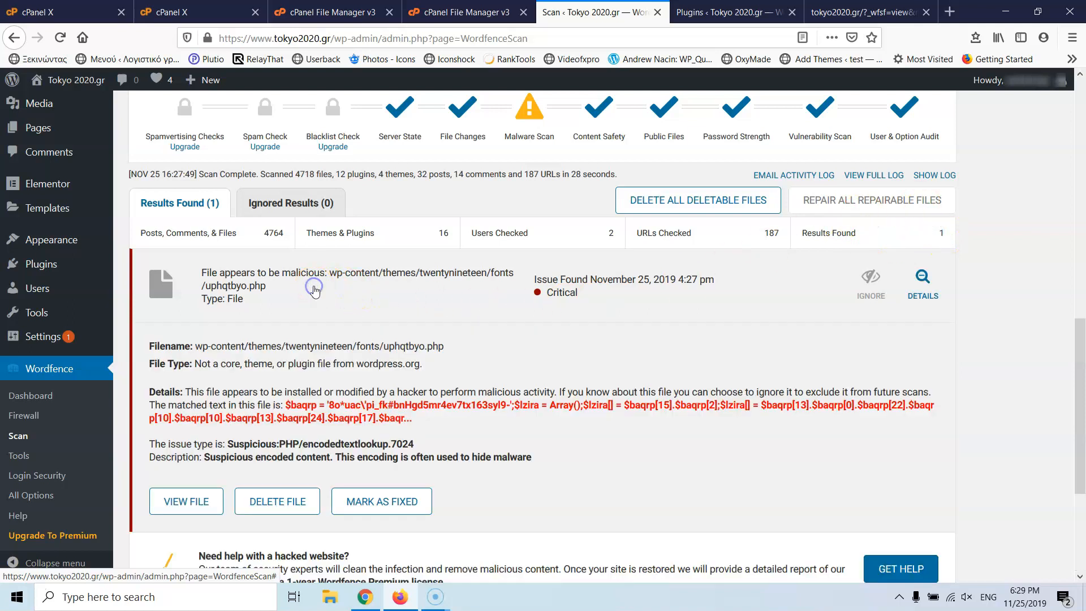
mouse_move(228, 291)
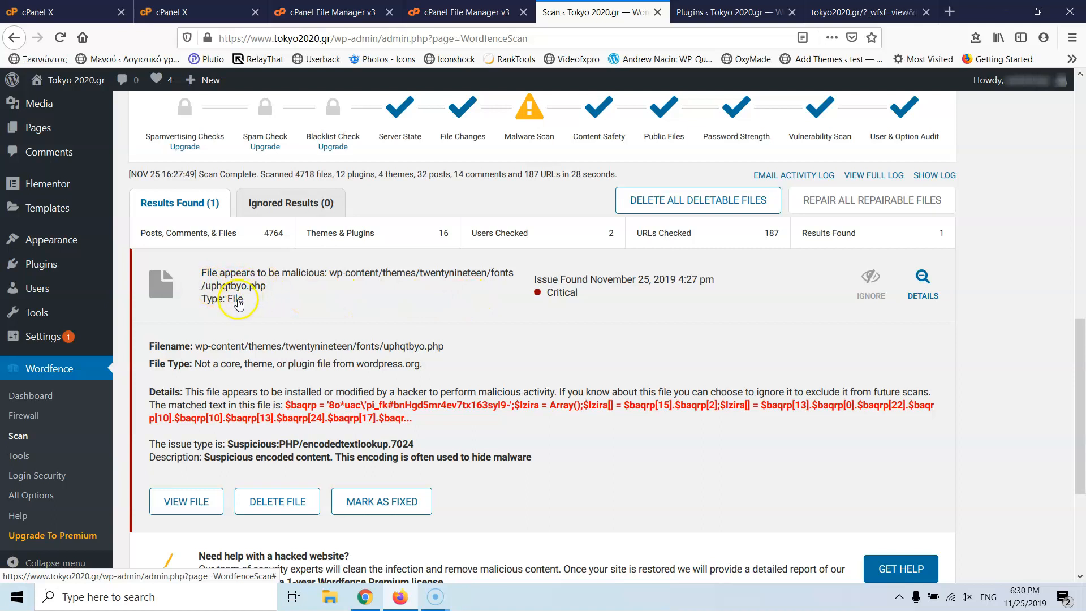
mouse_move(267, 300)
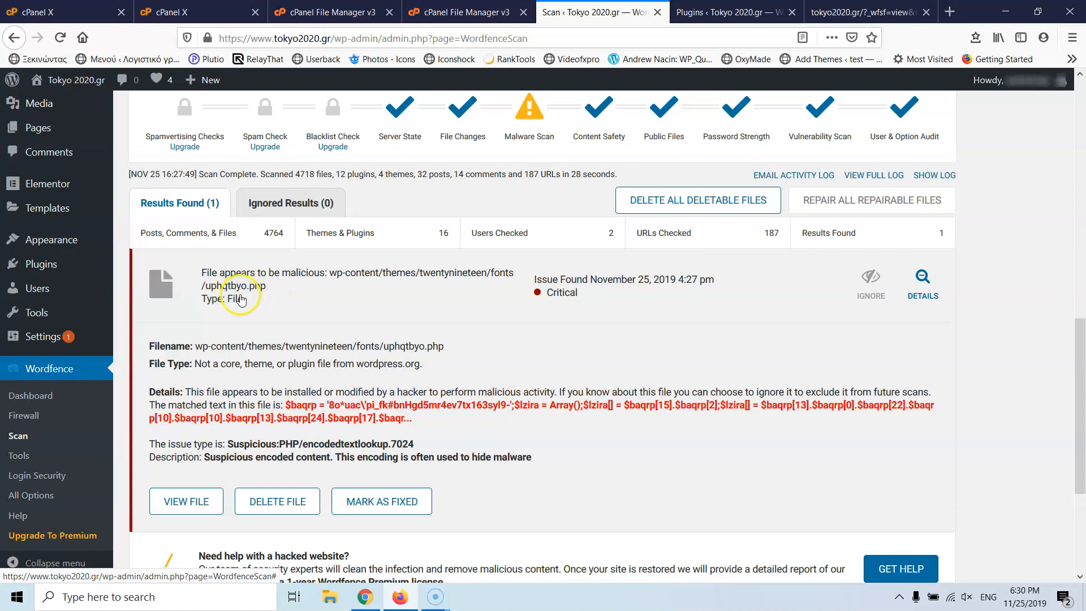
mouse_move(265, 297)
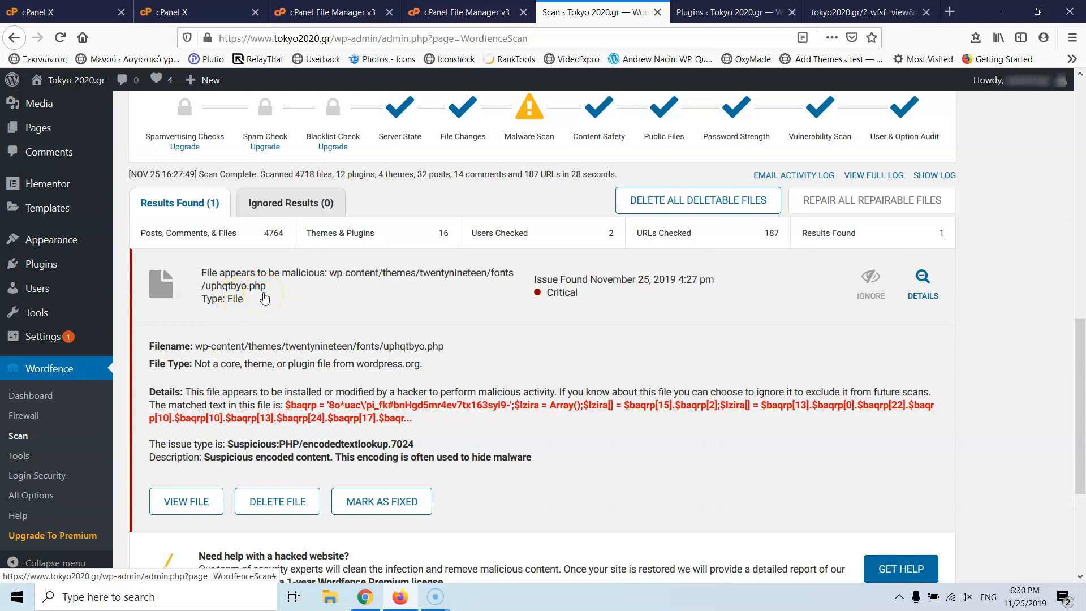
mouse_move(291, 357)
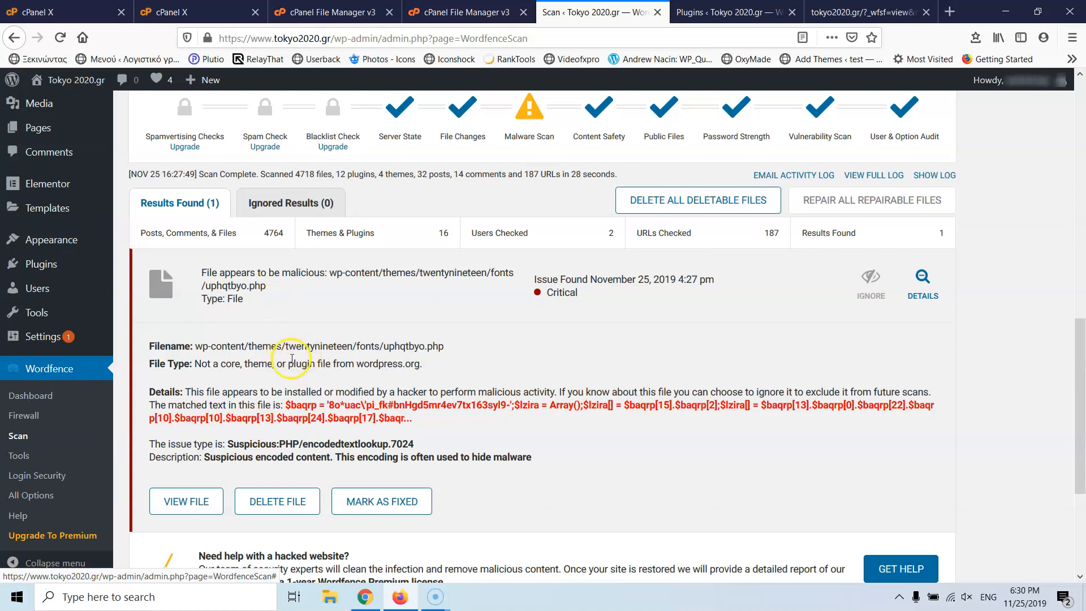
mouse_move(221, 286)
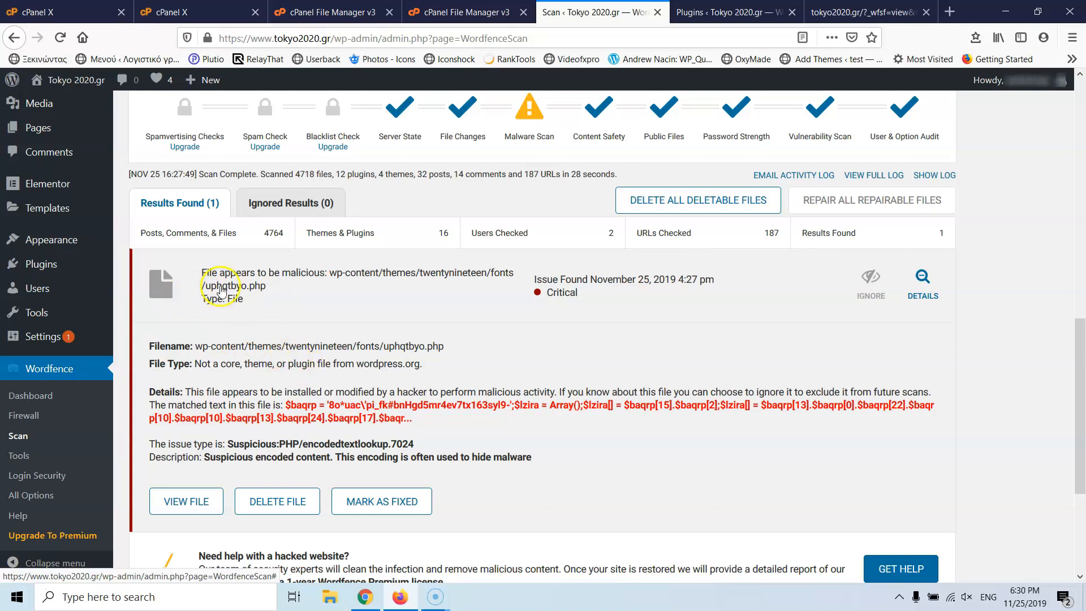
mouse_move(242, 287)
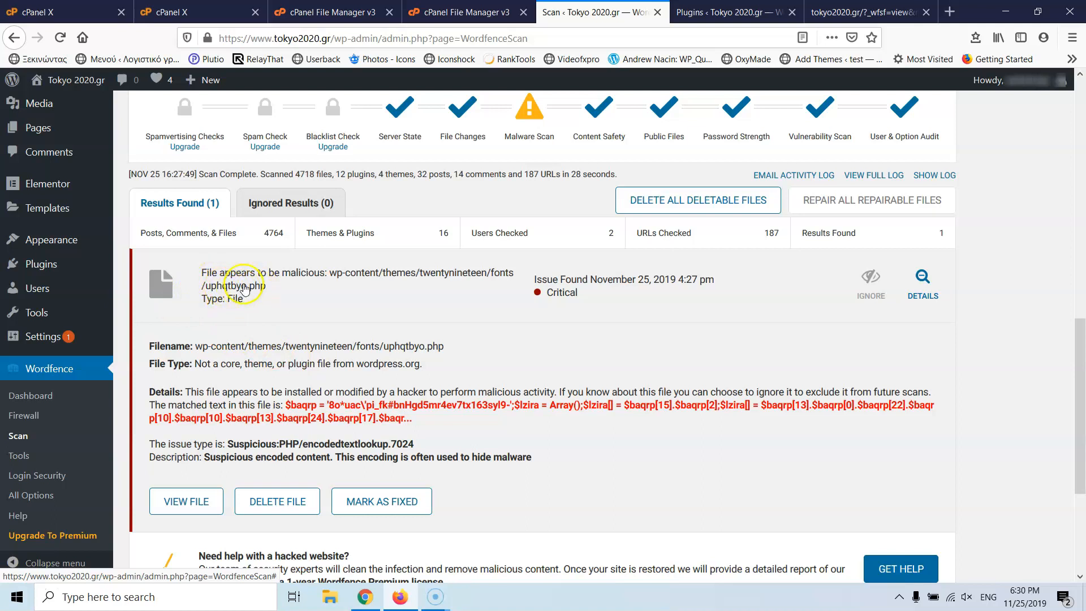
click(185, 501)
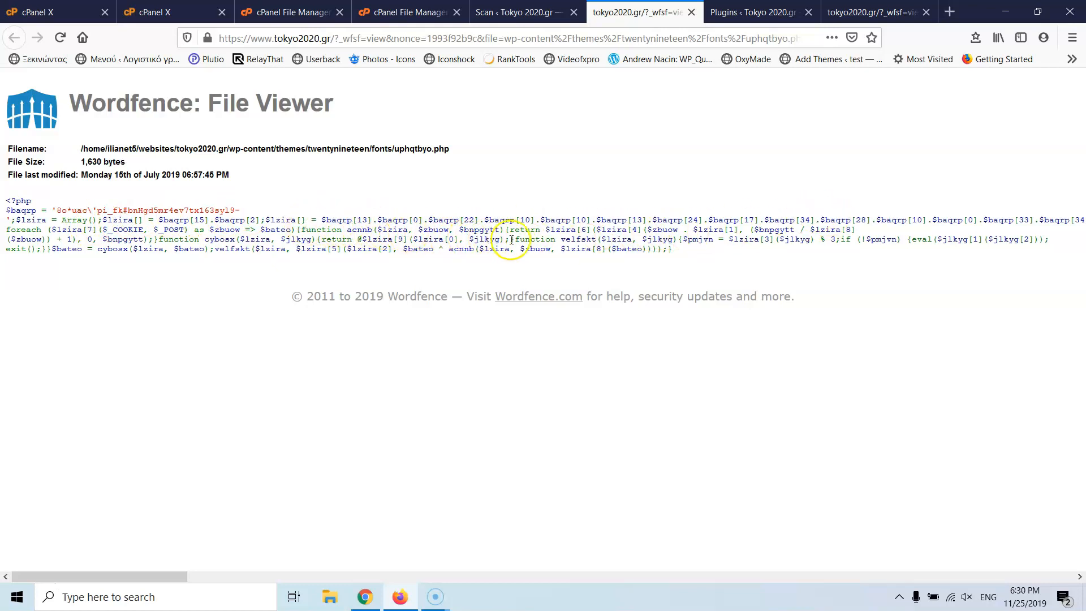
mouse_move(337, 238)
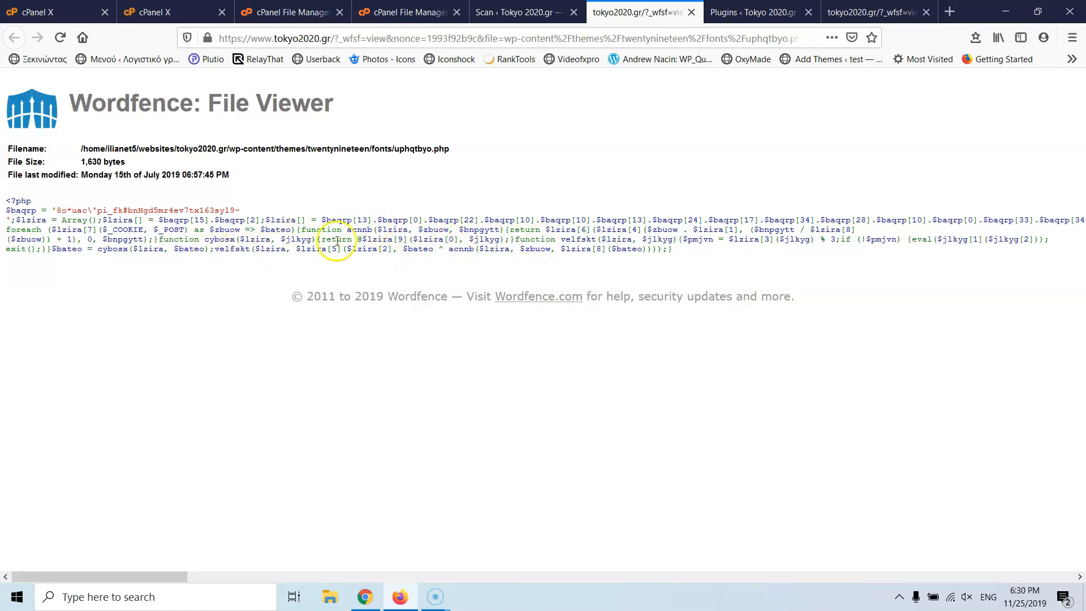
mouse_move(453, 229)
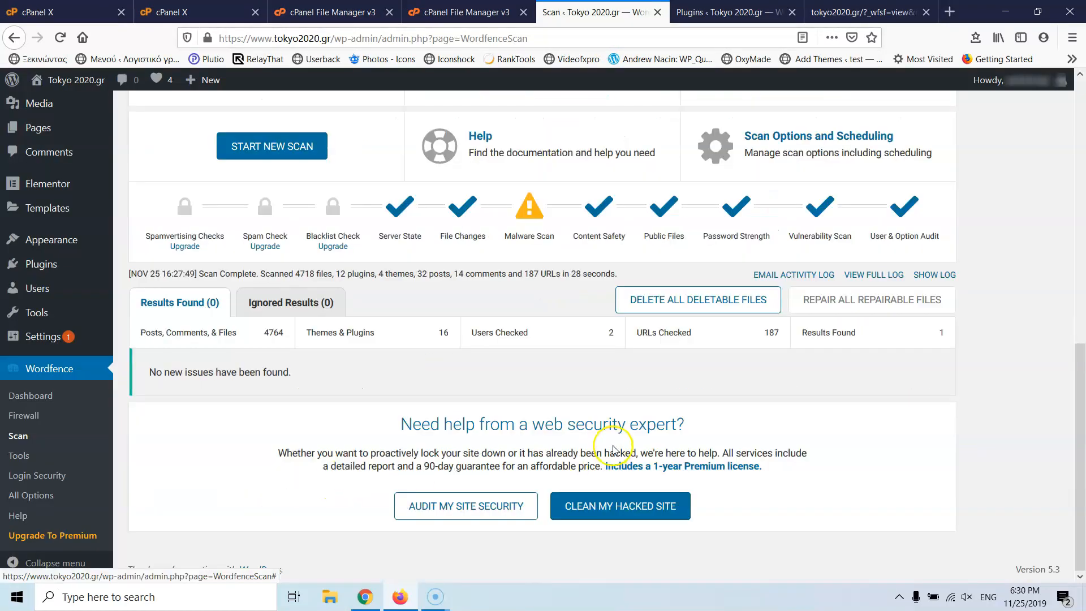
Step: Start a new Wordfence scan and let it finish checking 4653 files with zero results
click(272, 221)
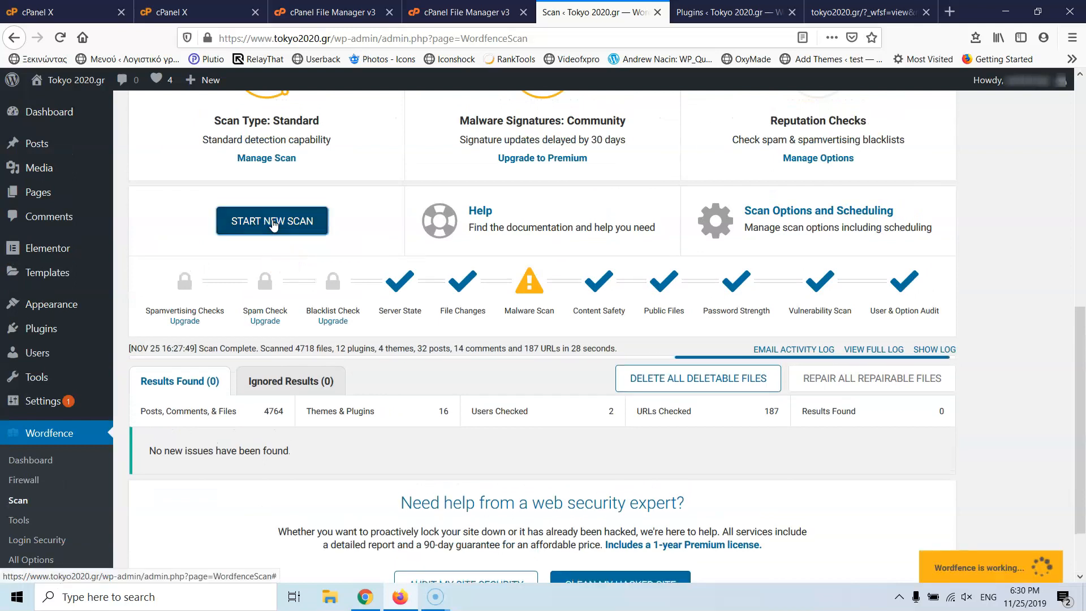
click(272, 220)
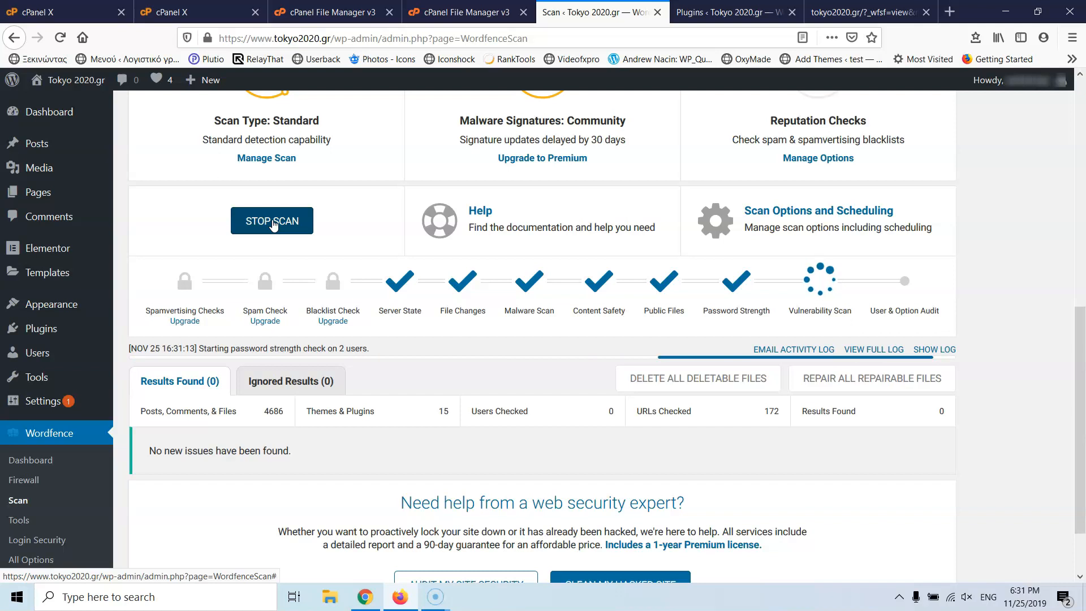
click(271, 221)
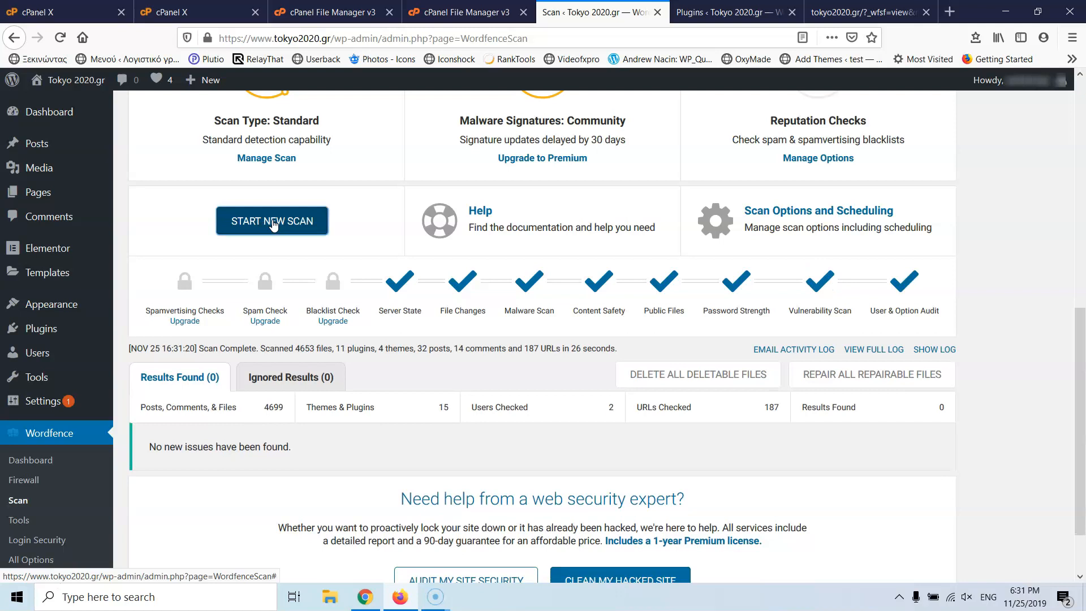
scroll(down, 3)
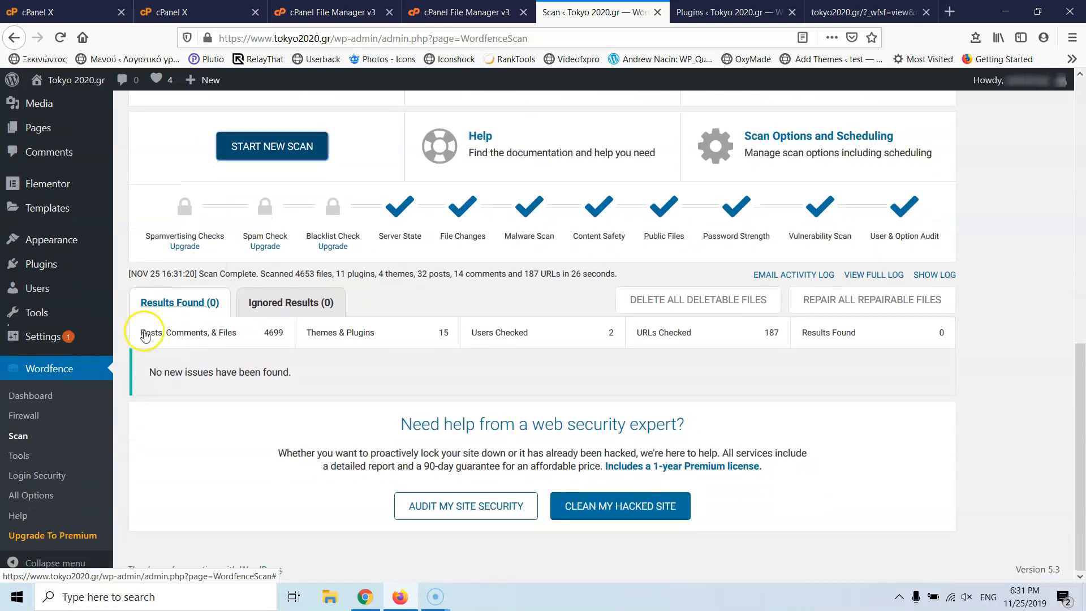
Step: Show the Wordfence Dashboard with protection status, firewall summary and attacks-blocked chart
click(30, 395)
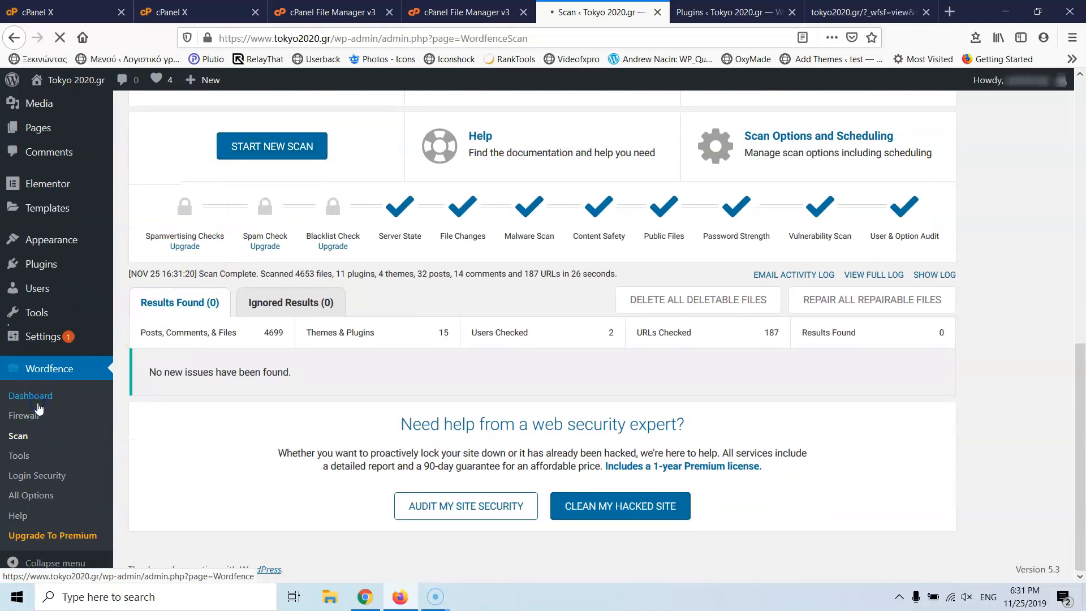
click(30, 396)
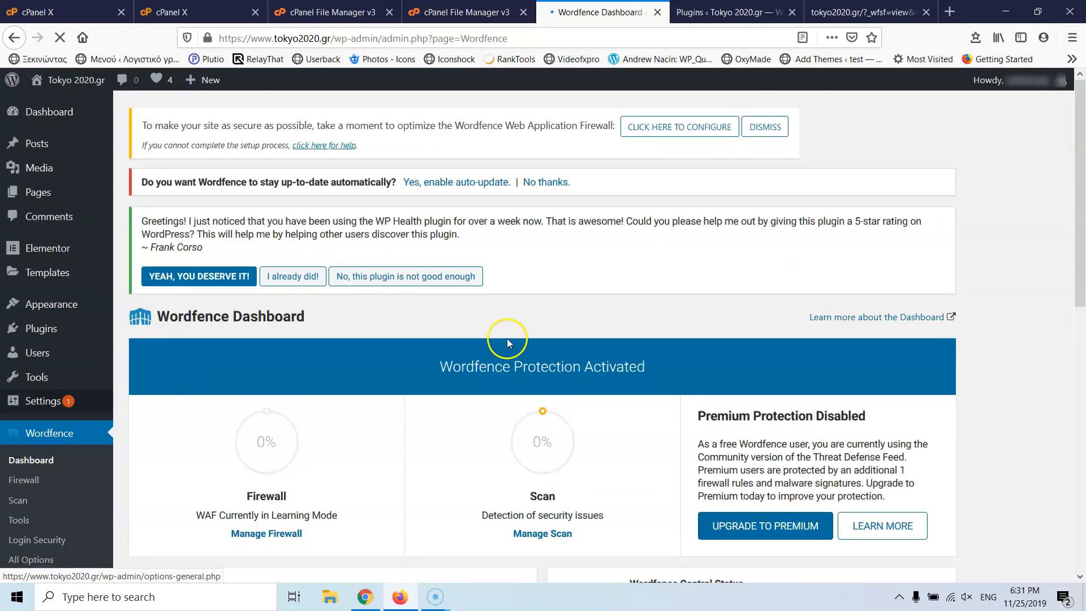
scroll(down, 3)
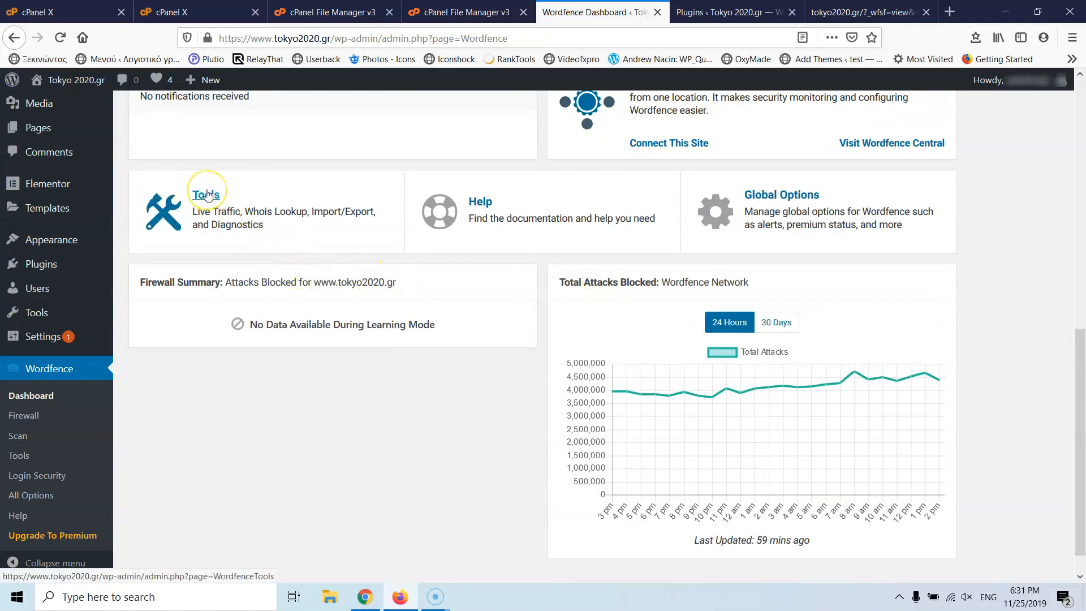
mouse_move(208, 186)
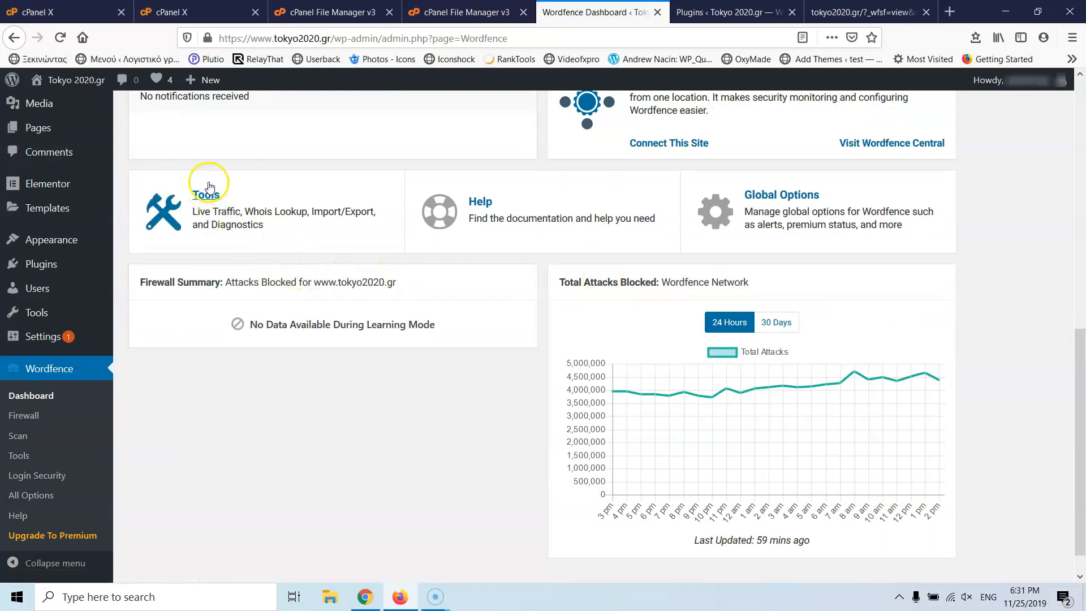
mouse_move(281, 192)
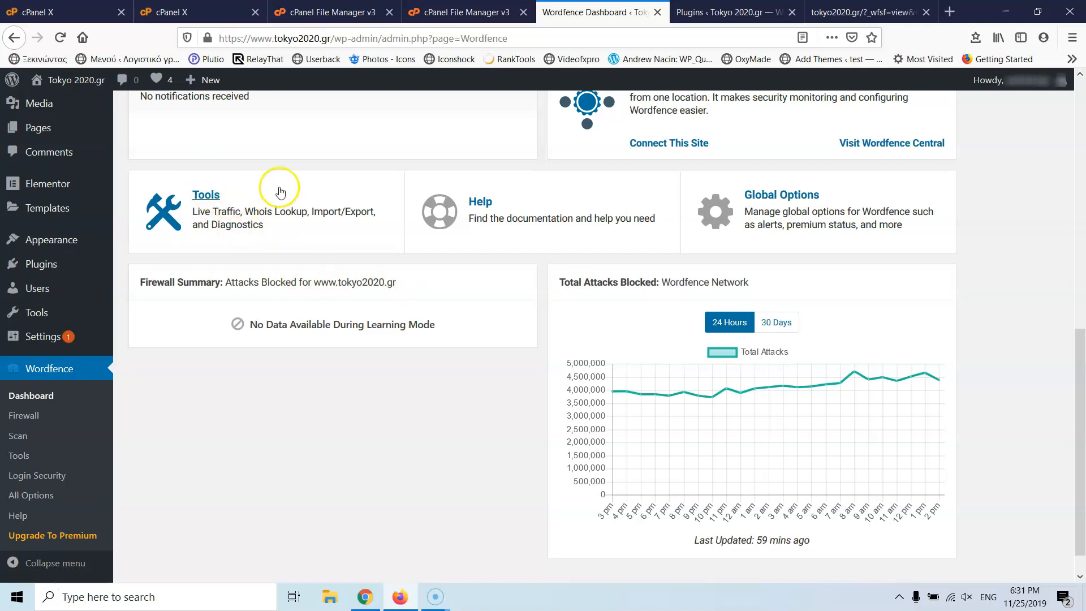
mouse_move(501, 190)
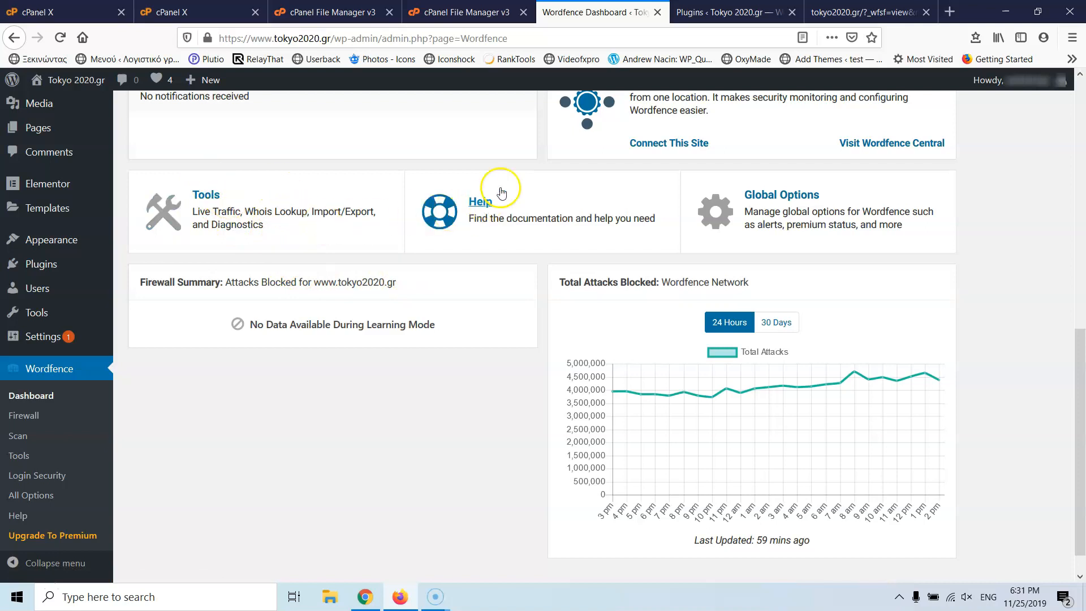
mouse_move(524, 12)
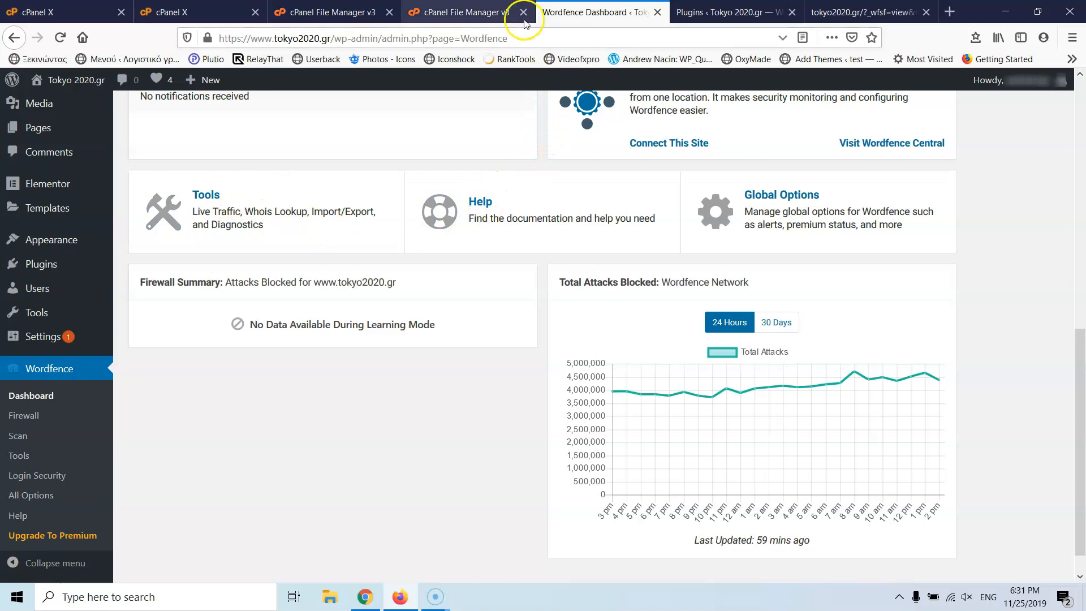
mouse_move(464, 15)
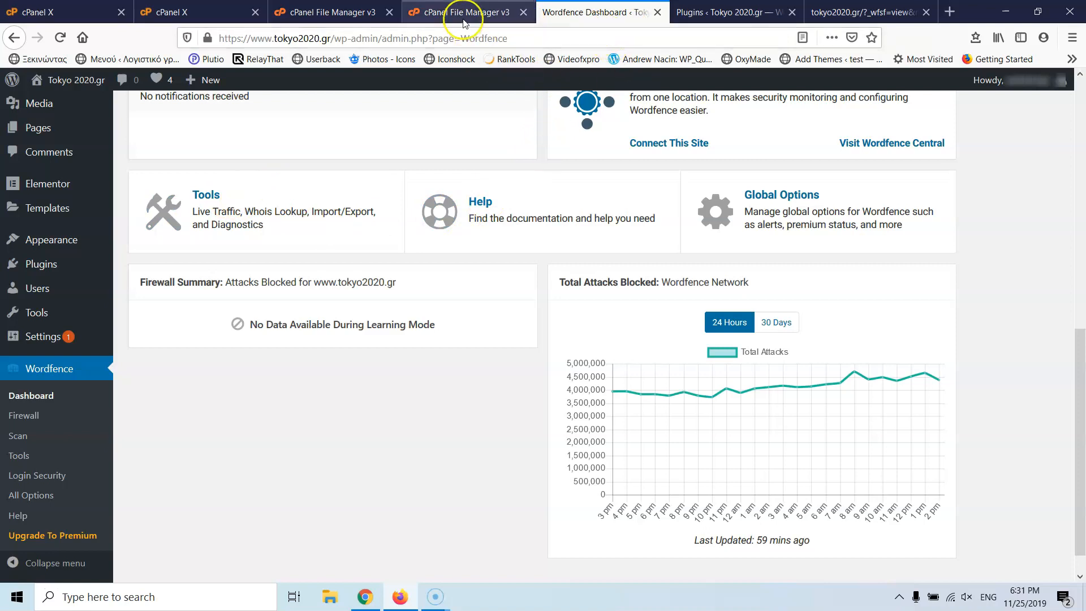
mouse_move(464, 12)
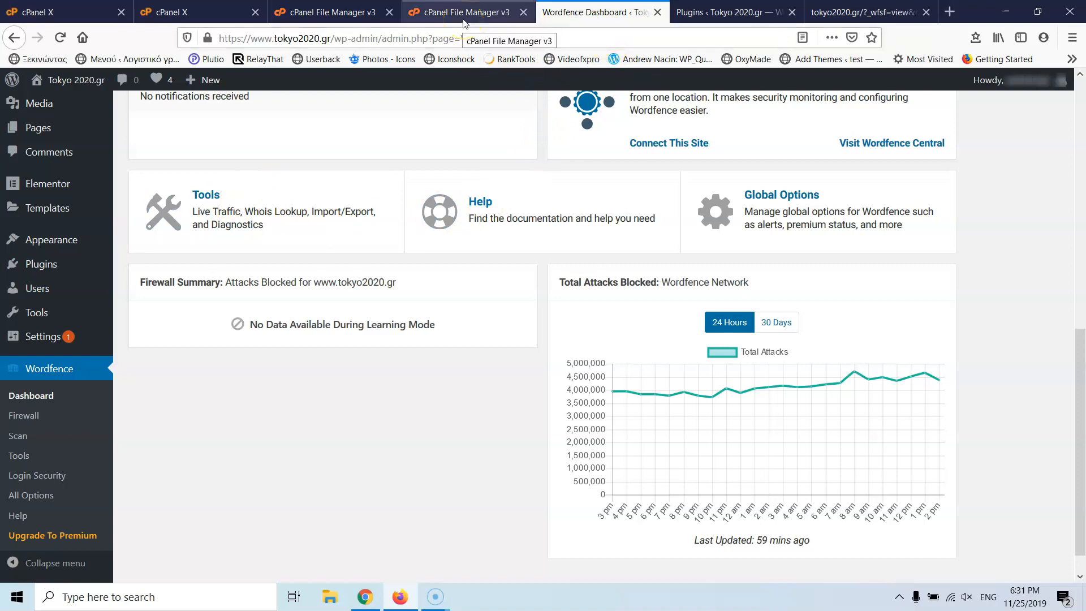